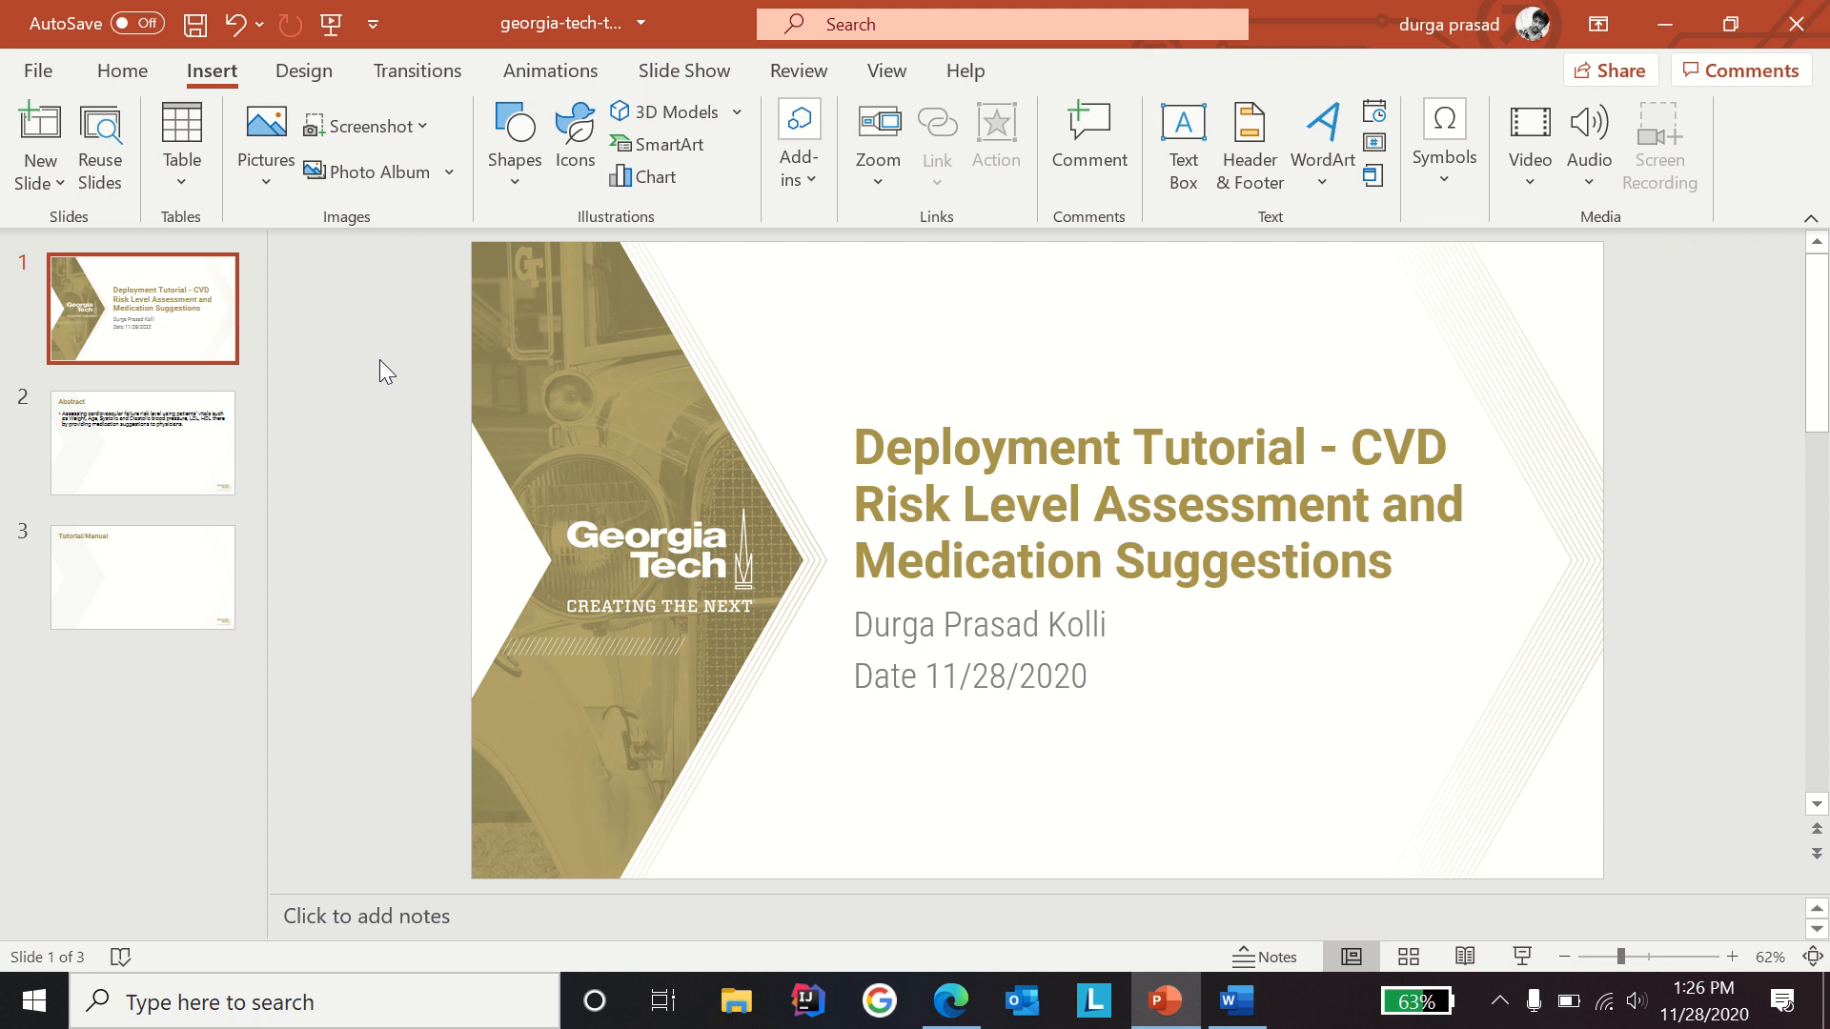
# Step: View slide 2 (Abstract), then slide 3 (Tutorial/Manual), in the PowerPoint deck
pyautogui.click(142, 443)
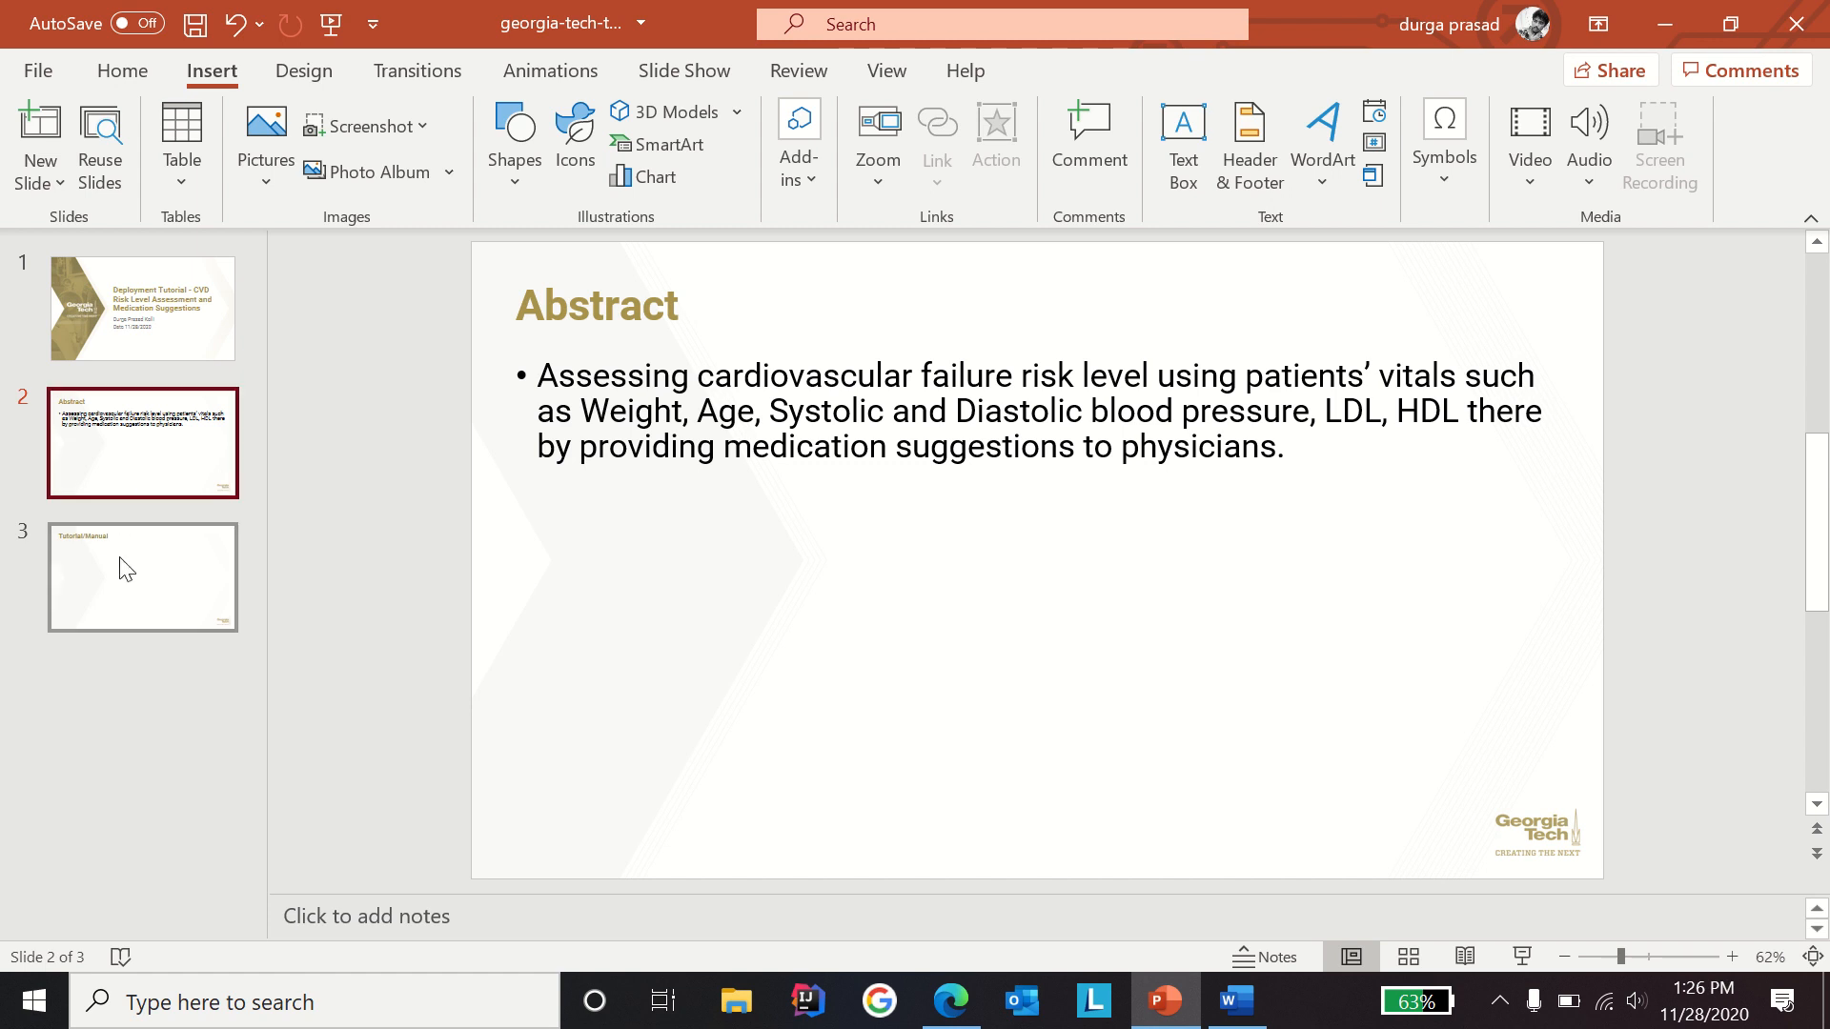
pyautogui.click(142, 576)
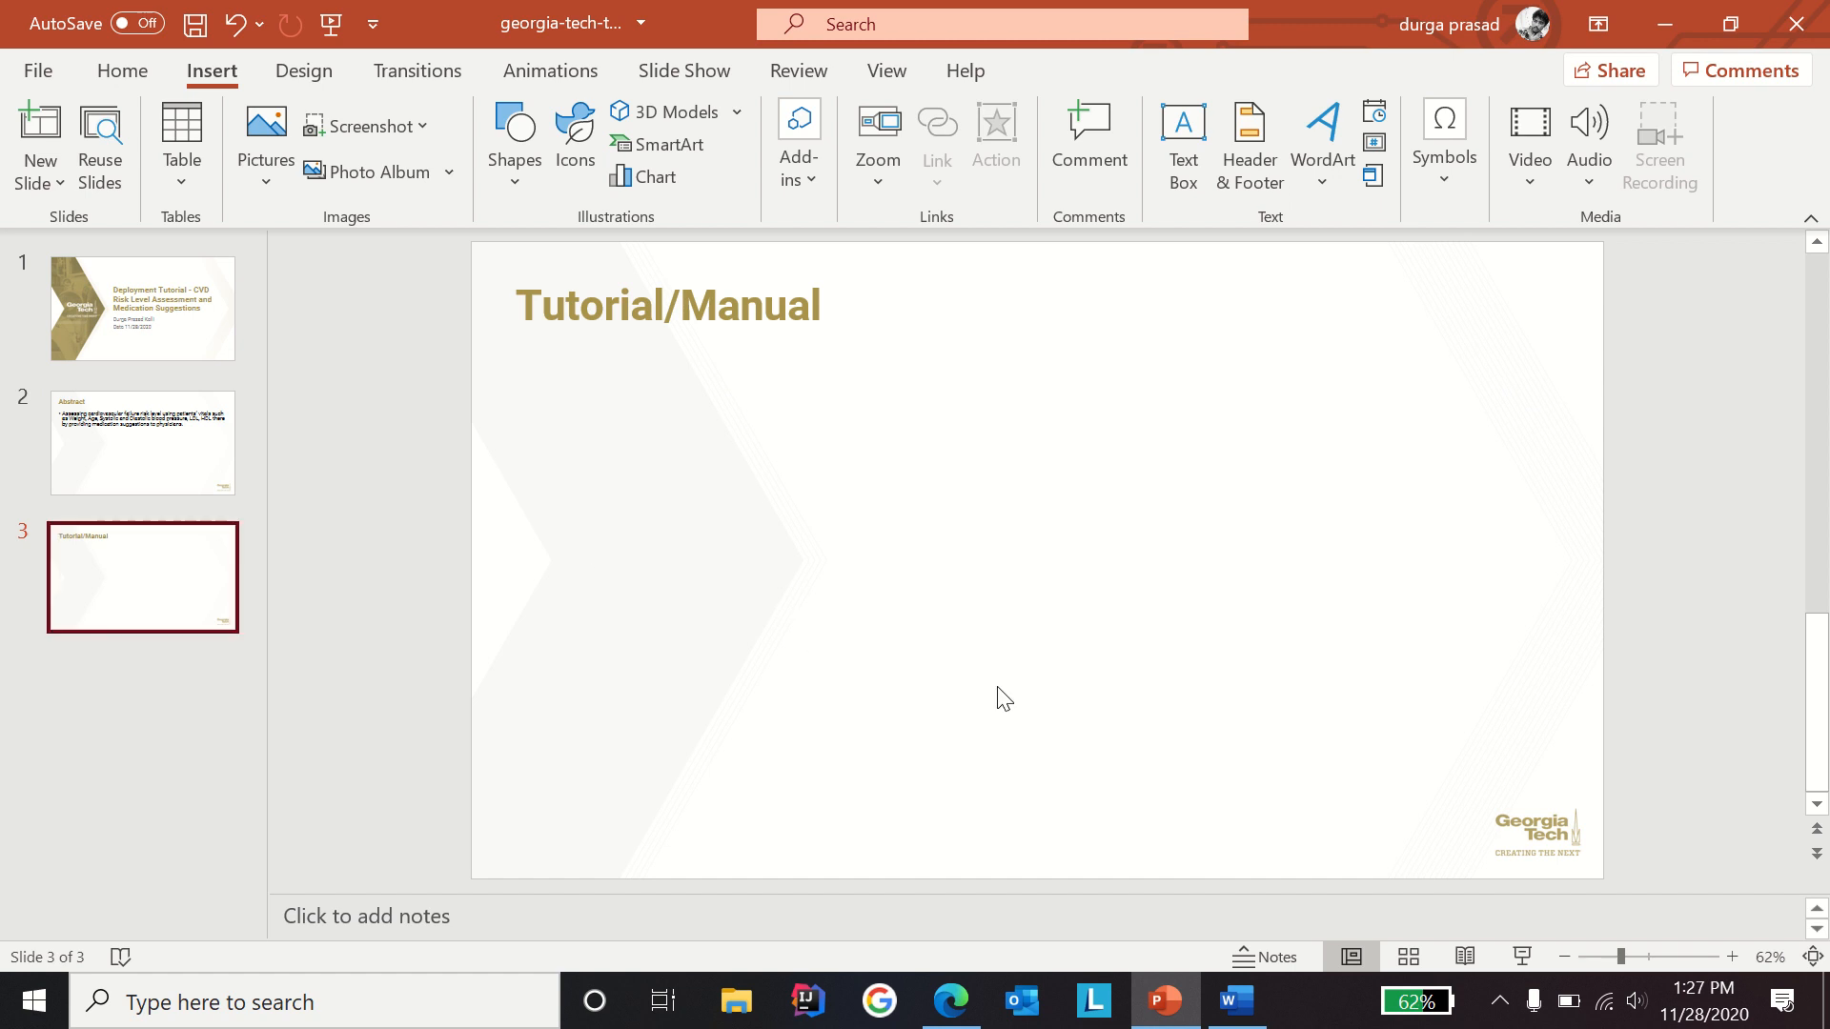
pyautogui.moveTo(1164, 1001)
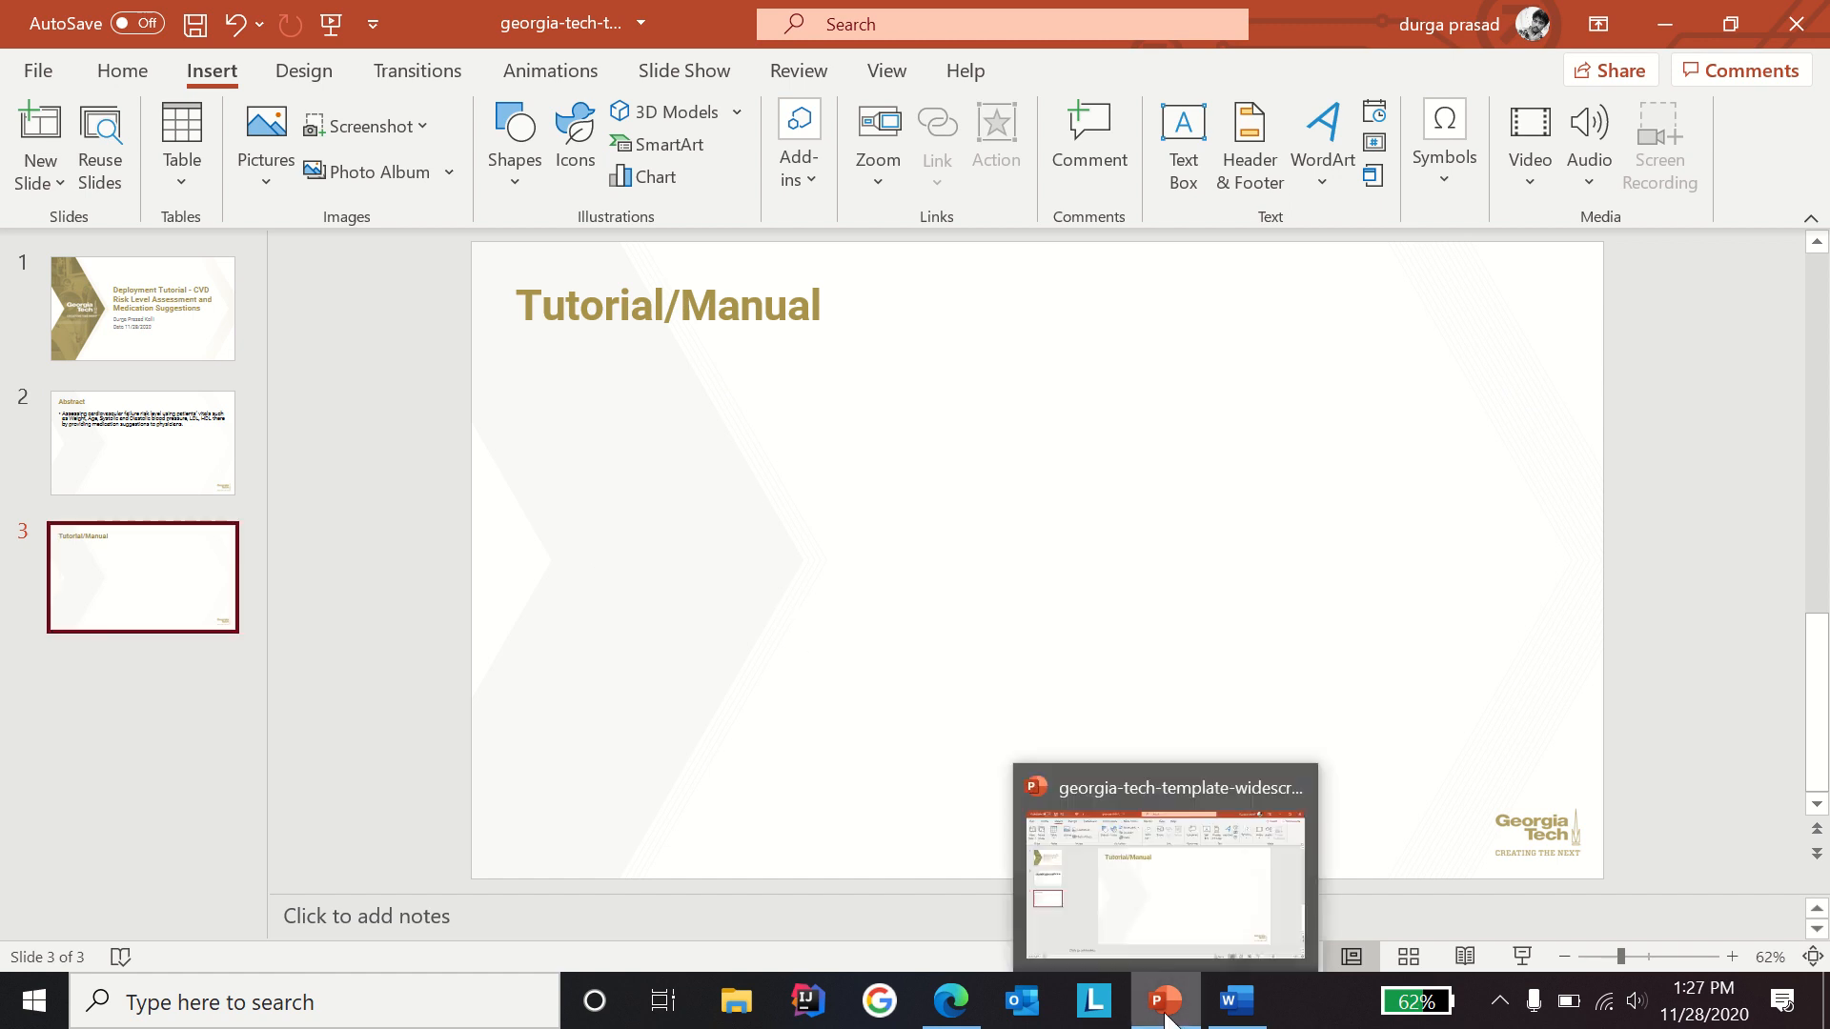
# Step: Switch to the project report PDF in Edge and scroll to the TUTORIAL section on page 5
pyautogui.click(950, 1002)
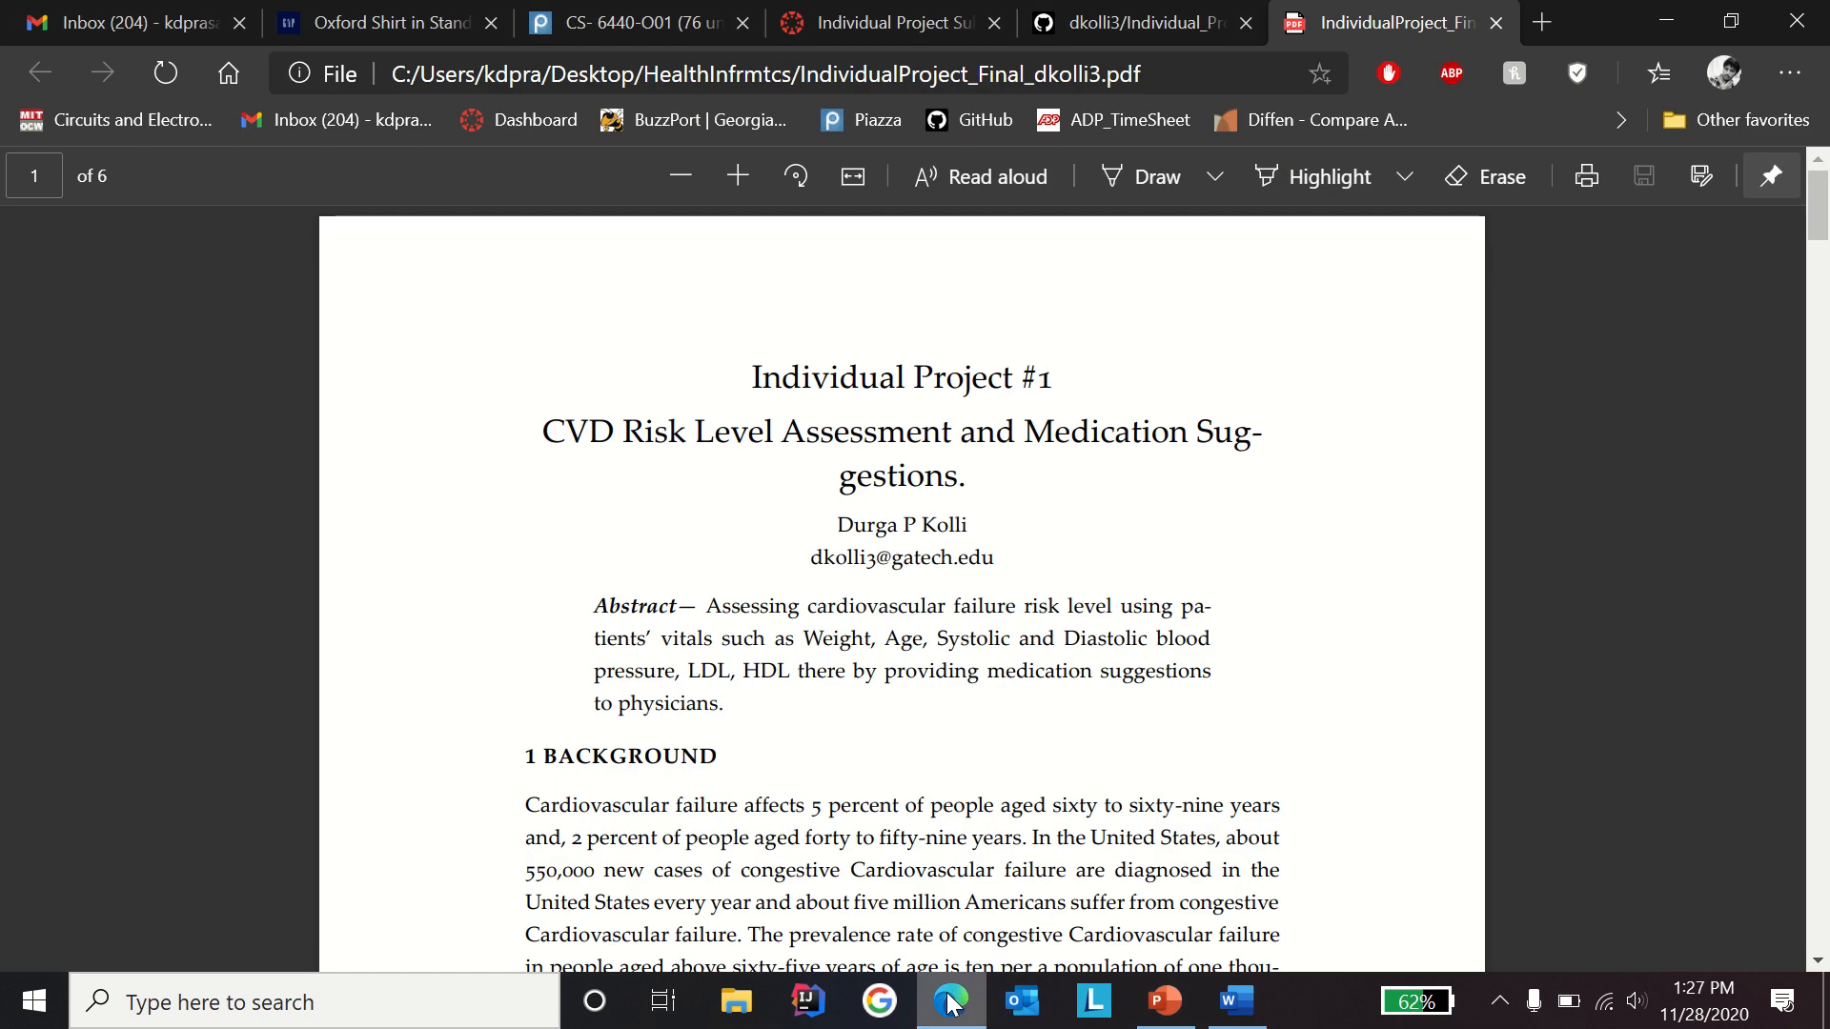
pyautogui.scroll(-3)
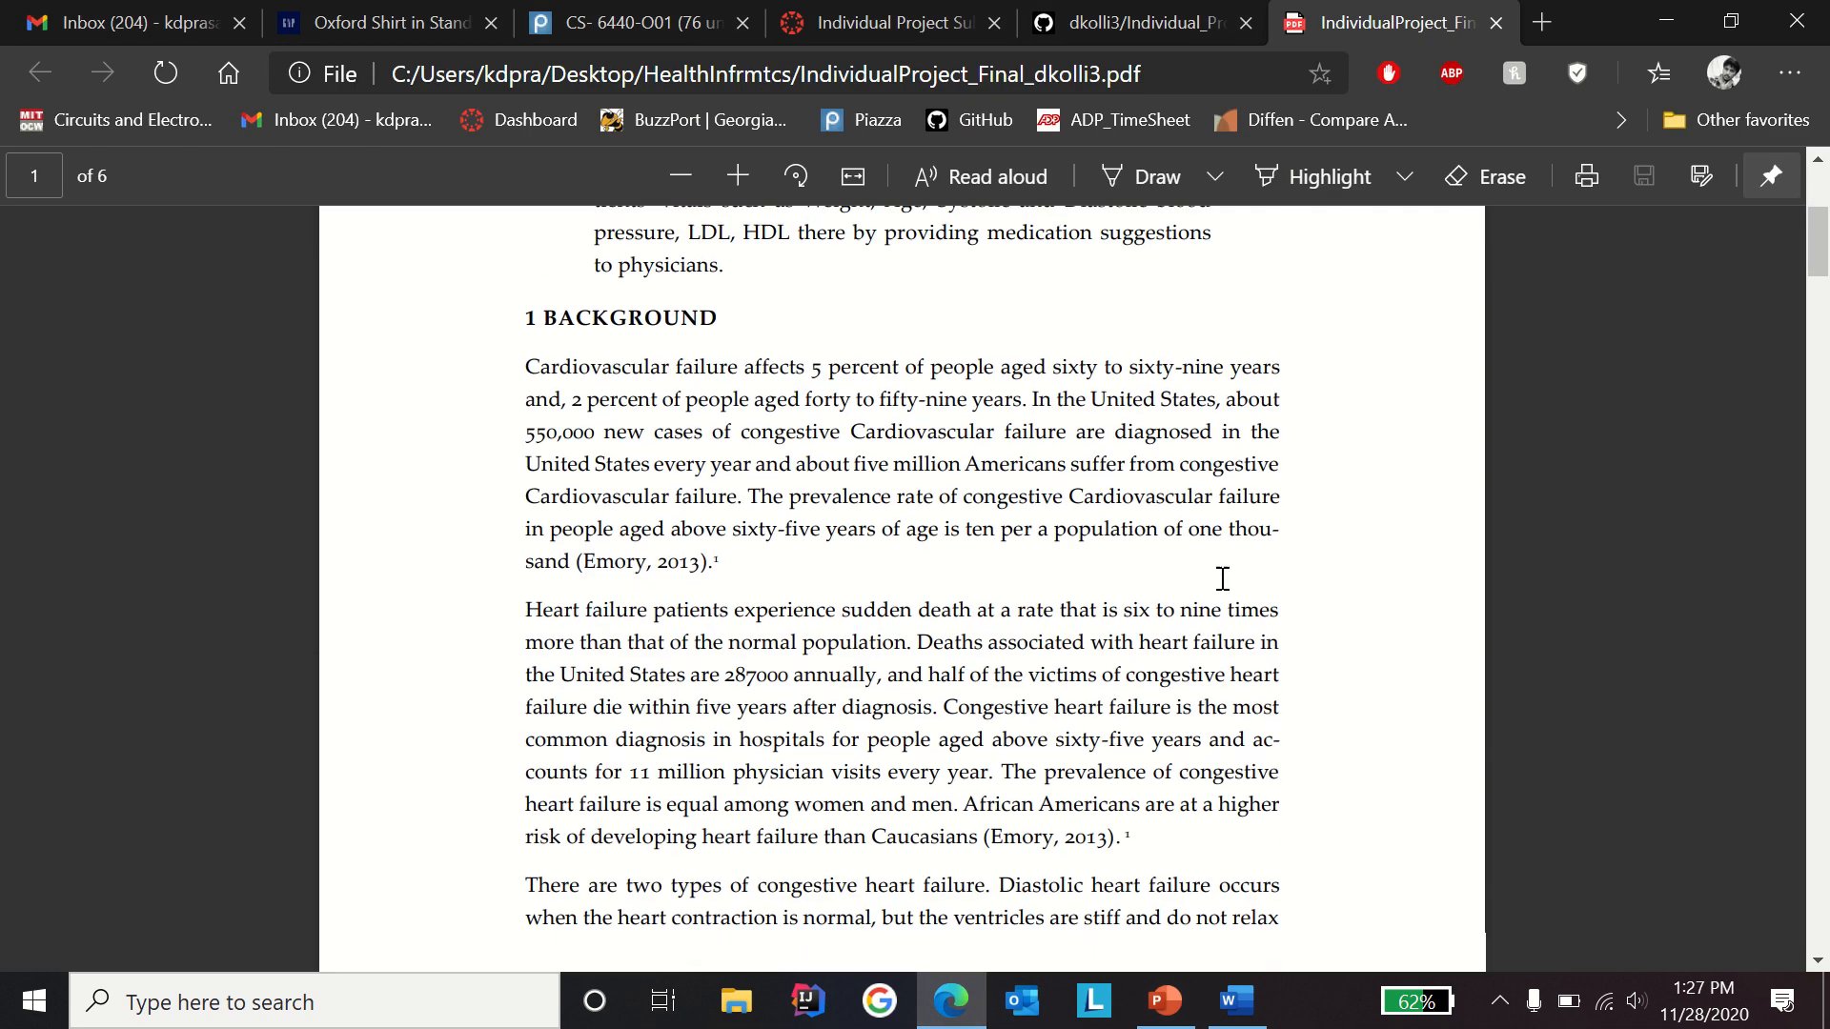
pyautogui.scroll(-3)
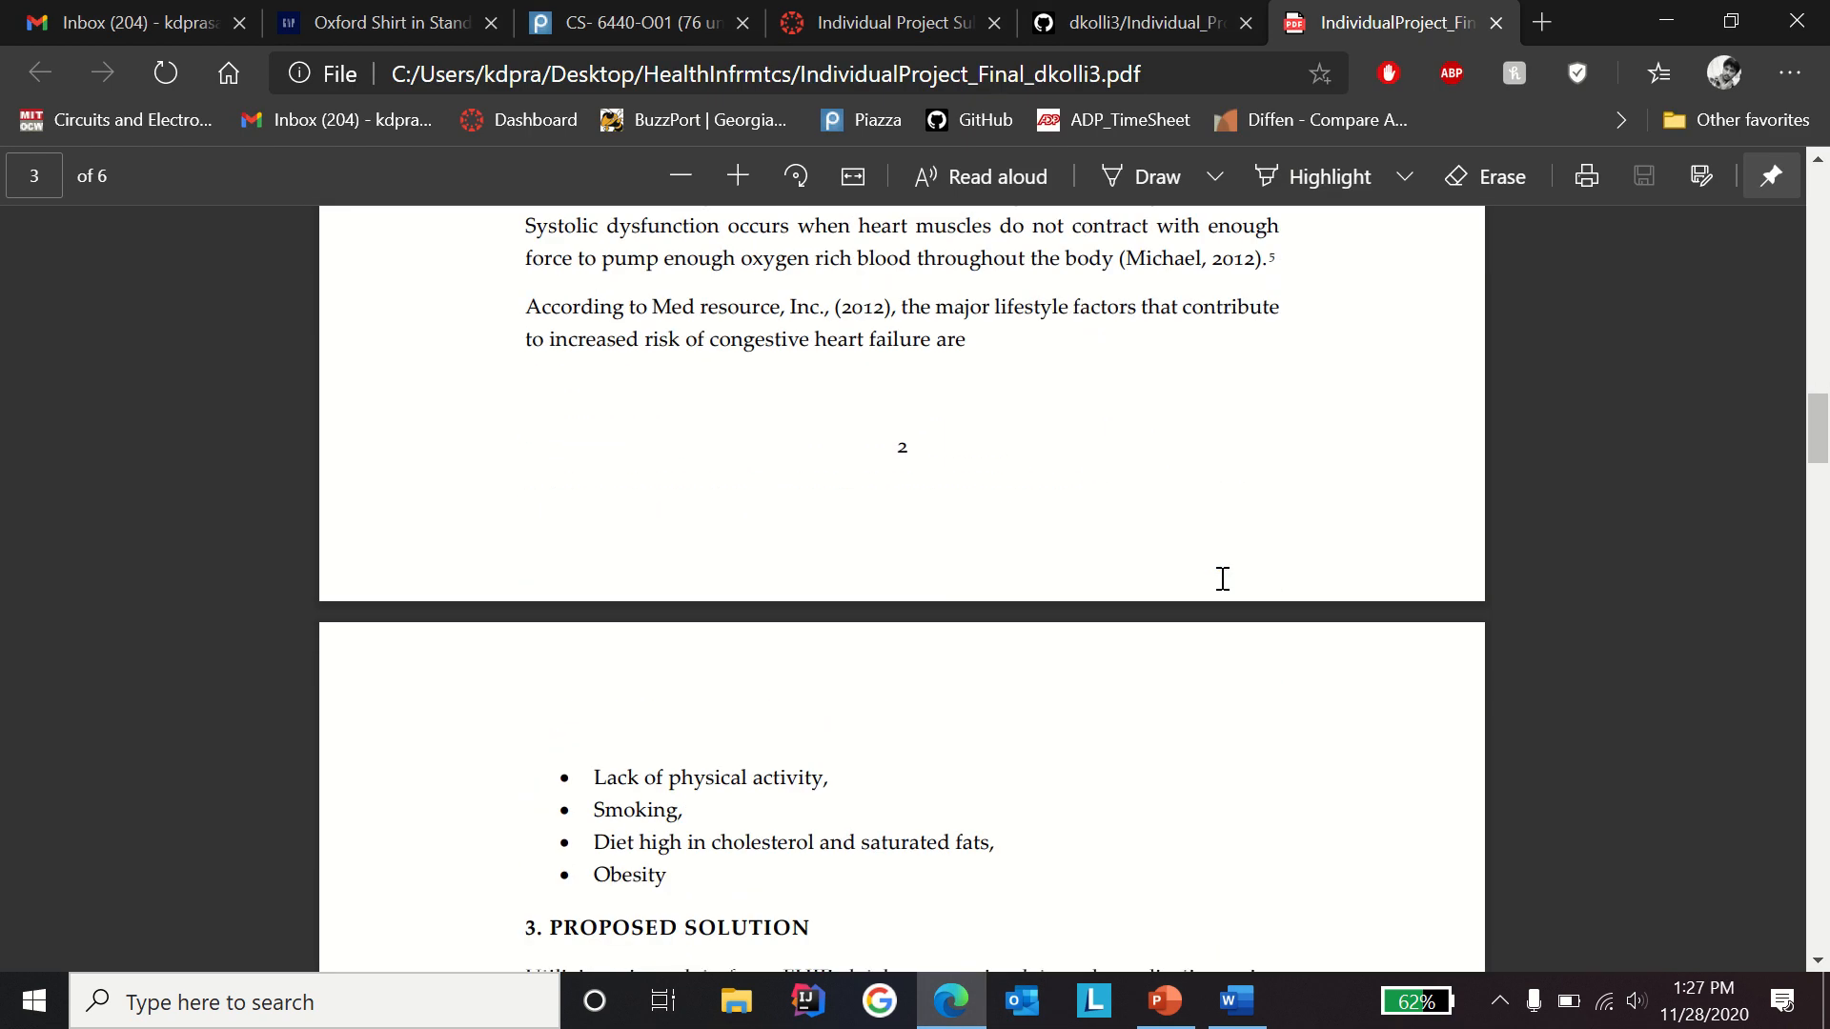
pyautogui.scroll(-3)
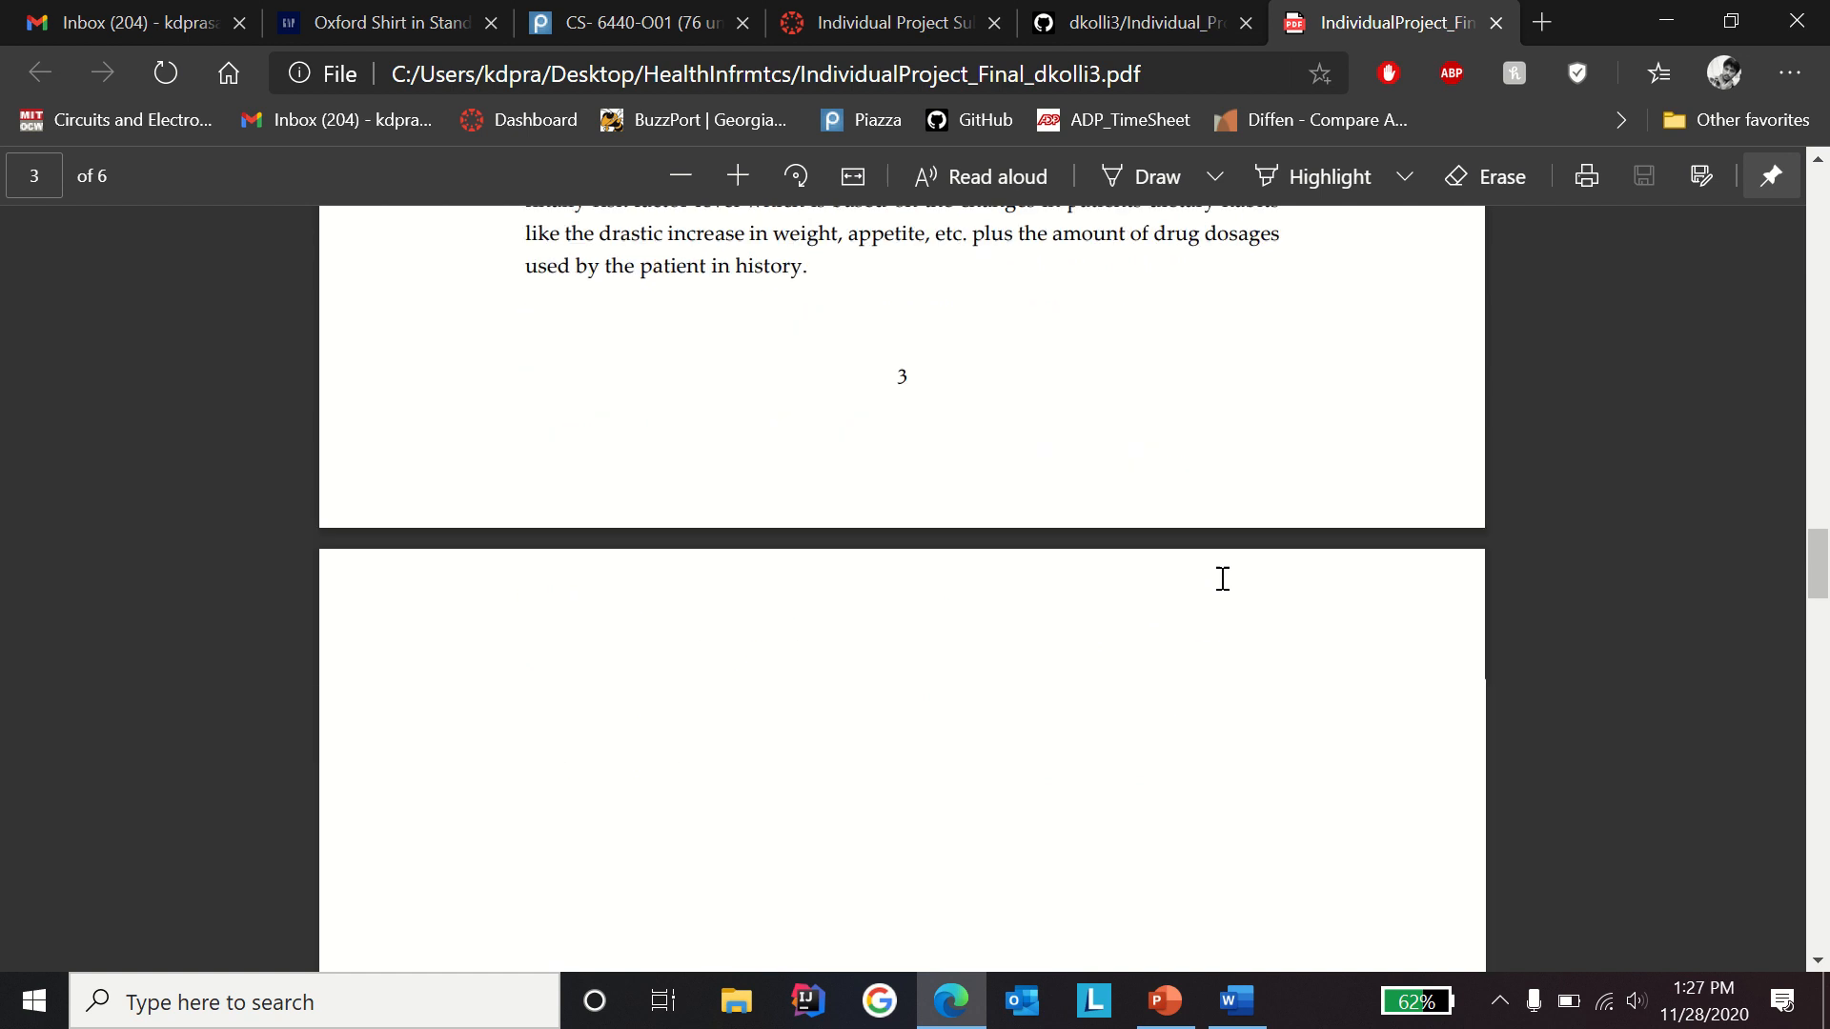
pyautogui.scroll(-3)
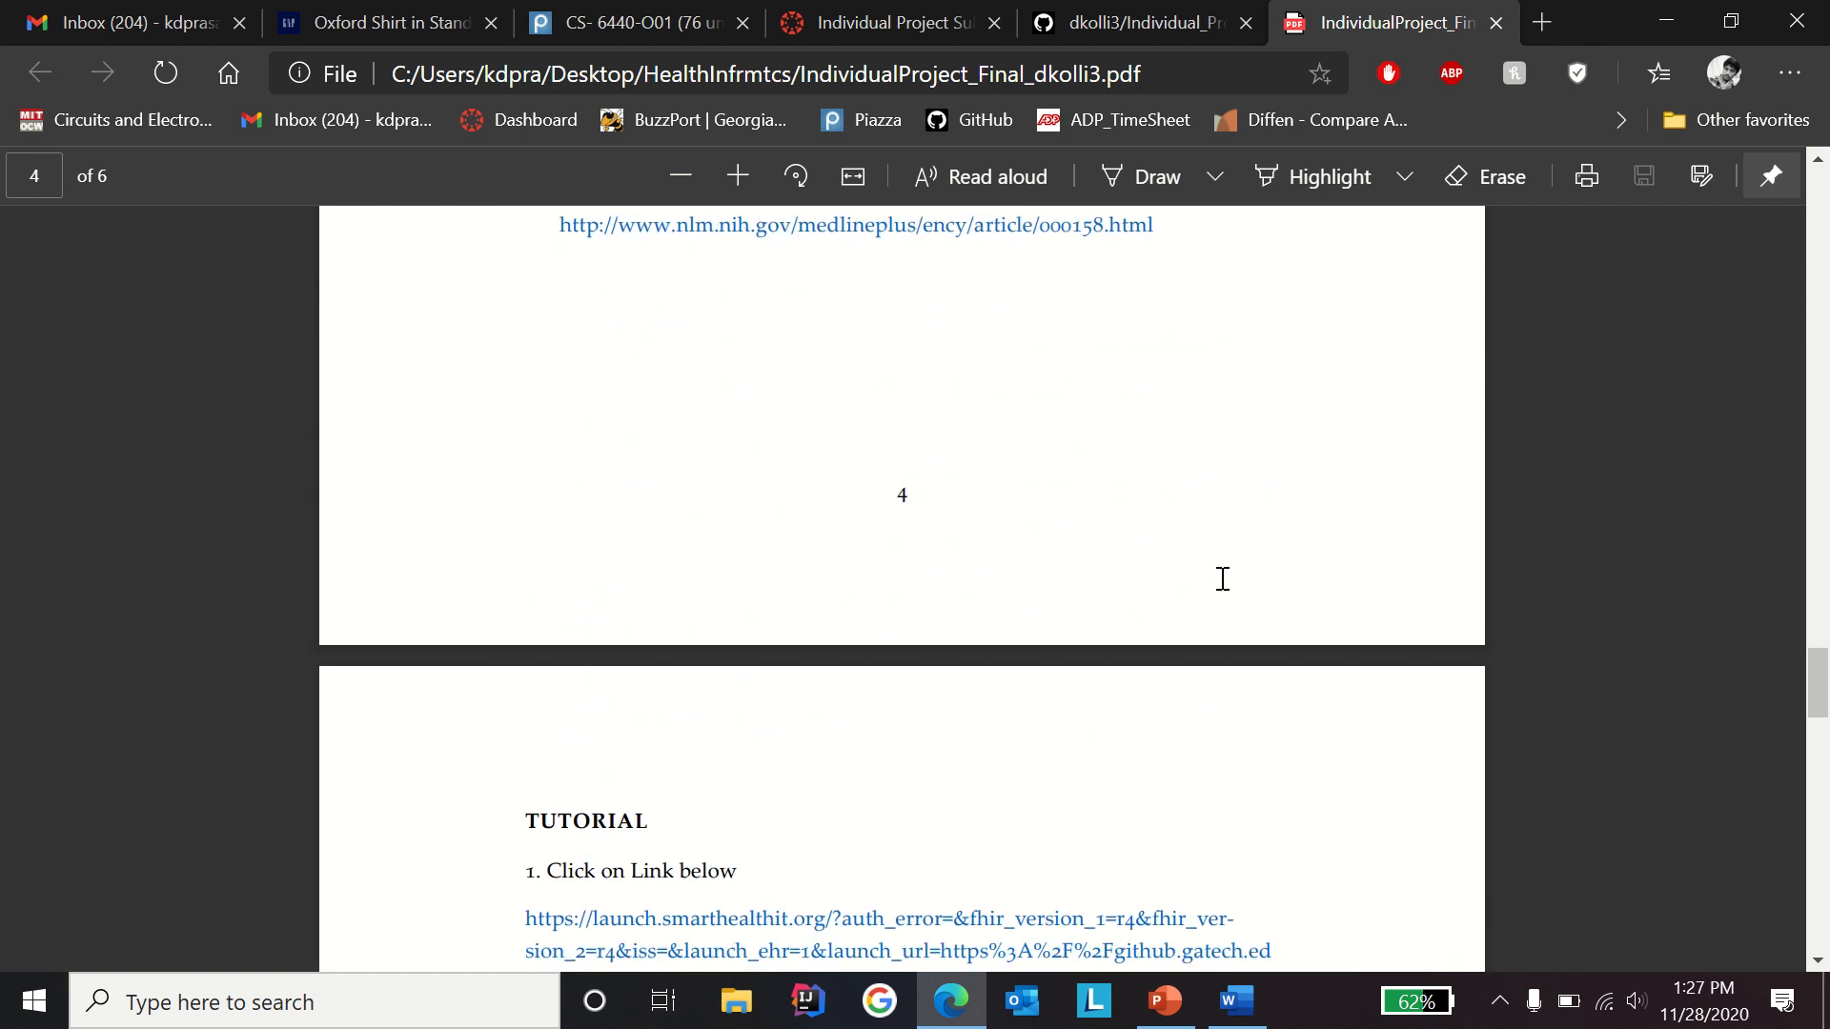
pyautogui.scroll(-3)
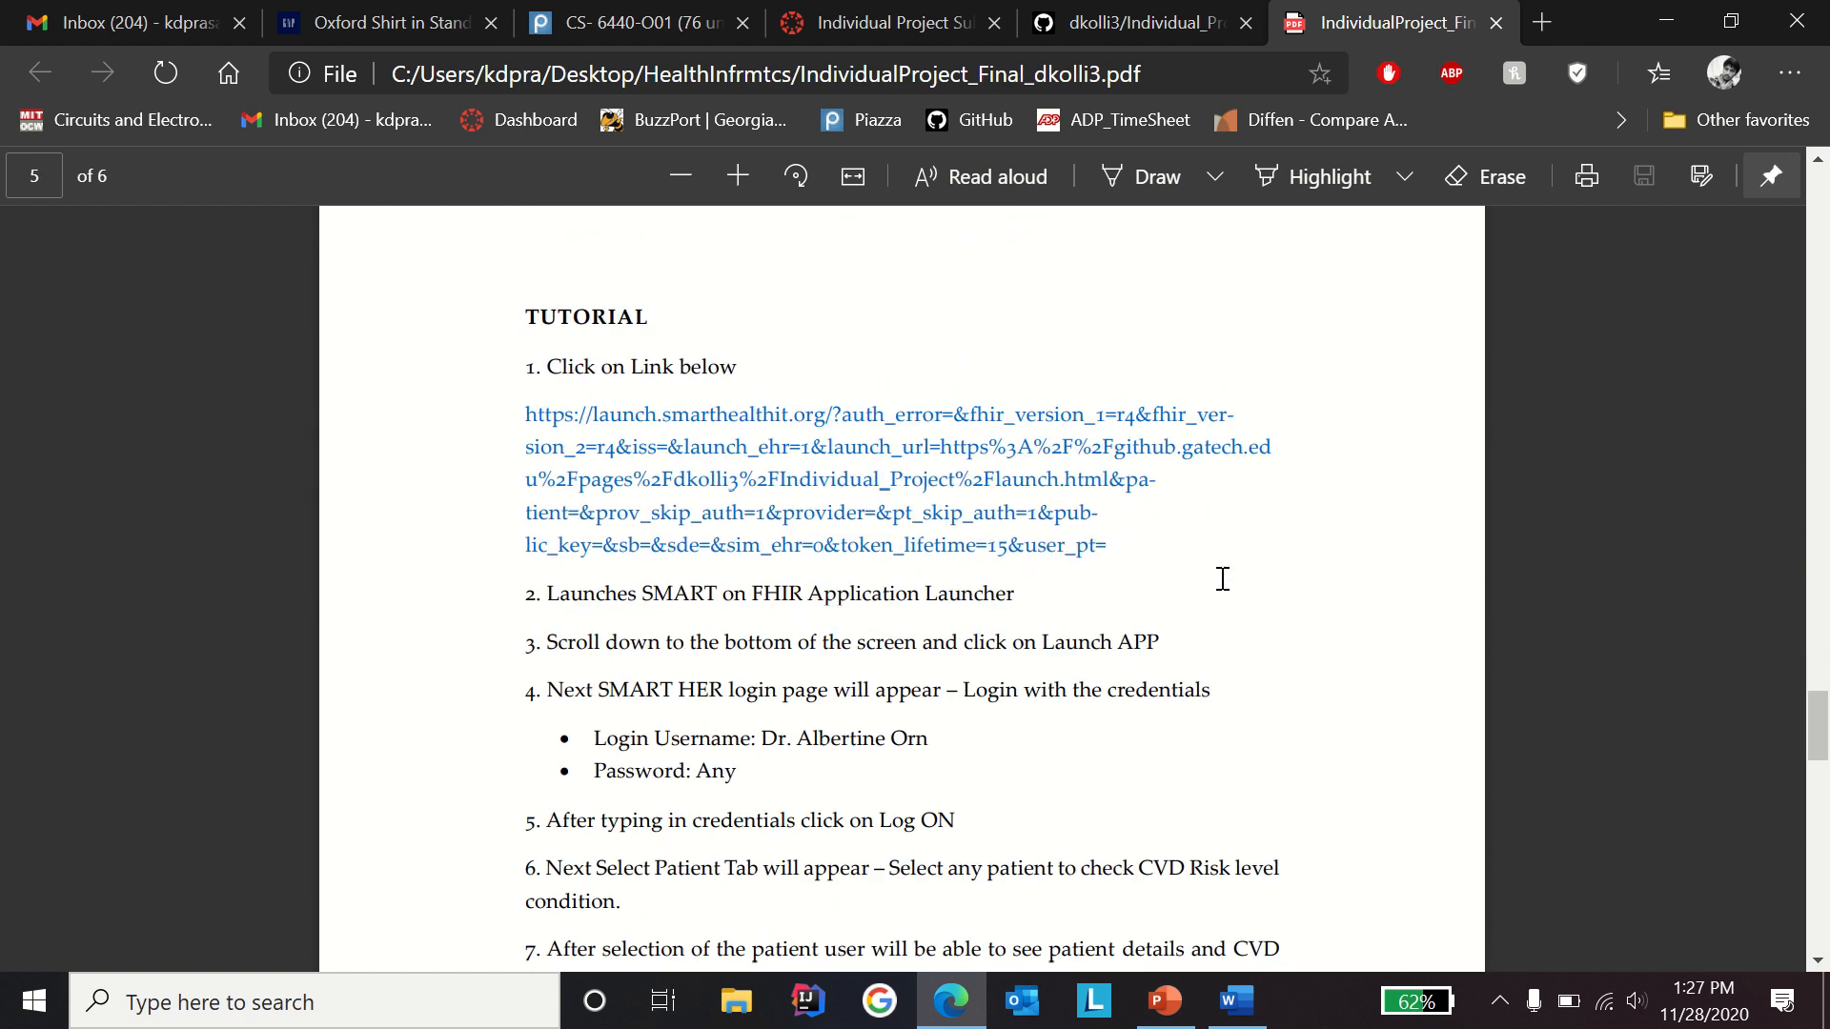
pyautogui.moveTo(1082, 517)
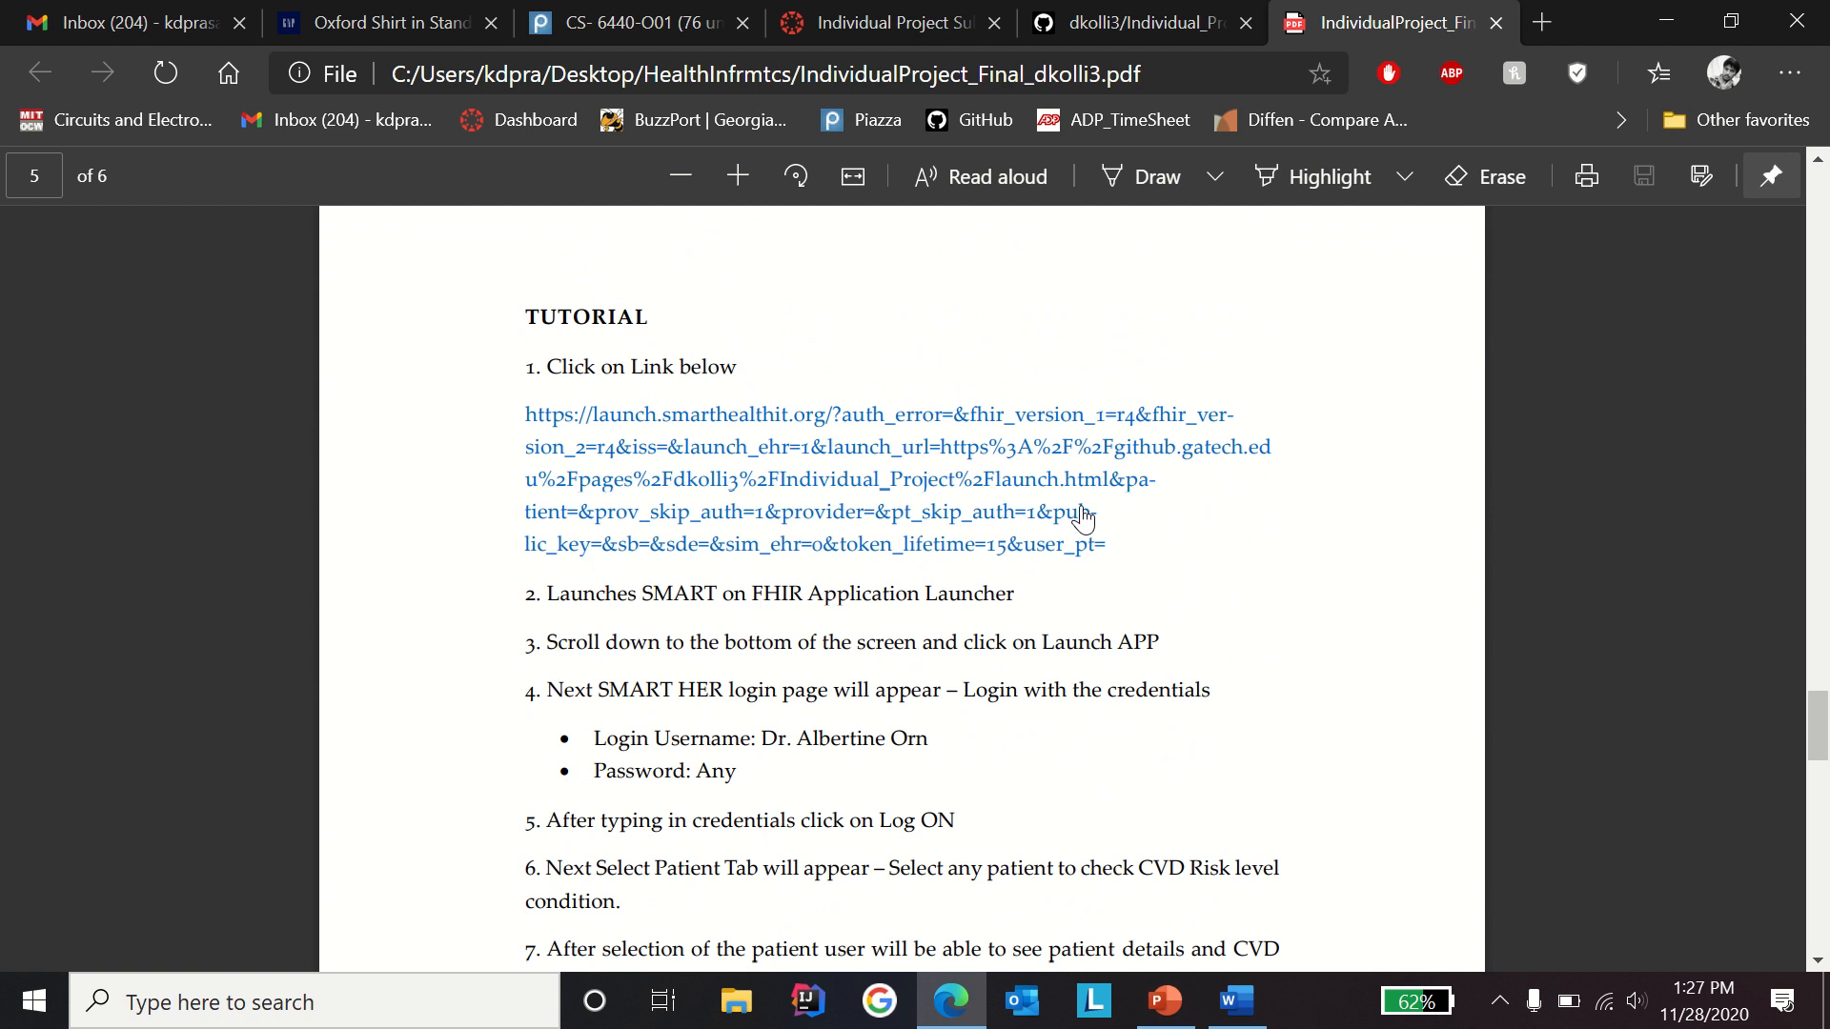
pyautogui.moveTo(1072, 496)
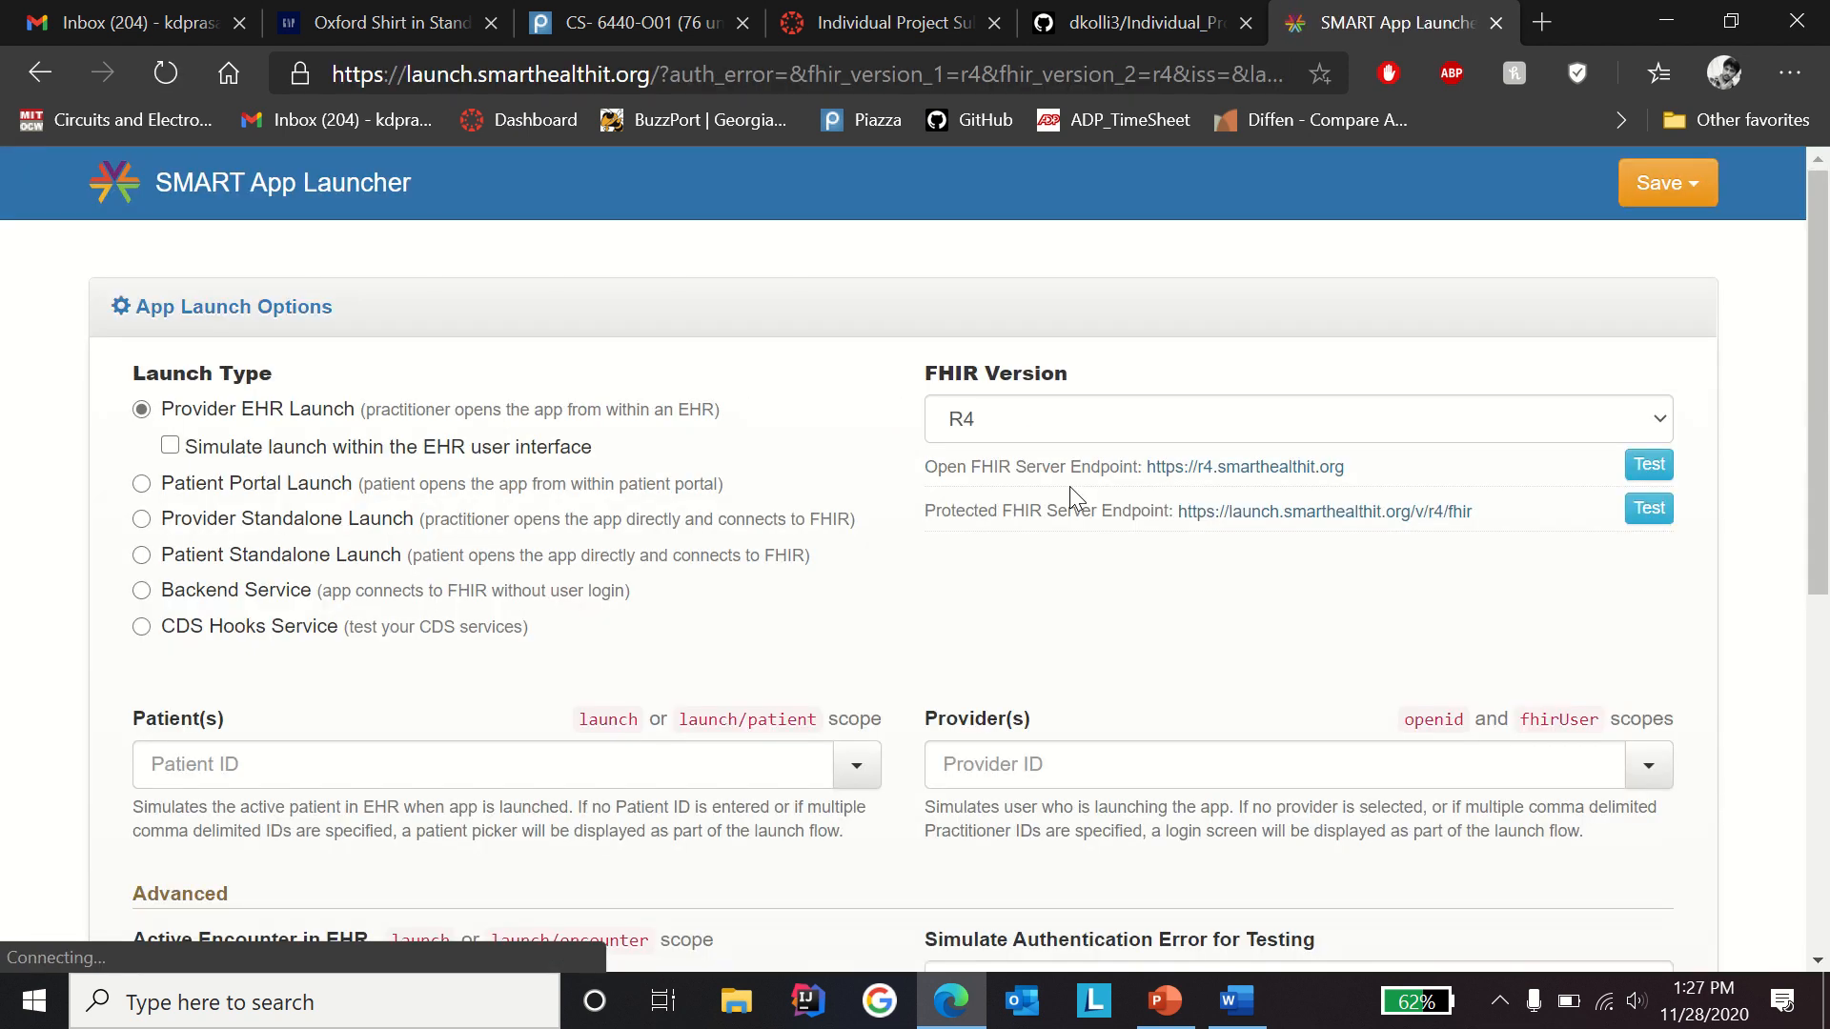
pyautogui.moveTo(292, 254)
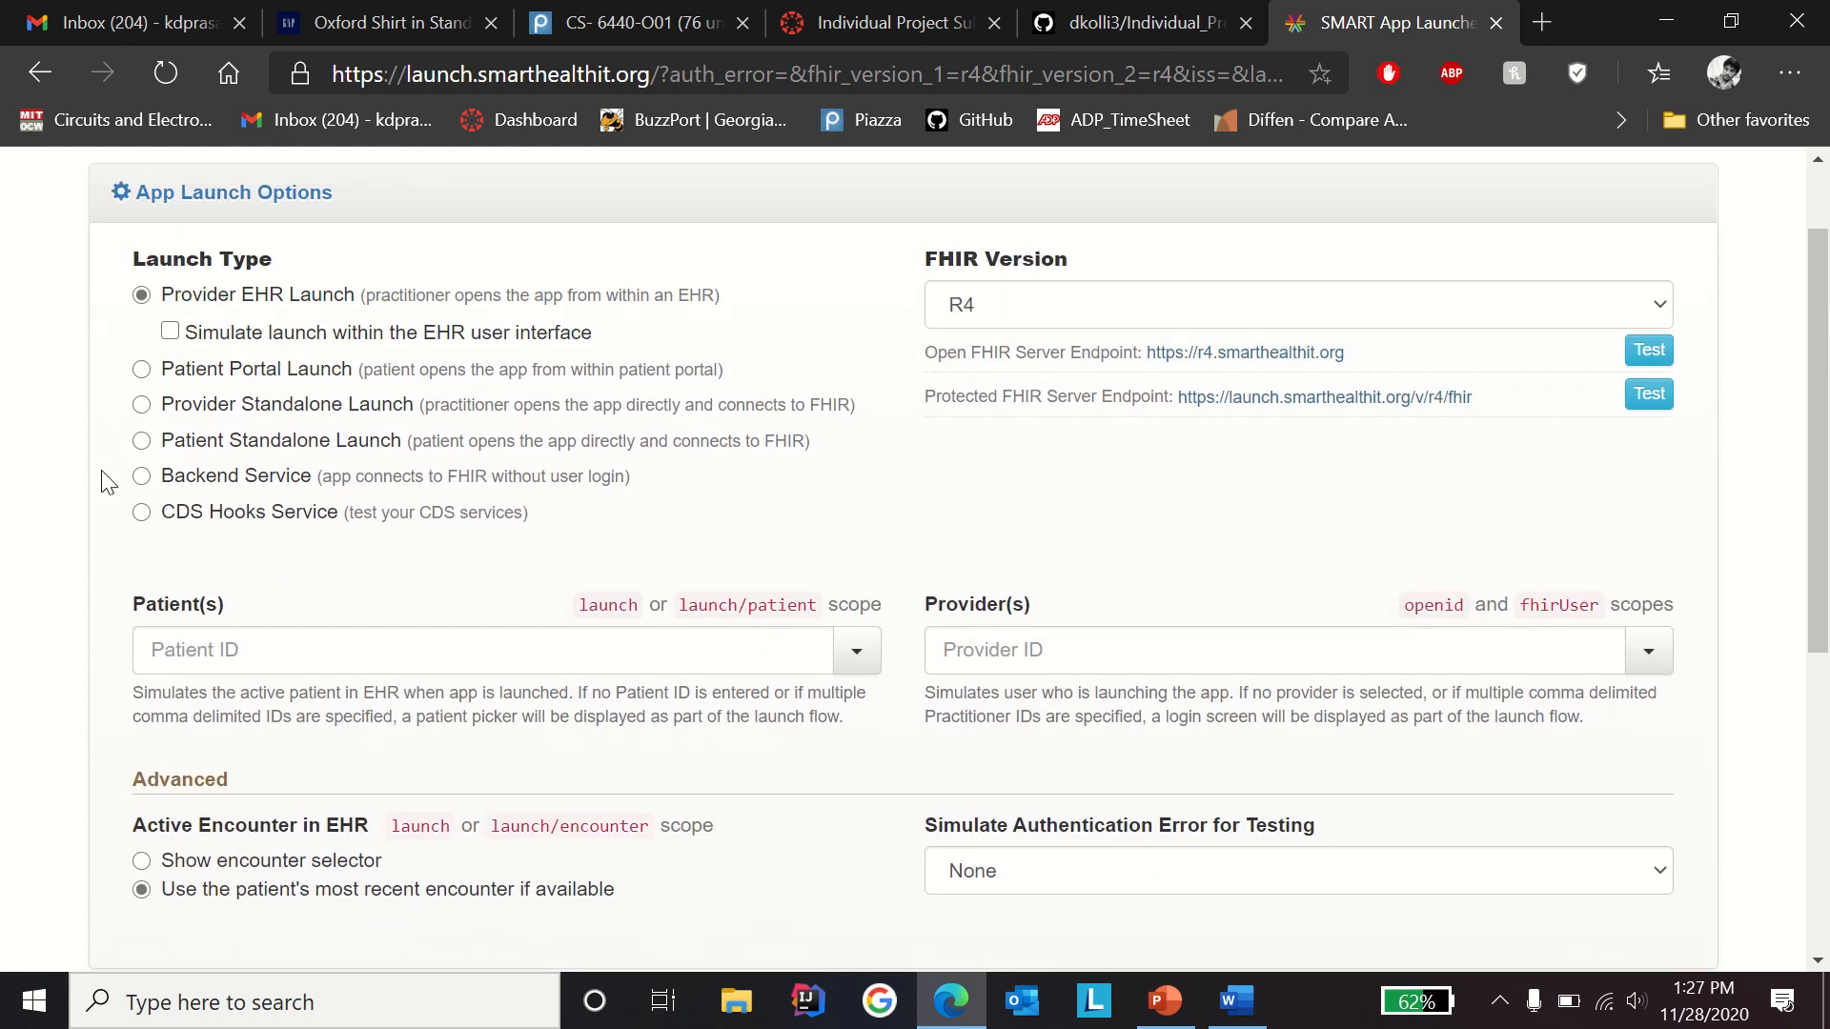
pyautogui.moveTo(729, 483)
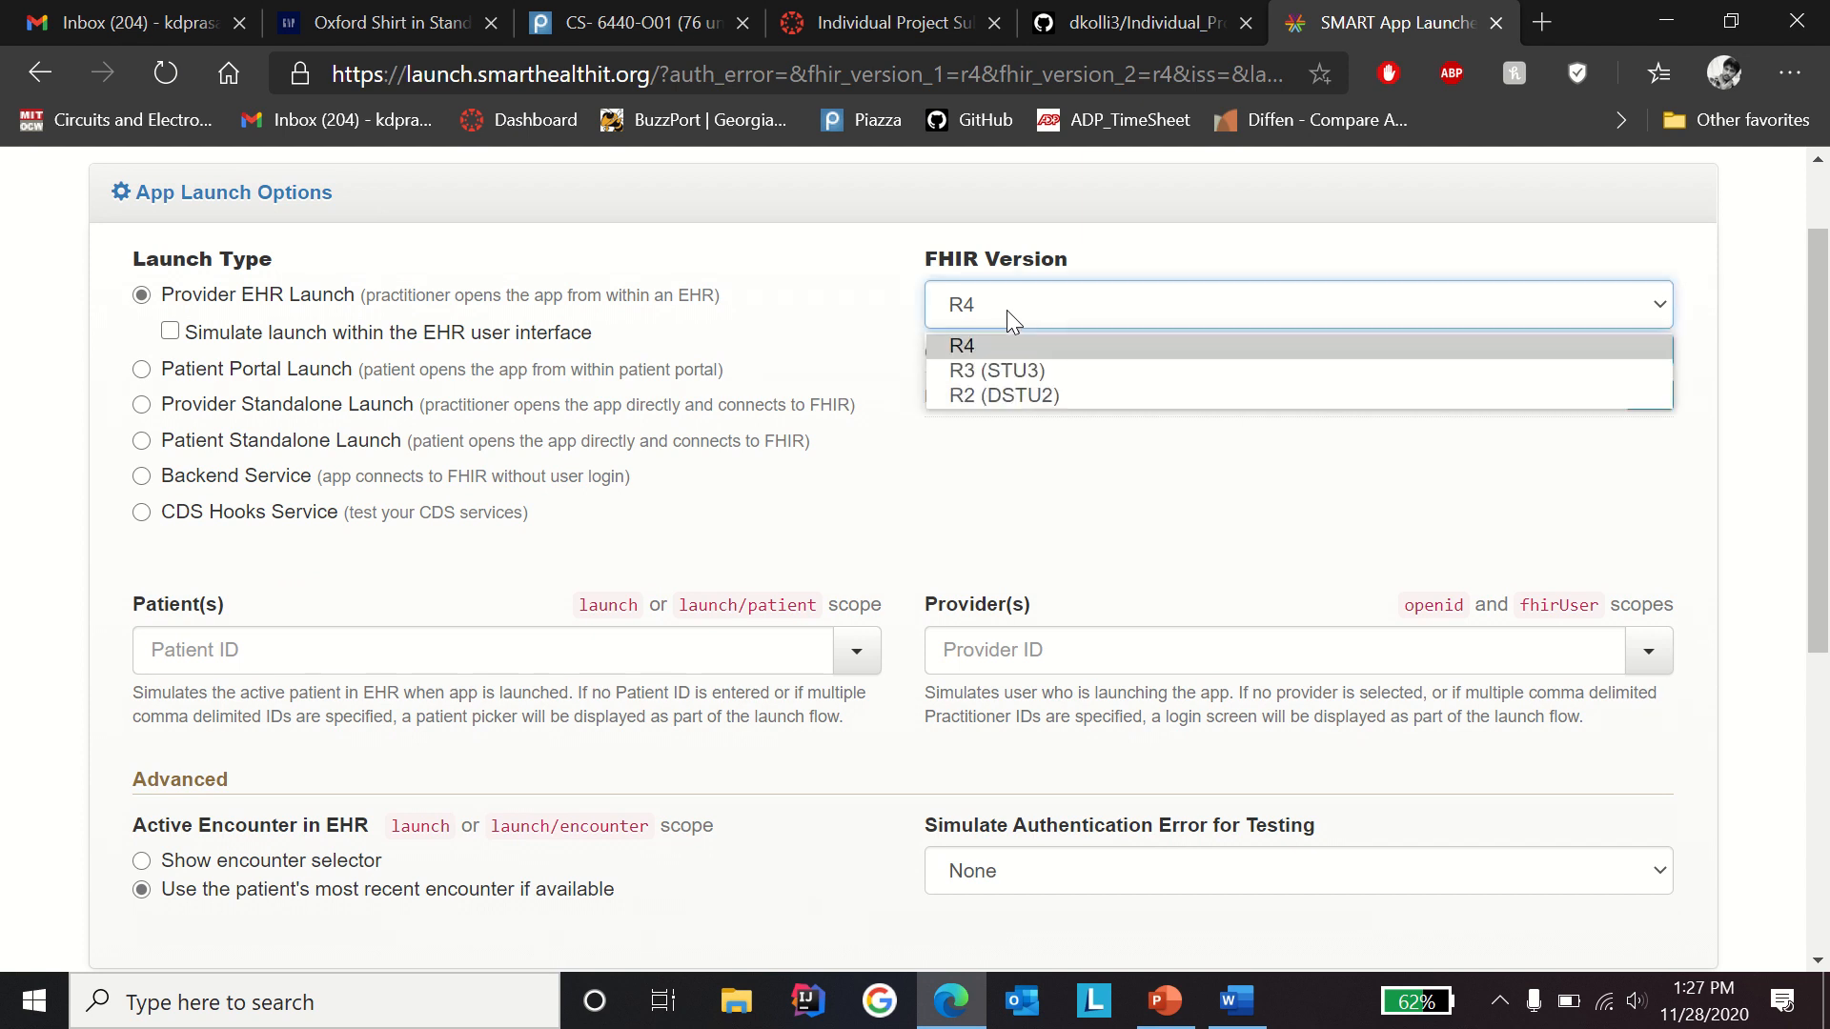
# Step: Keep the FHIR version at R4 and scroll down to the App Launch URL
pyautogui.click(961, 345)
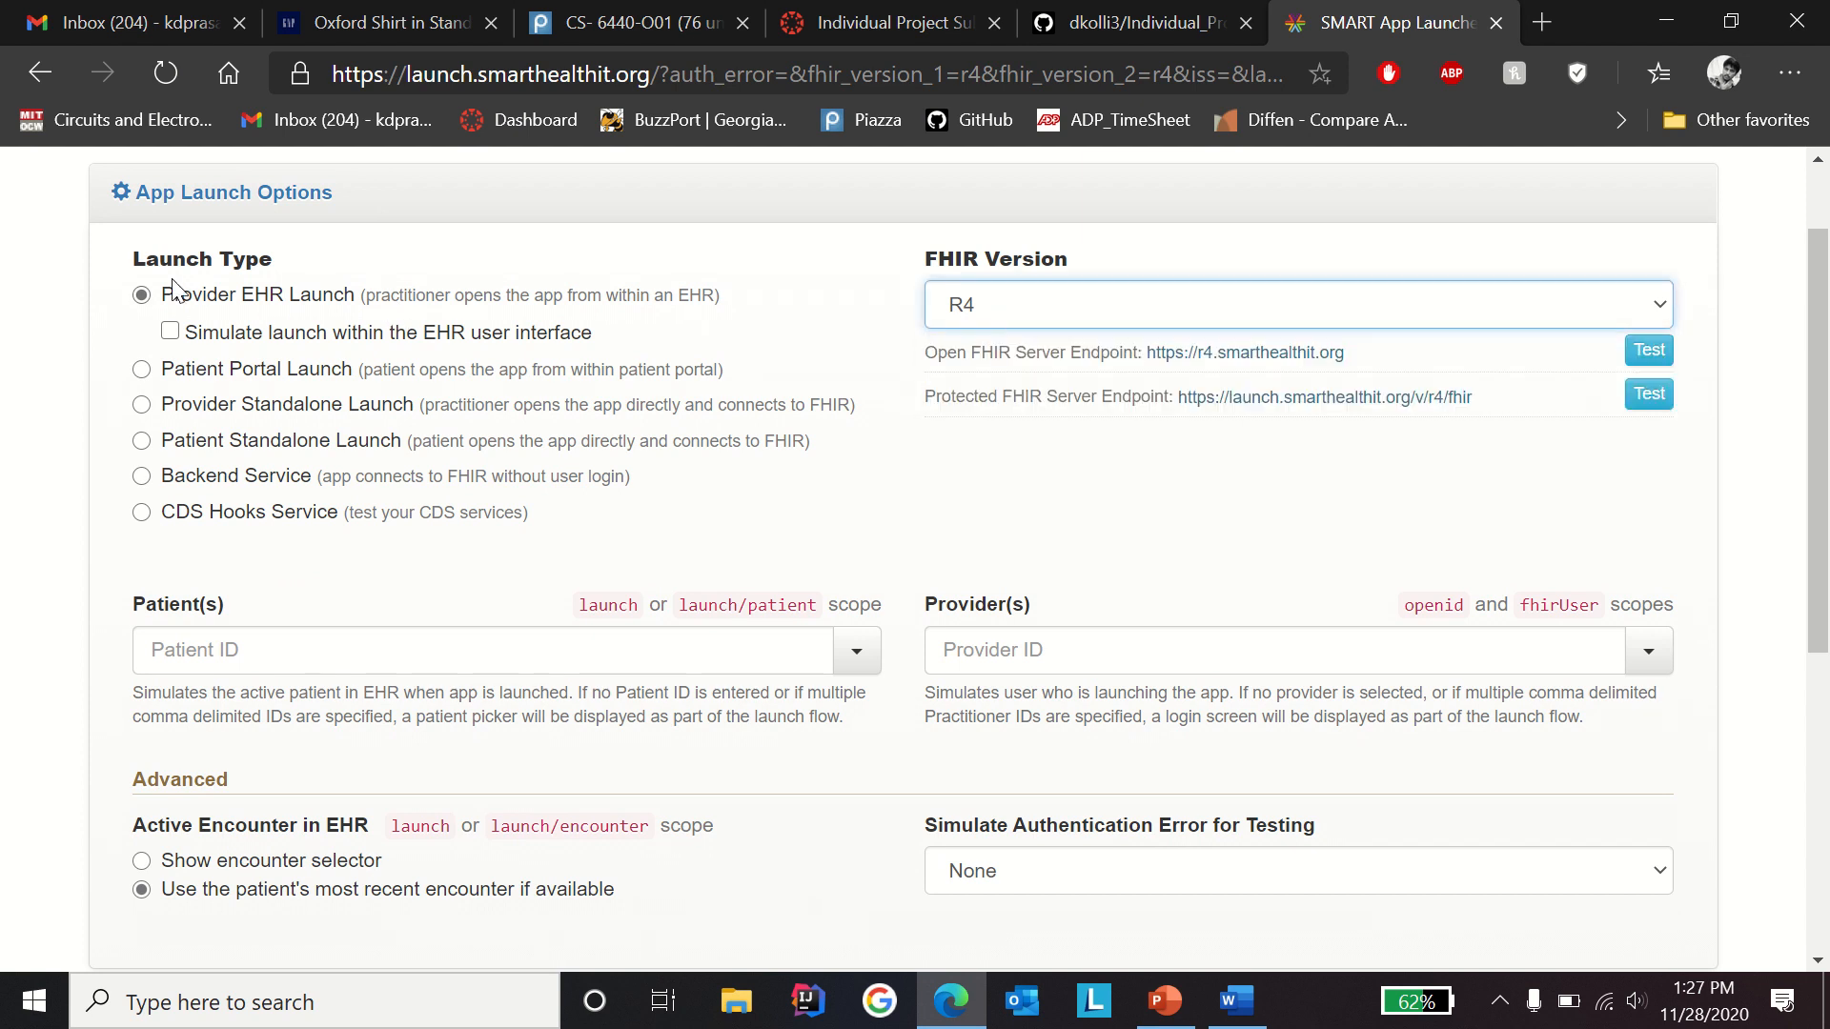
pyautogui.moveTo(222, 318)
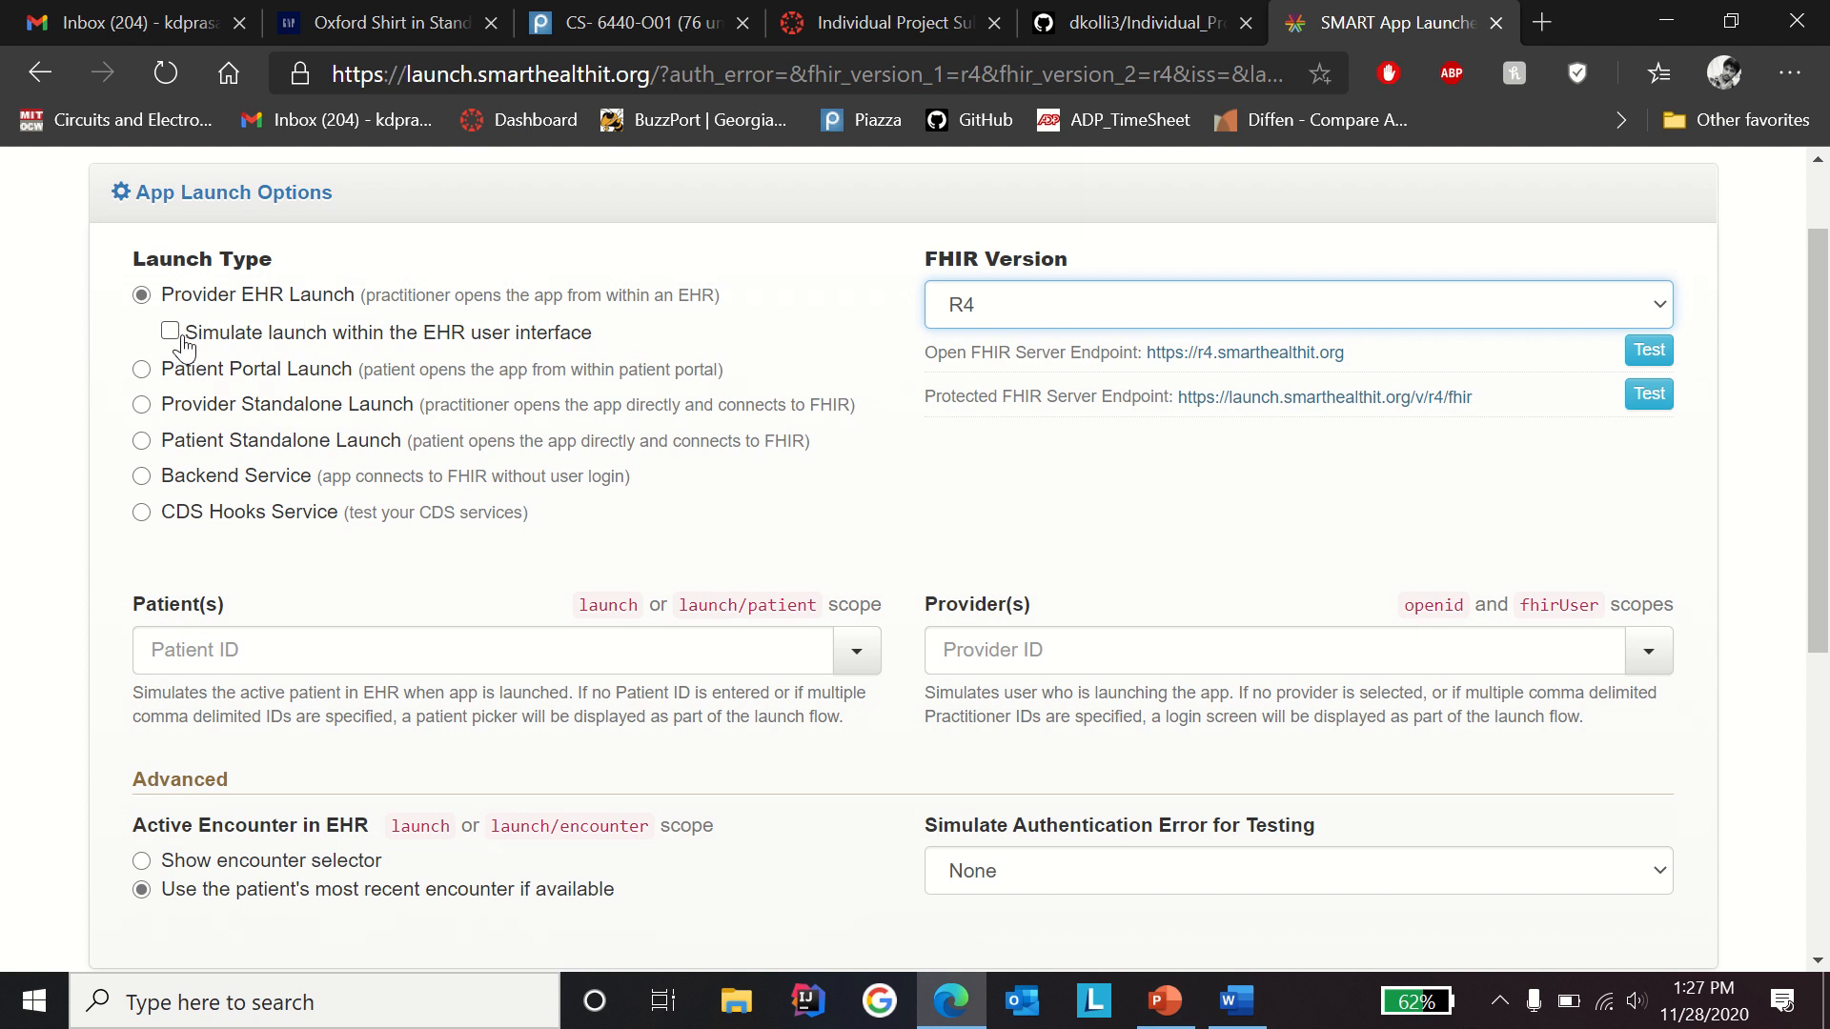
pyautogui.moveTo(278, 350)
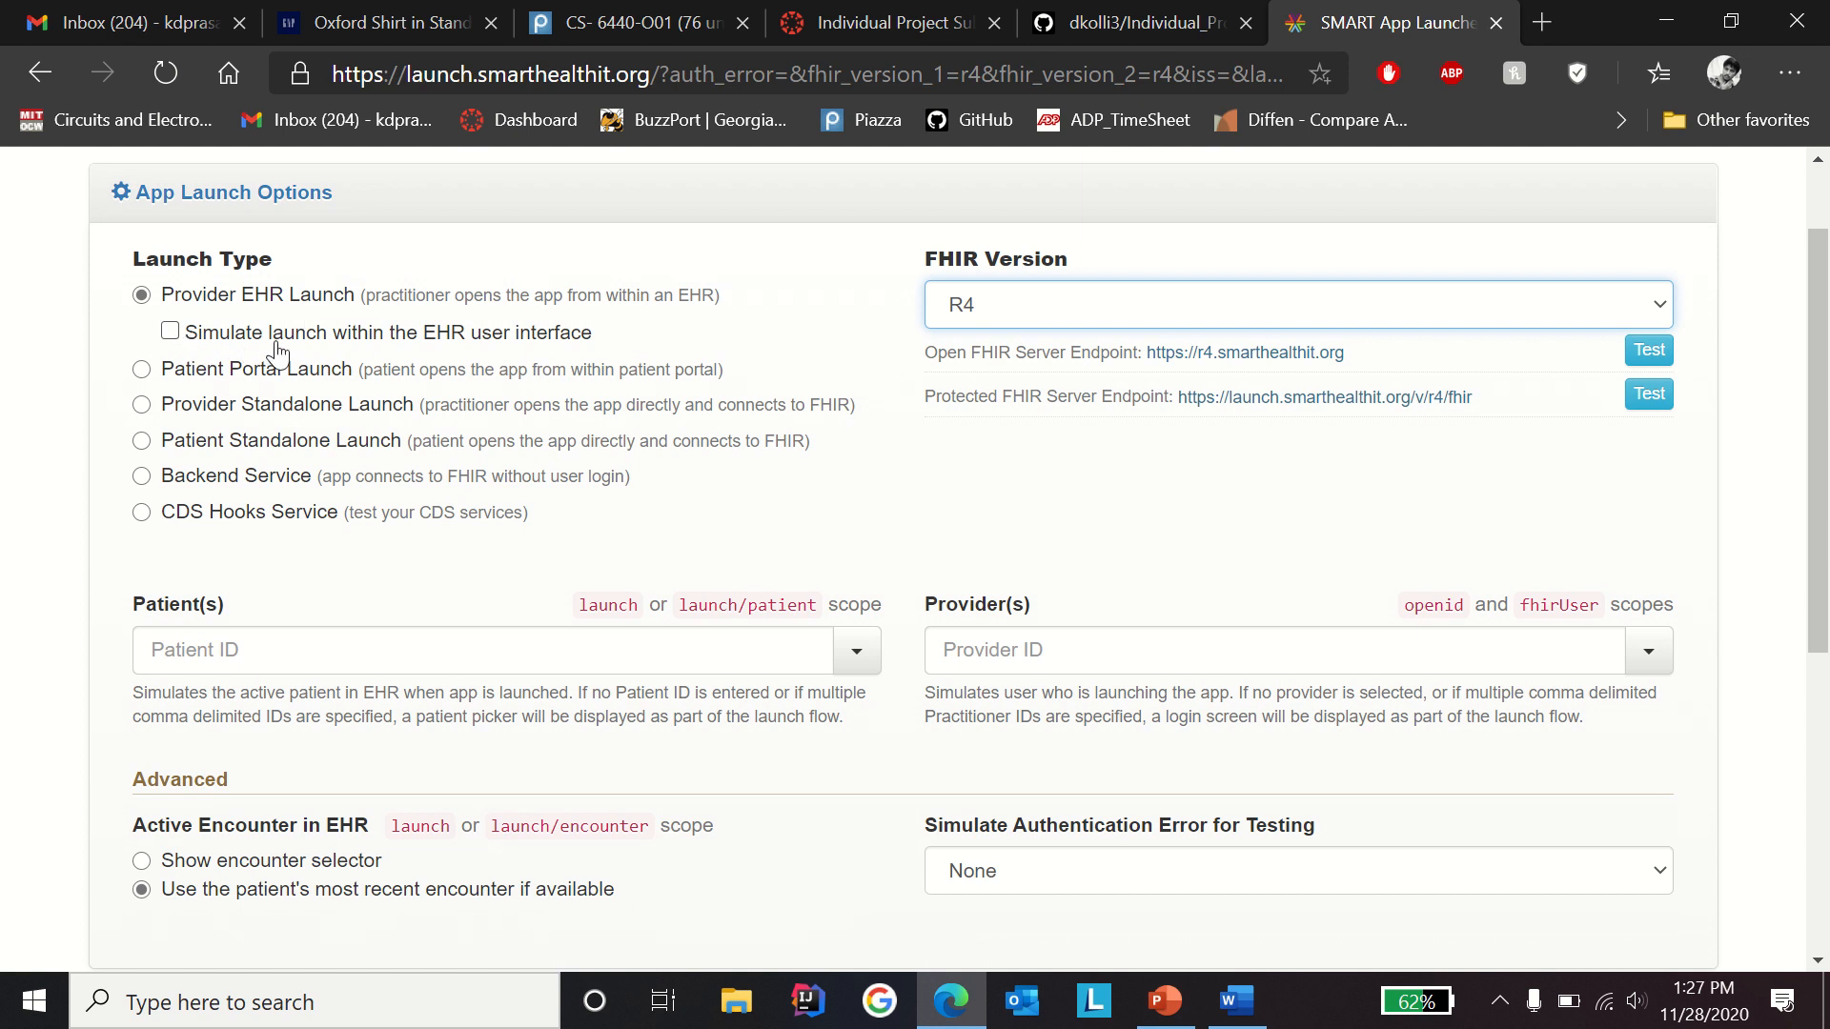
pyautogui.moveTo(533, 350)
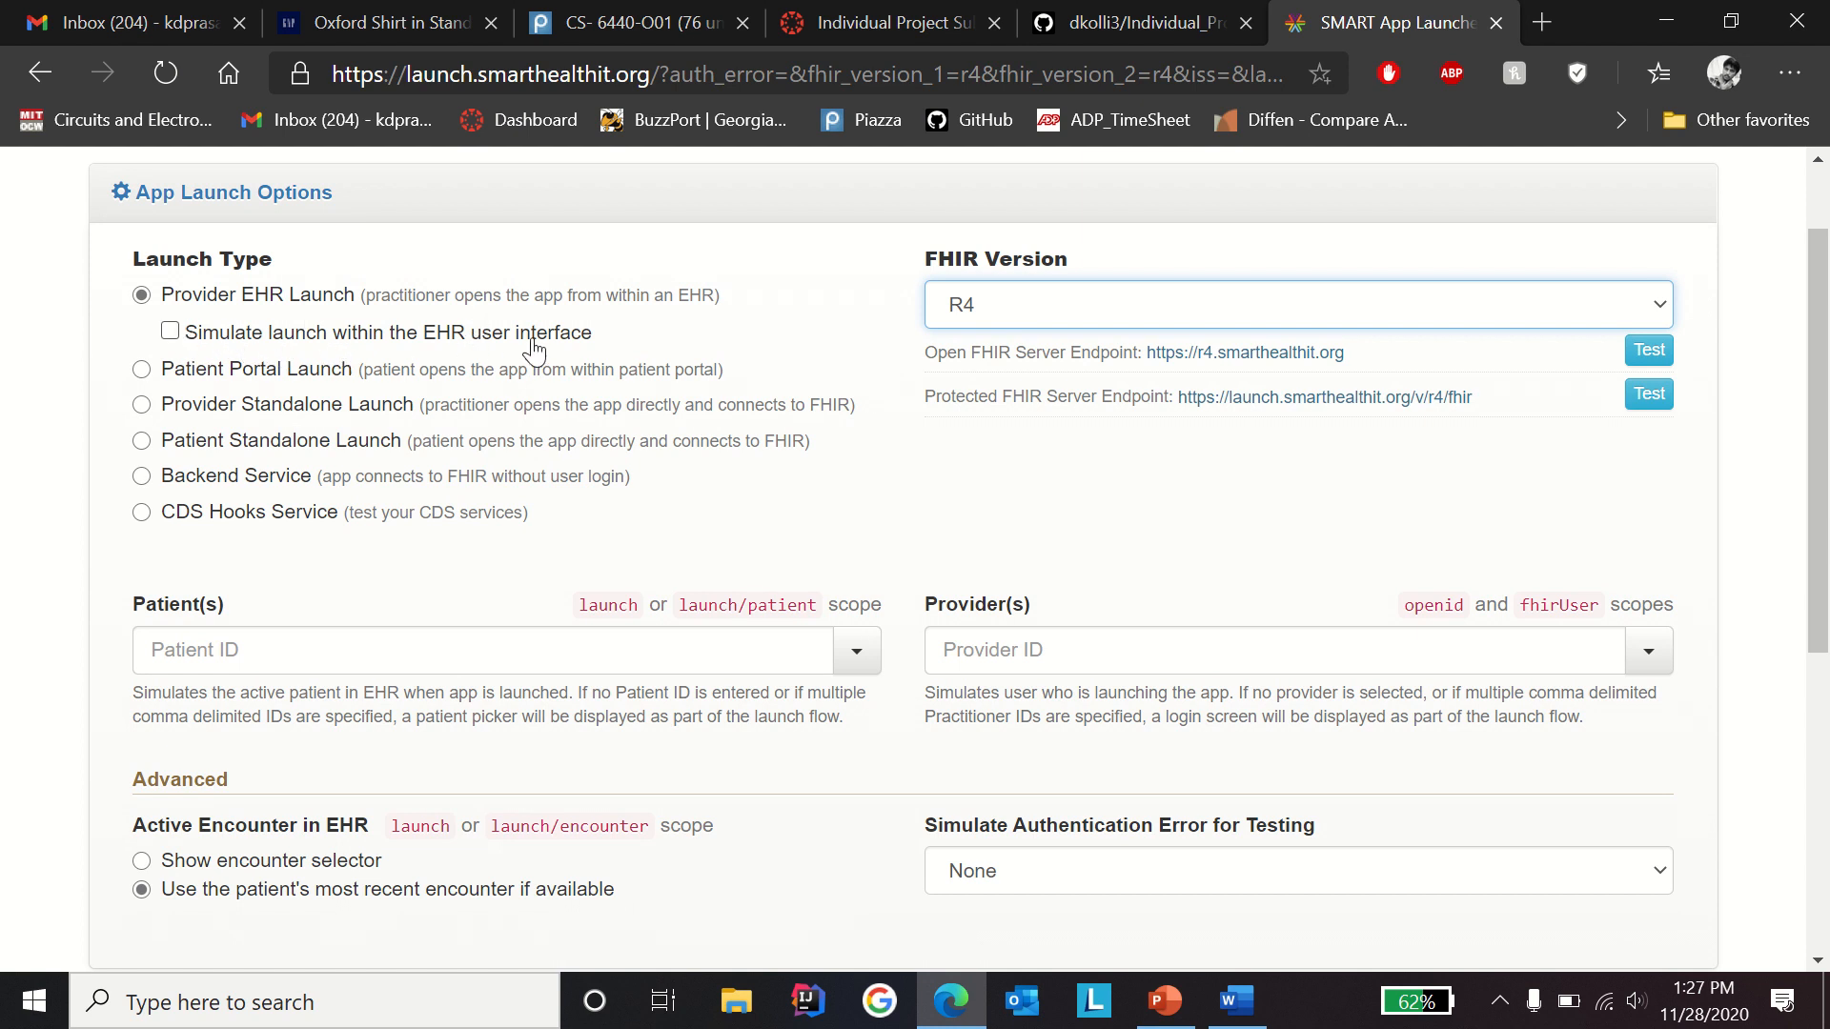
pyautogui.moveTo(444, 540)
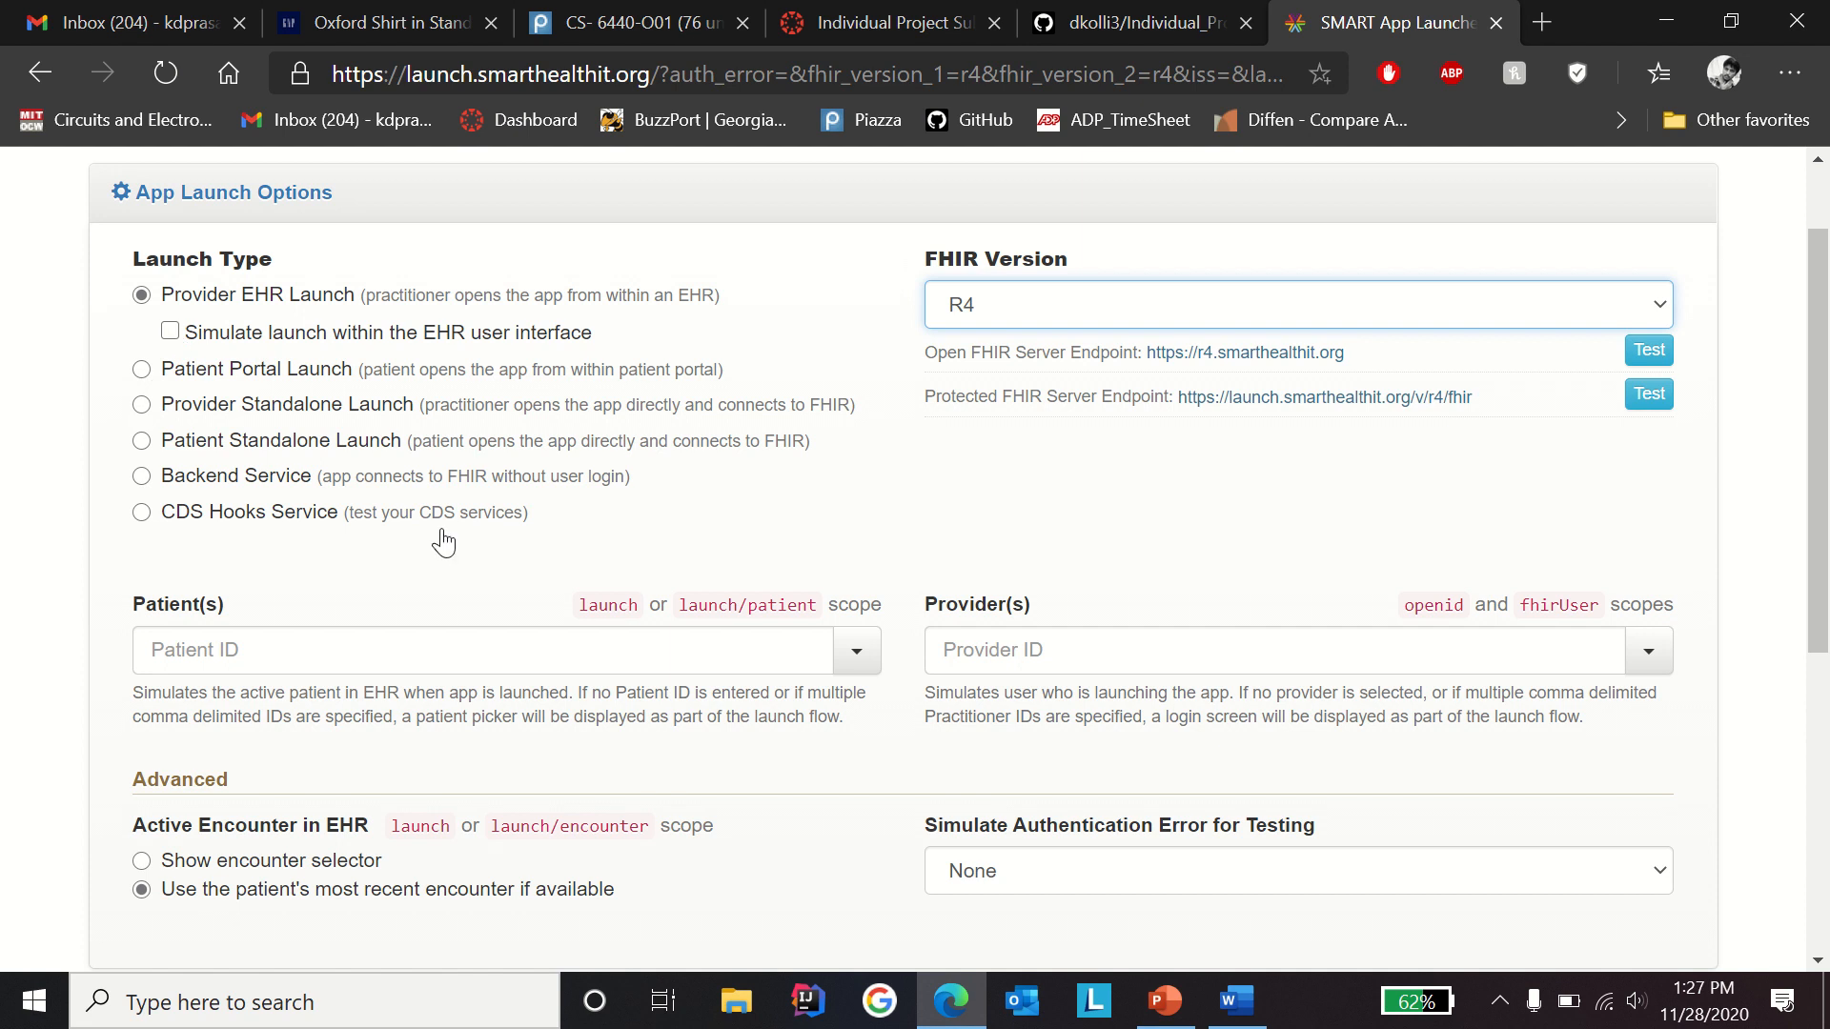
pyautogui.scroll(-3)
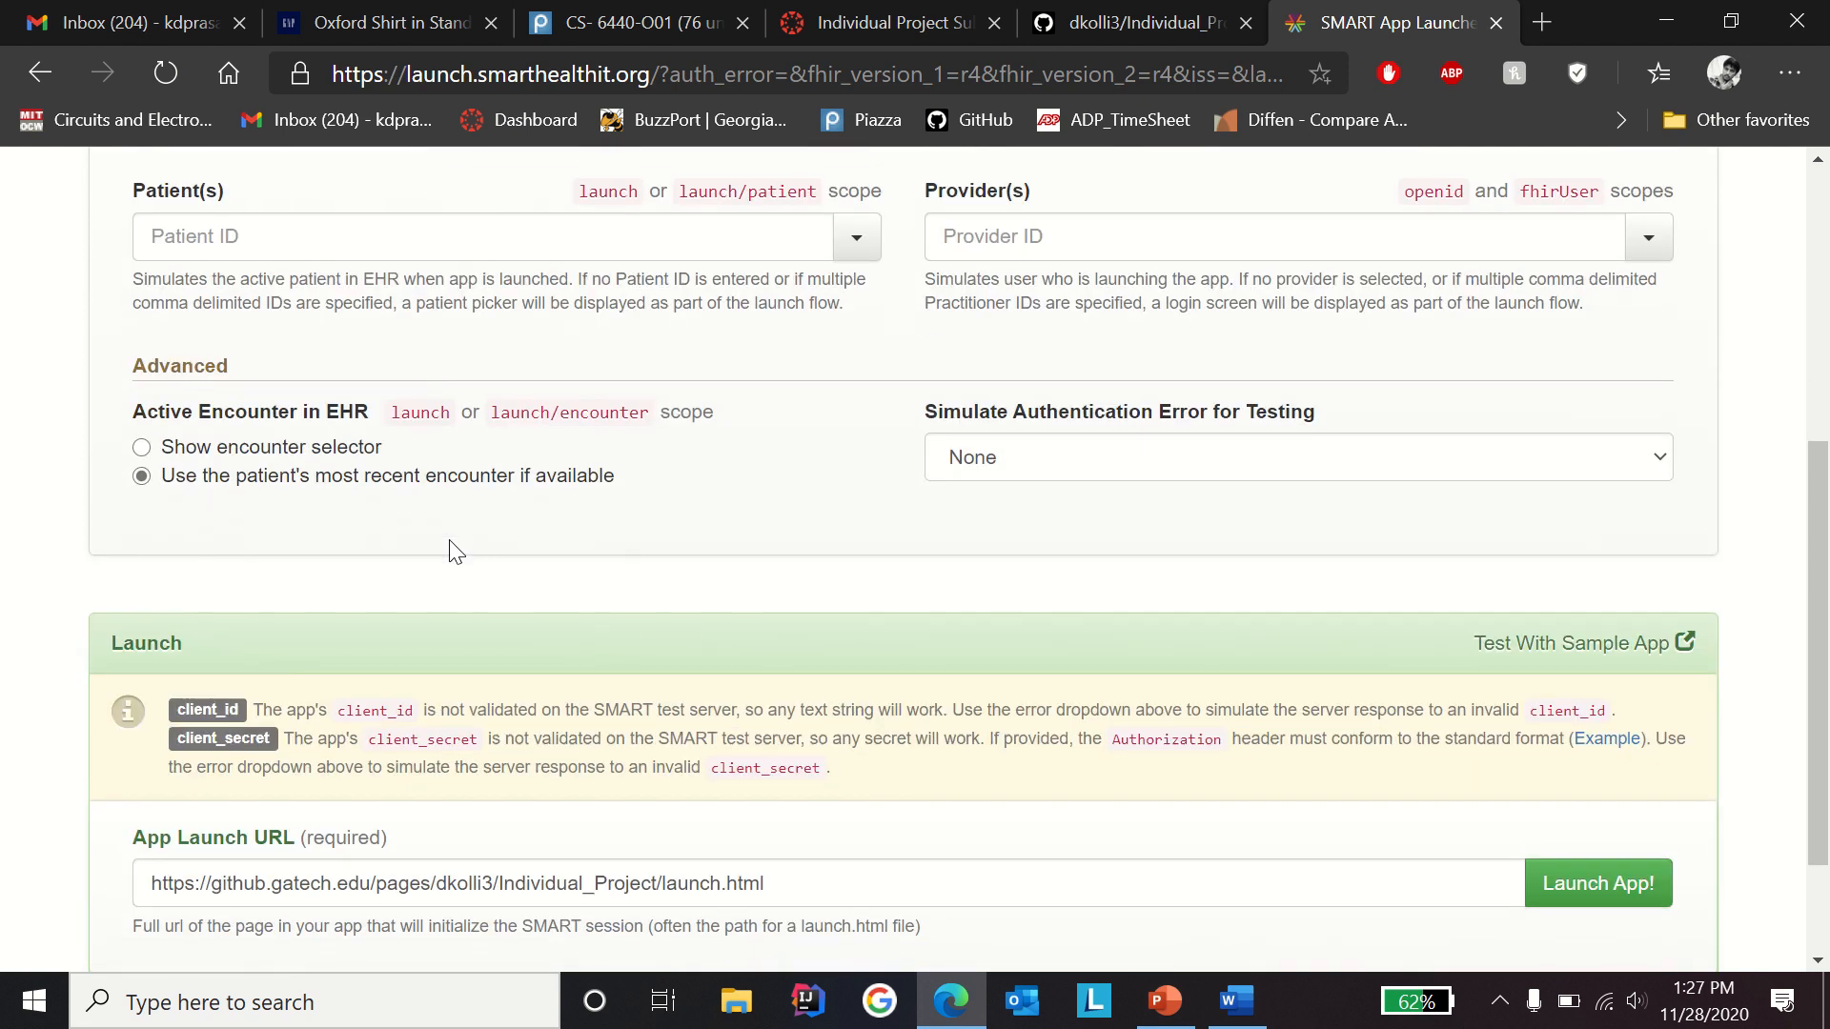
pyautogui.scroll(-3)
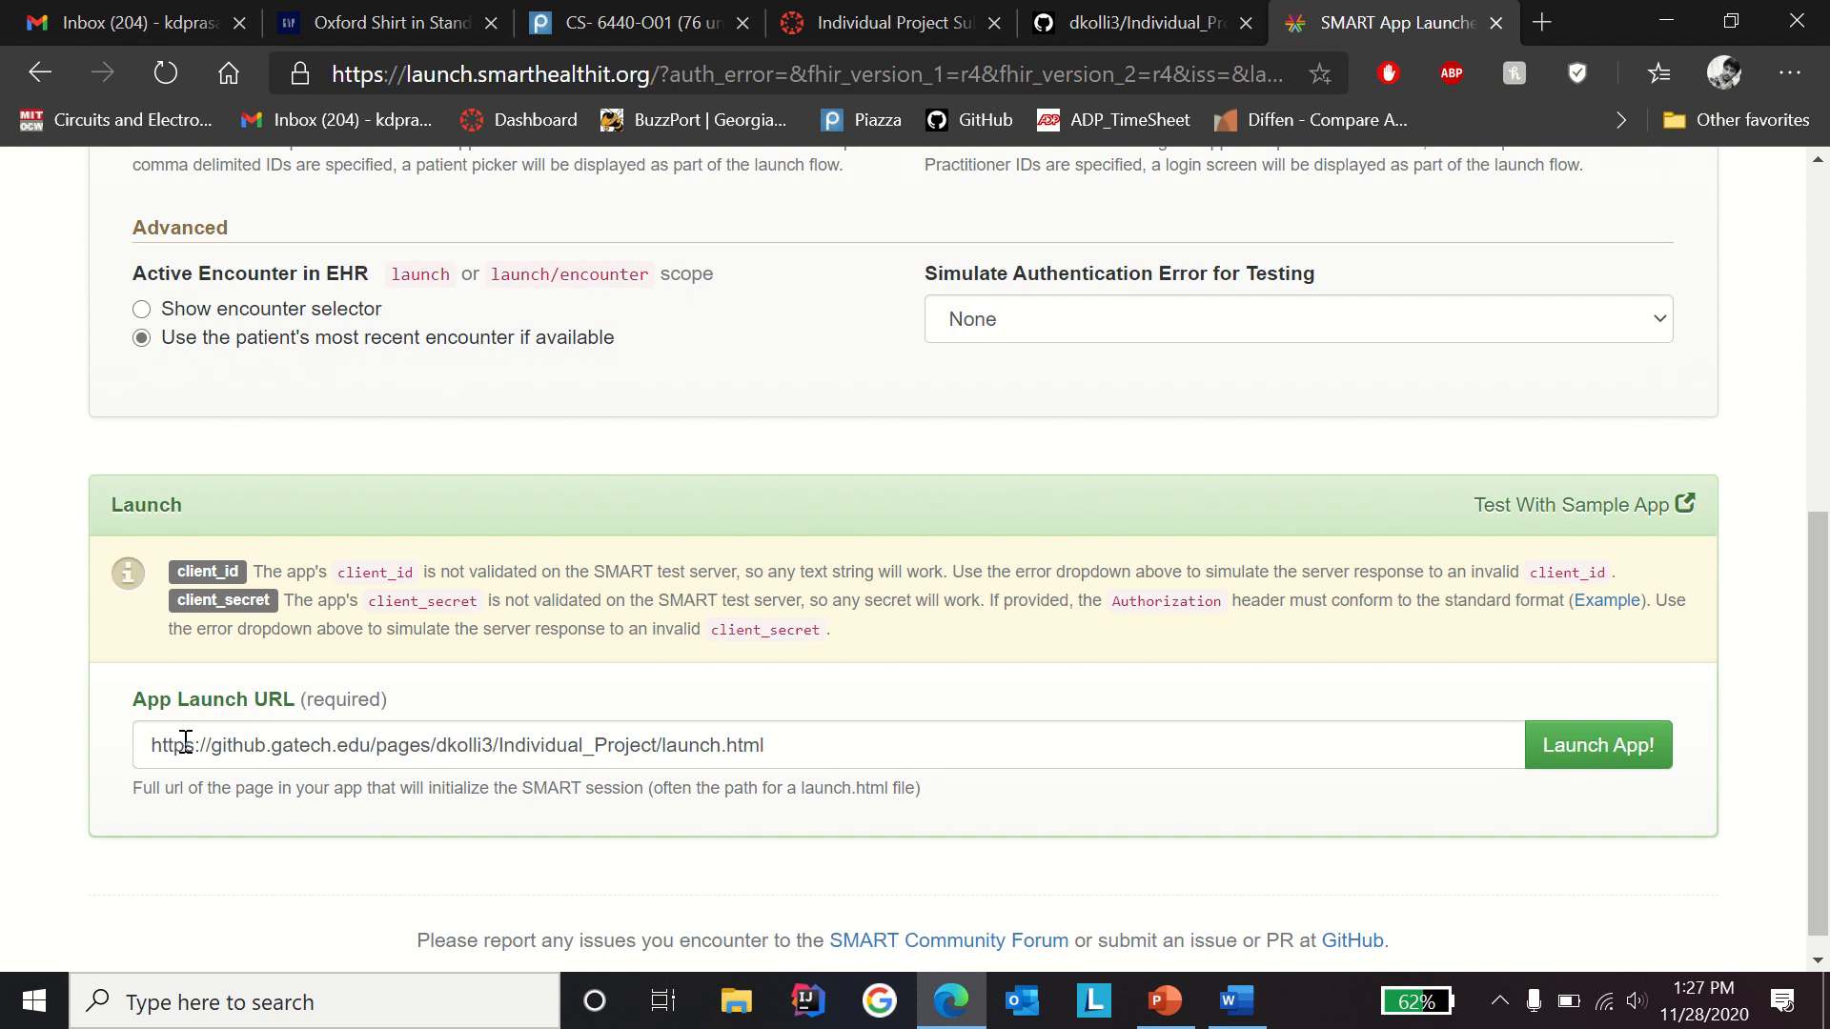
pyautogui.moveTo(456, 723)
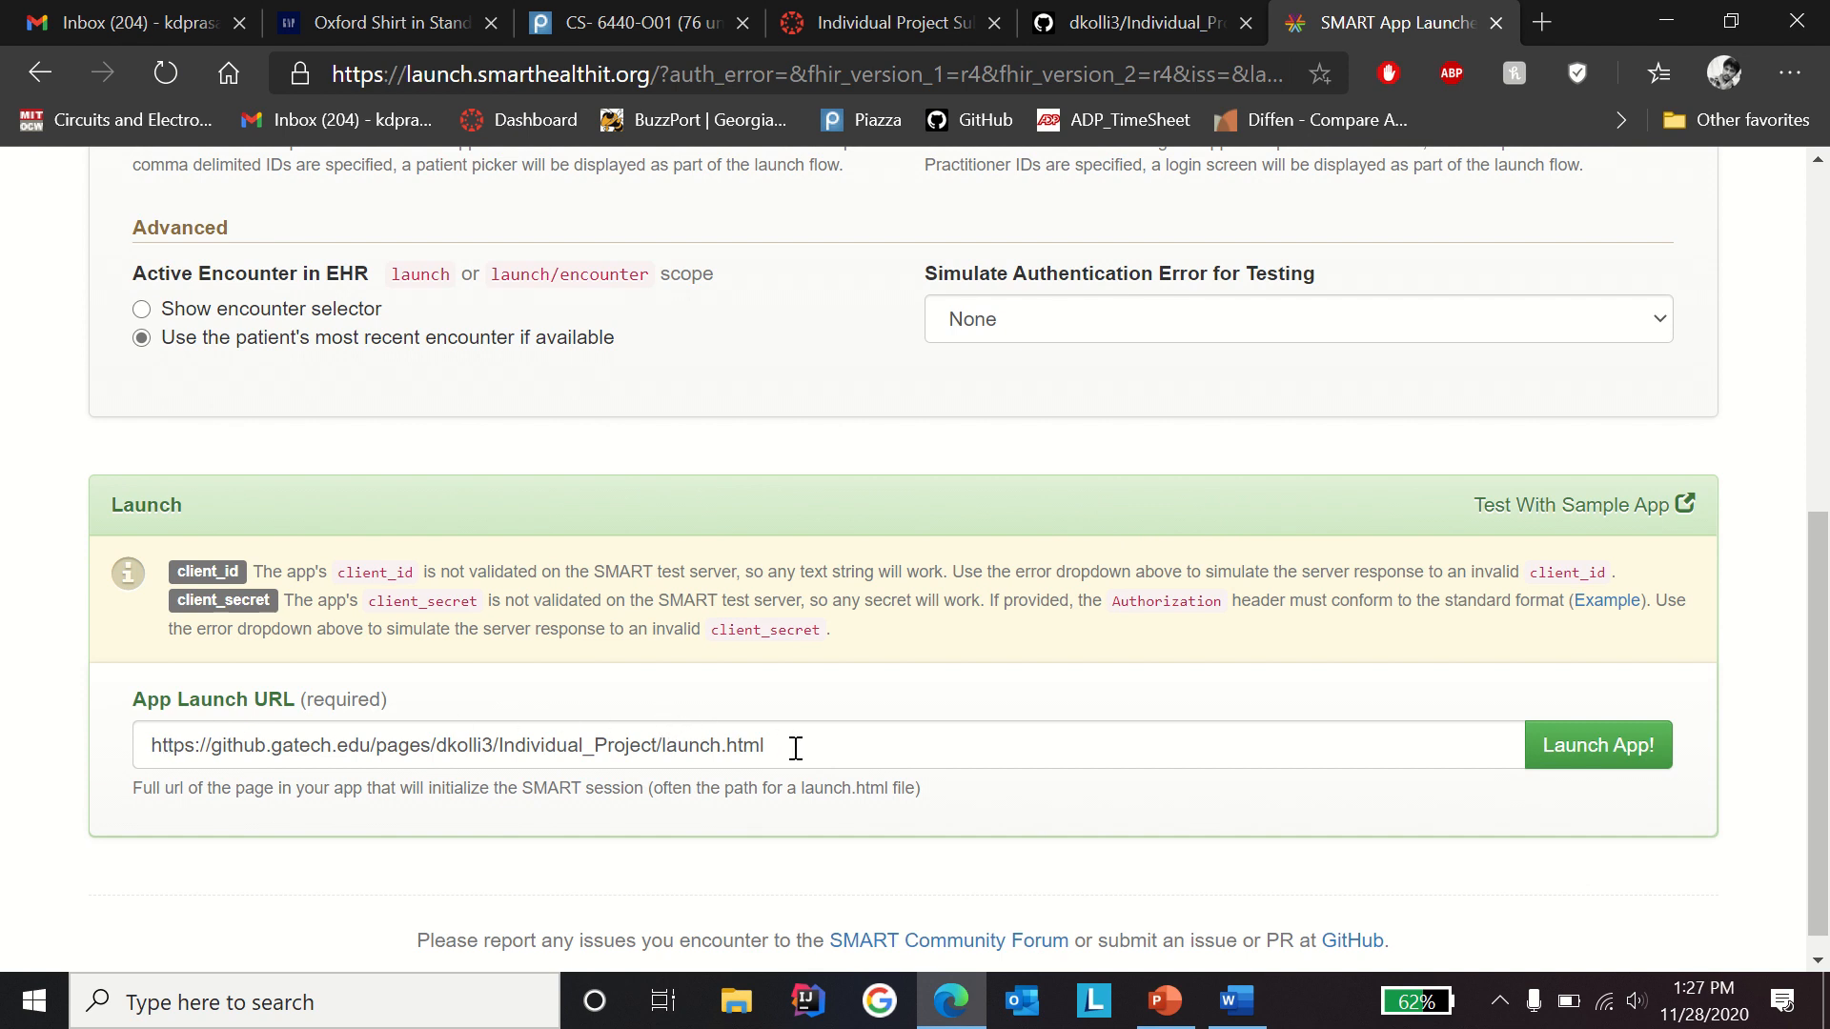
pyautogui.moveTo(1523, 763)
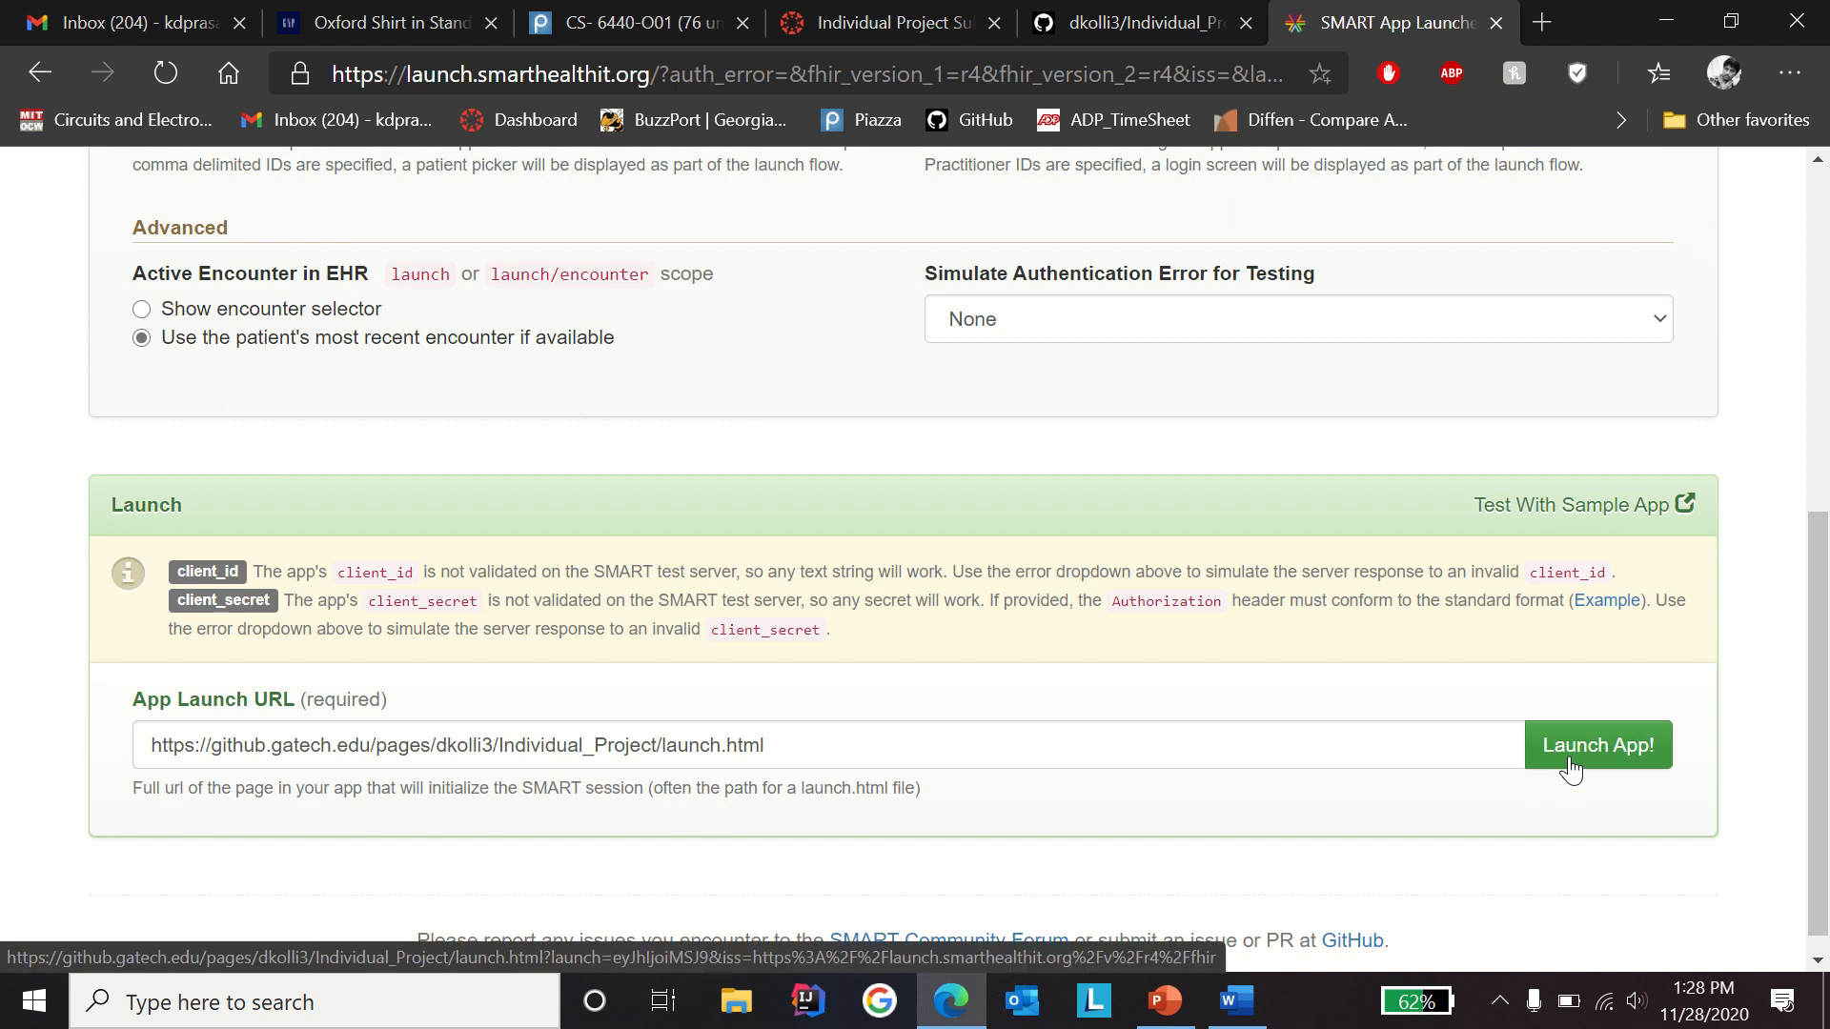
# Step: Launch the CVD risk app and log in as practitioner Dr. Alaine226 Cole117
pyautogui.click(1597, 745)
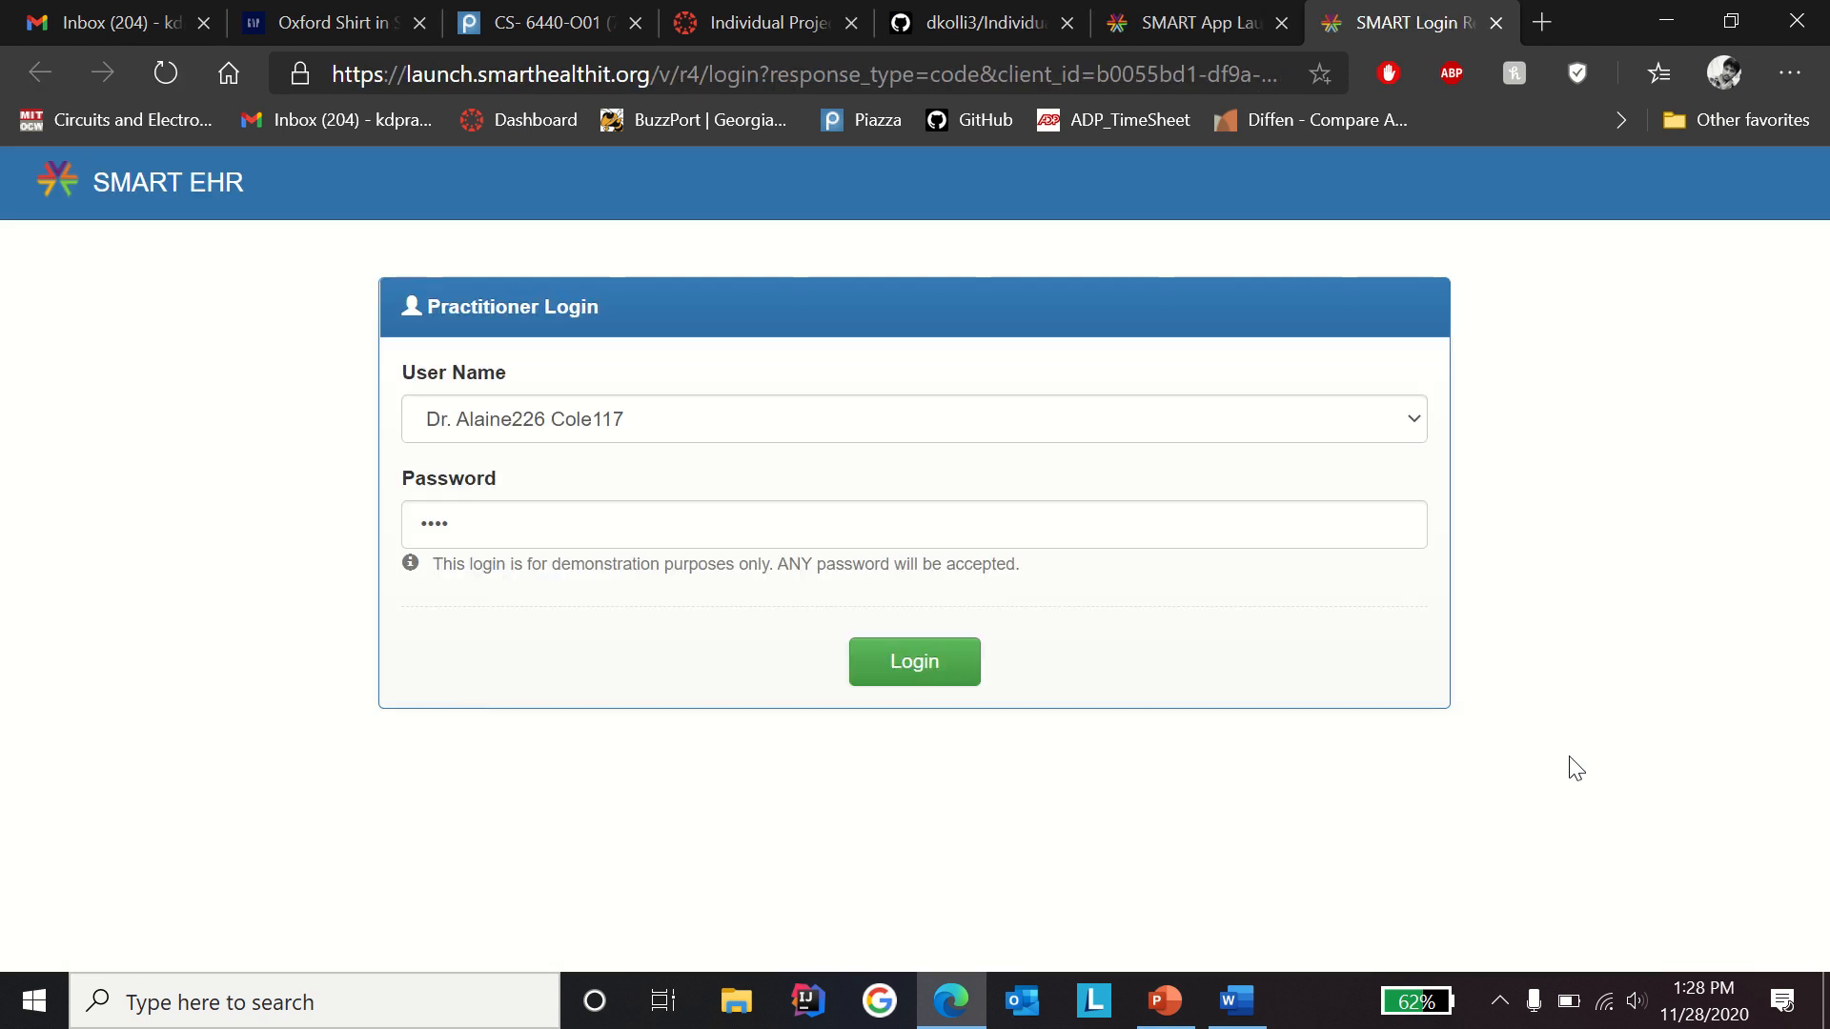
pyautogui.moveTo(197, 254)
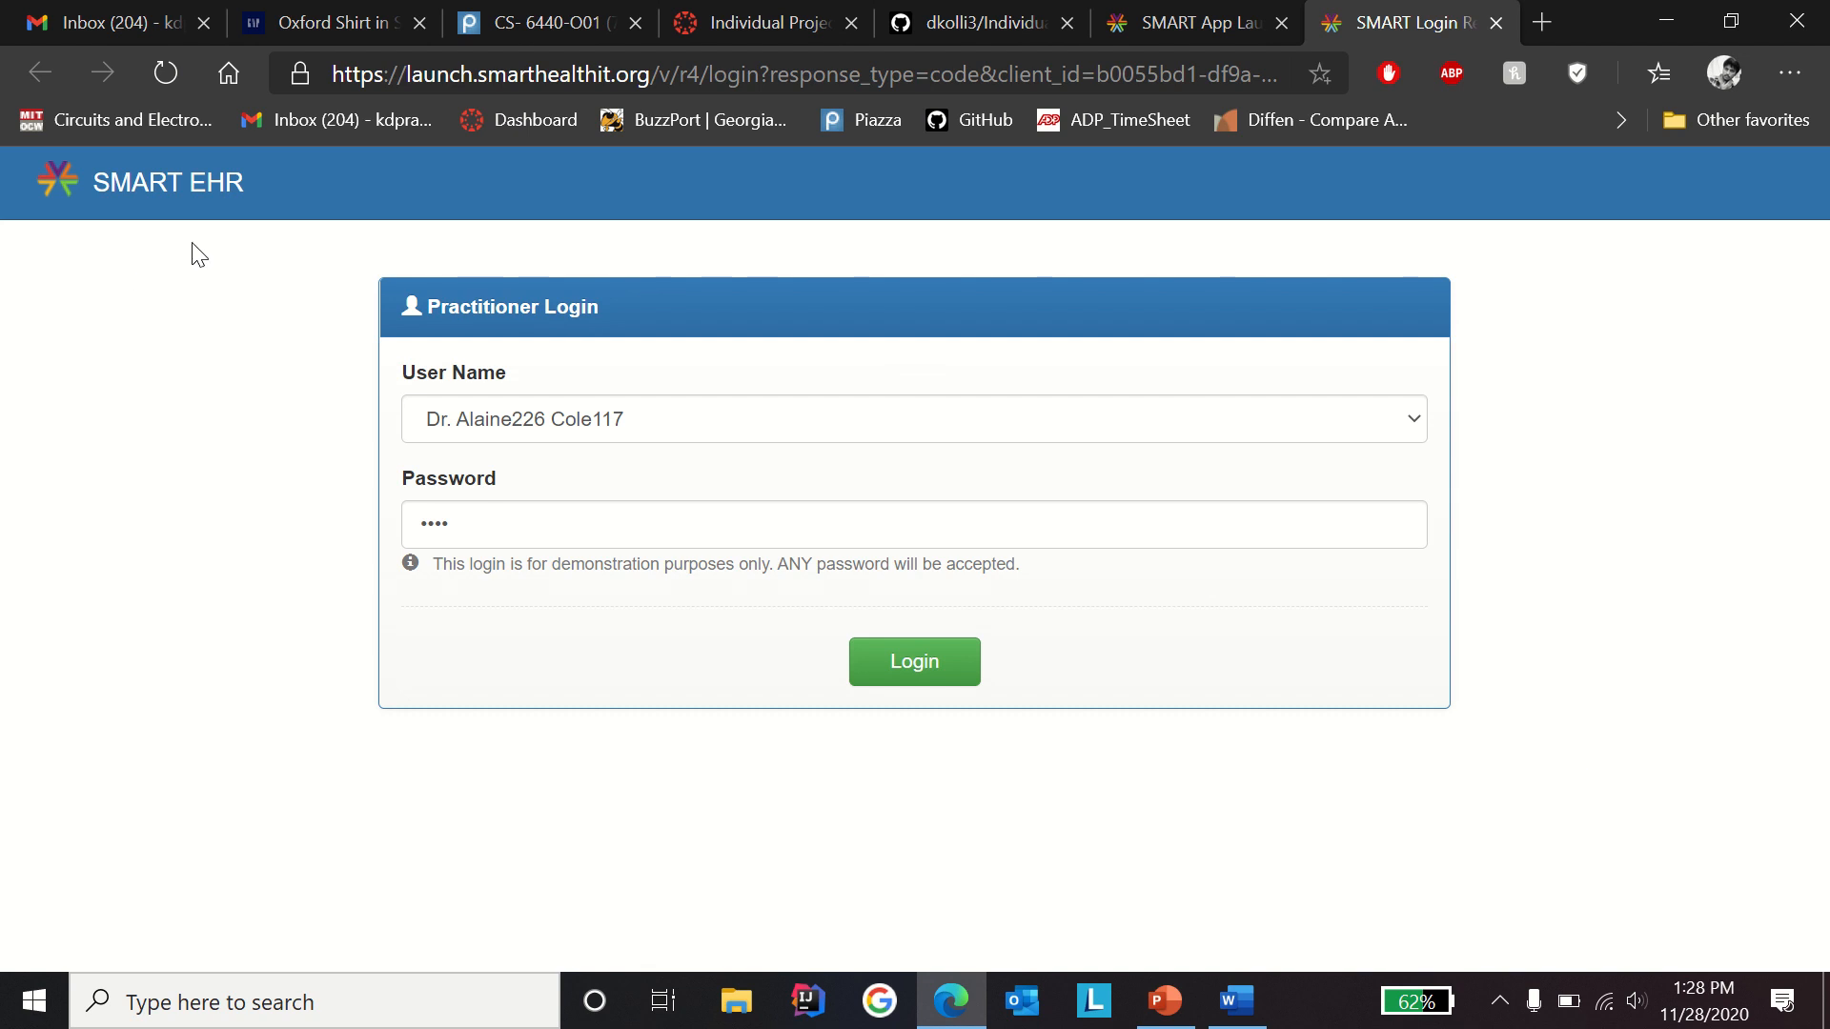
pyautogui.moveTo(290, 383)
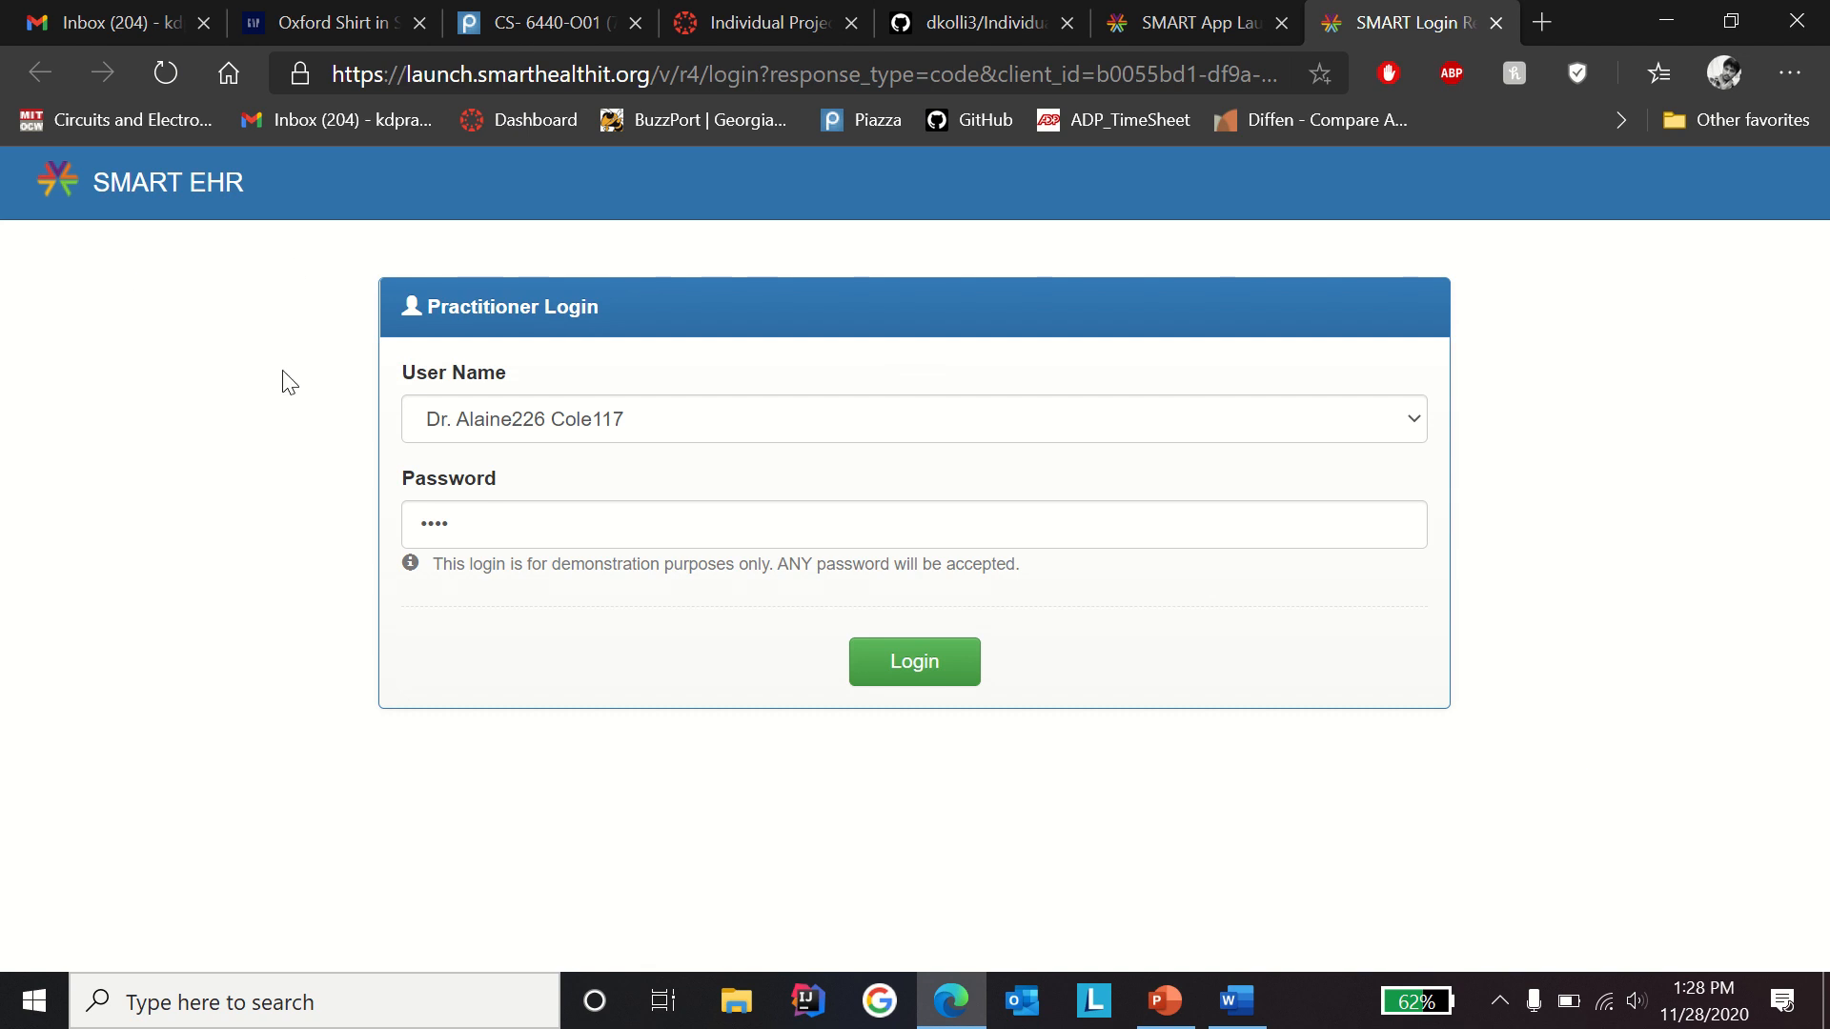
pyautogui.moveTo(337, 512)
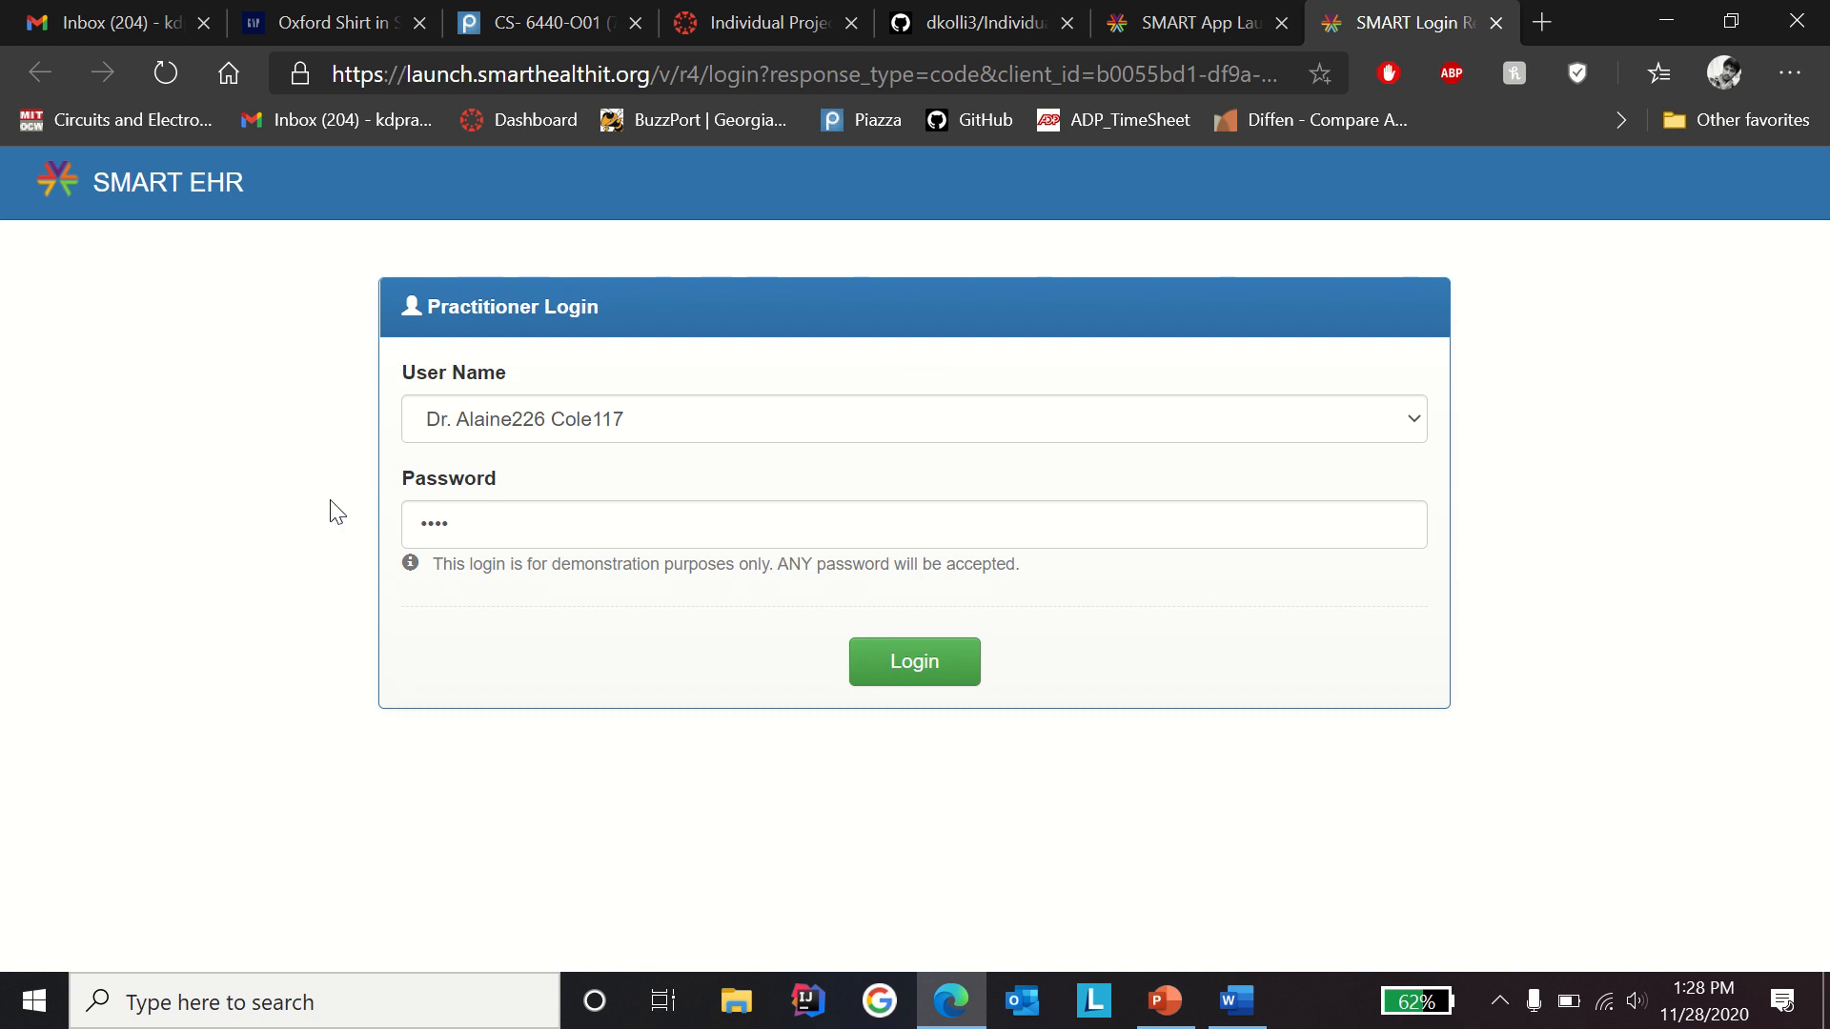
pyautogui.moveTo(495, 447)
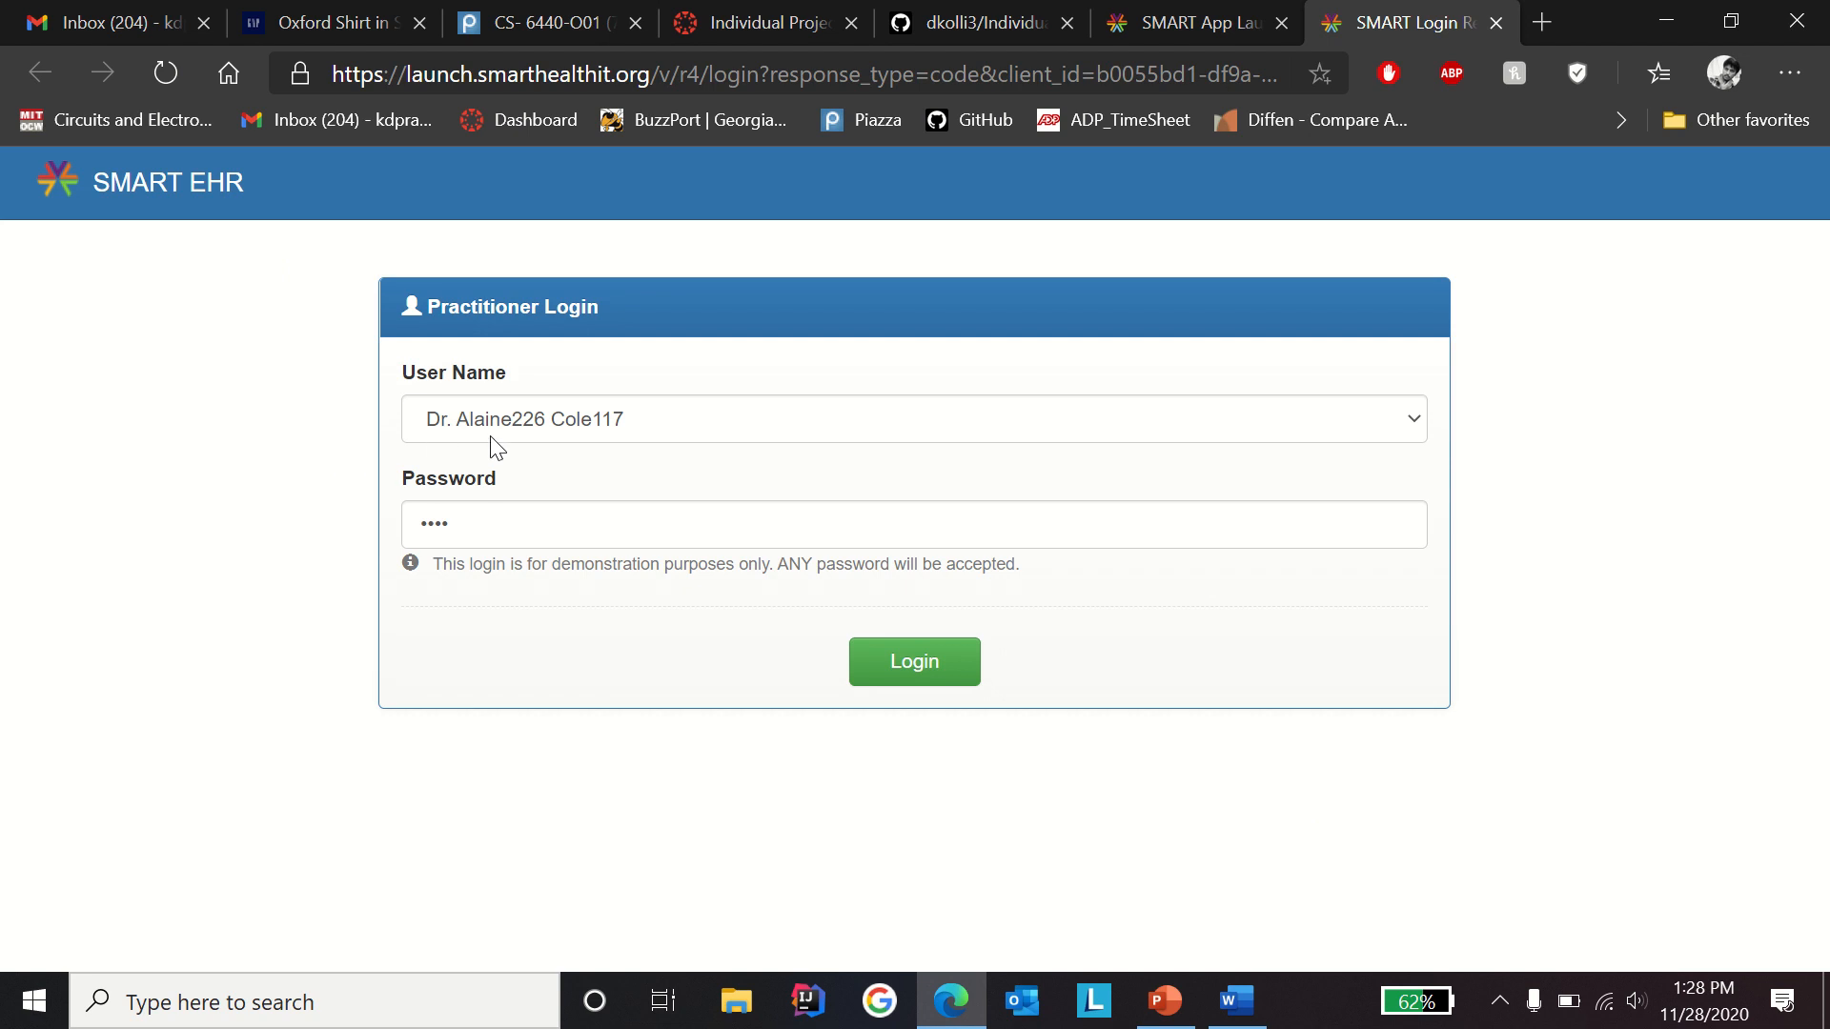
pyautogui.moveTo(671, 446)
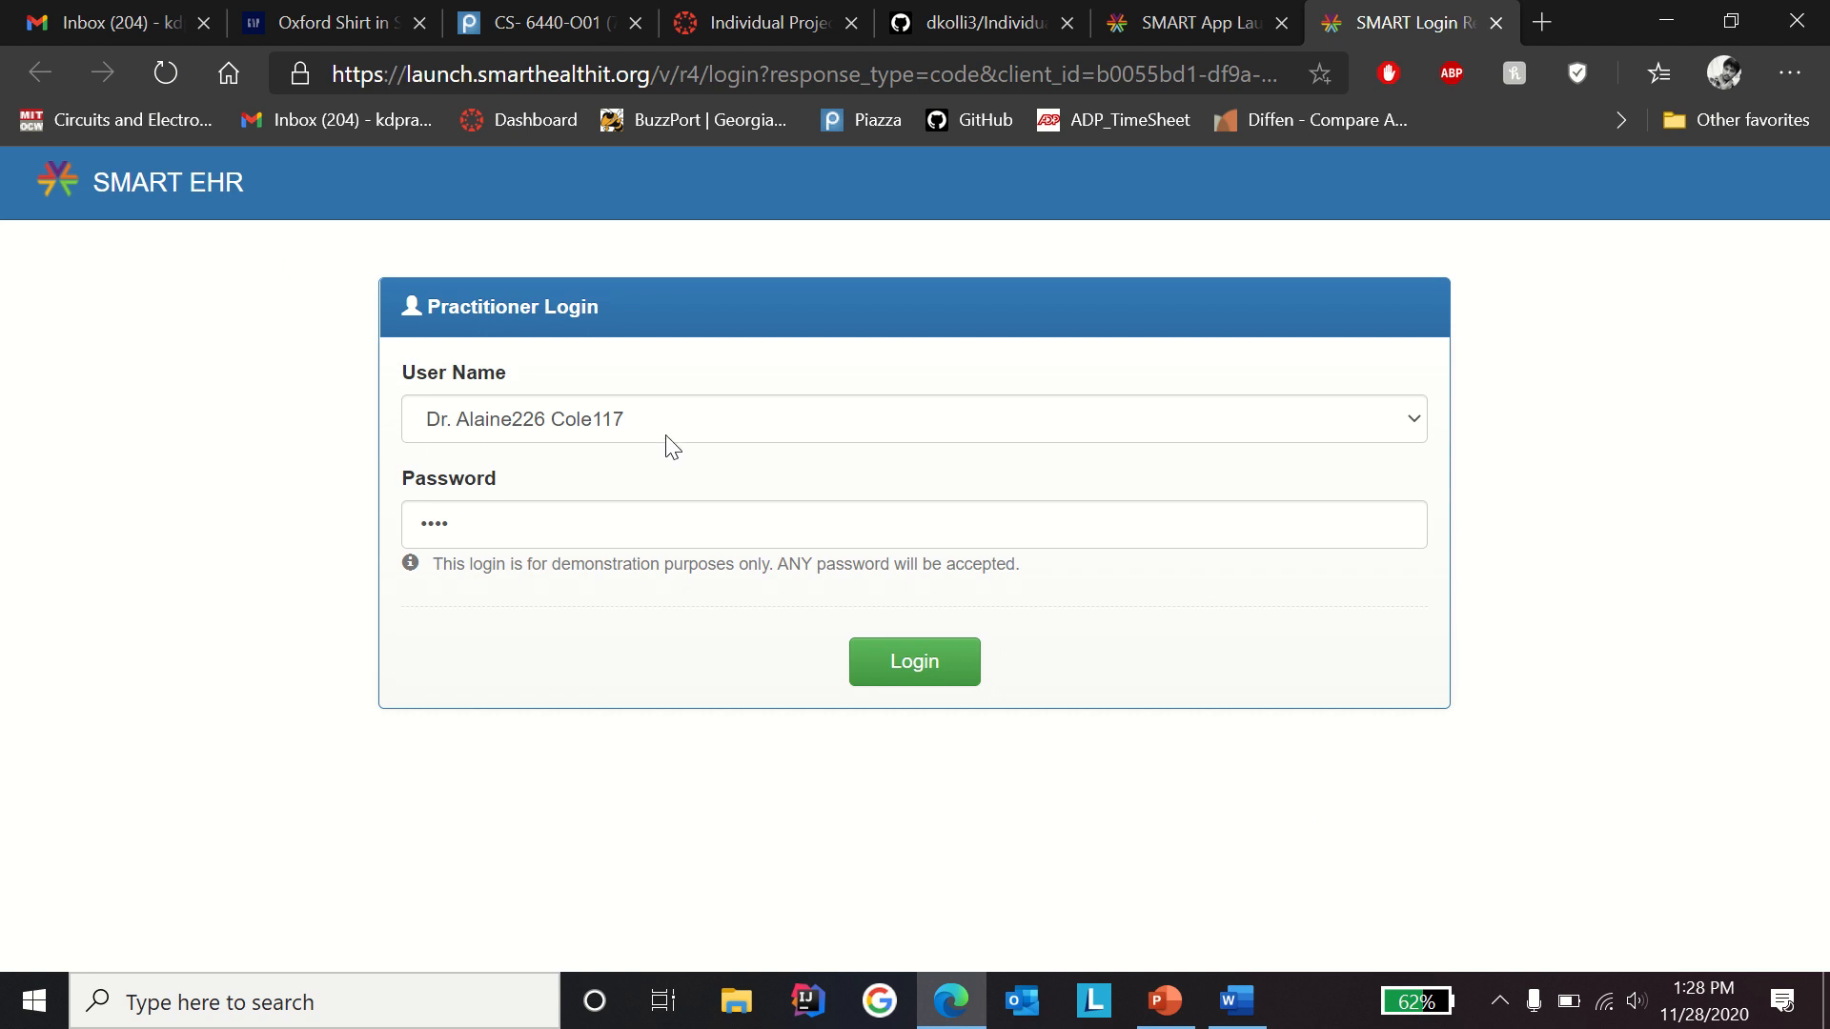
pyautogui.moveTo(671, 426)
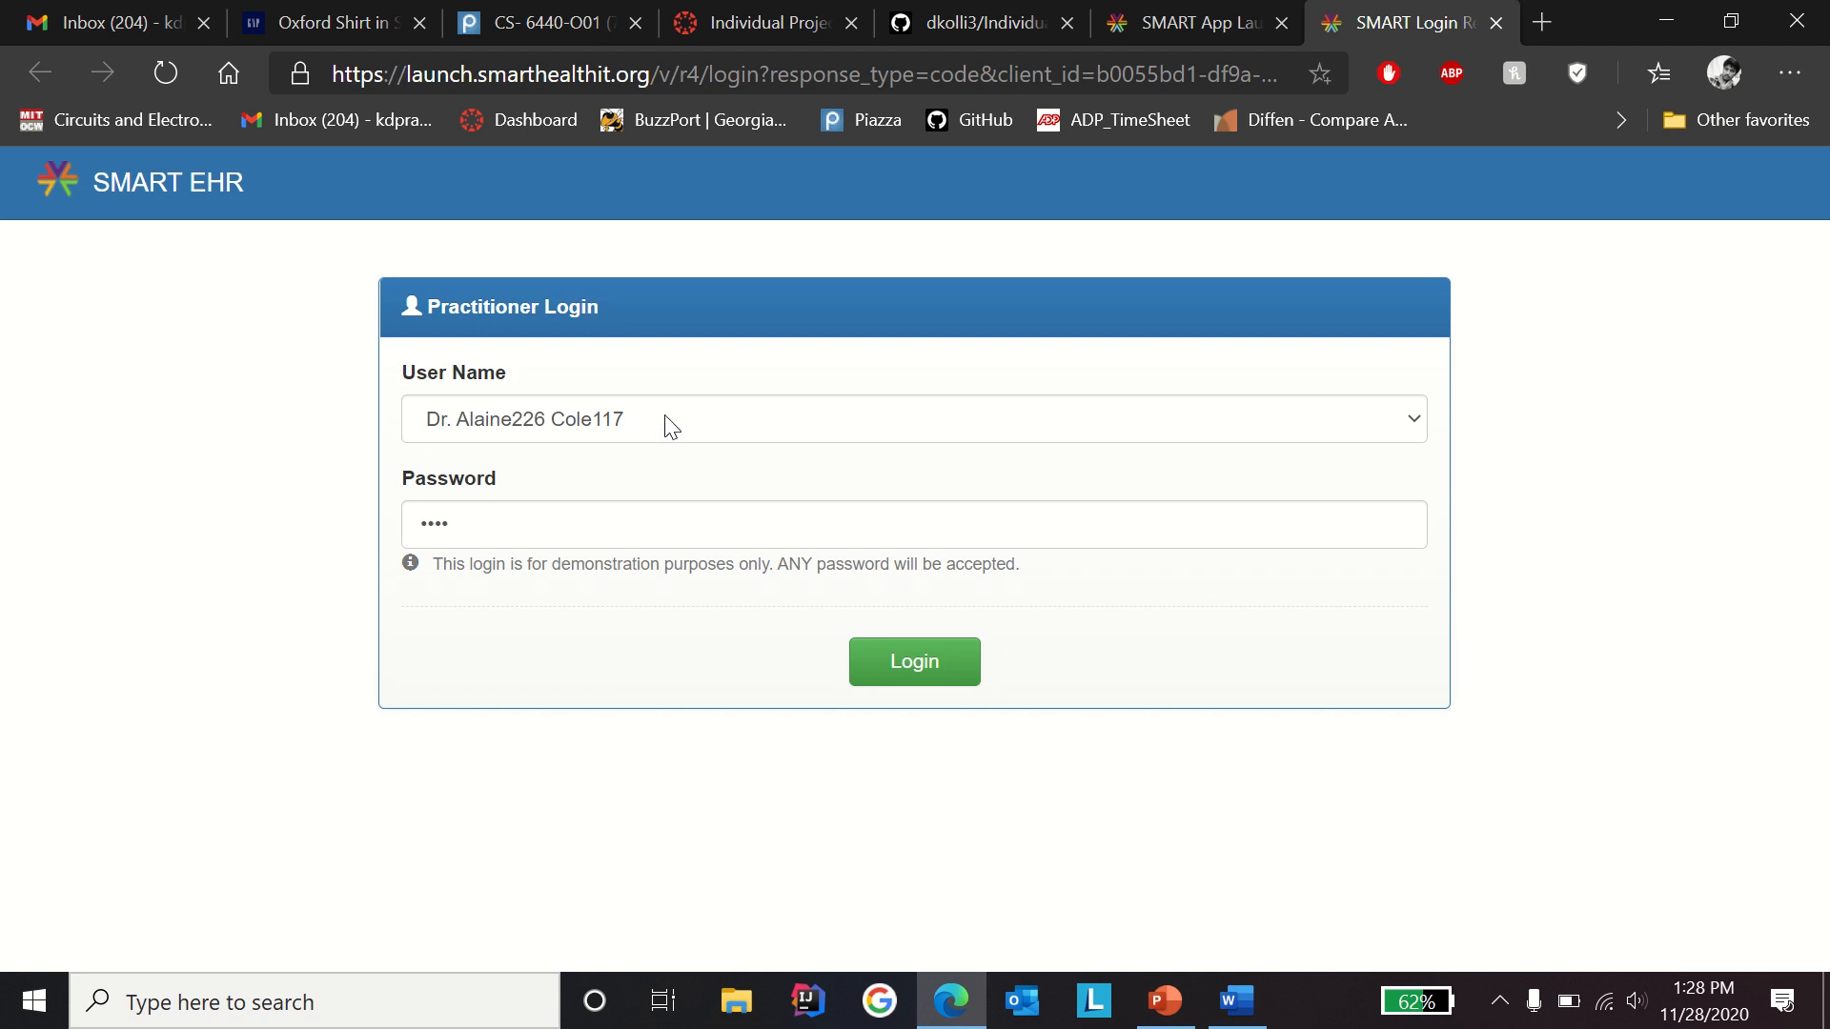
pyautogui.moveTo(499, 539)
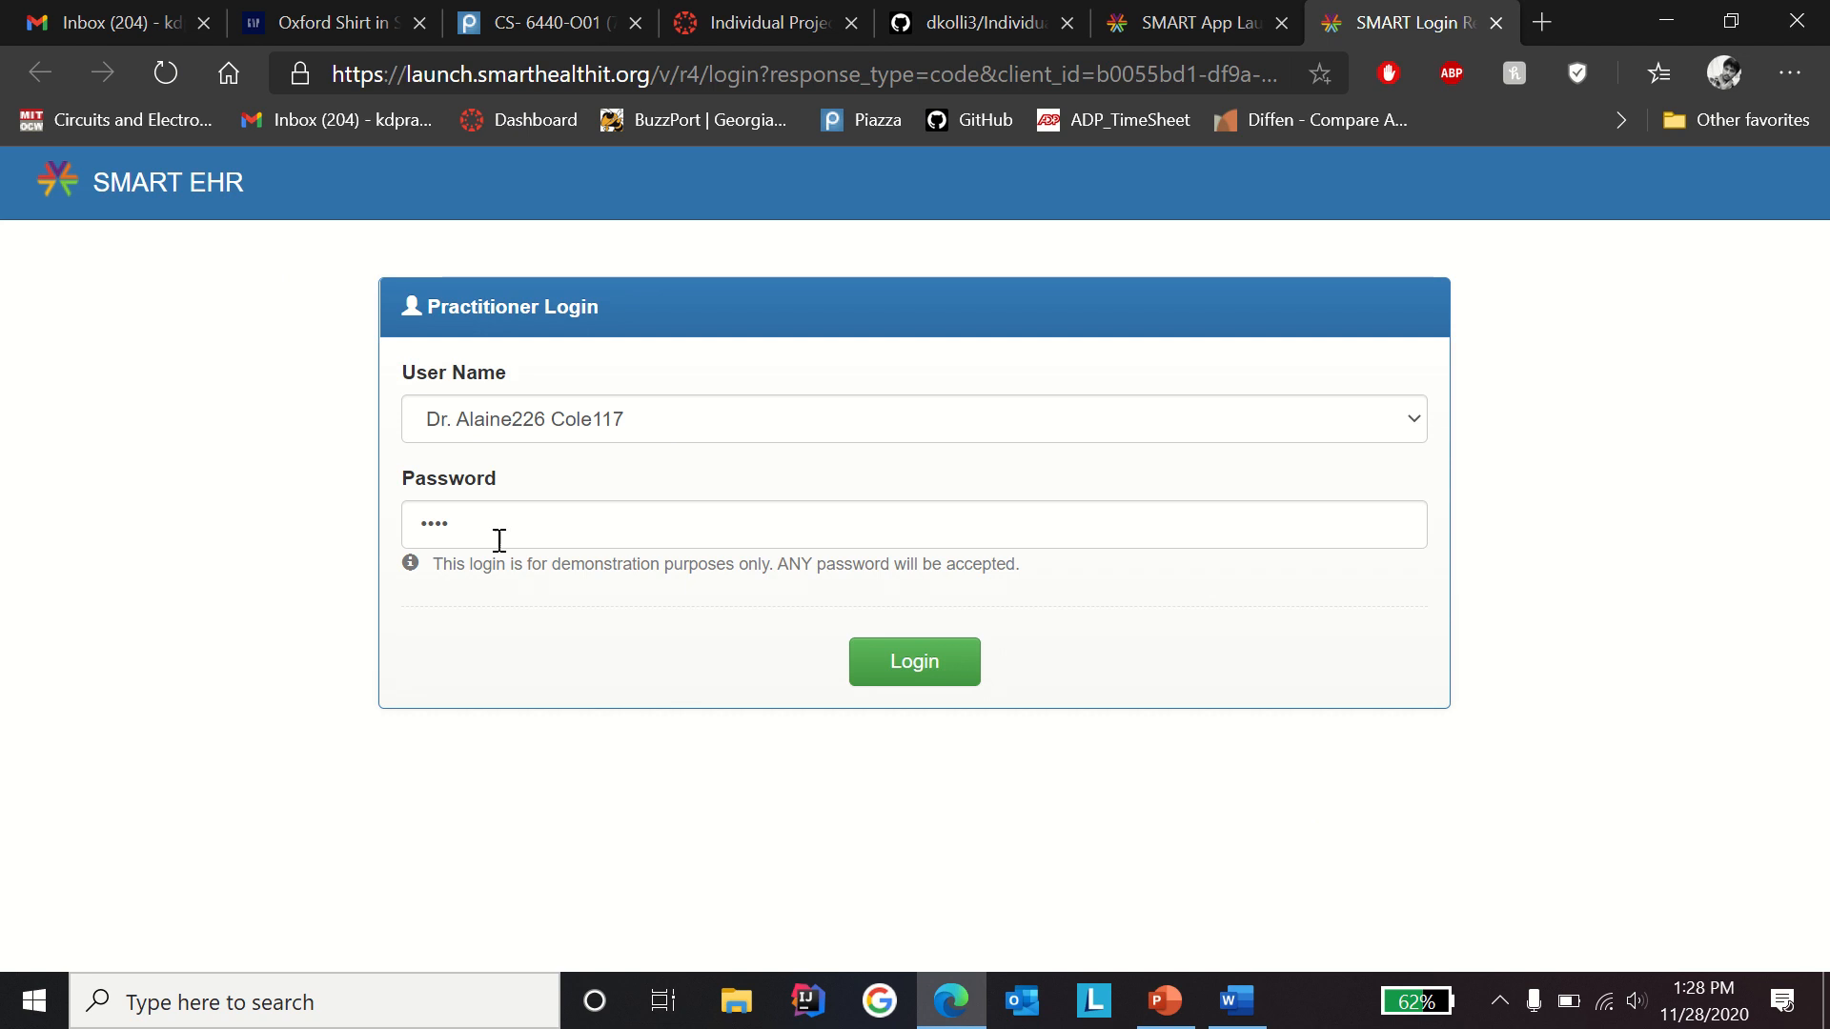
pyautogui.moveTo(418, 614)
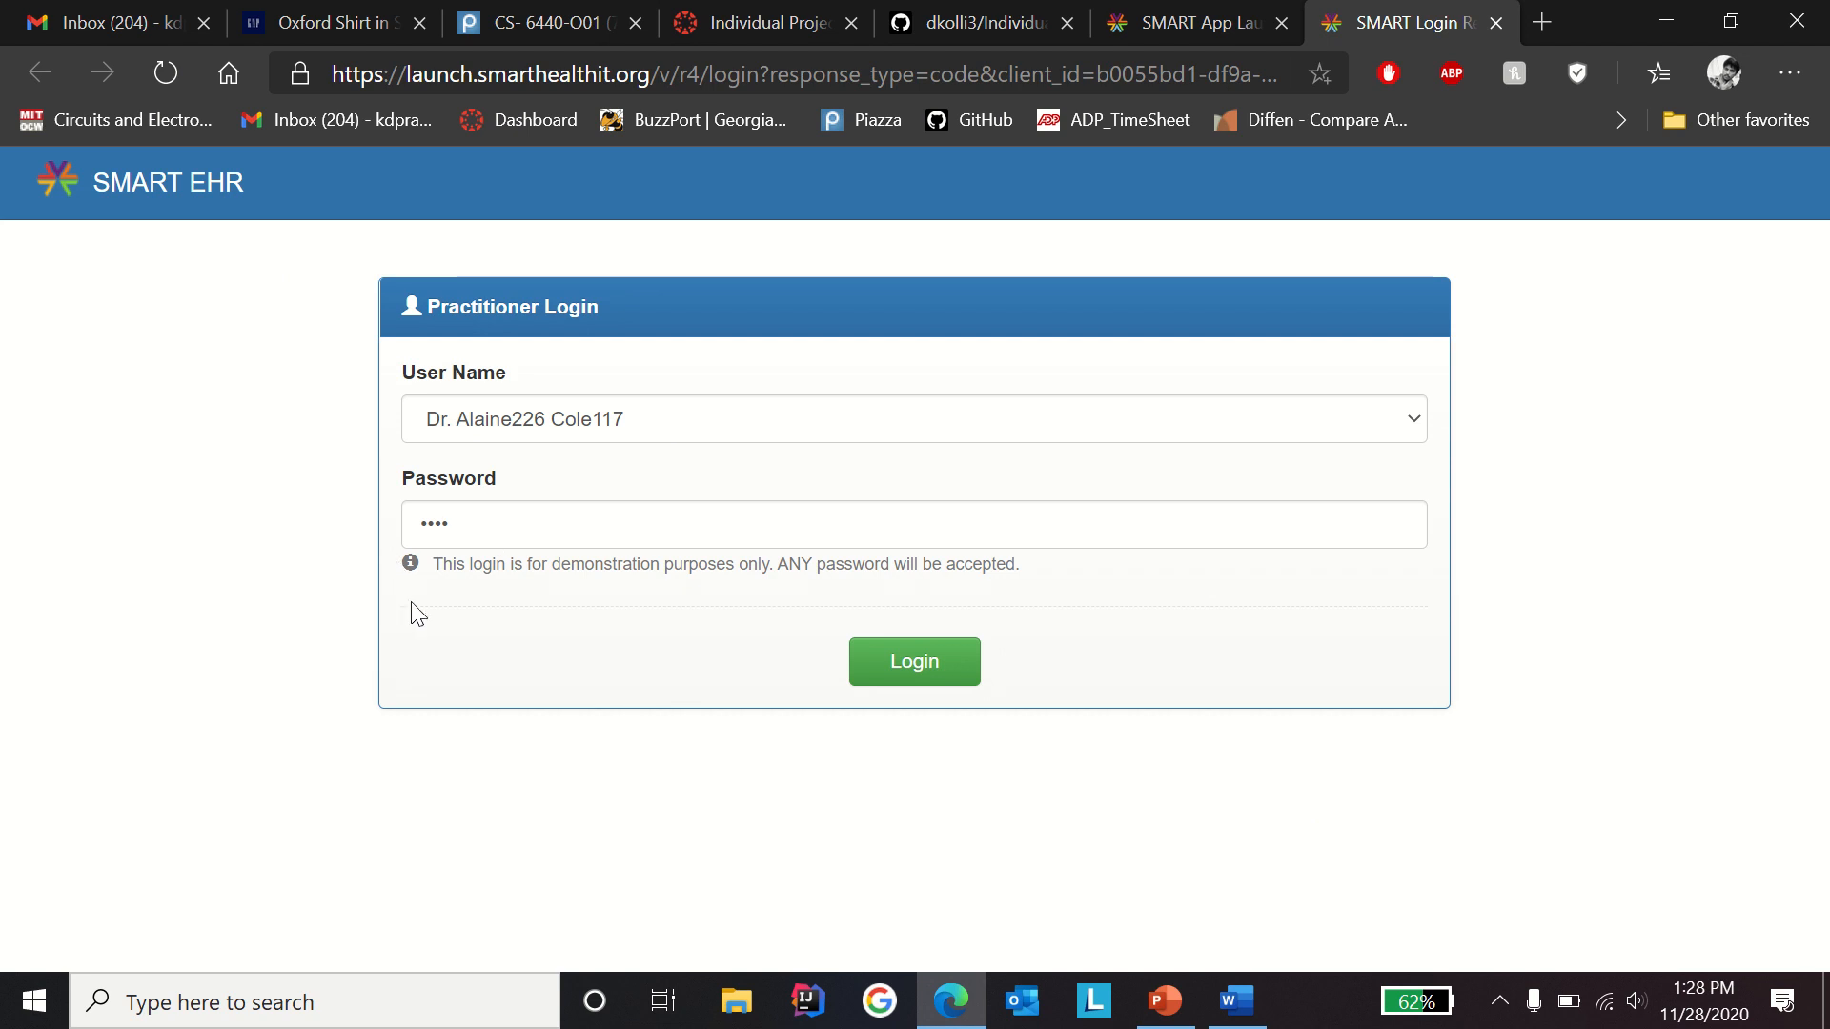
pyautogui.moveTo(598, 599)
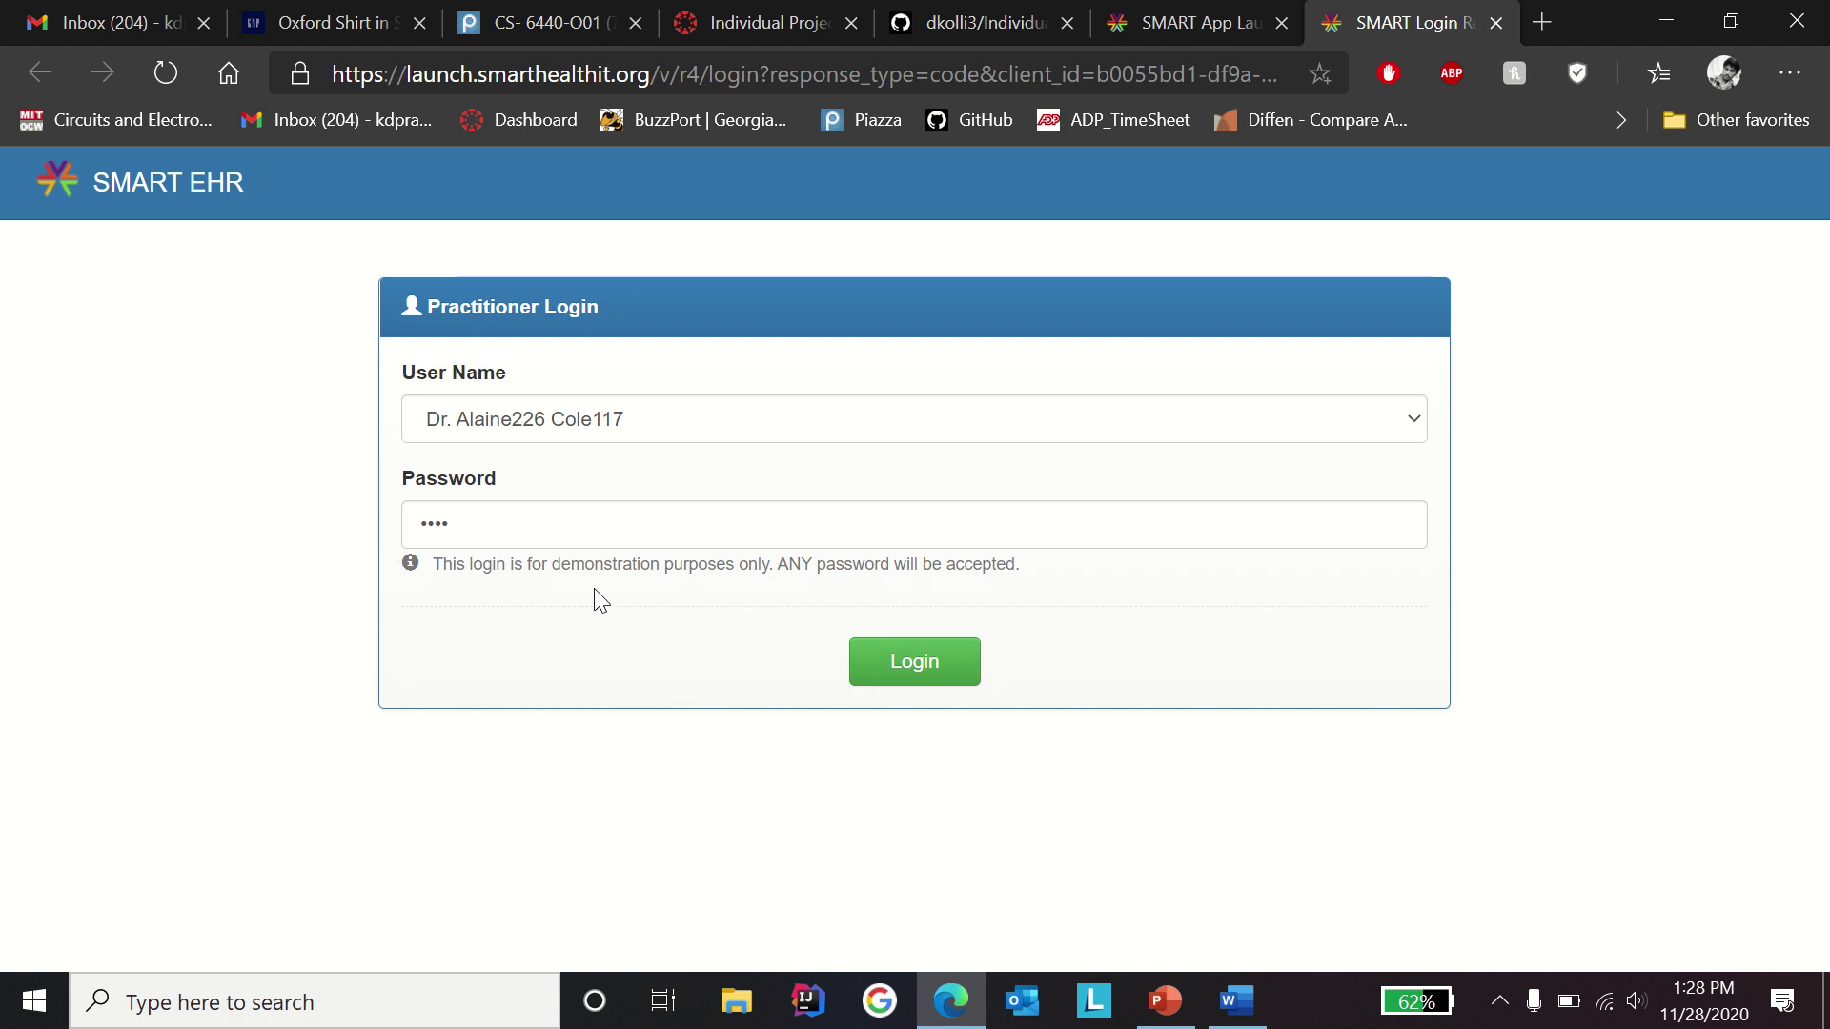
pyautogui.moveTo(659, 620)
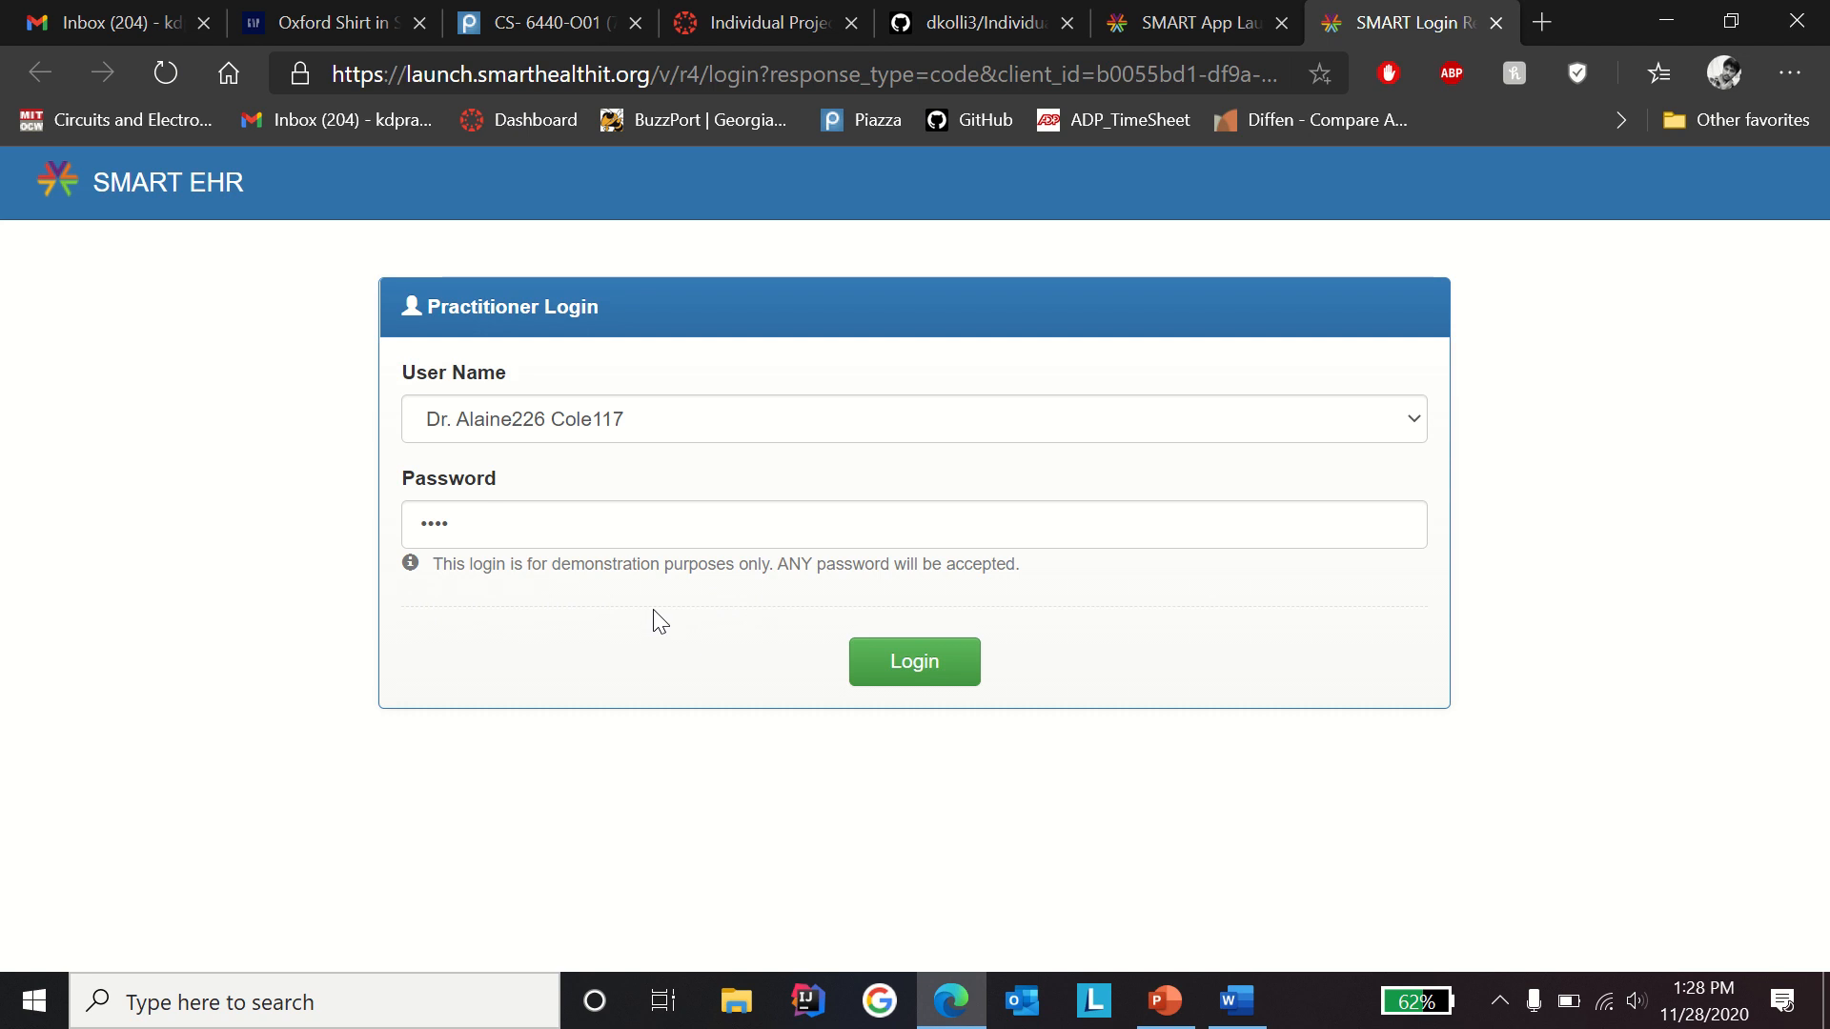
pyautogui.moveTo(1038, 580)
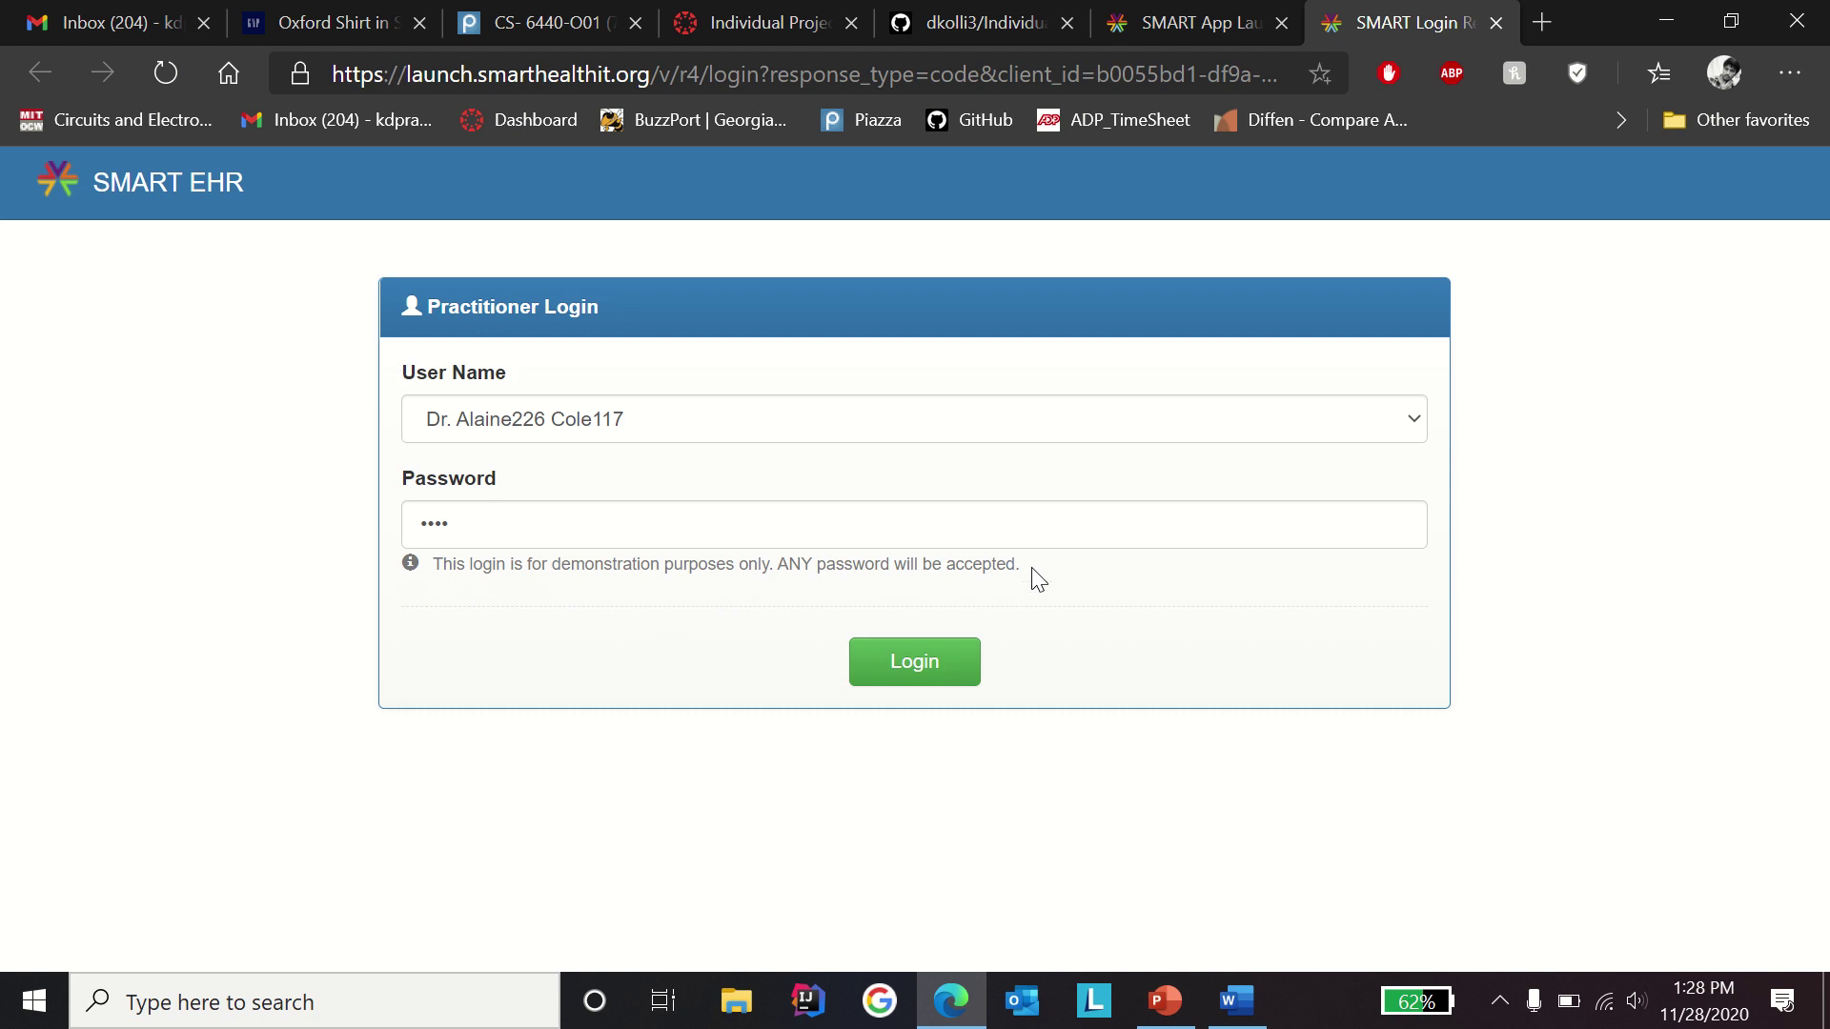
pyautogui.moveTo(802, 603)
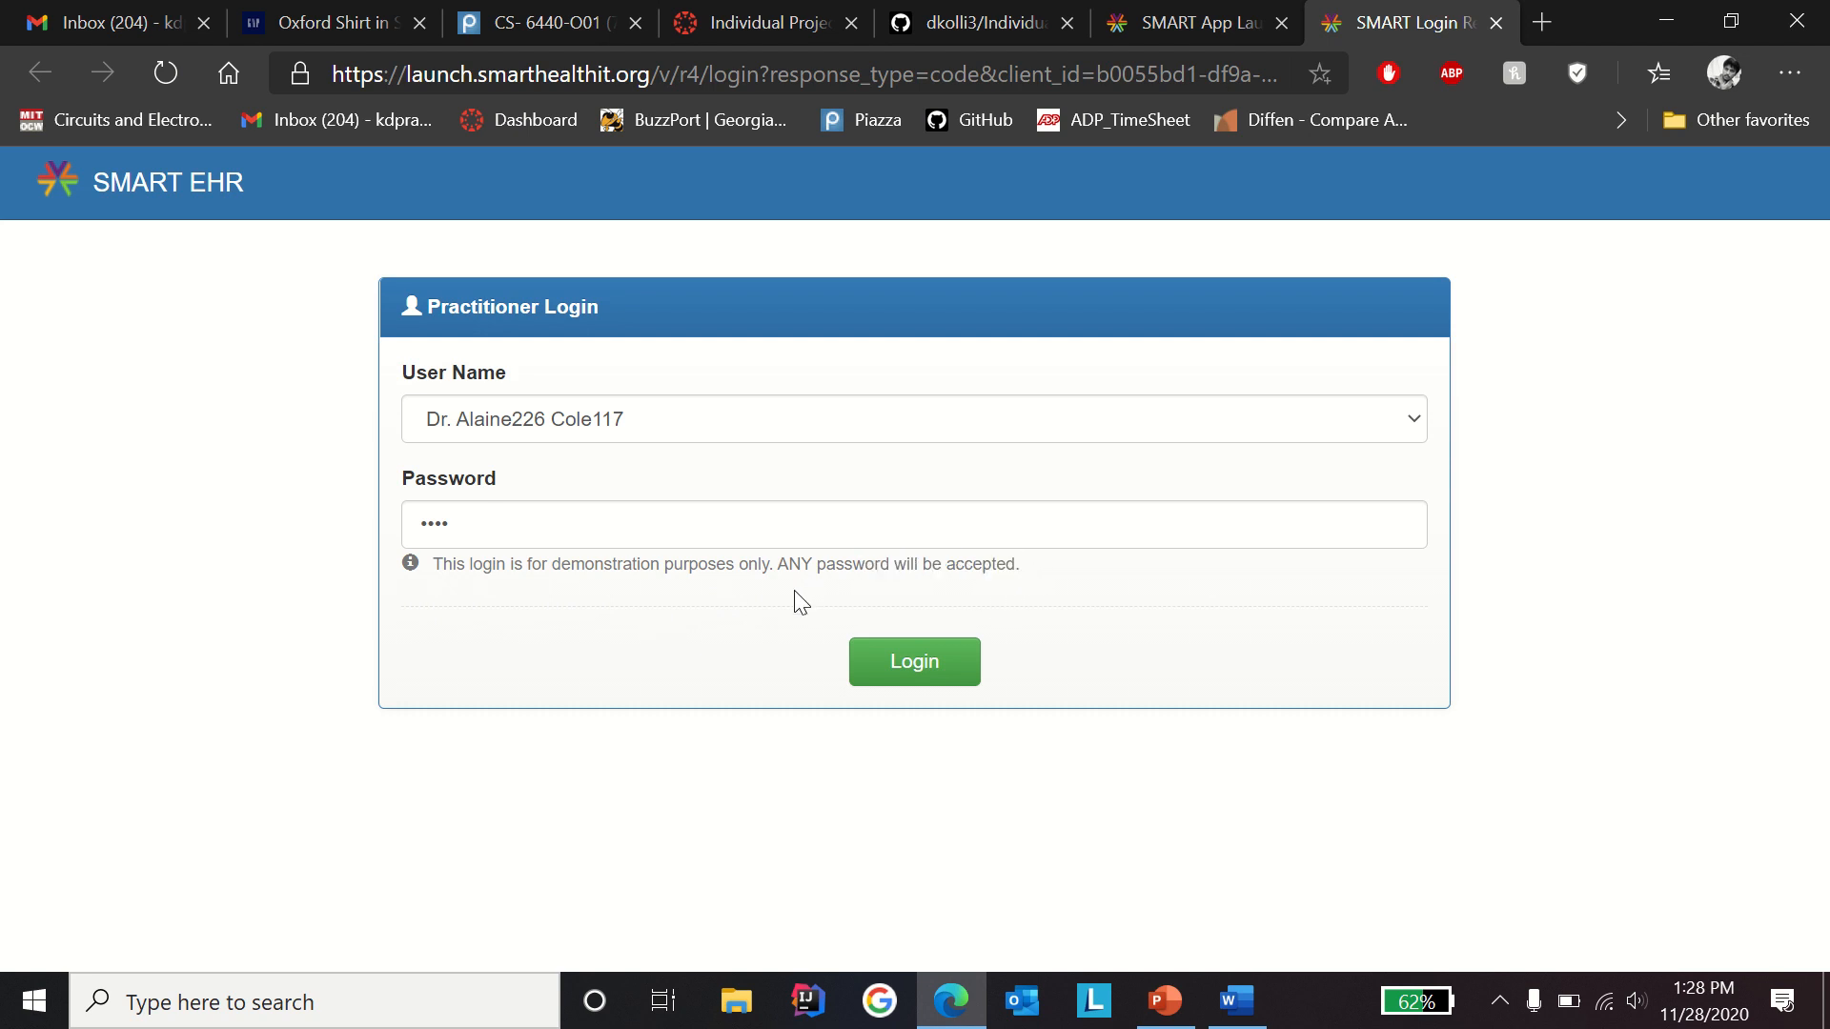
pyautogui.click(914, 661)
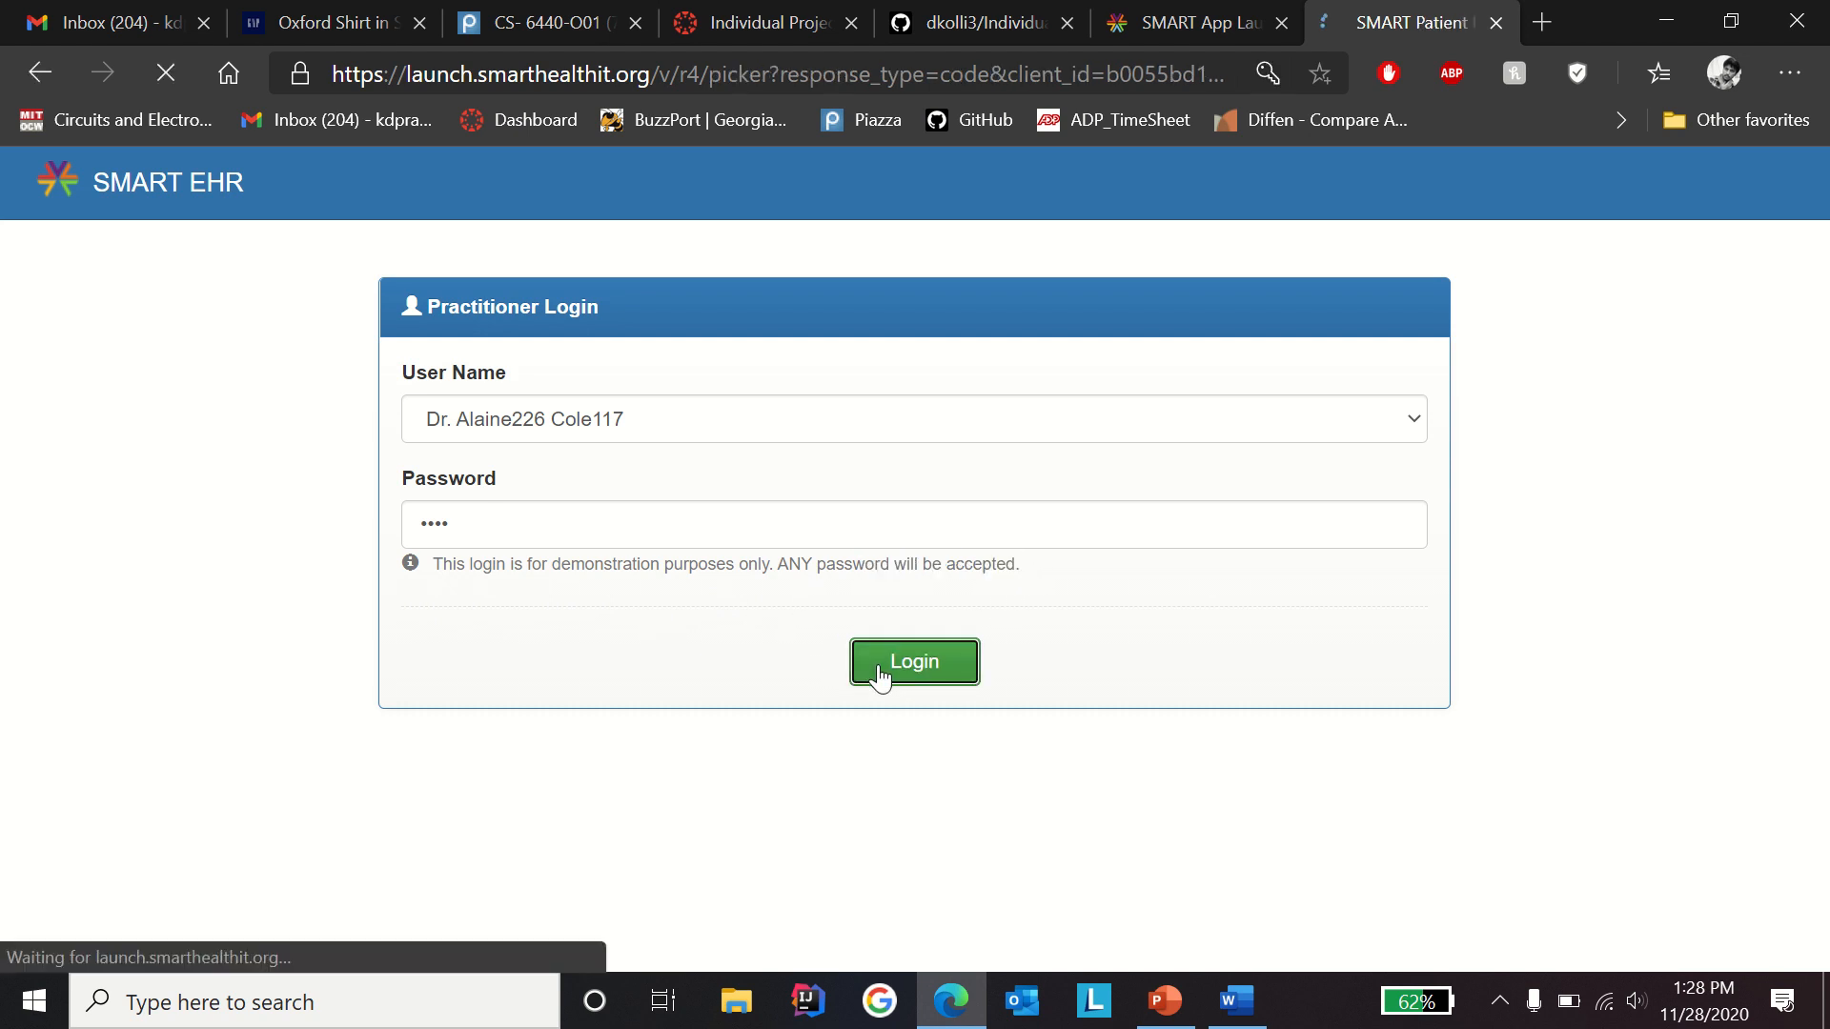
pyautogui.click(914, 661)
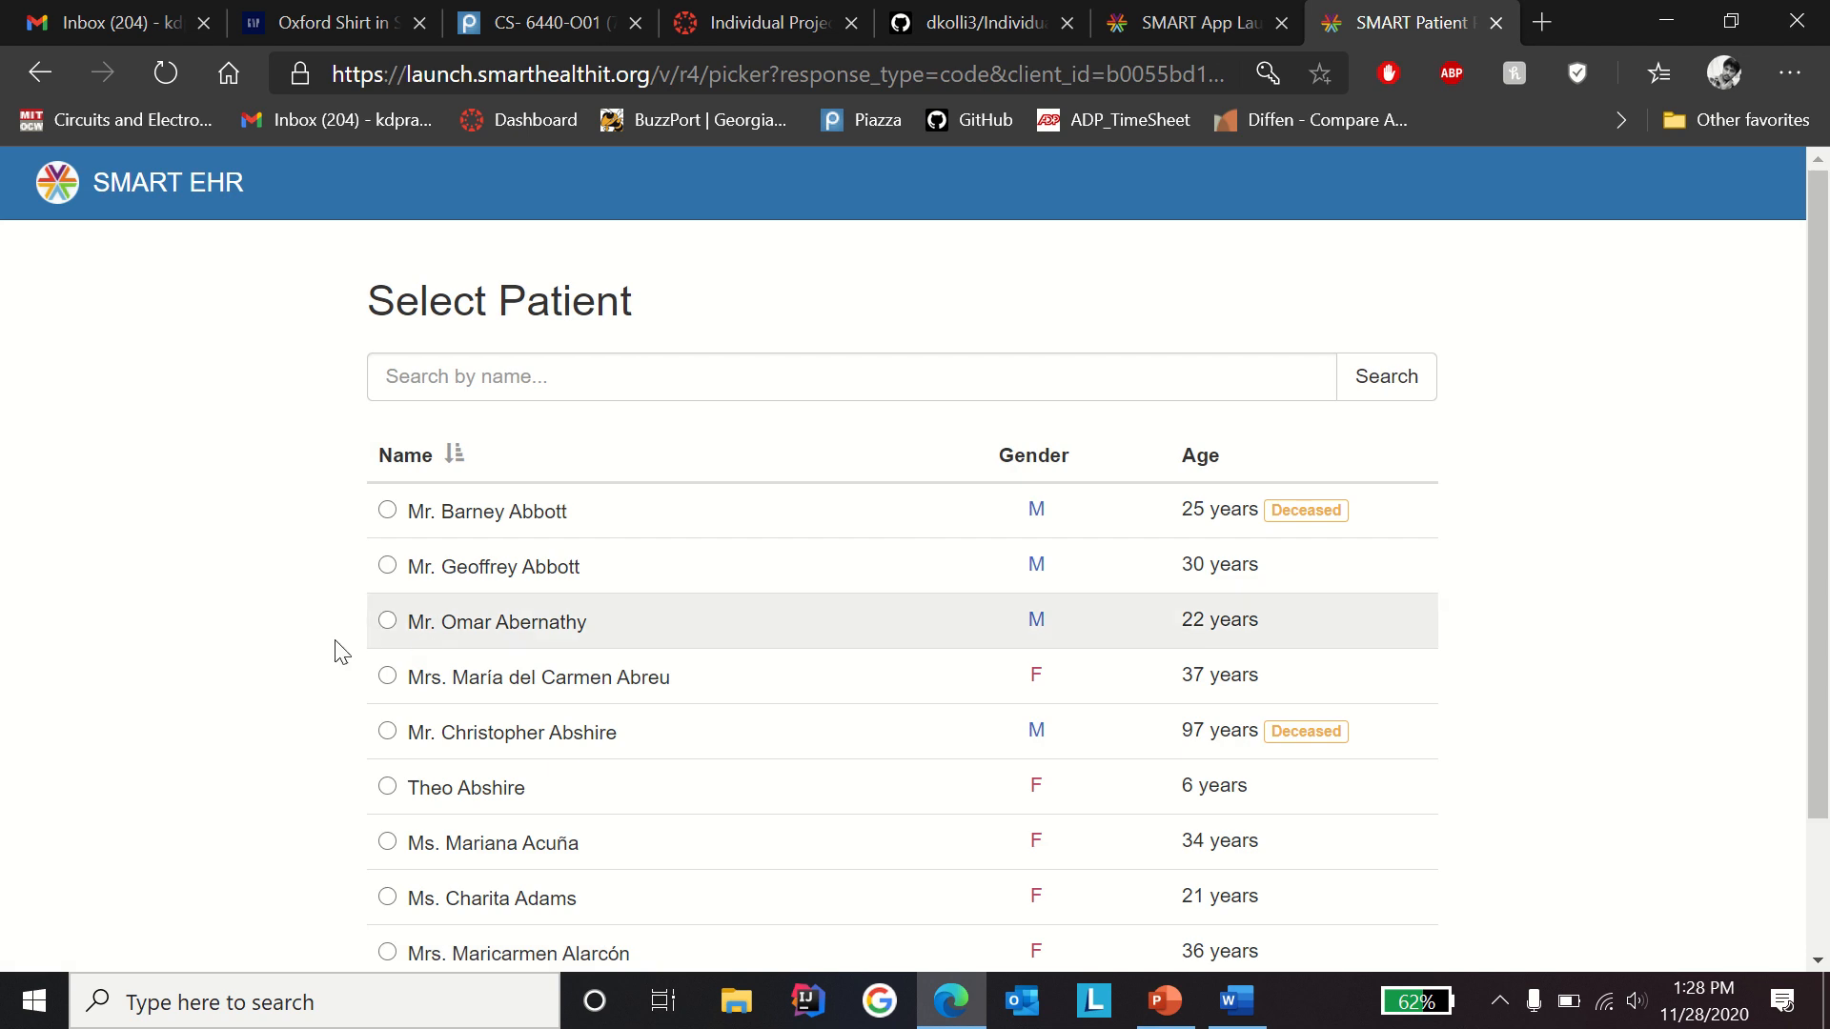
pyautogui.scroll(-3)
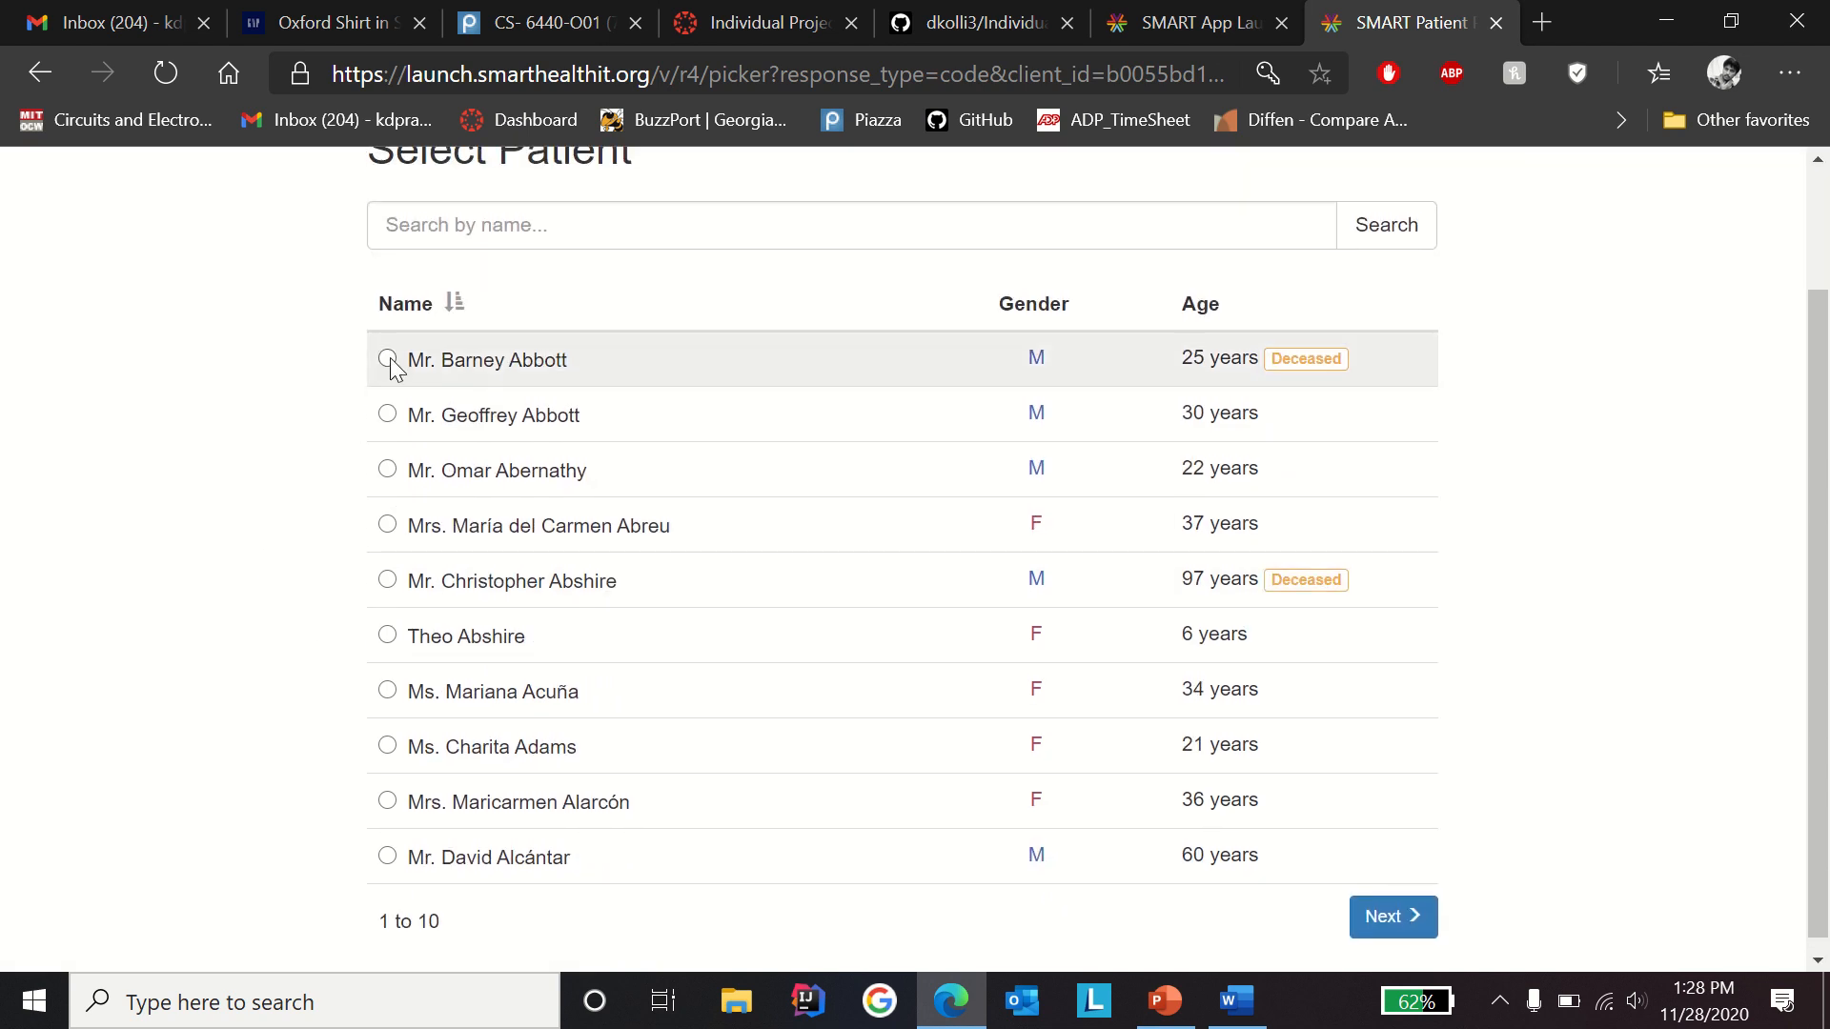
pyautogui.click(388, 359)
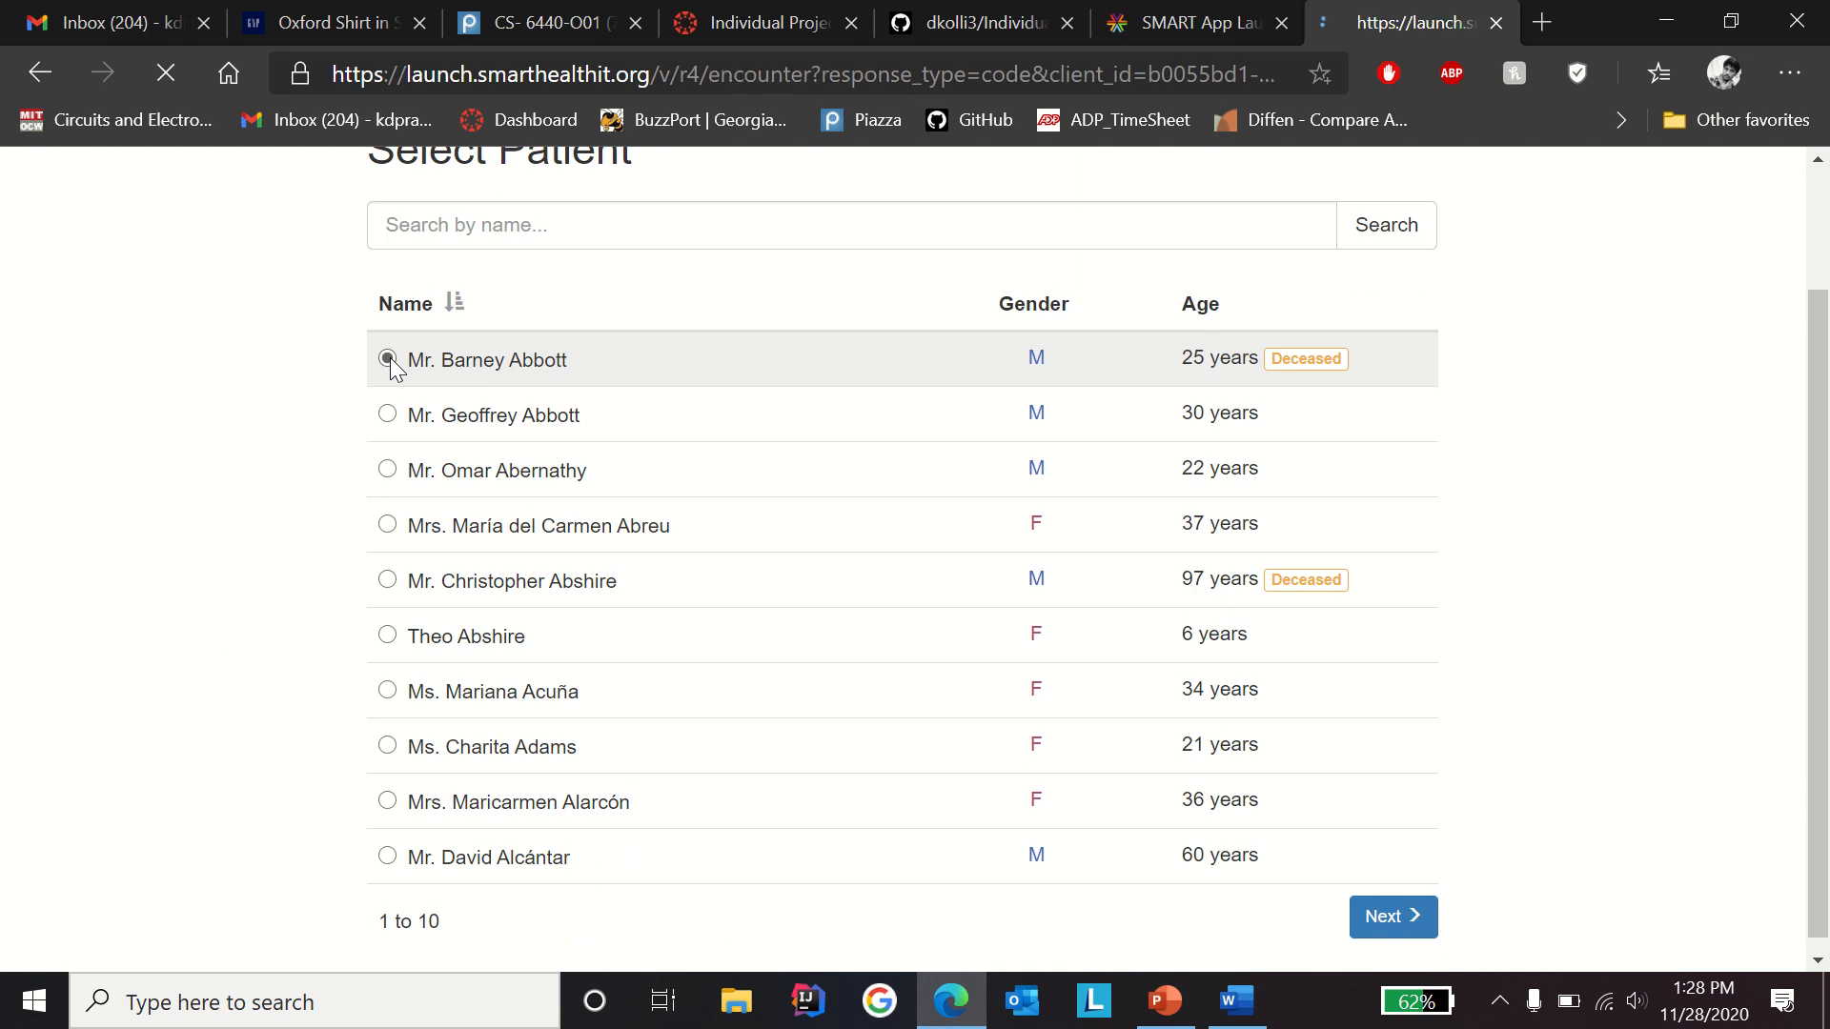
pyautogui.click(389, 359)
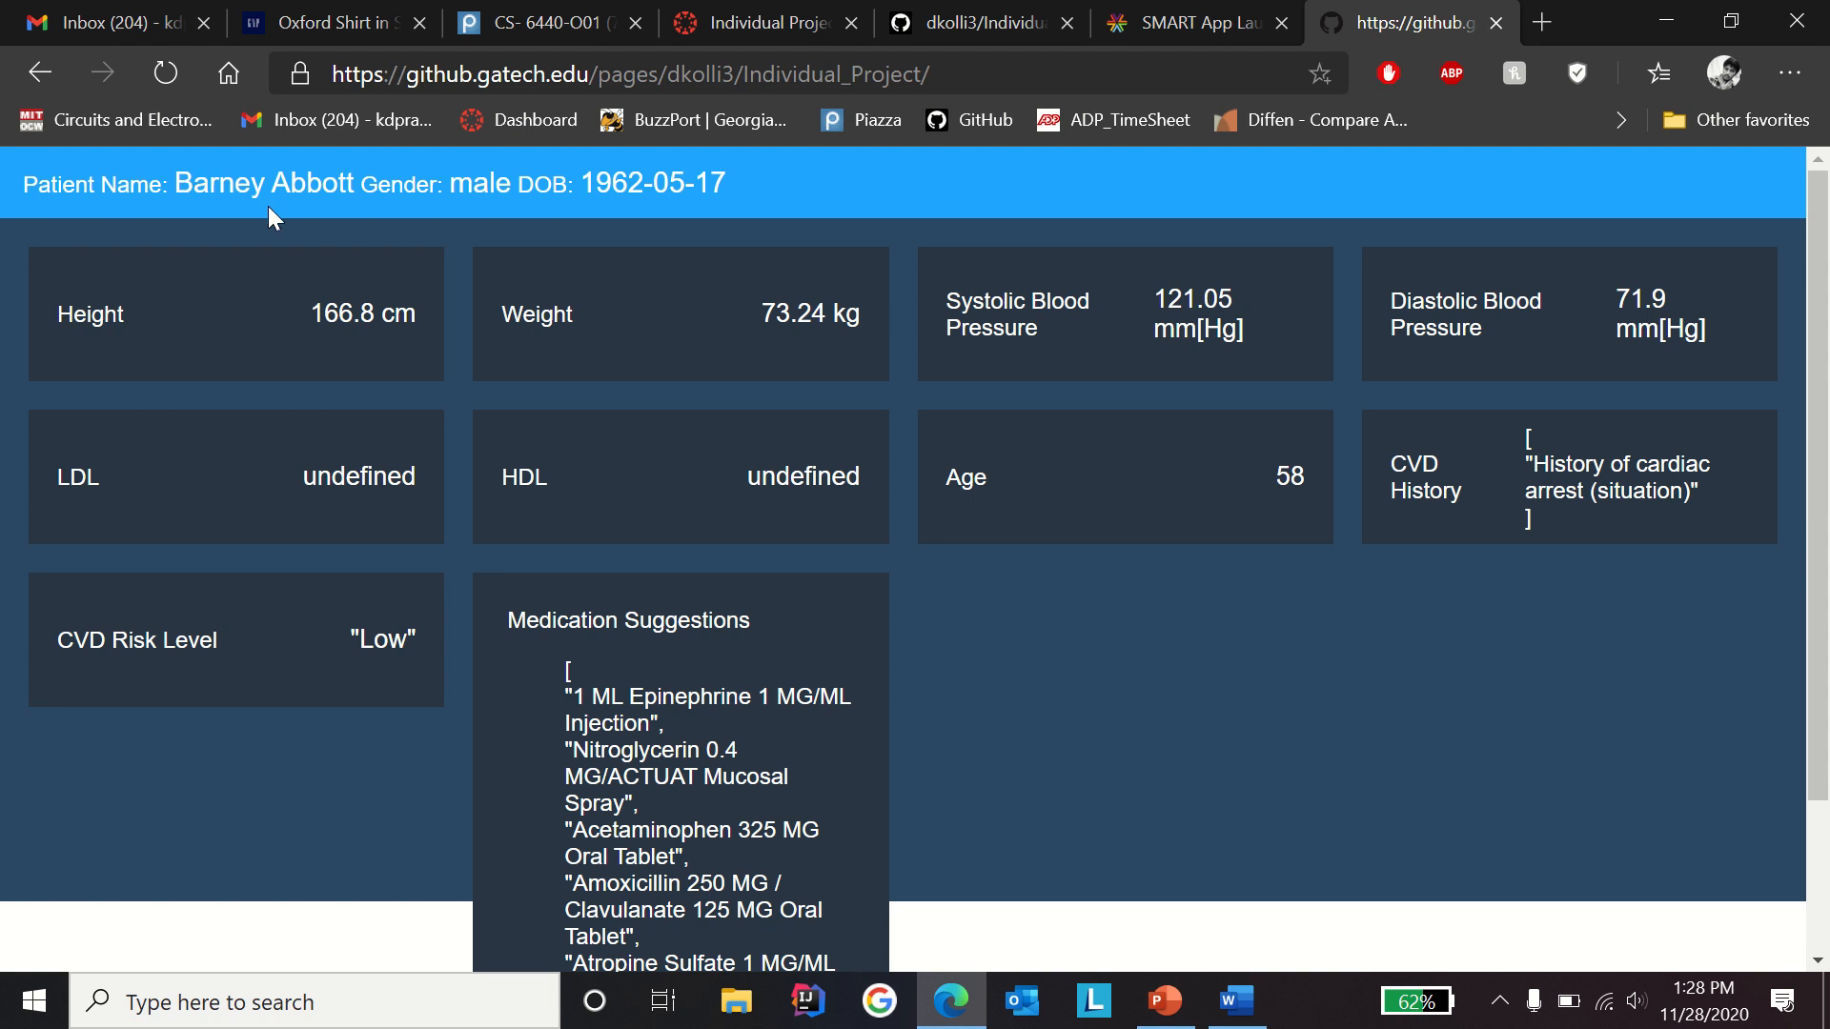
pyautogui.moveTo(526, 197)
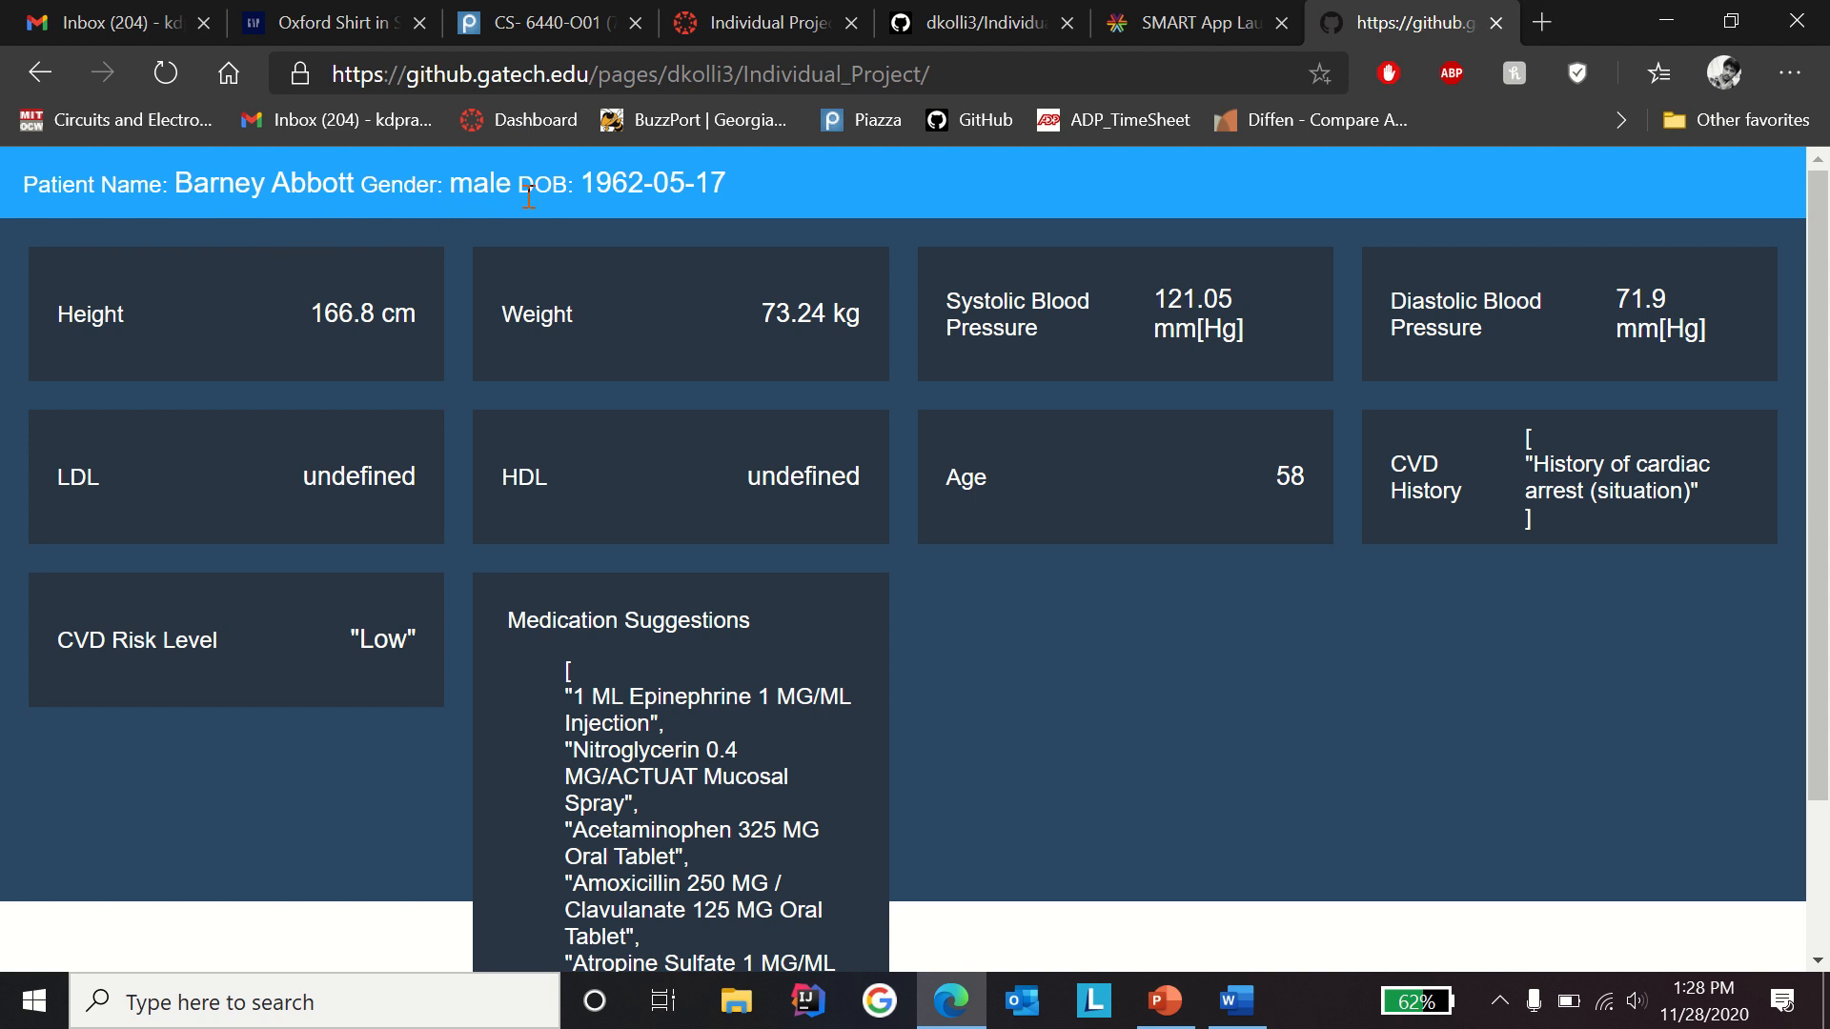
pyautogui.moveTo(517, 270)
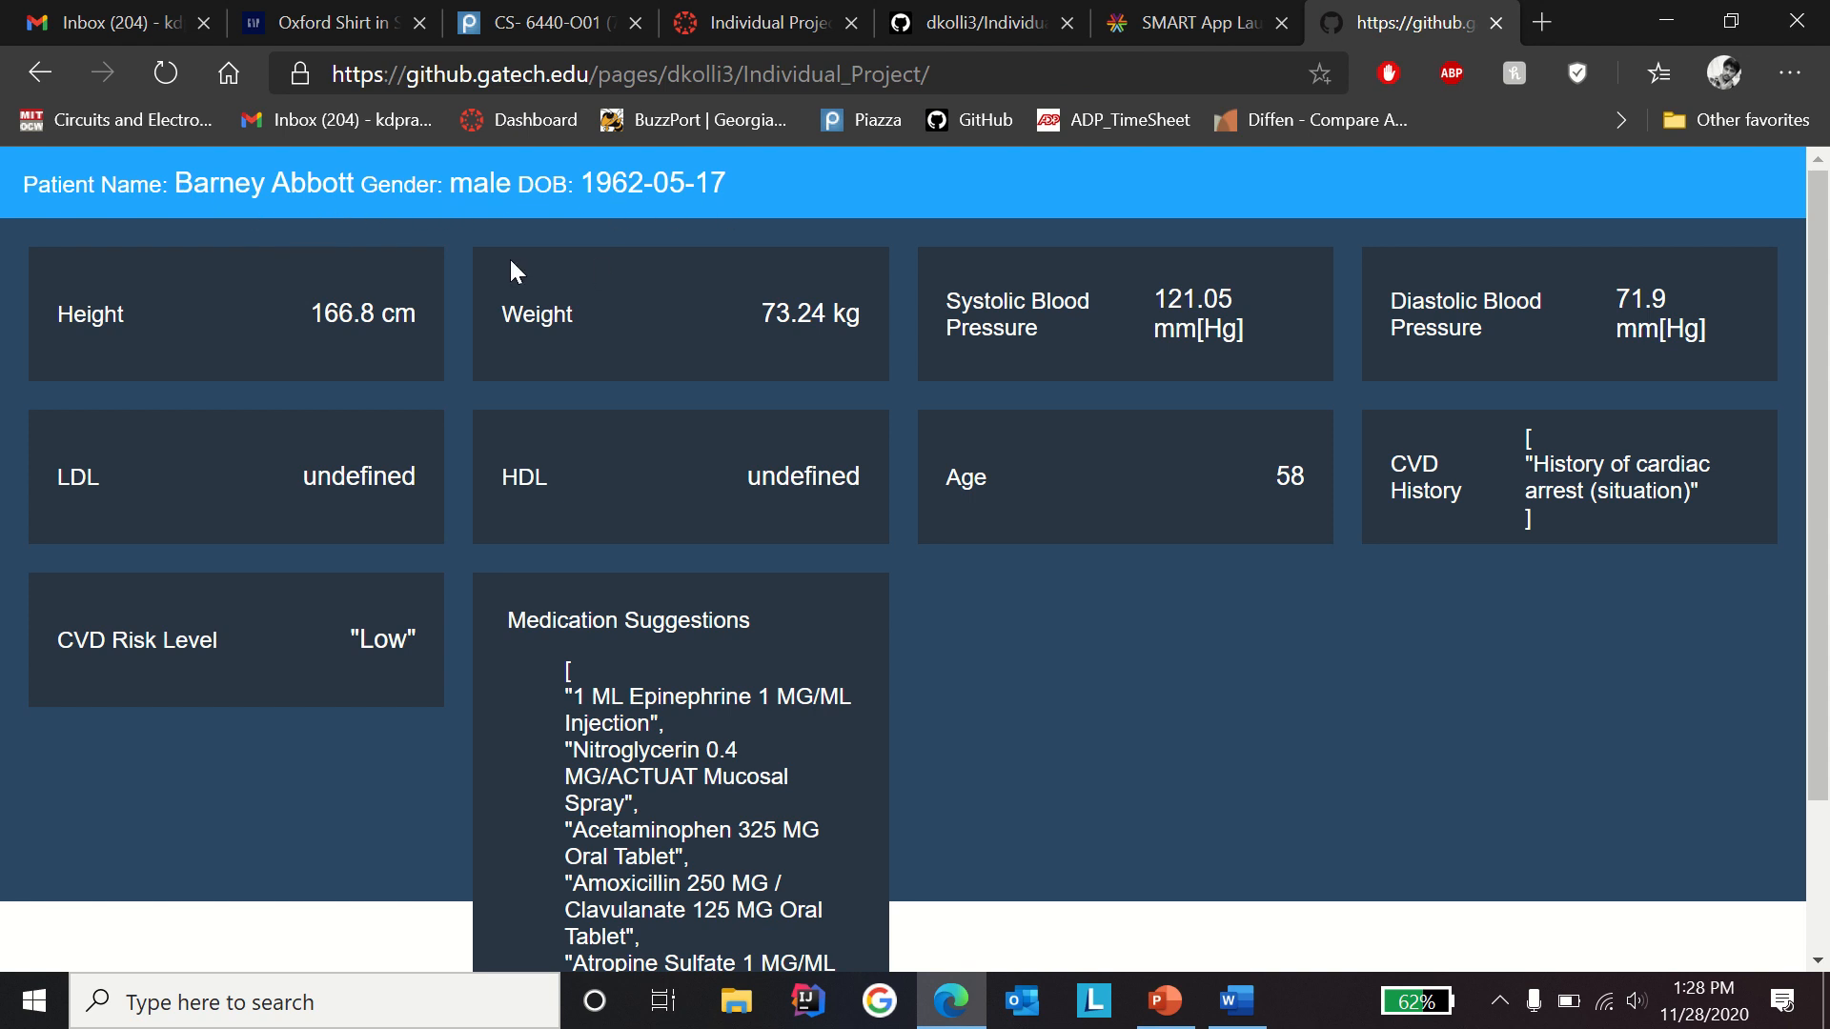
pyautogui.moveTo(182, 307)
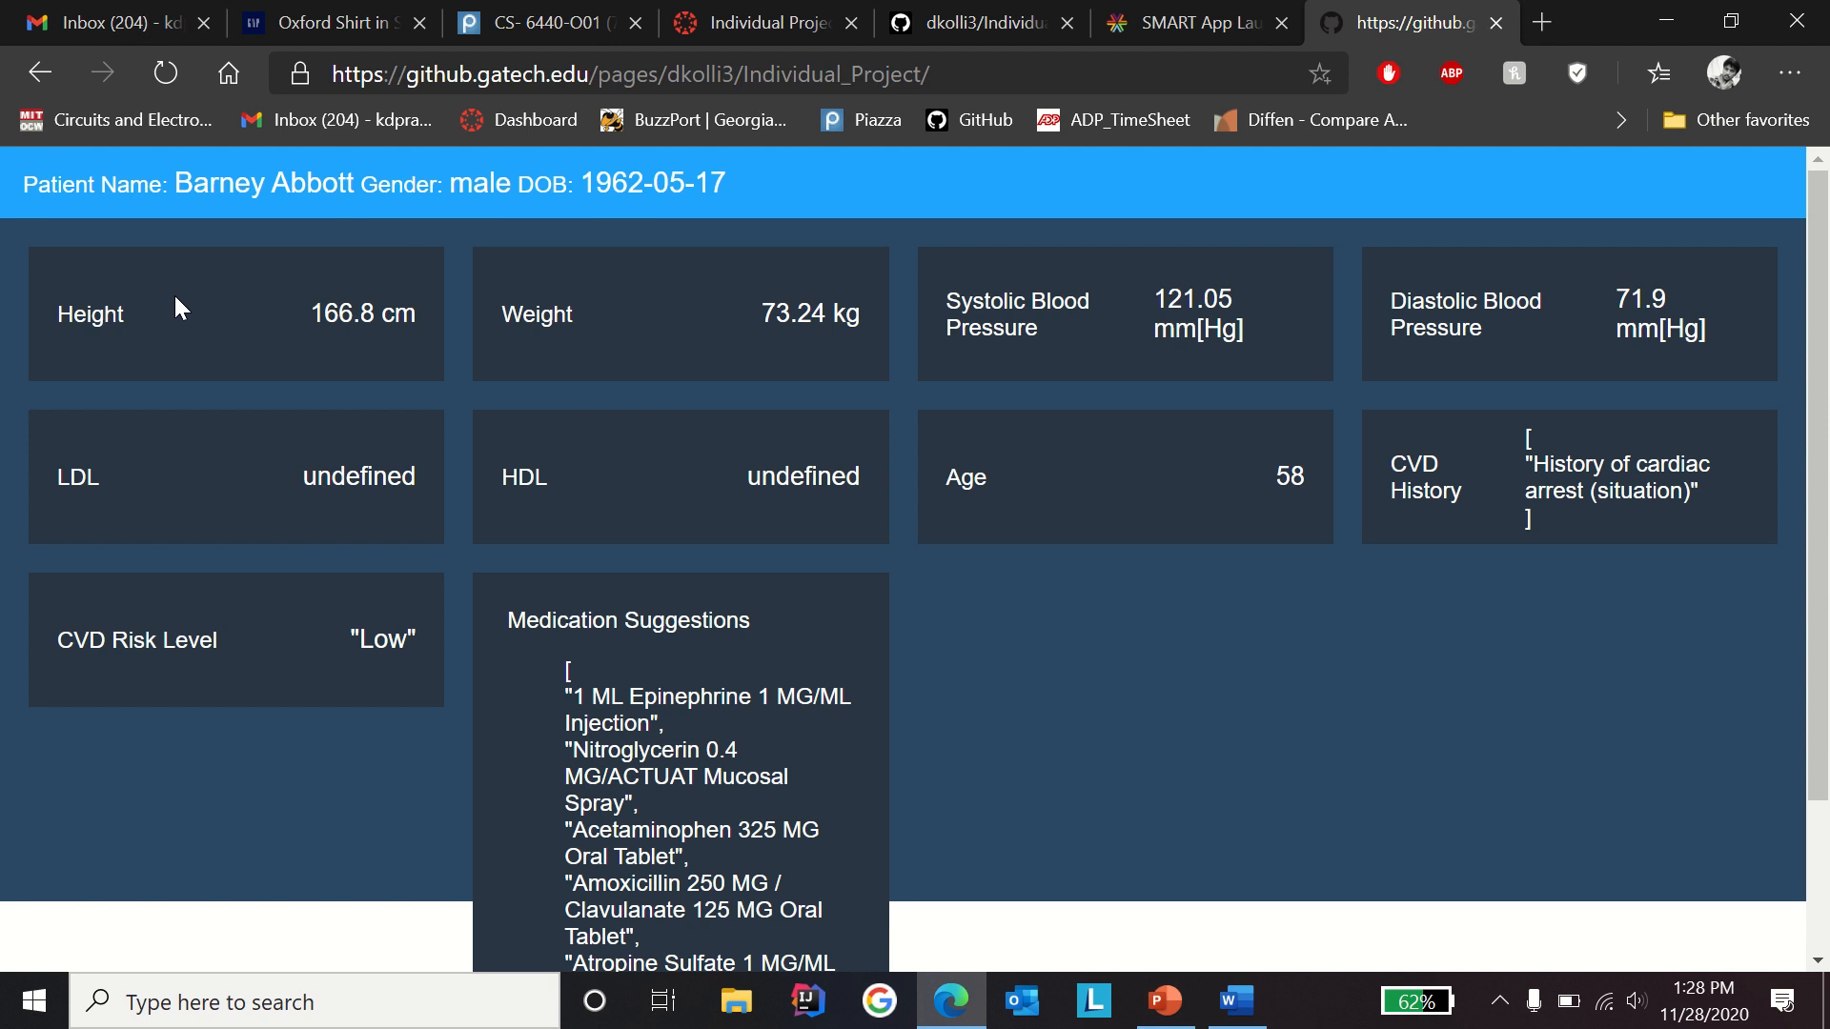
pyautogui.moveTo(1191, 276)
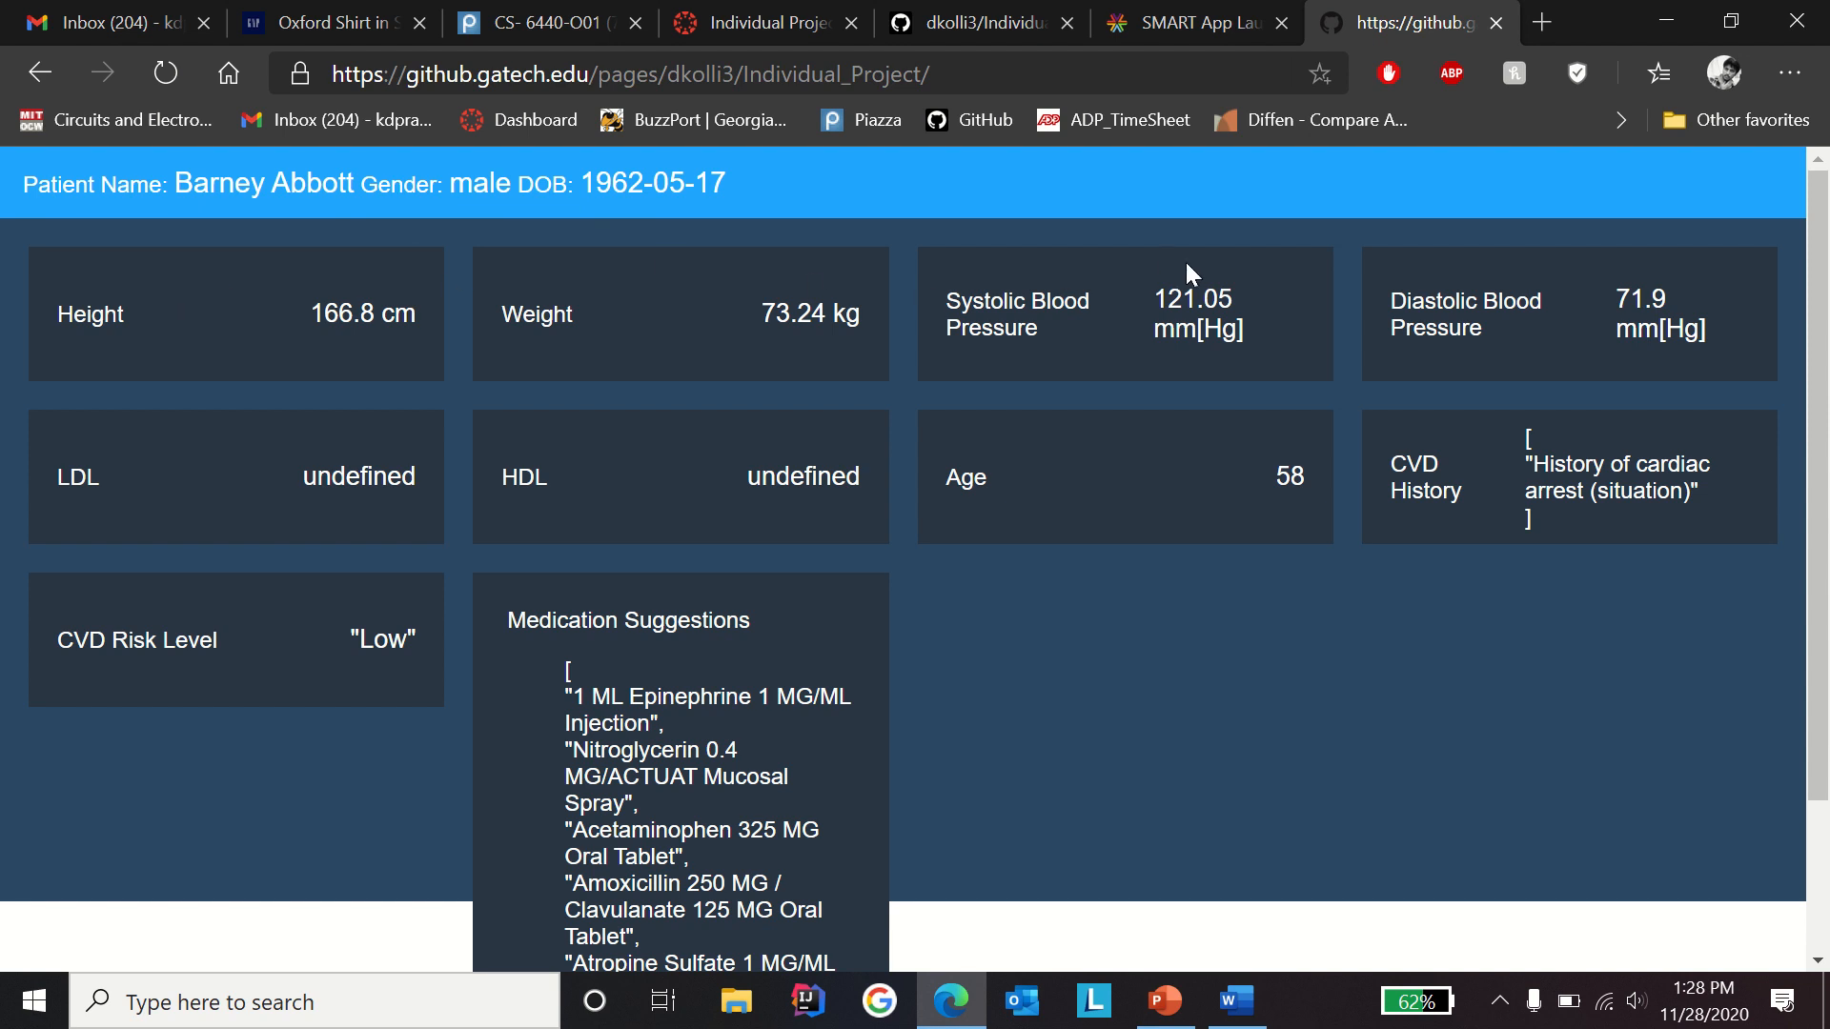
pyautogui.moveTo(691, 420)
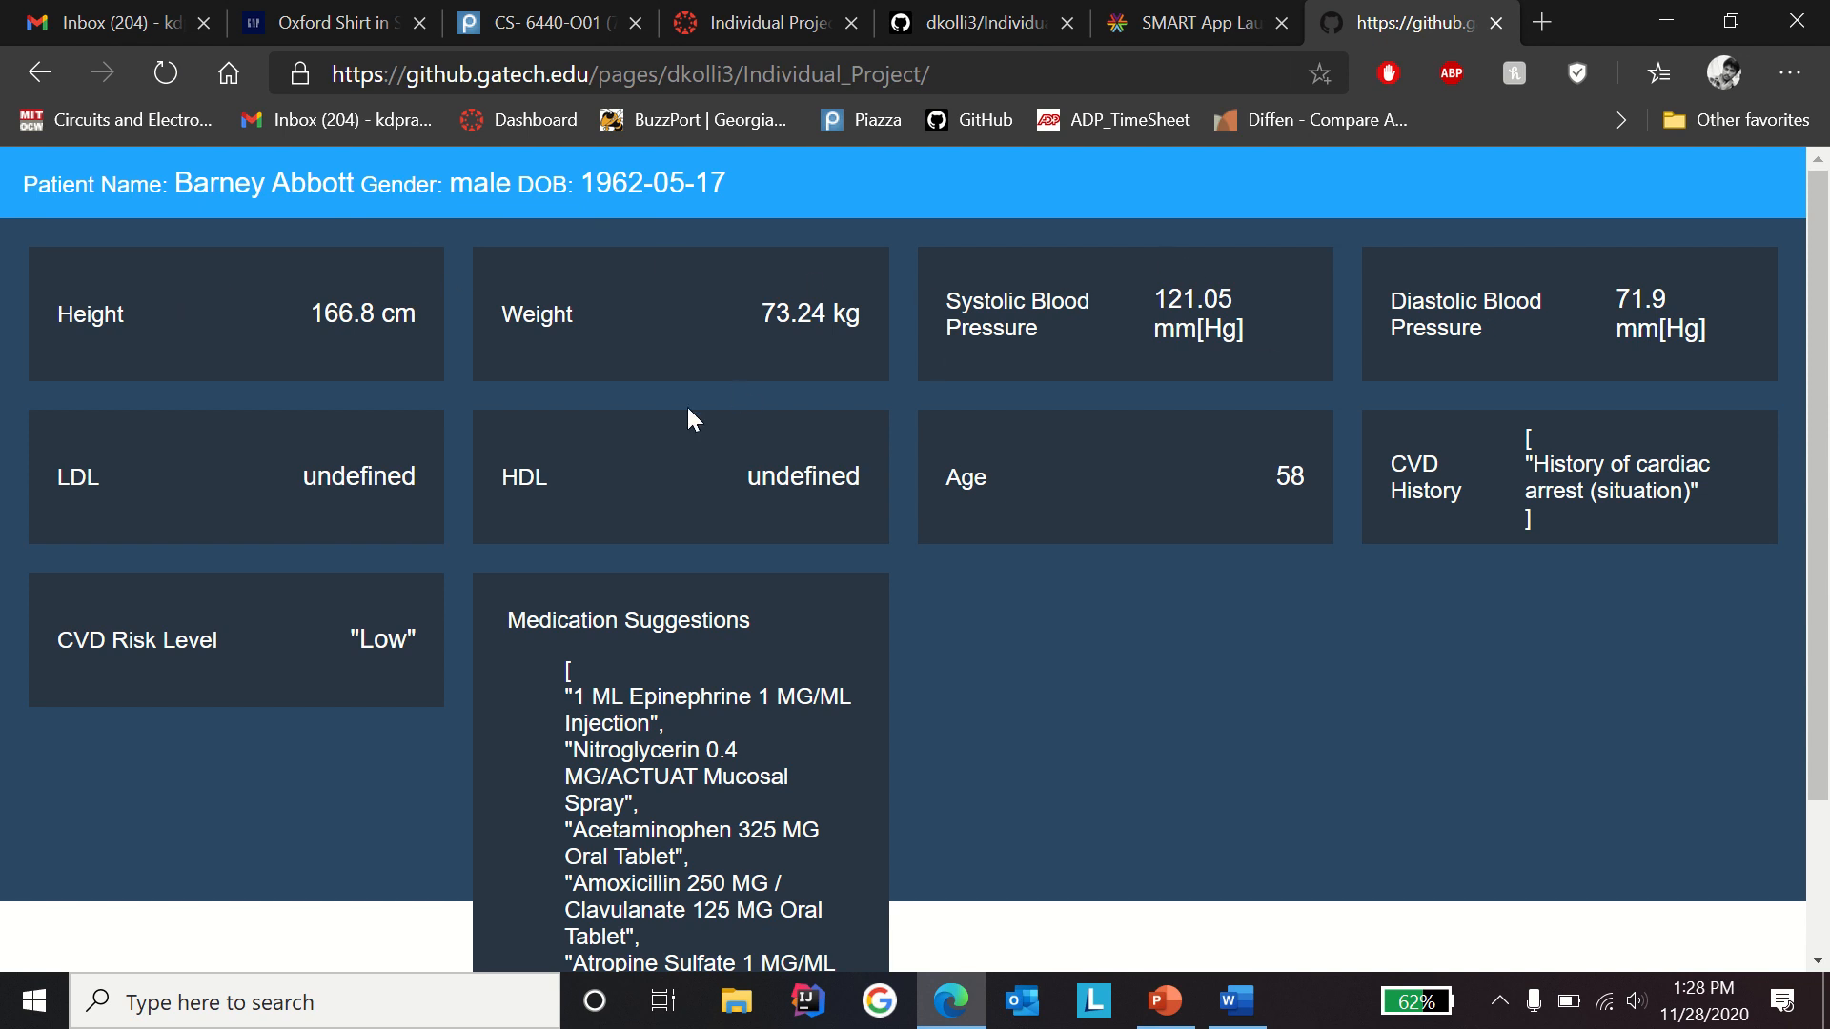
pyautogui.moveTo(671, 446)
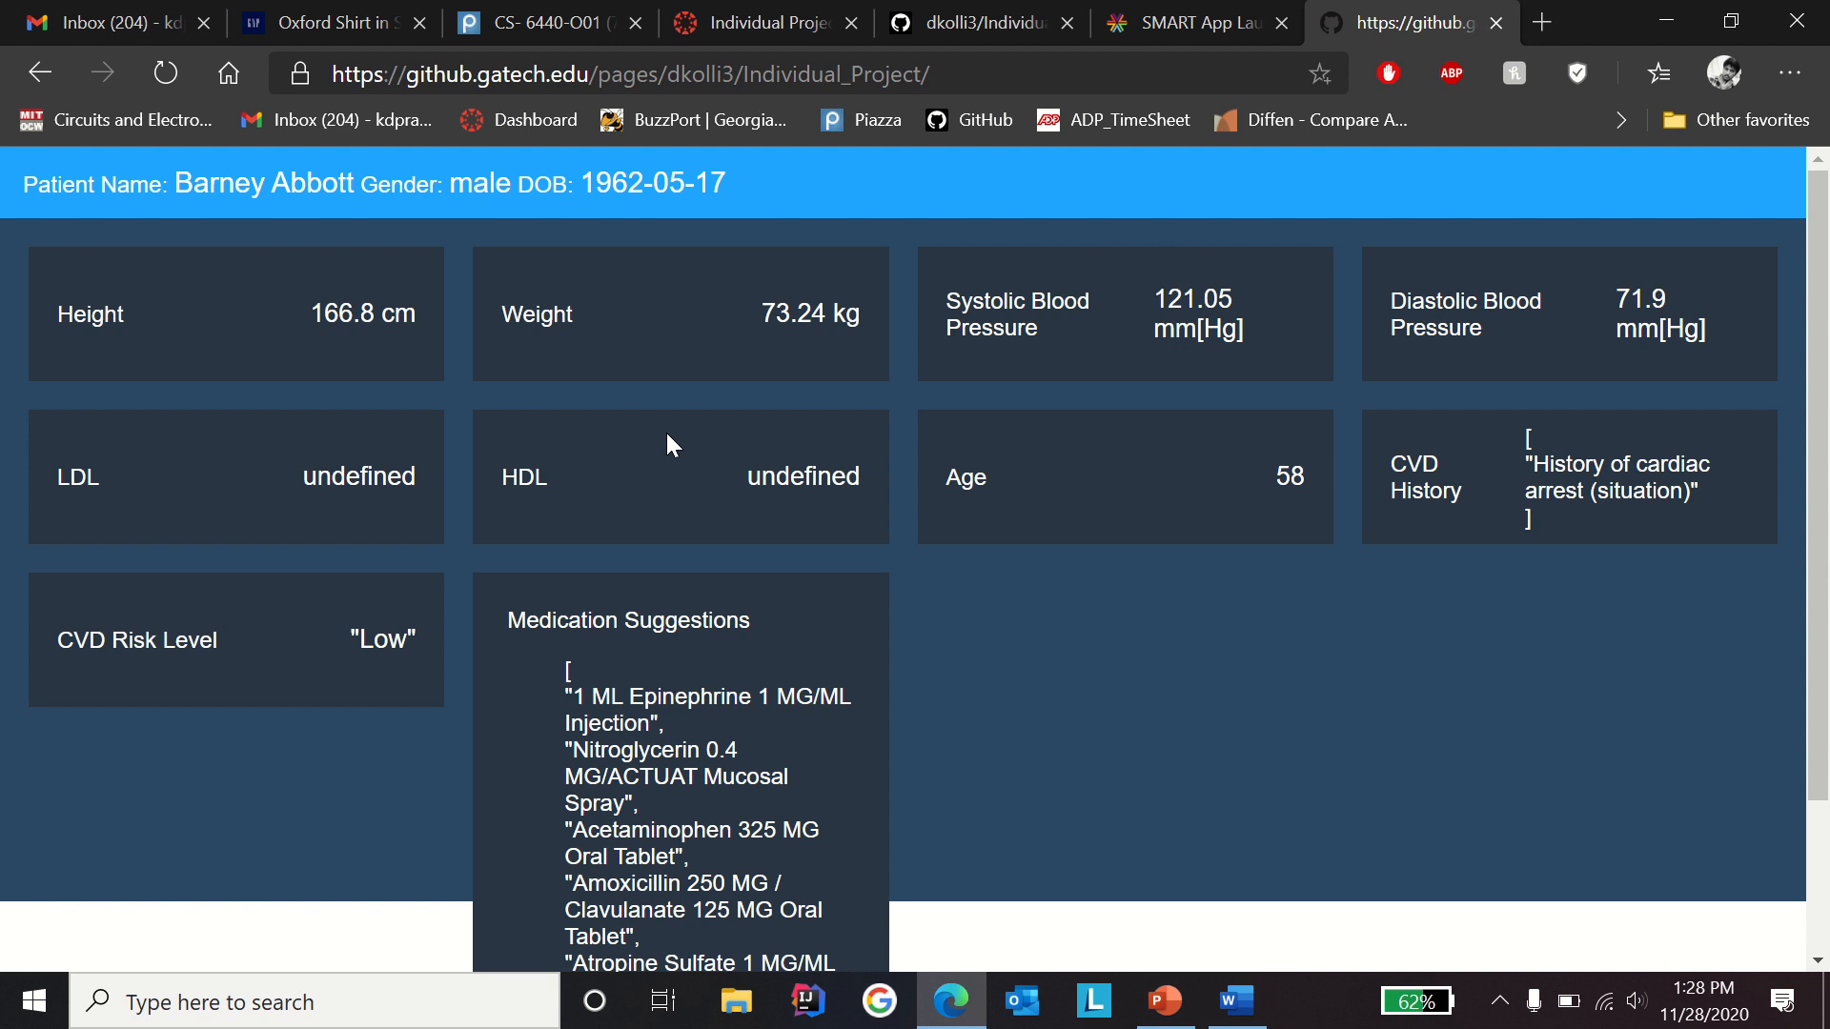
pyautogui.moveTo(1357, 483)
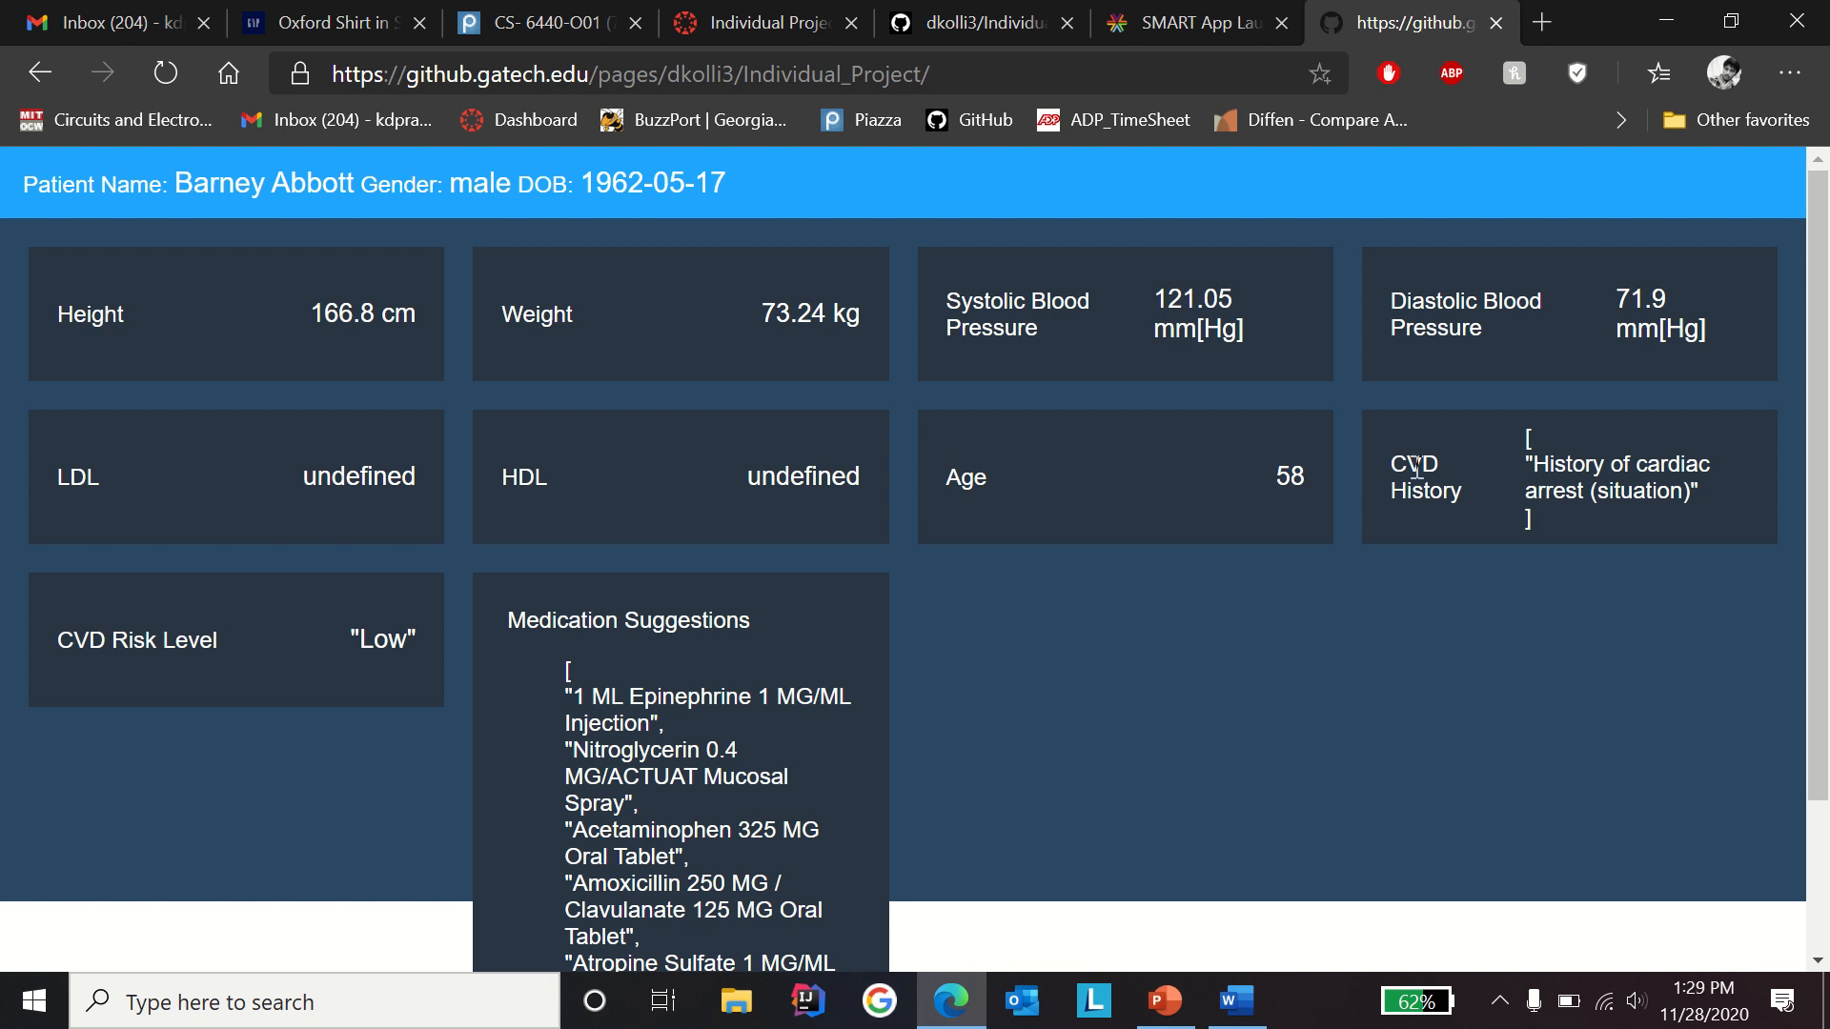
pyautogui.moveTo(236, 600)
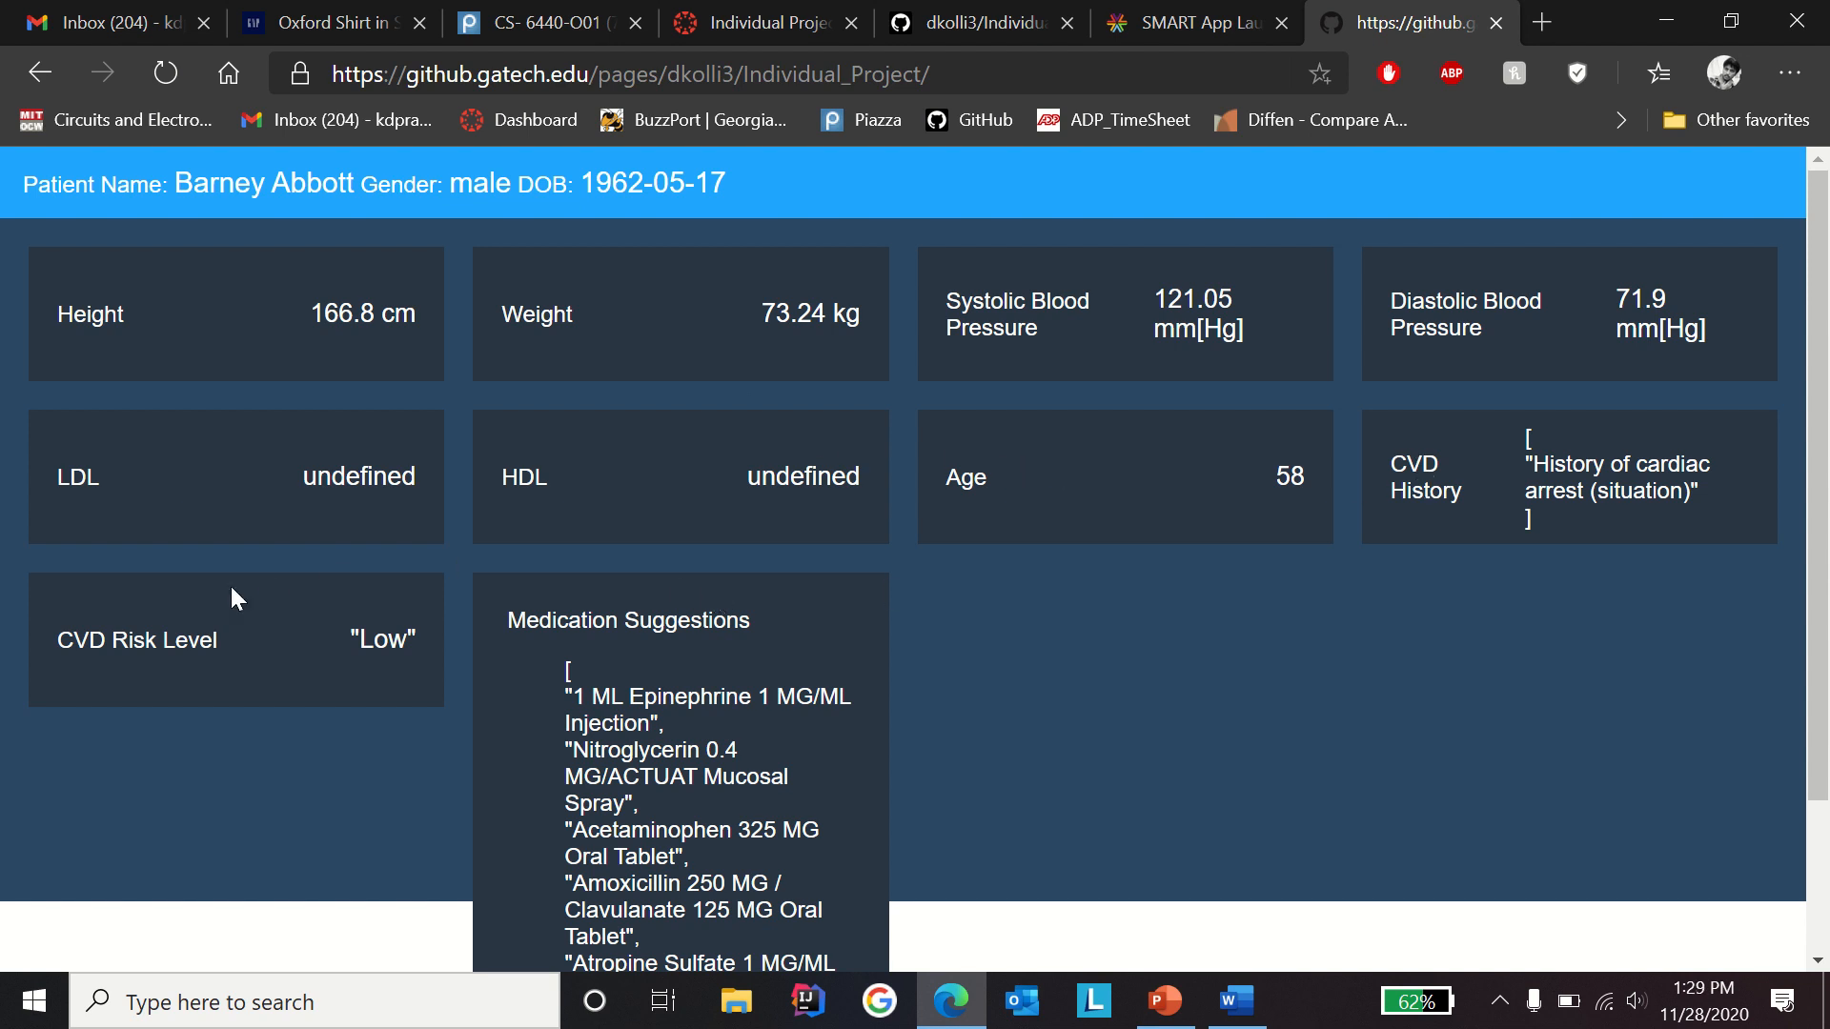
pyautogui.moveTo(126, 668)
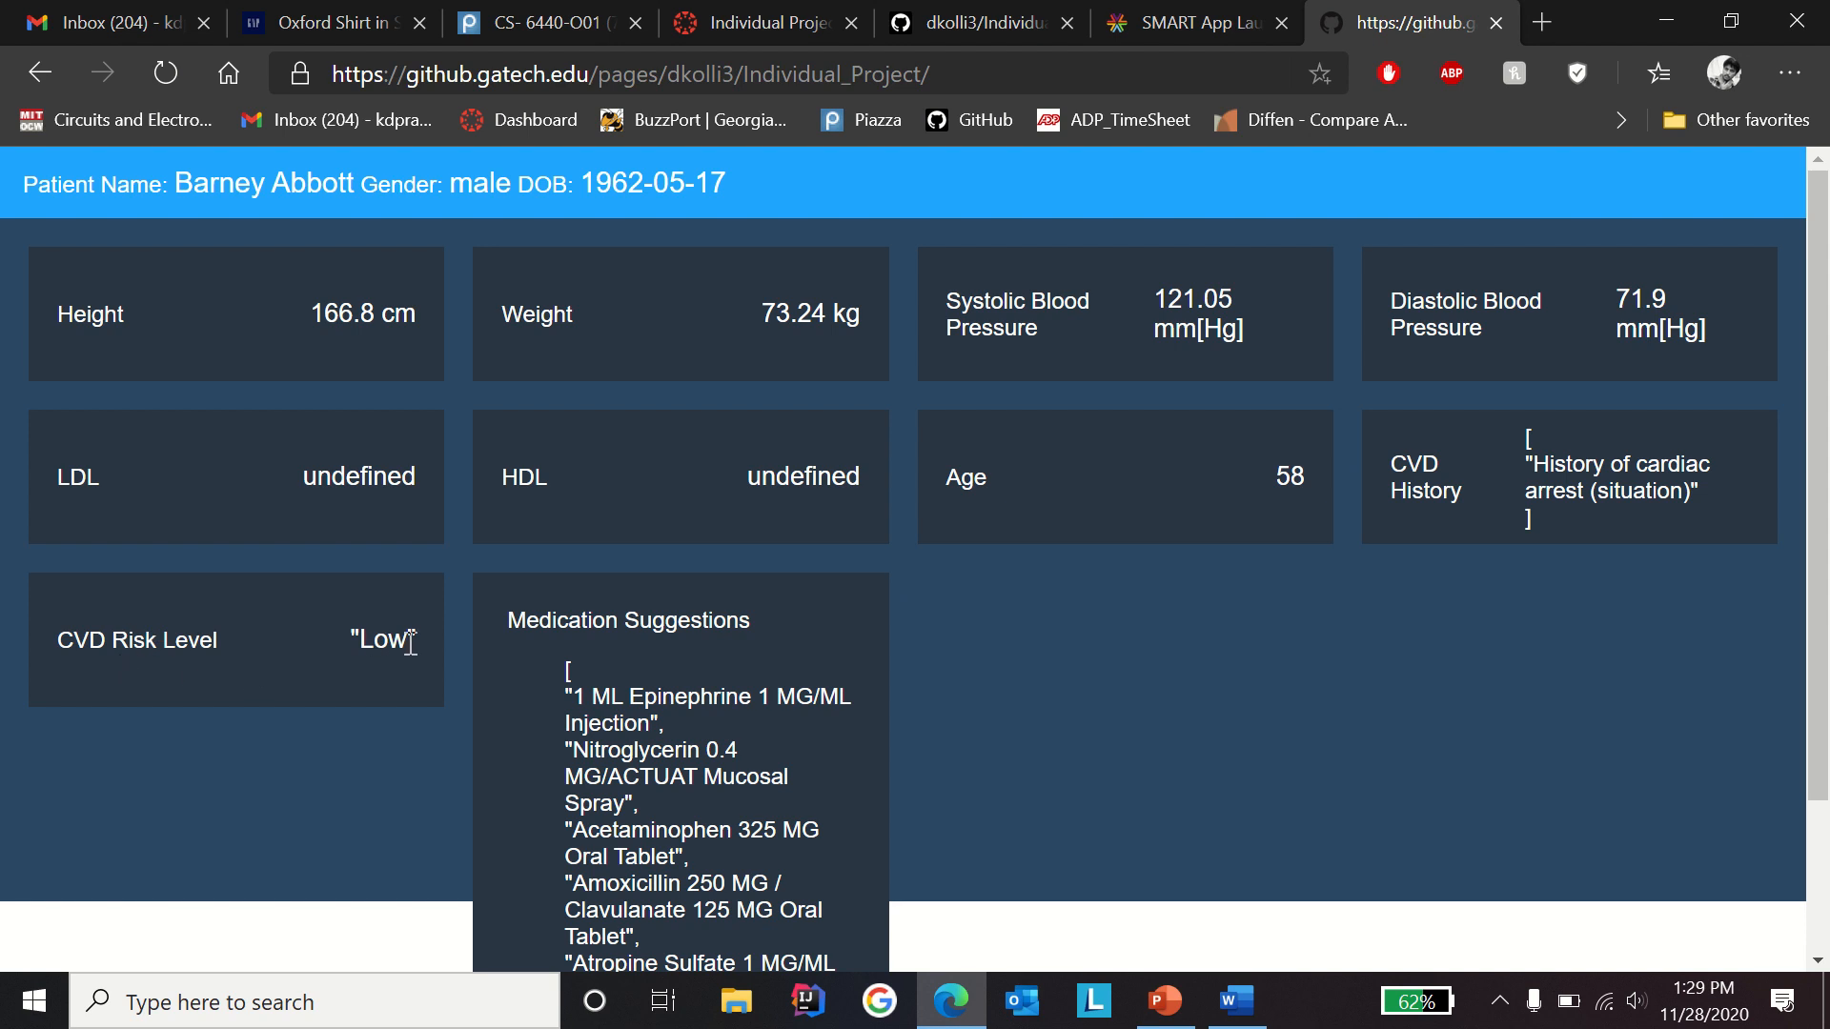
# Step: Highlight the Low risk level and scroll through the six medication suggestions and back
pyautogui.doubleClick(379, 640)
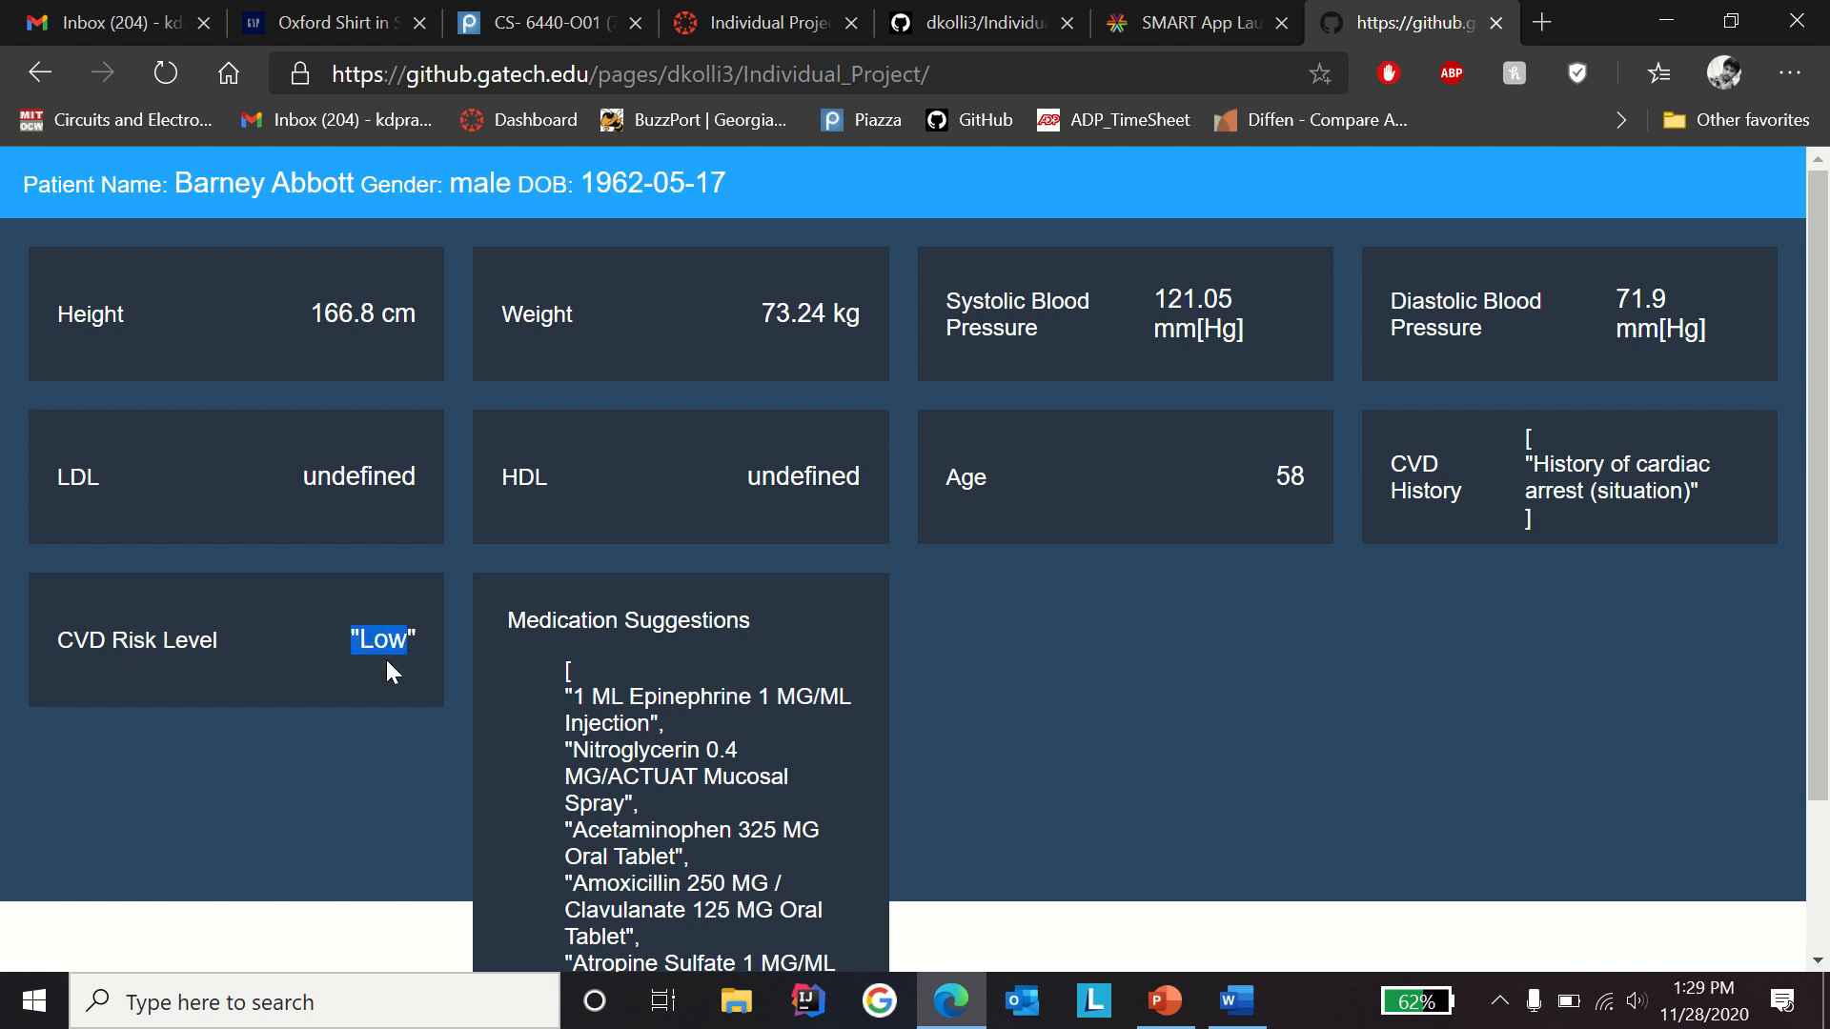
pyautogui.moveTo(511, 620)
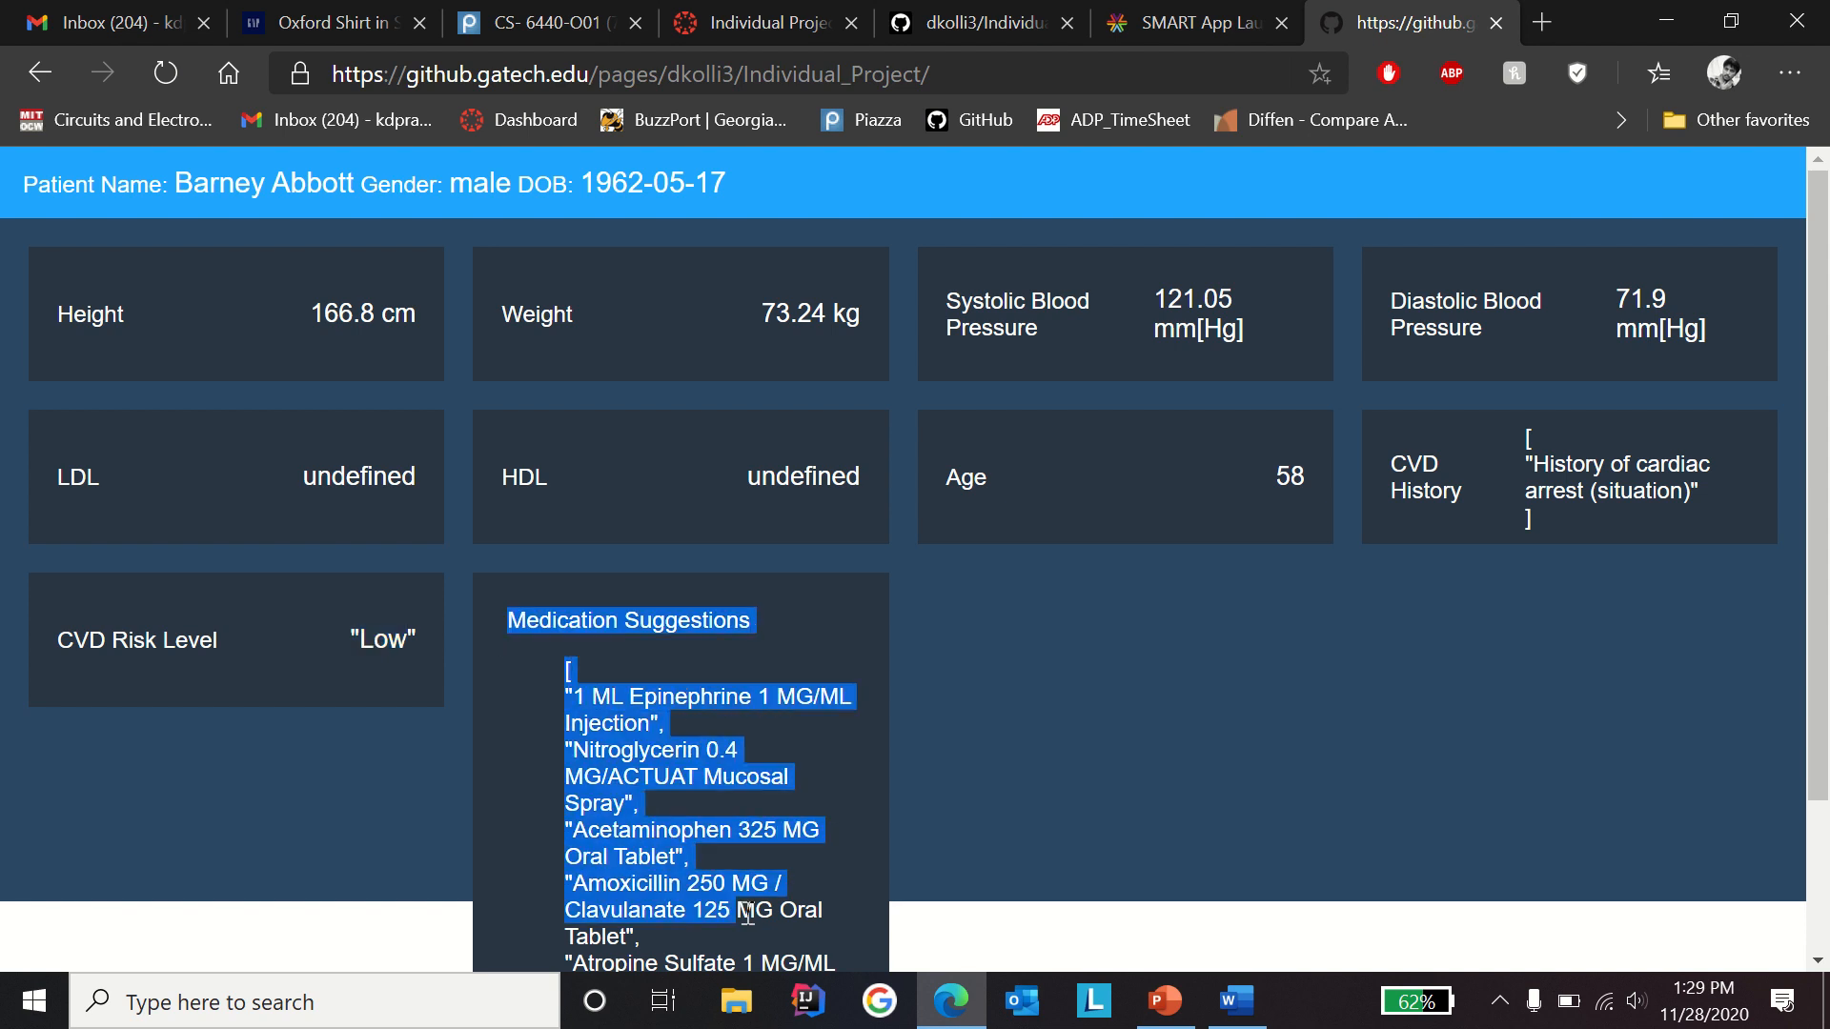
pyautogui.scroll(-3)
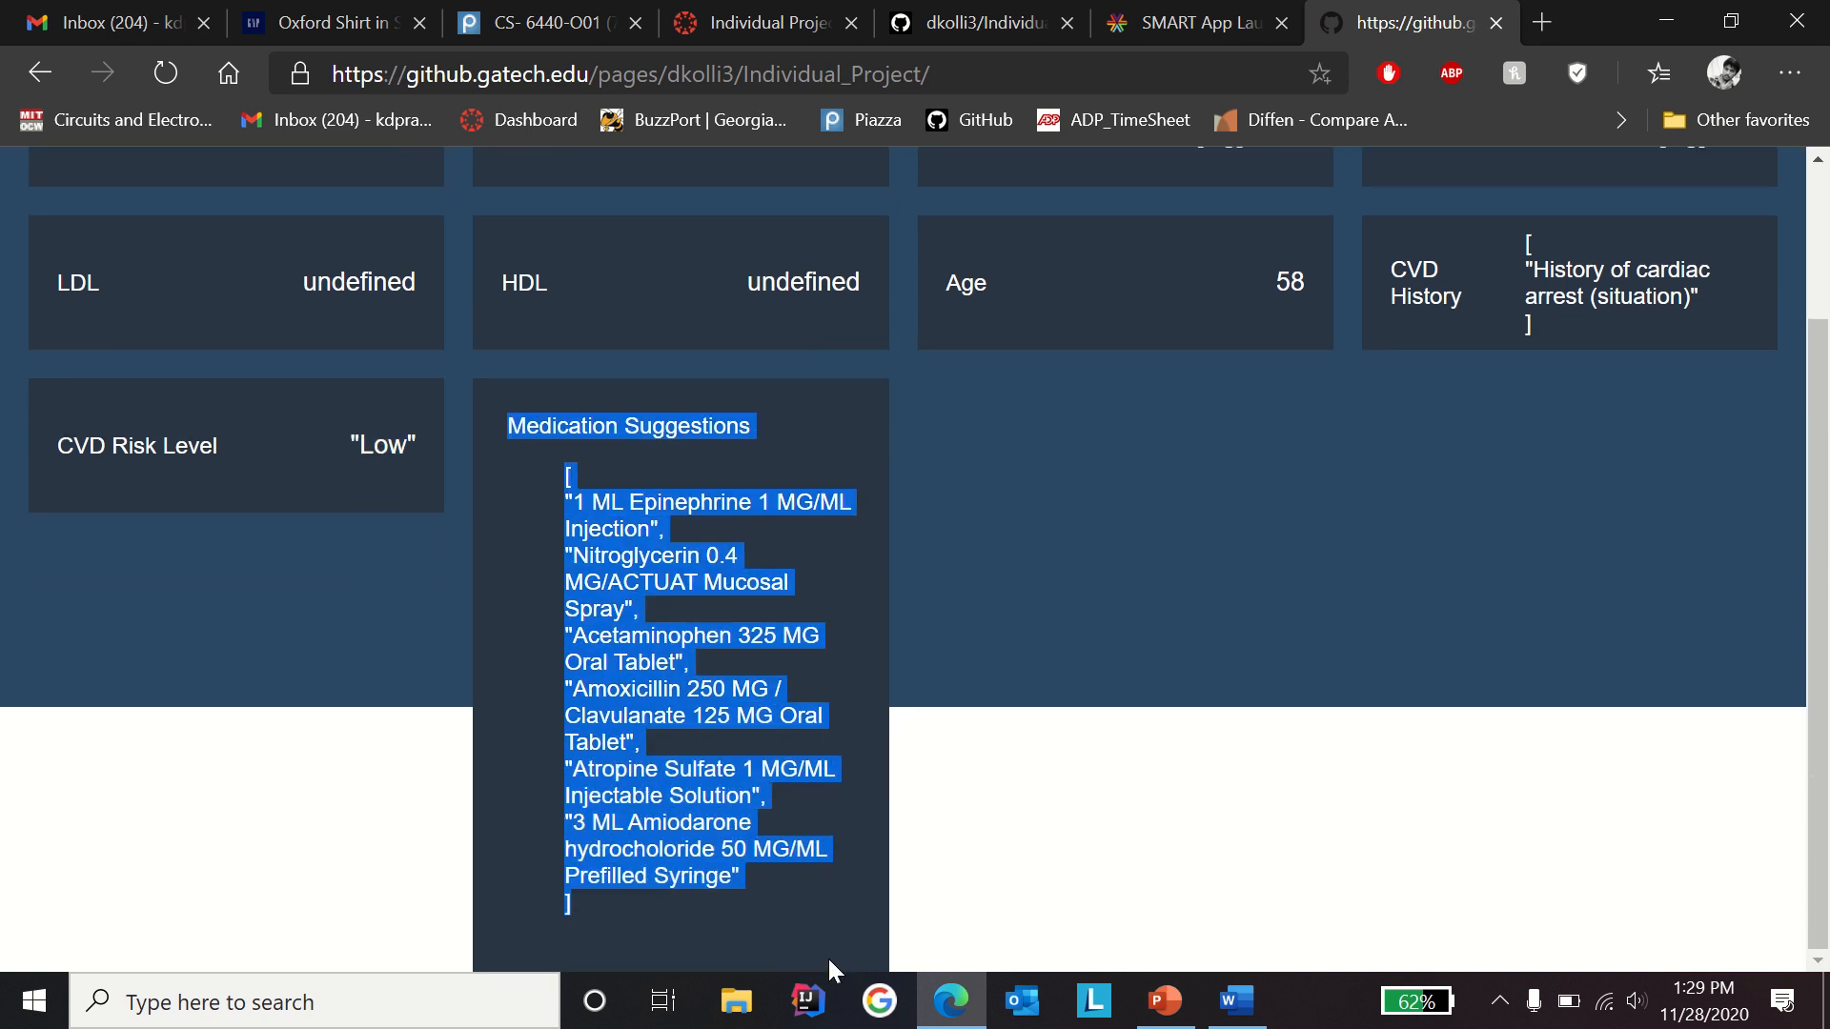
pyautogui.moveTo(998, 601)
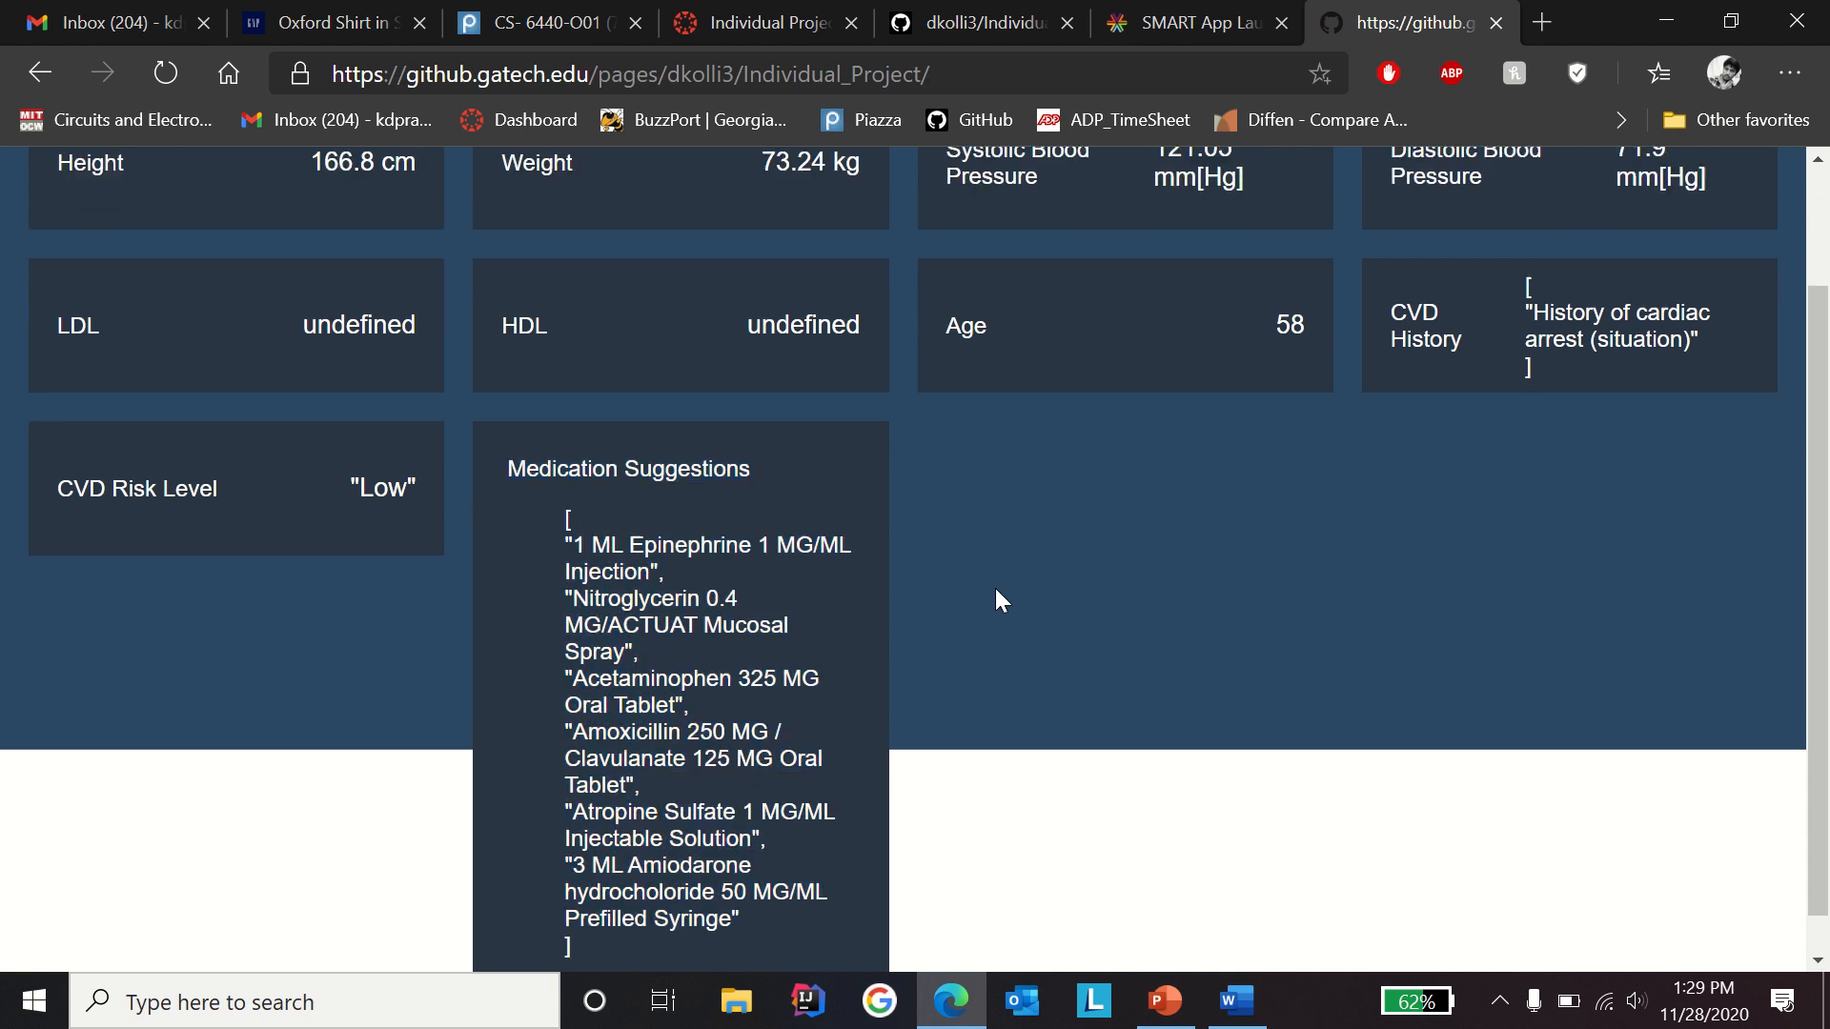
pyautogui.scroll(3)
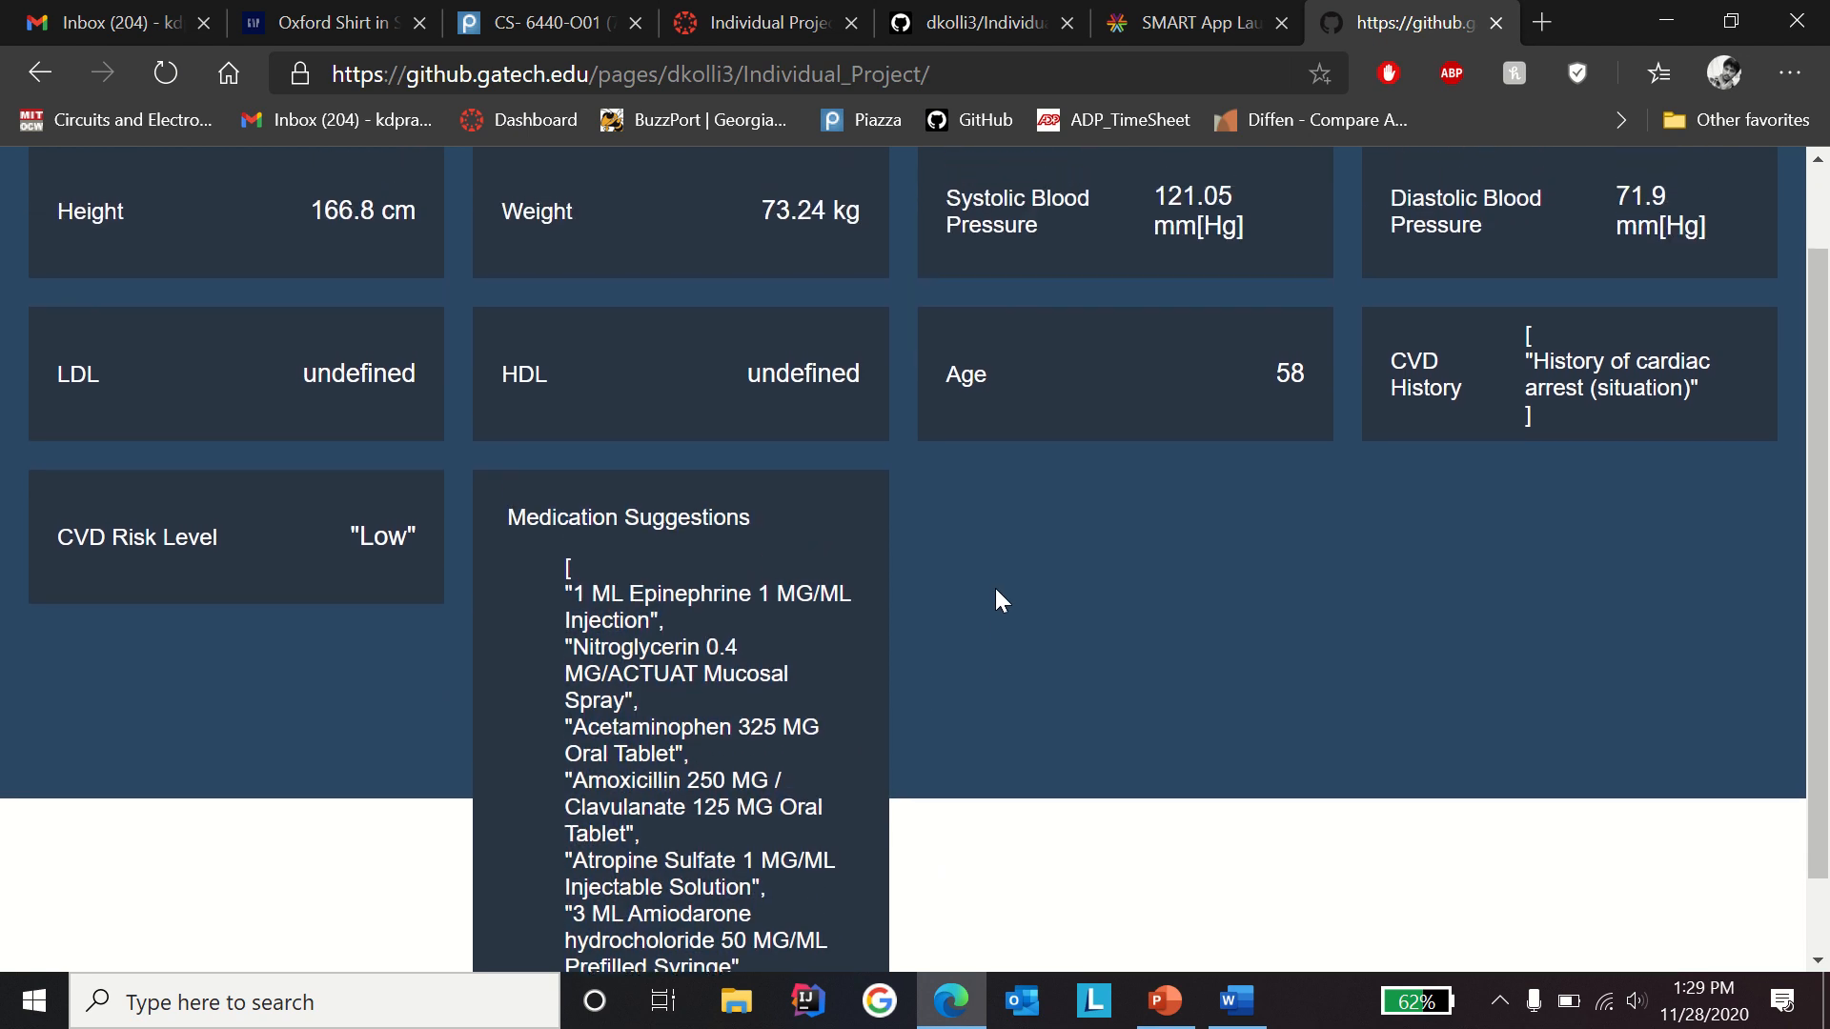
pyautogui.scroll(3)
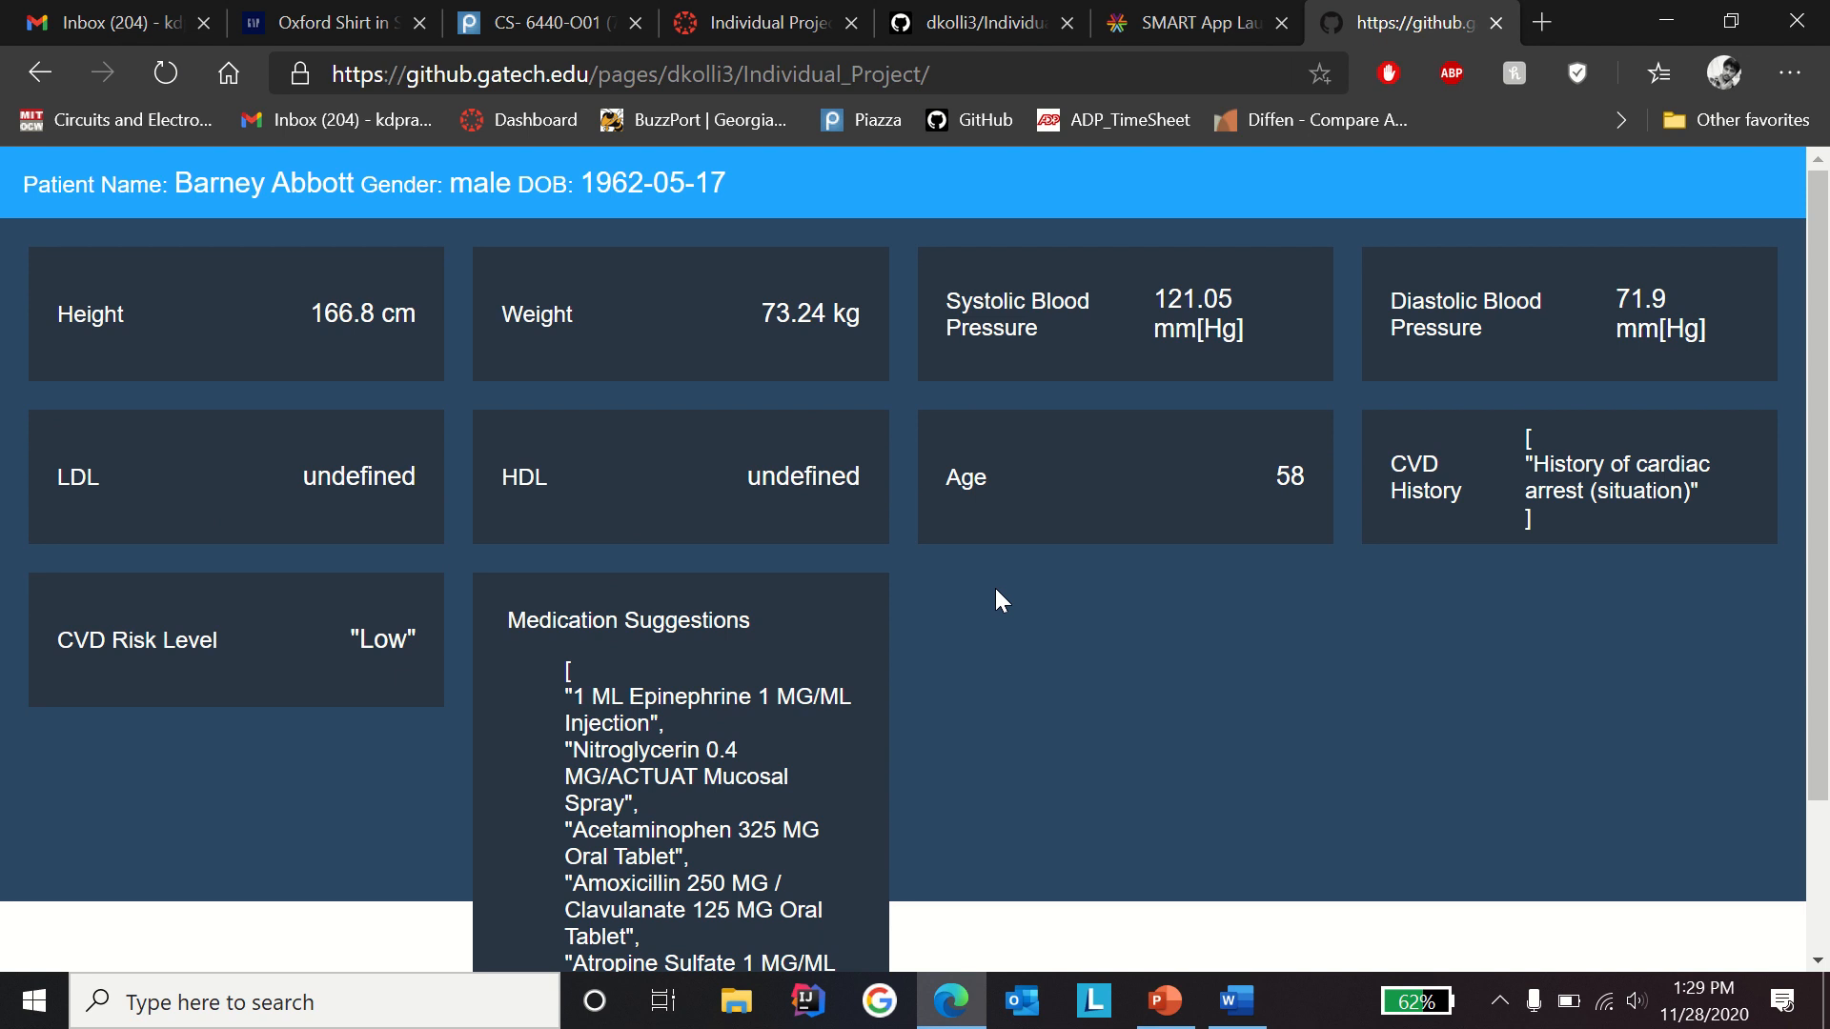
pyautogui.moveTo(966, 705)
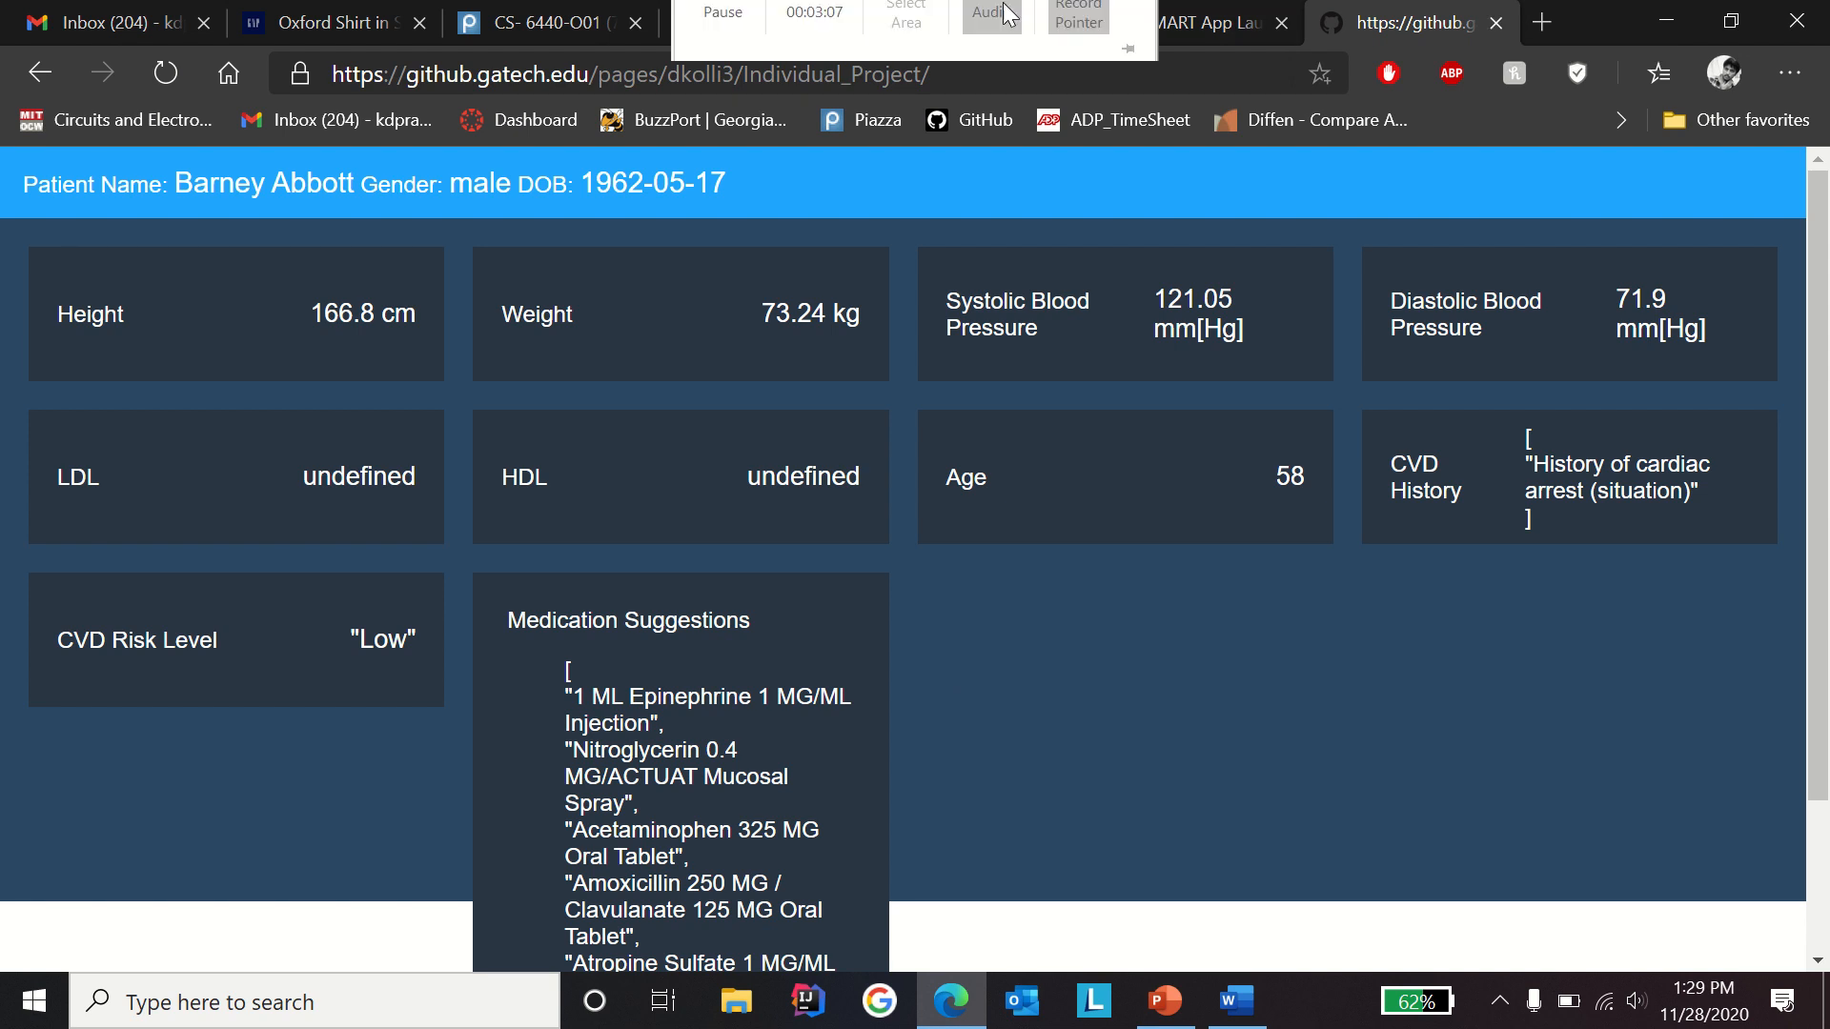
# Step: Return to the report PDF and open its launch.smarthealthit.org link in an InPrivate window
pyautogui.click(1191, 22)
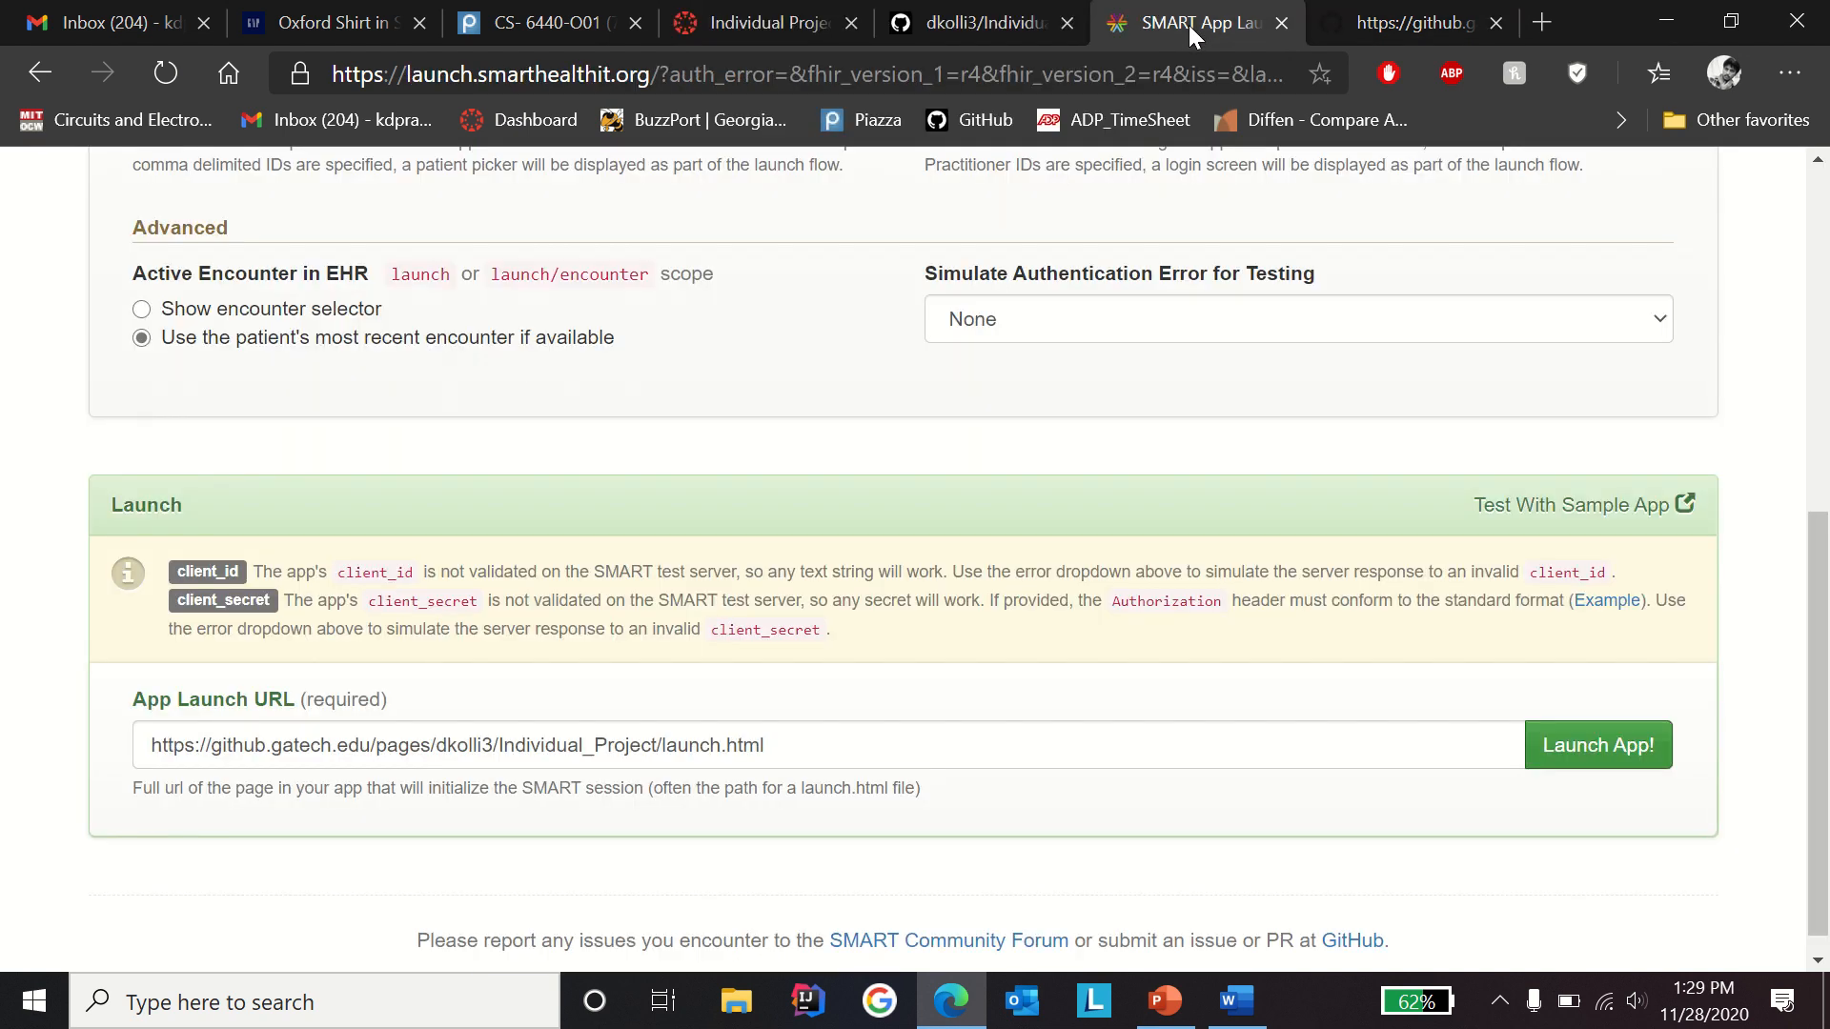
pyautogui.moveTo(1101, 529)
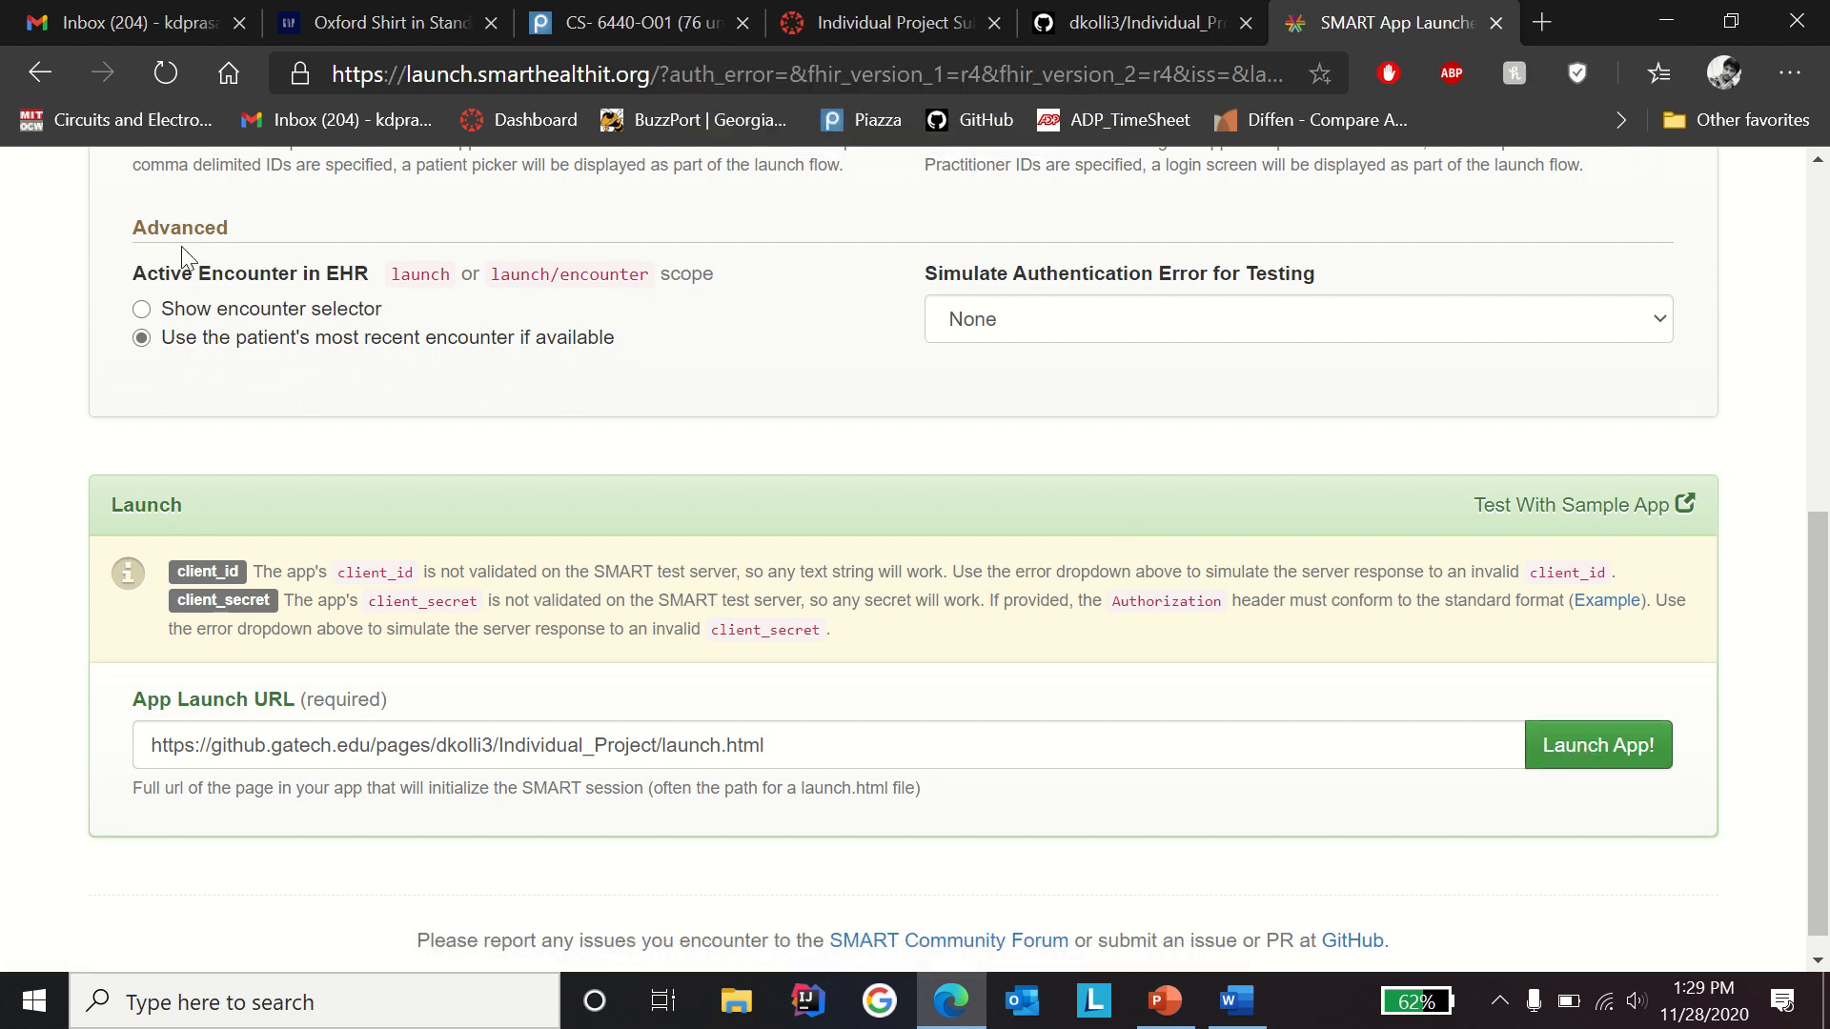
pyautogui.click(1383, 22)
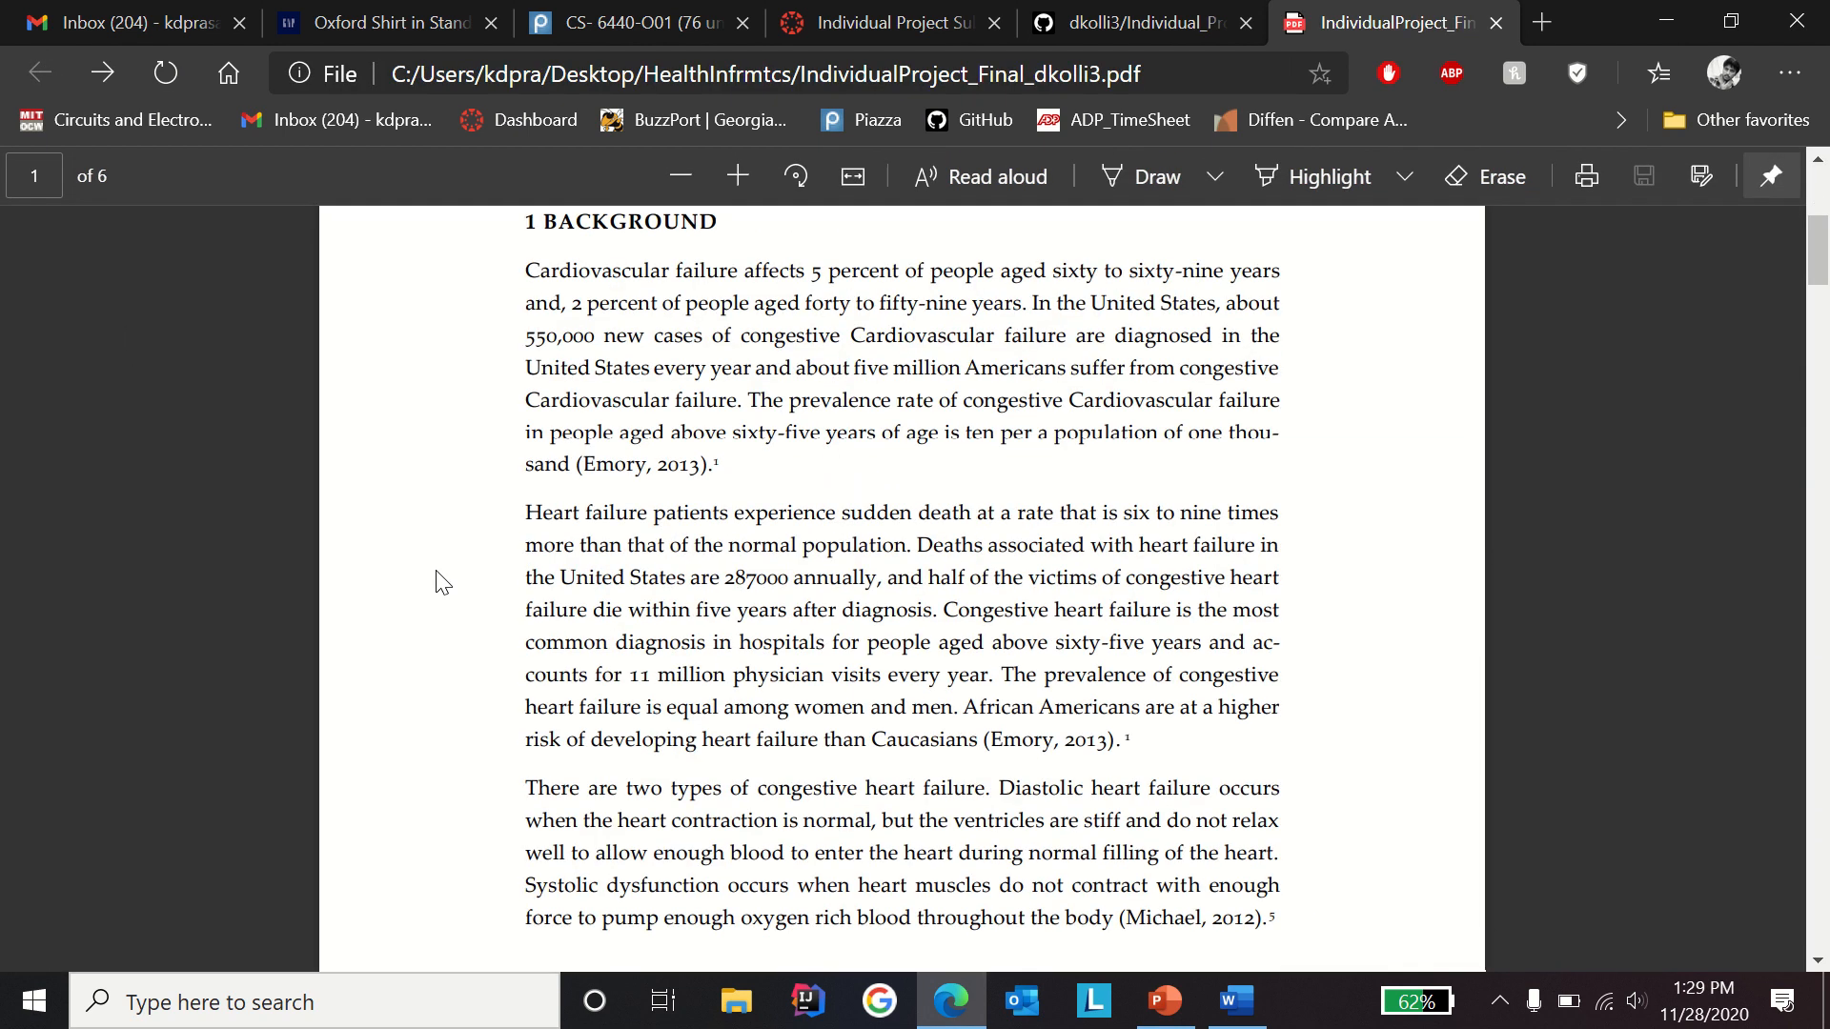
pyautogui.scroll(-3)
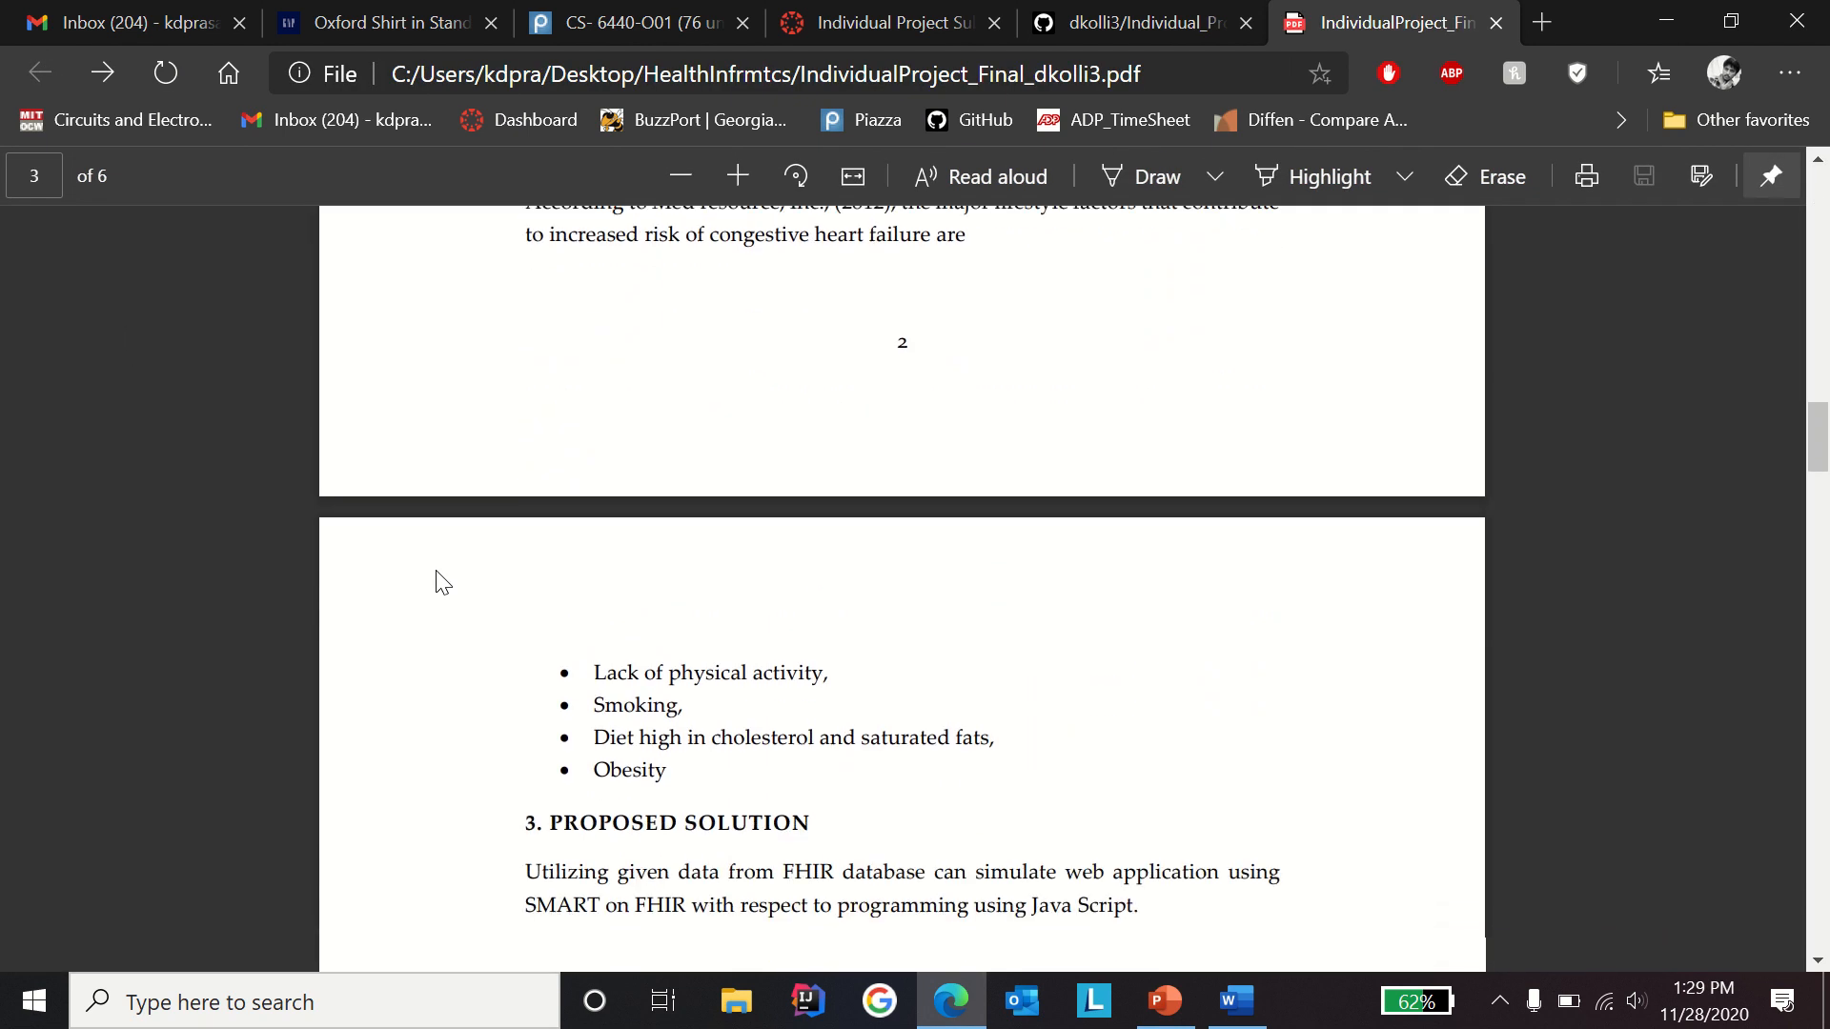
pyautogui.scroll(-3)
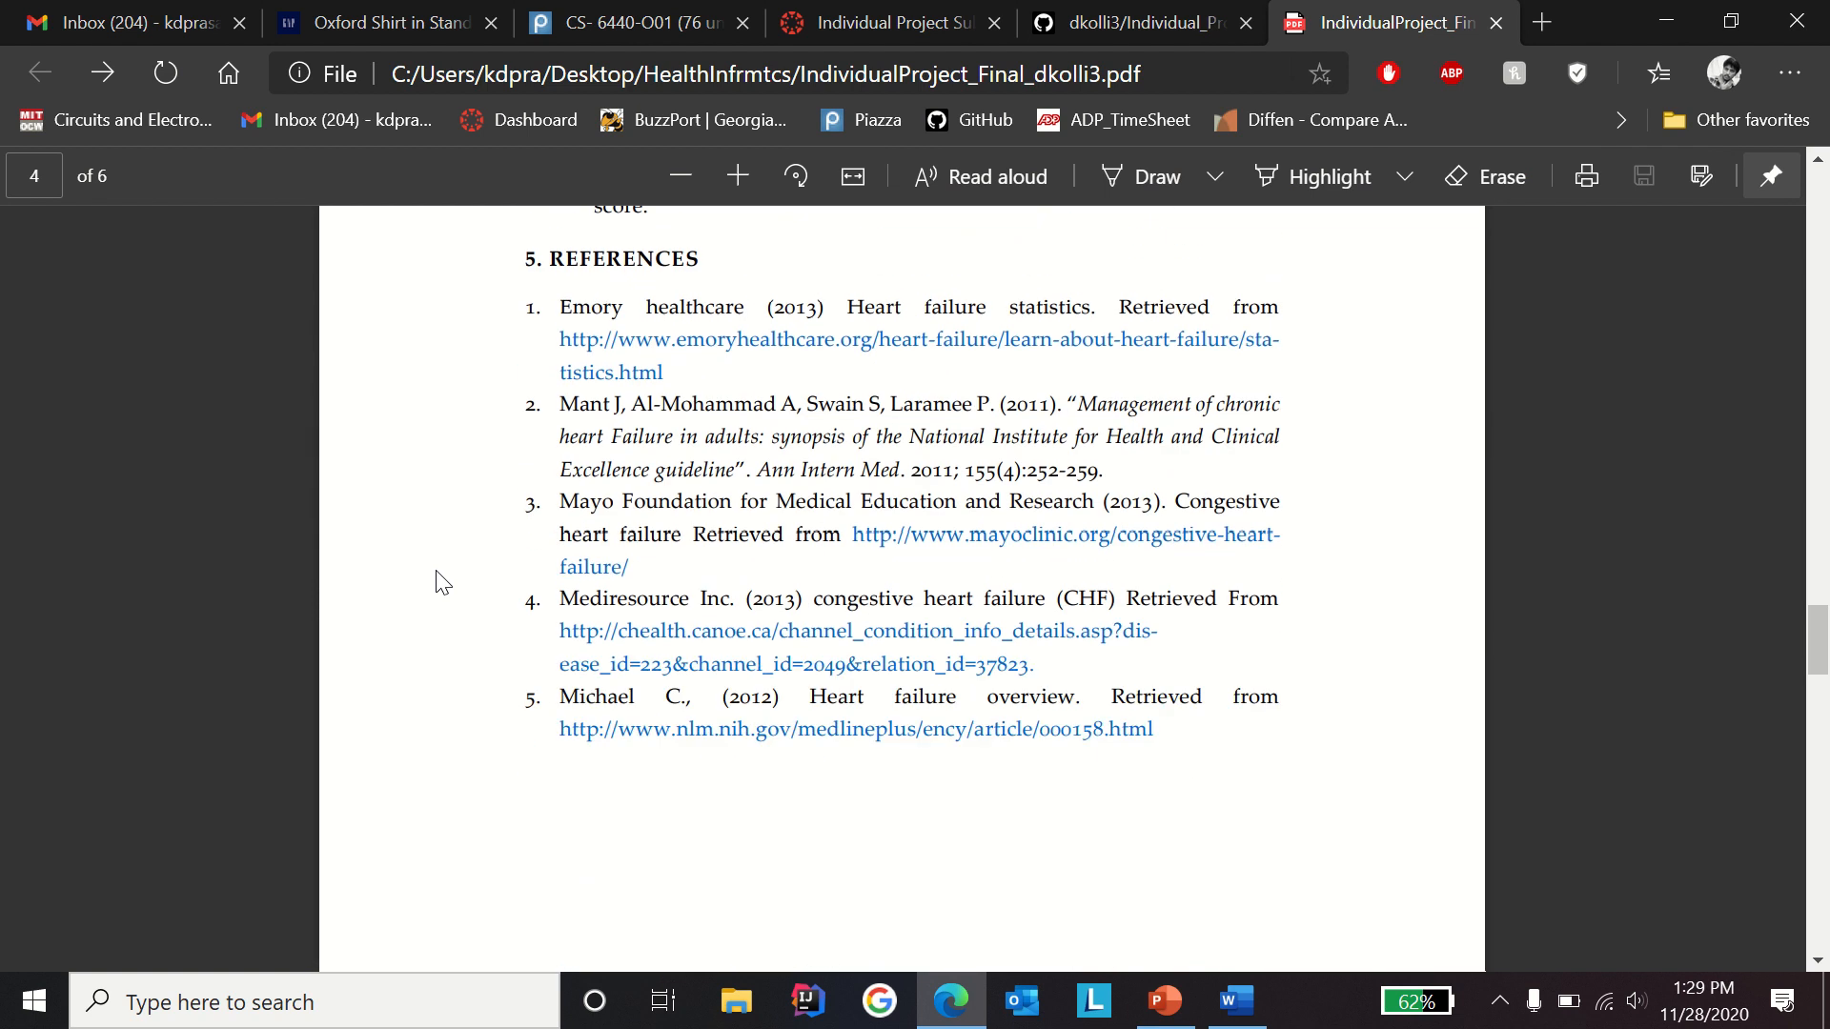
pyautogui.scroll(-3)
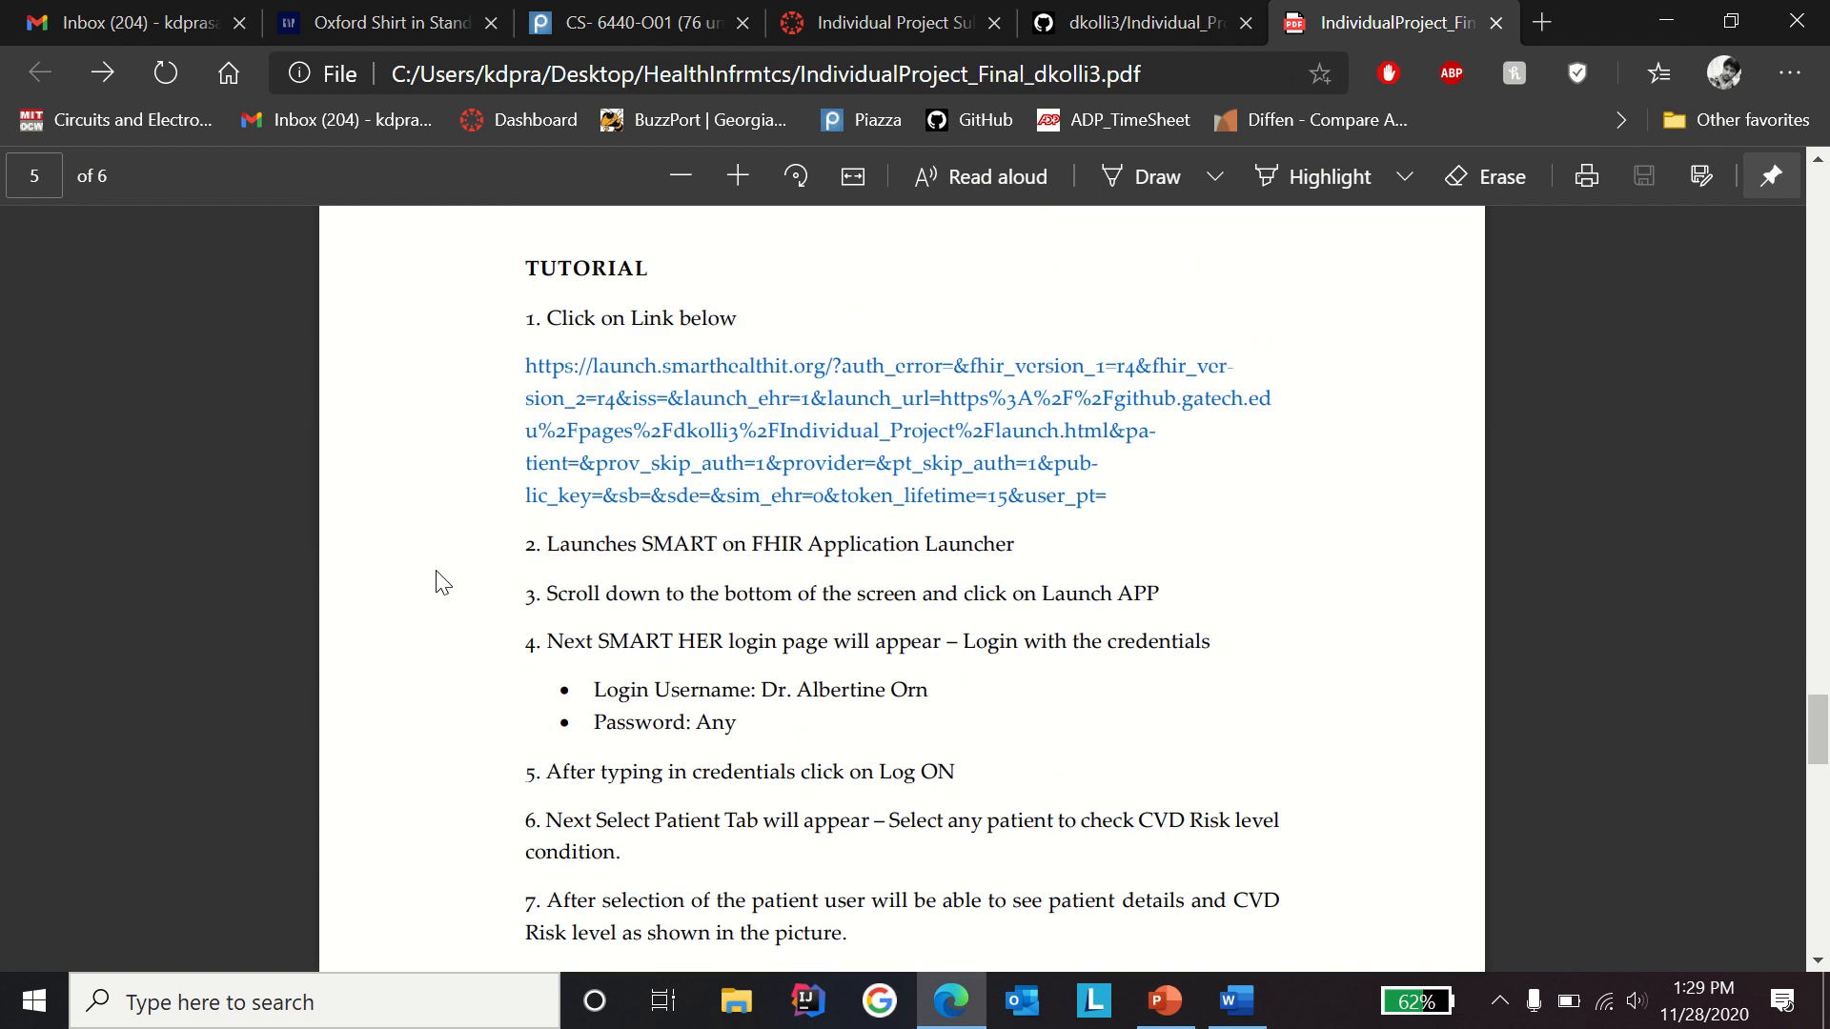
pyautogui.rightClick(644, 430)
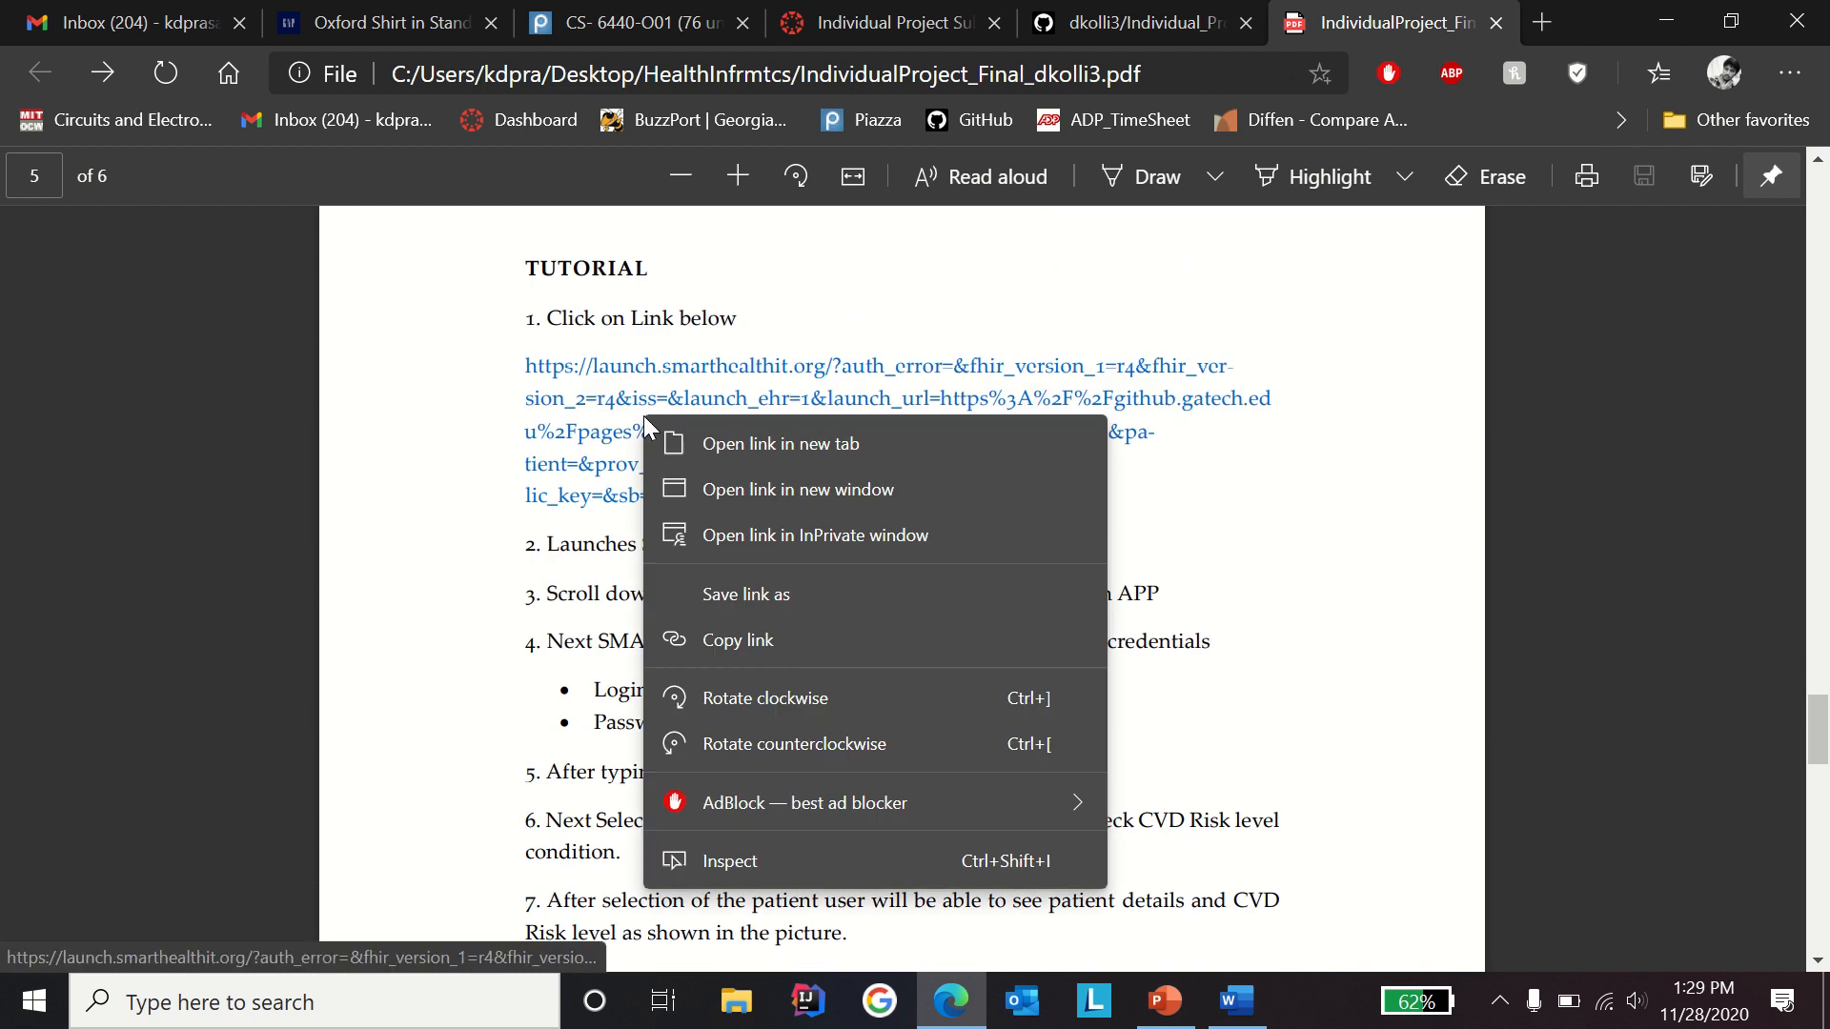
pyautogui.moveTo(815, 535)
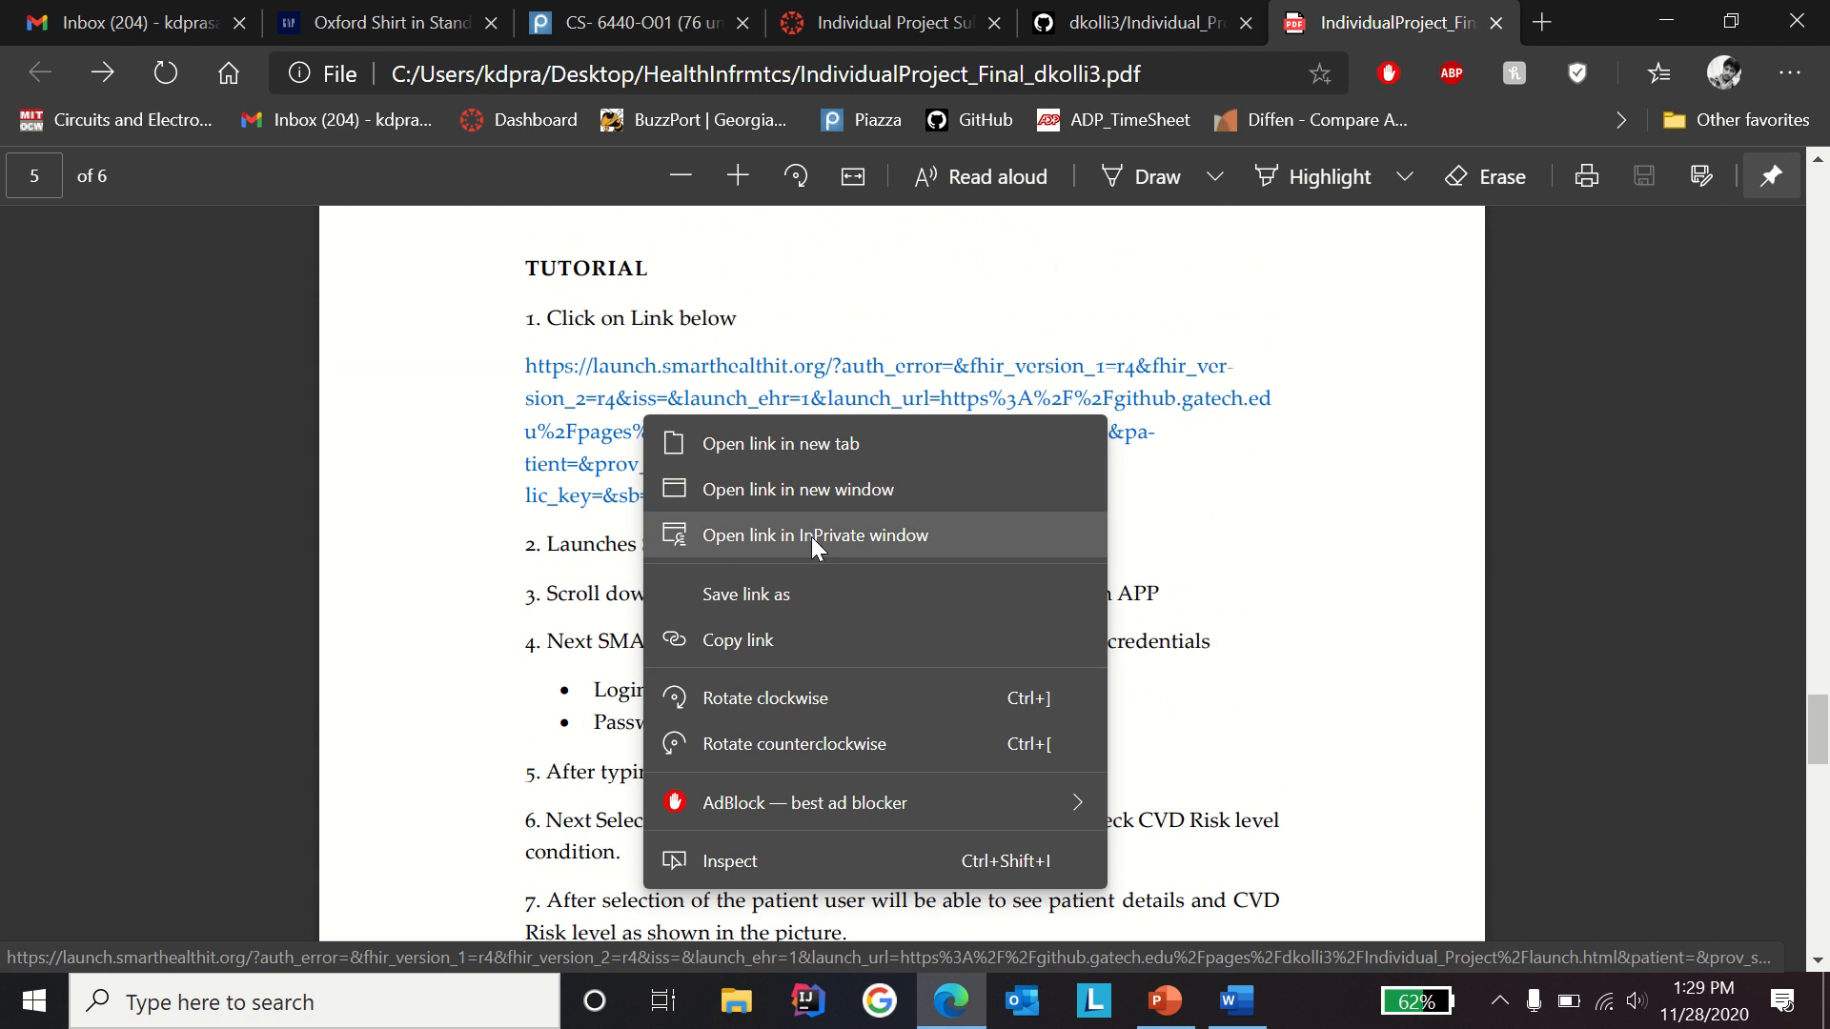
pyautogui.click(813, 534)
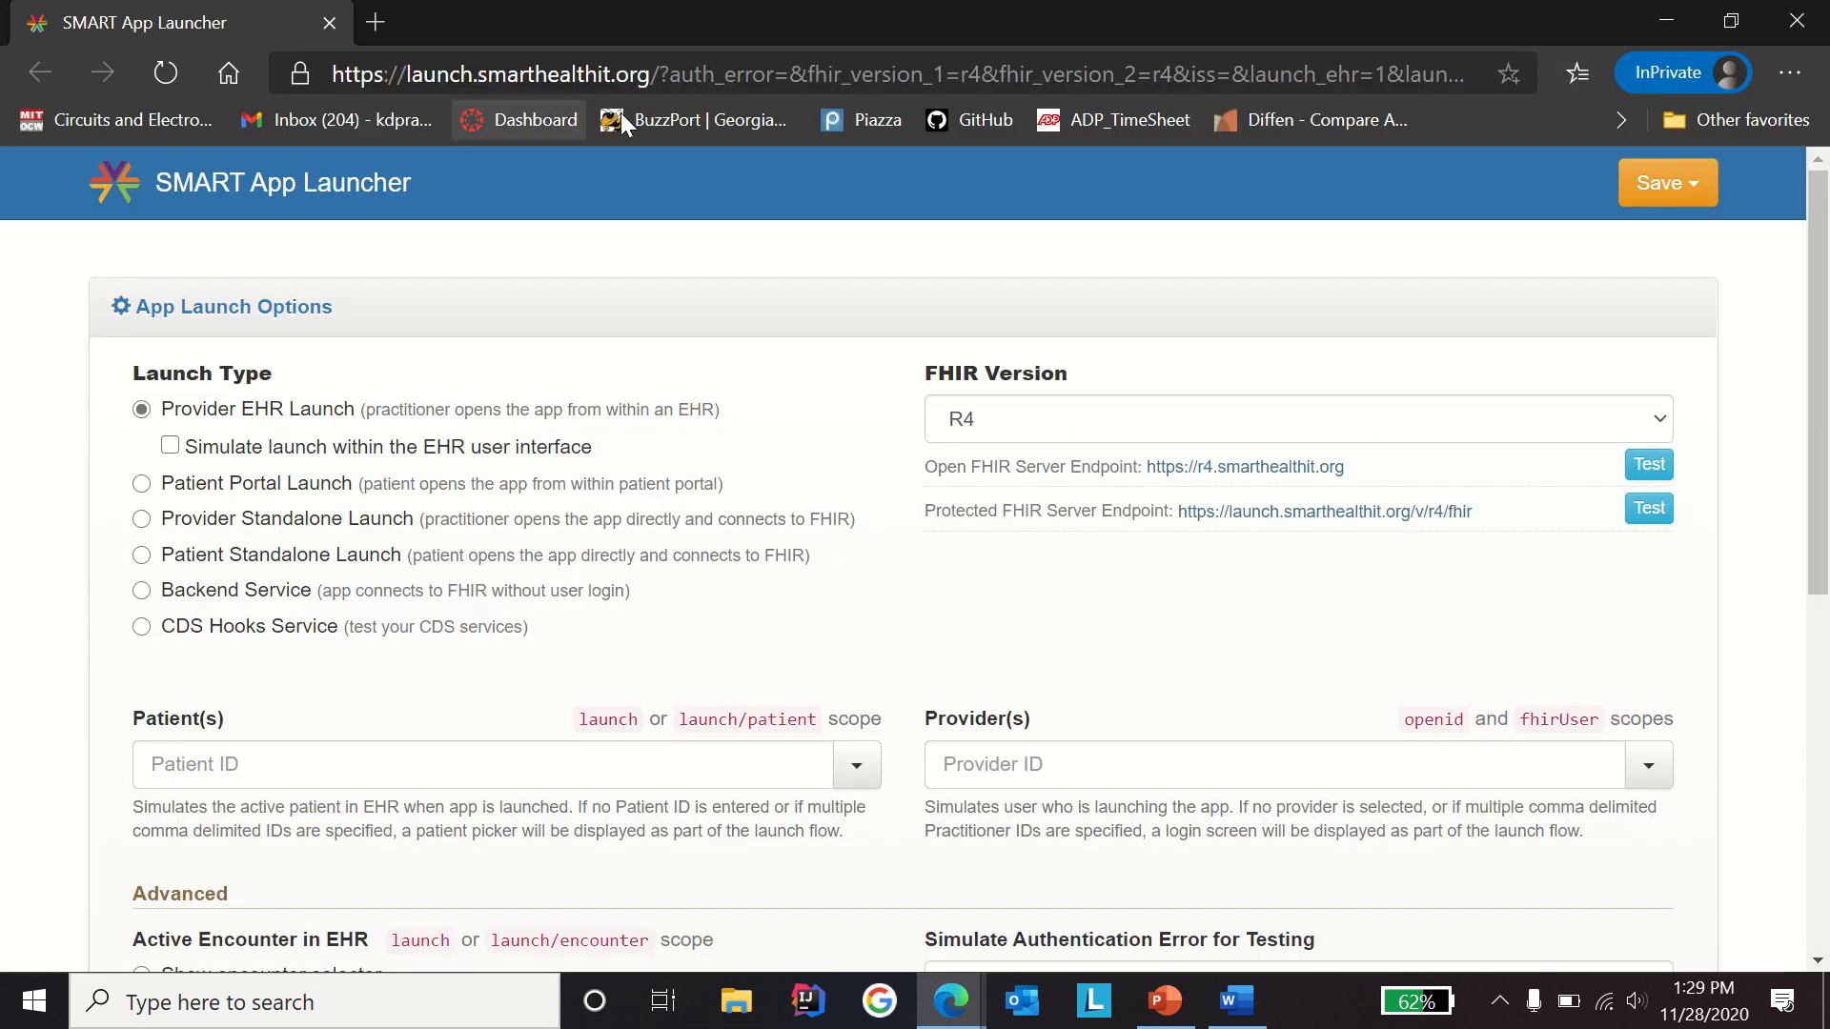
pyautogui.moveTo(430, 256)
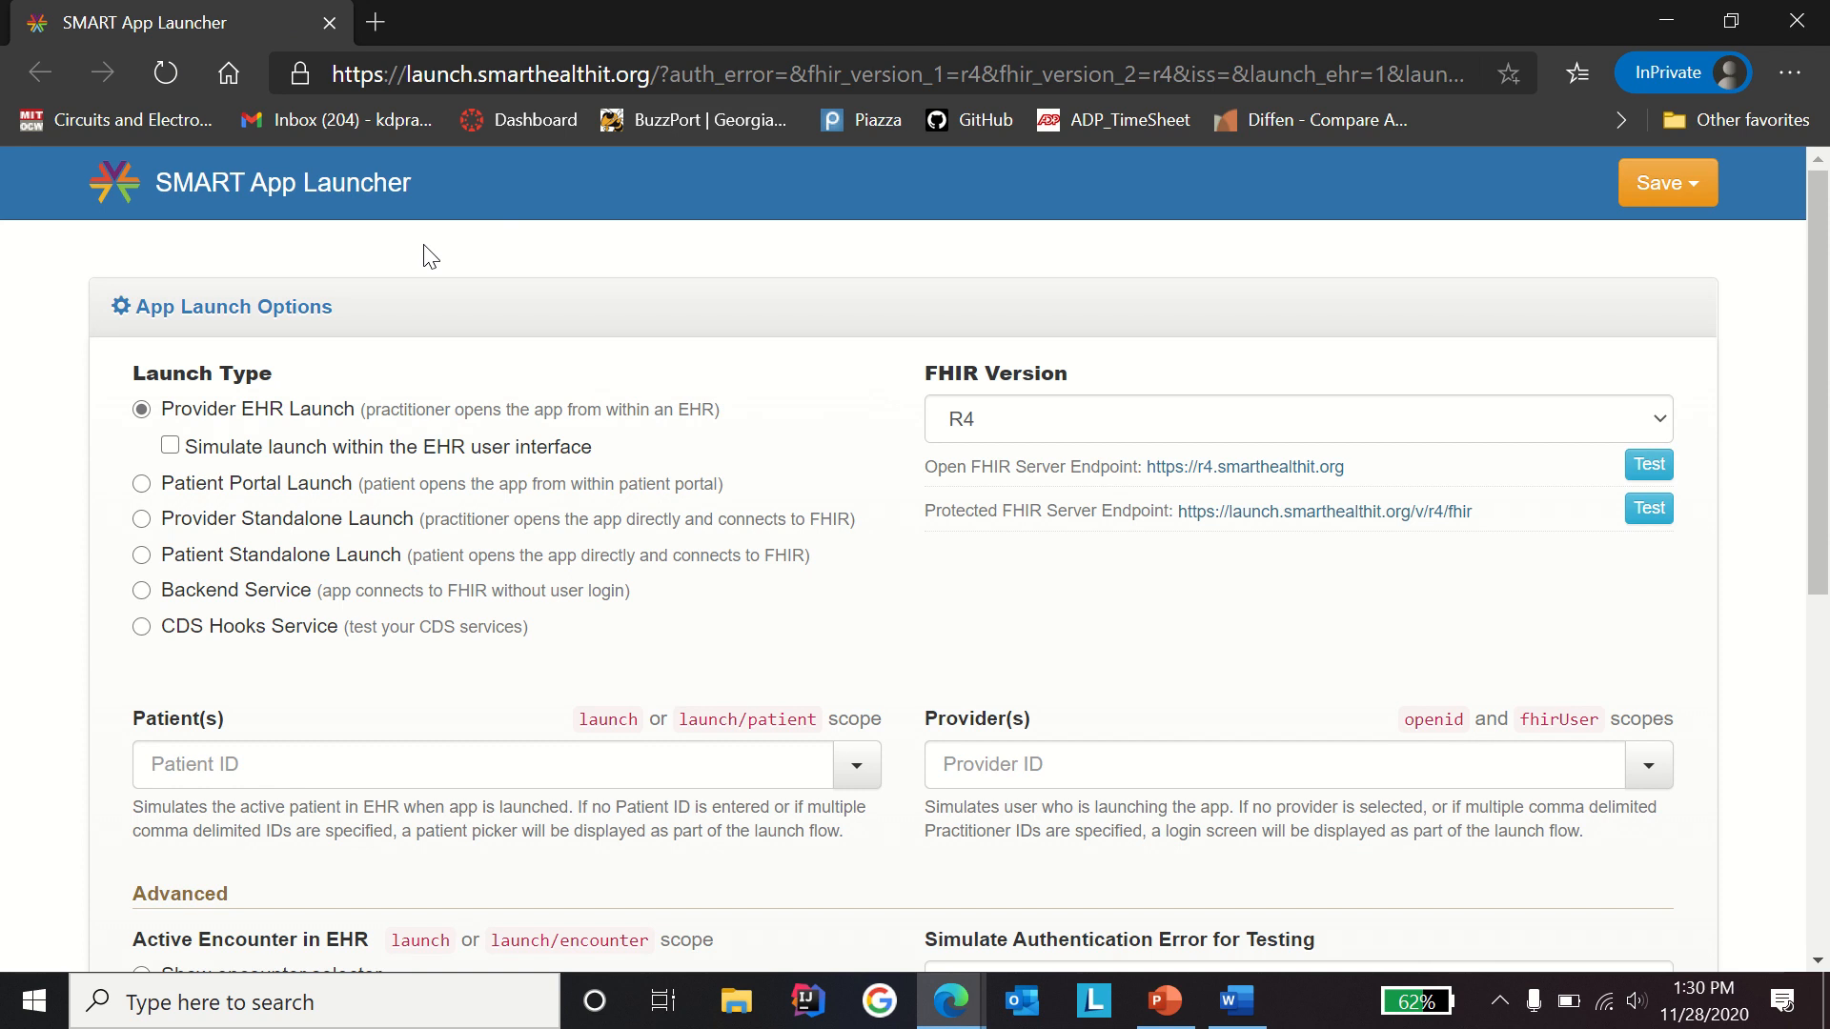
pyautogui.moveTo(23, 446)
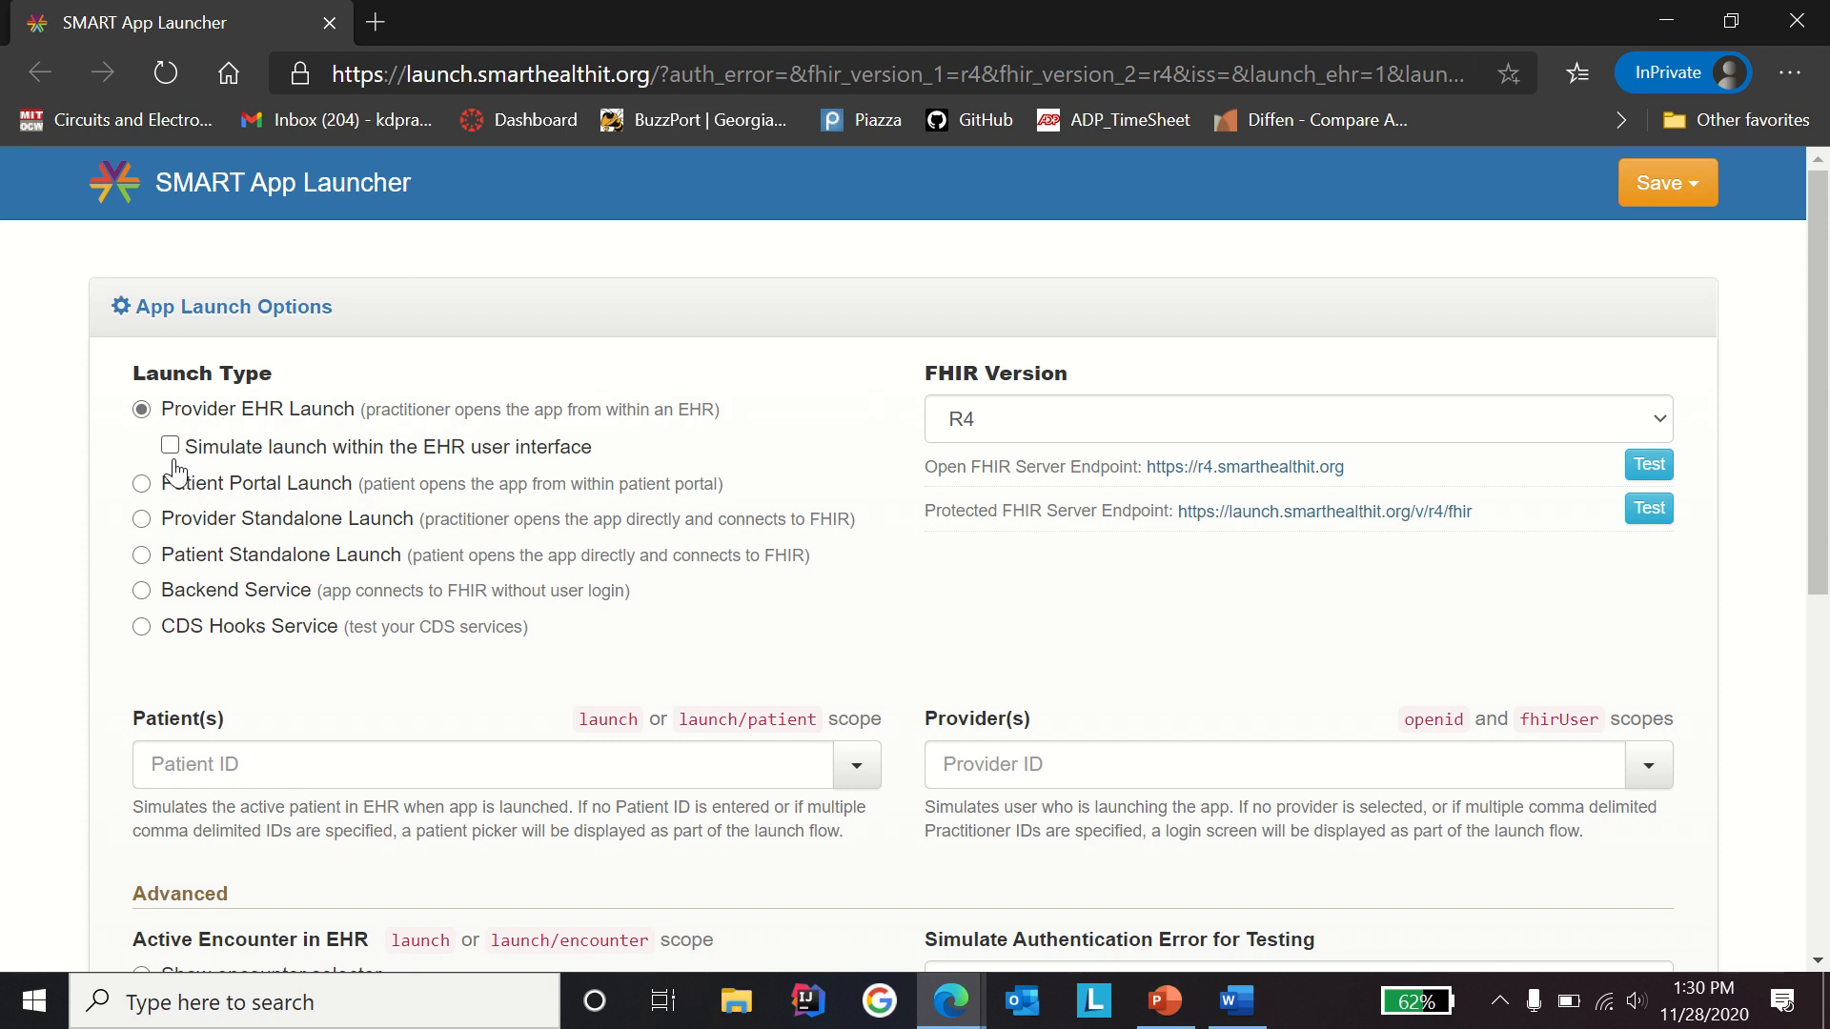
pyautogui.moveTo(888, 508)
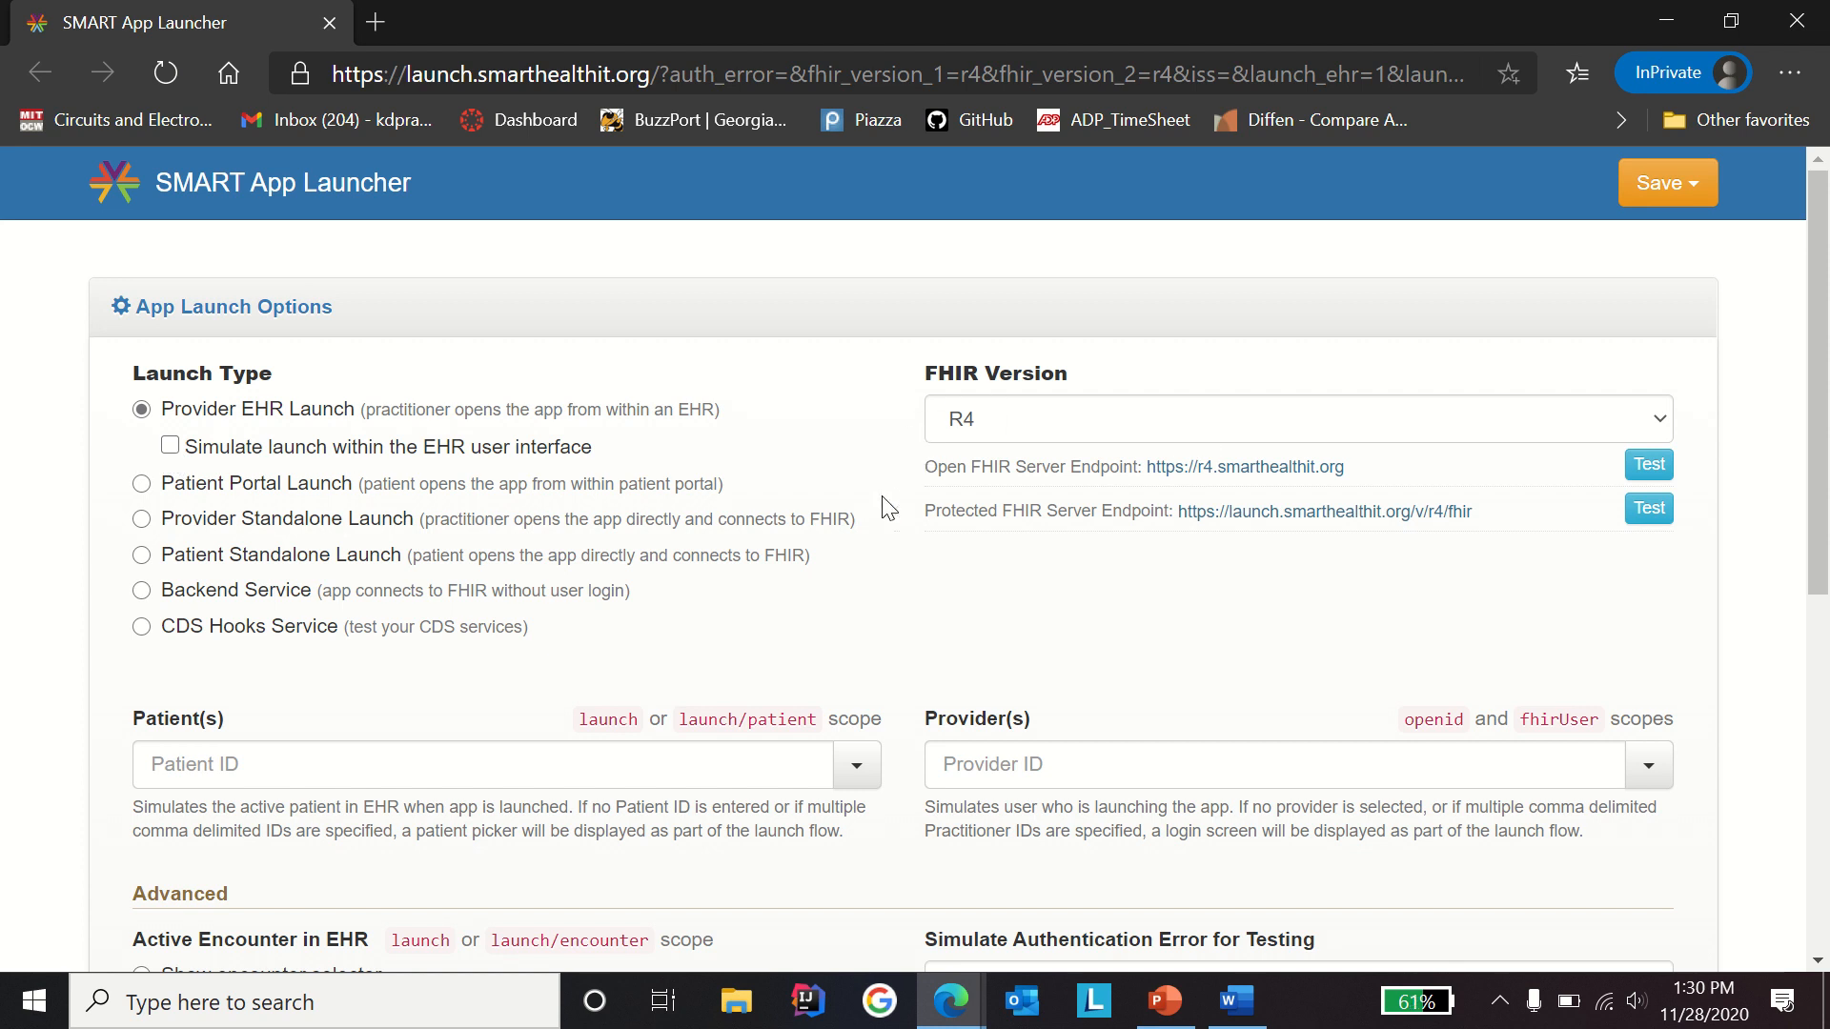
pyautogui.scroll(-3)
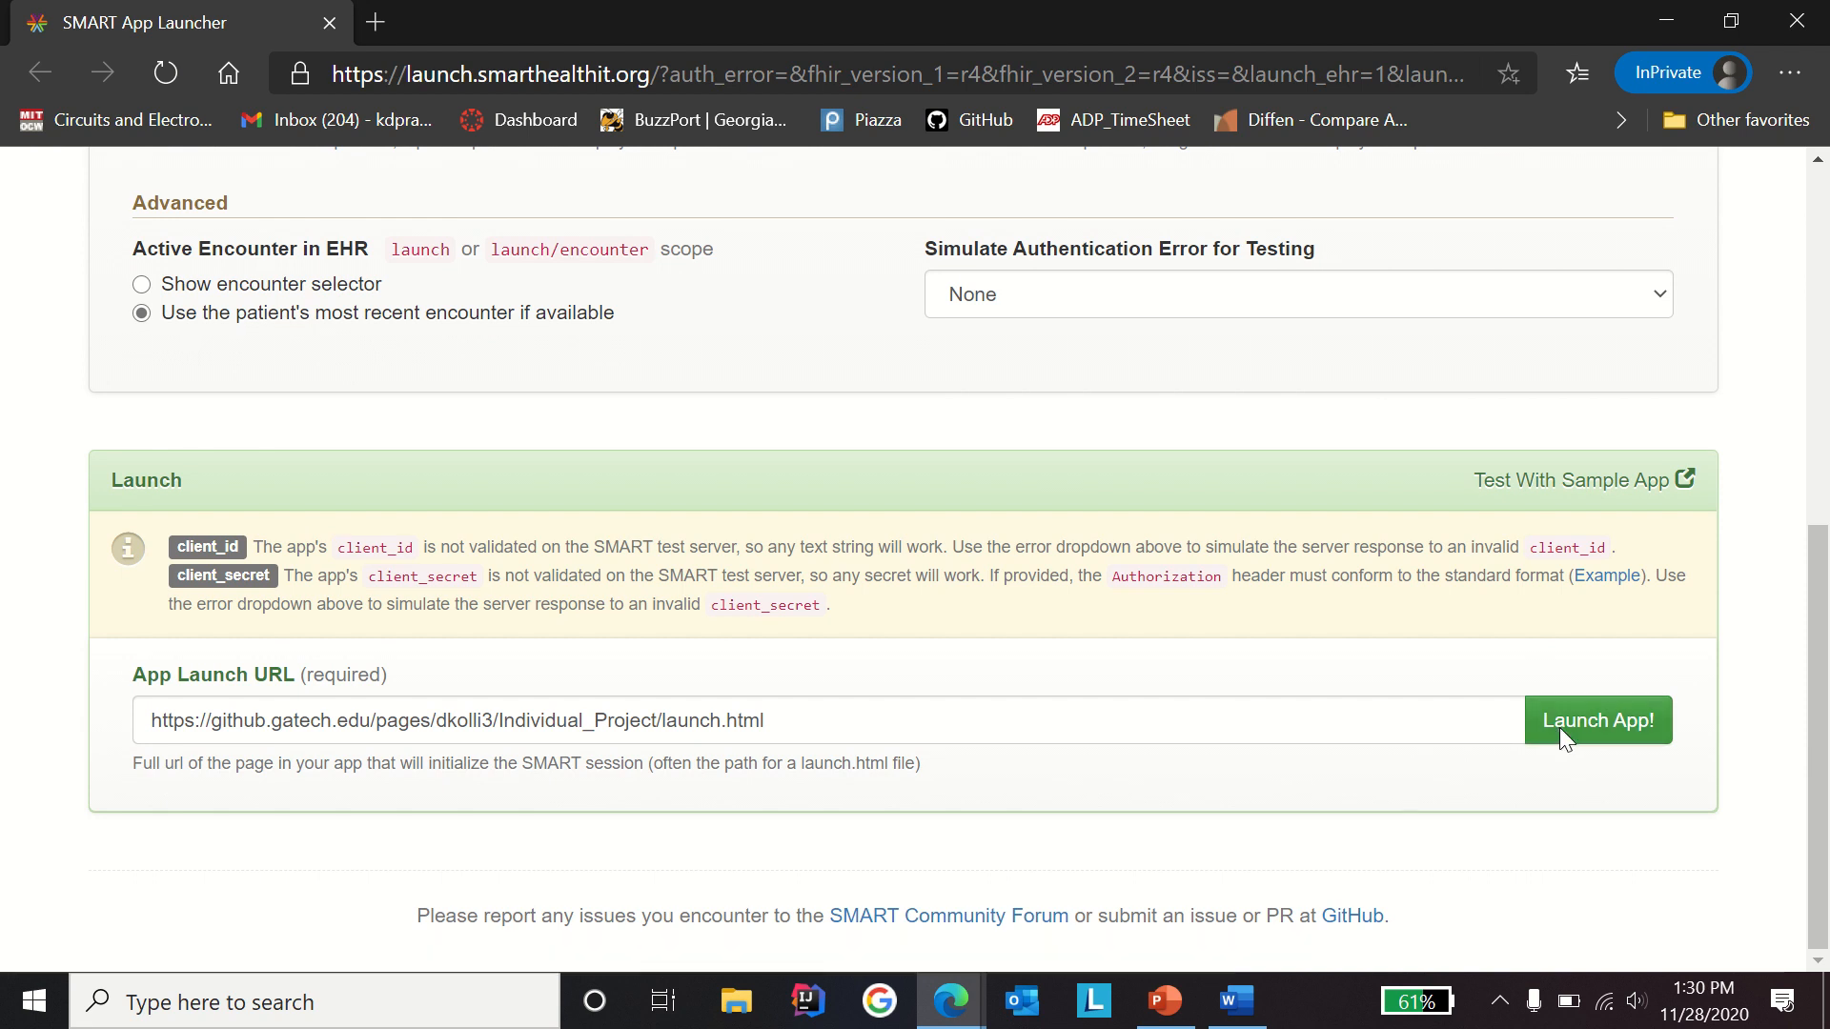
# Step: Launch the app and submit the username and password on the GitHub Enterprise LDAP page
pyautogui.click(1597, 721)
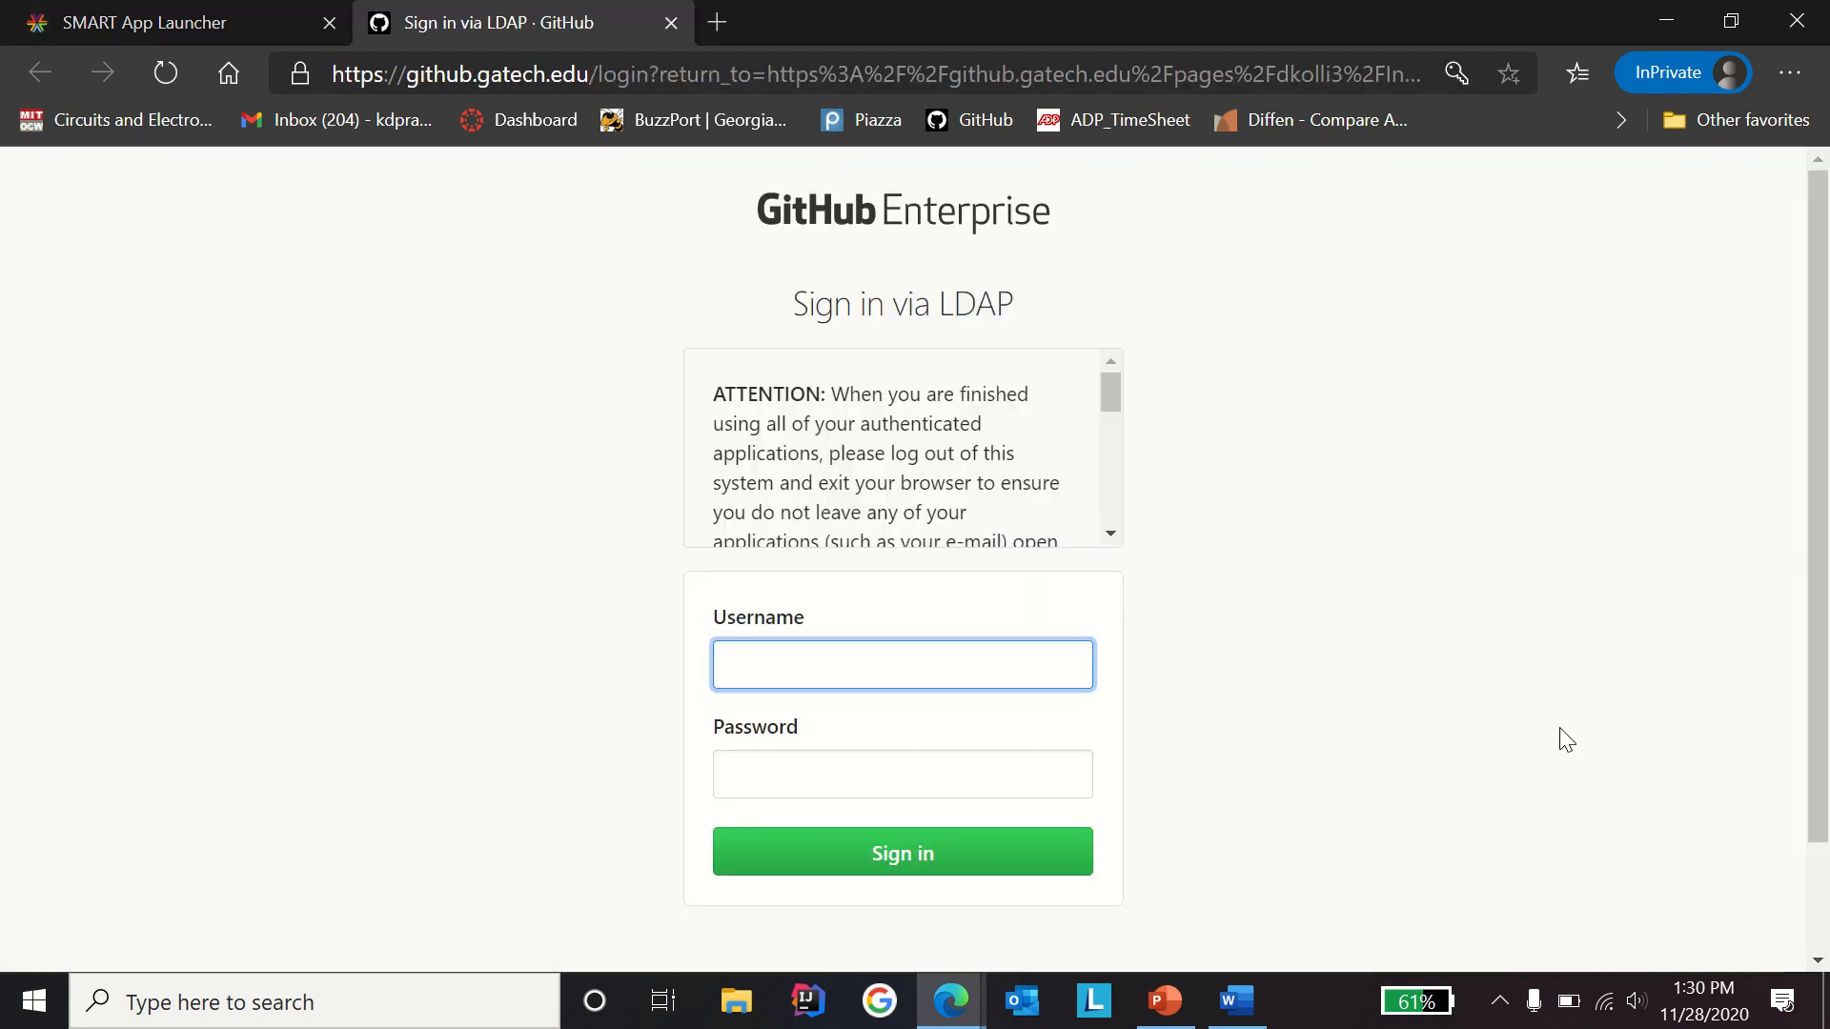
pyautogui.scroll(-3)
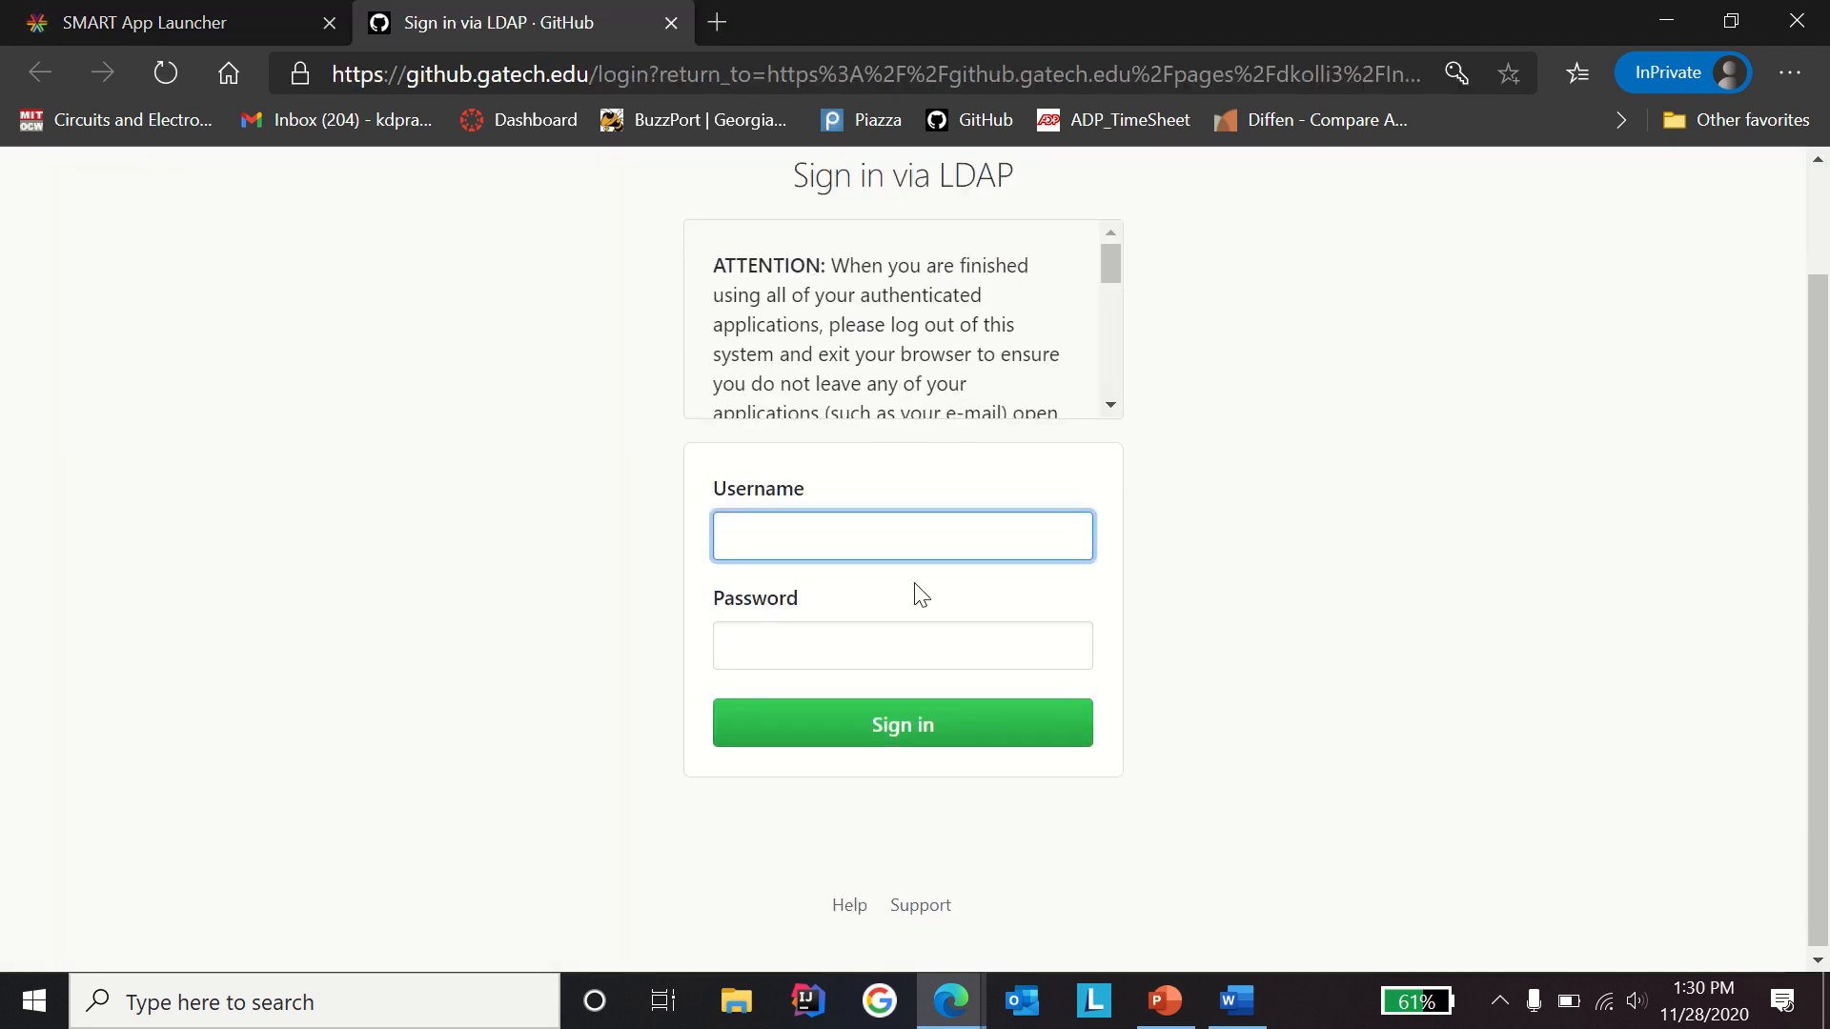
pyautogui.scroll(3)
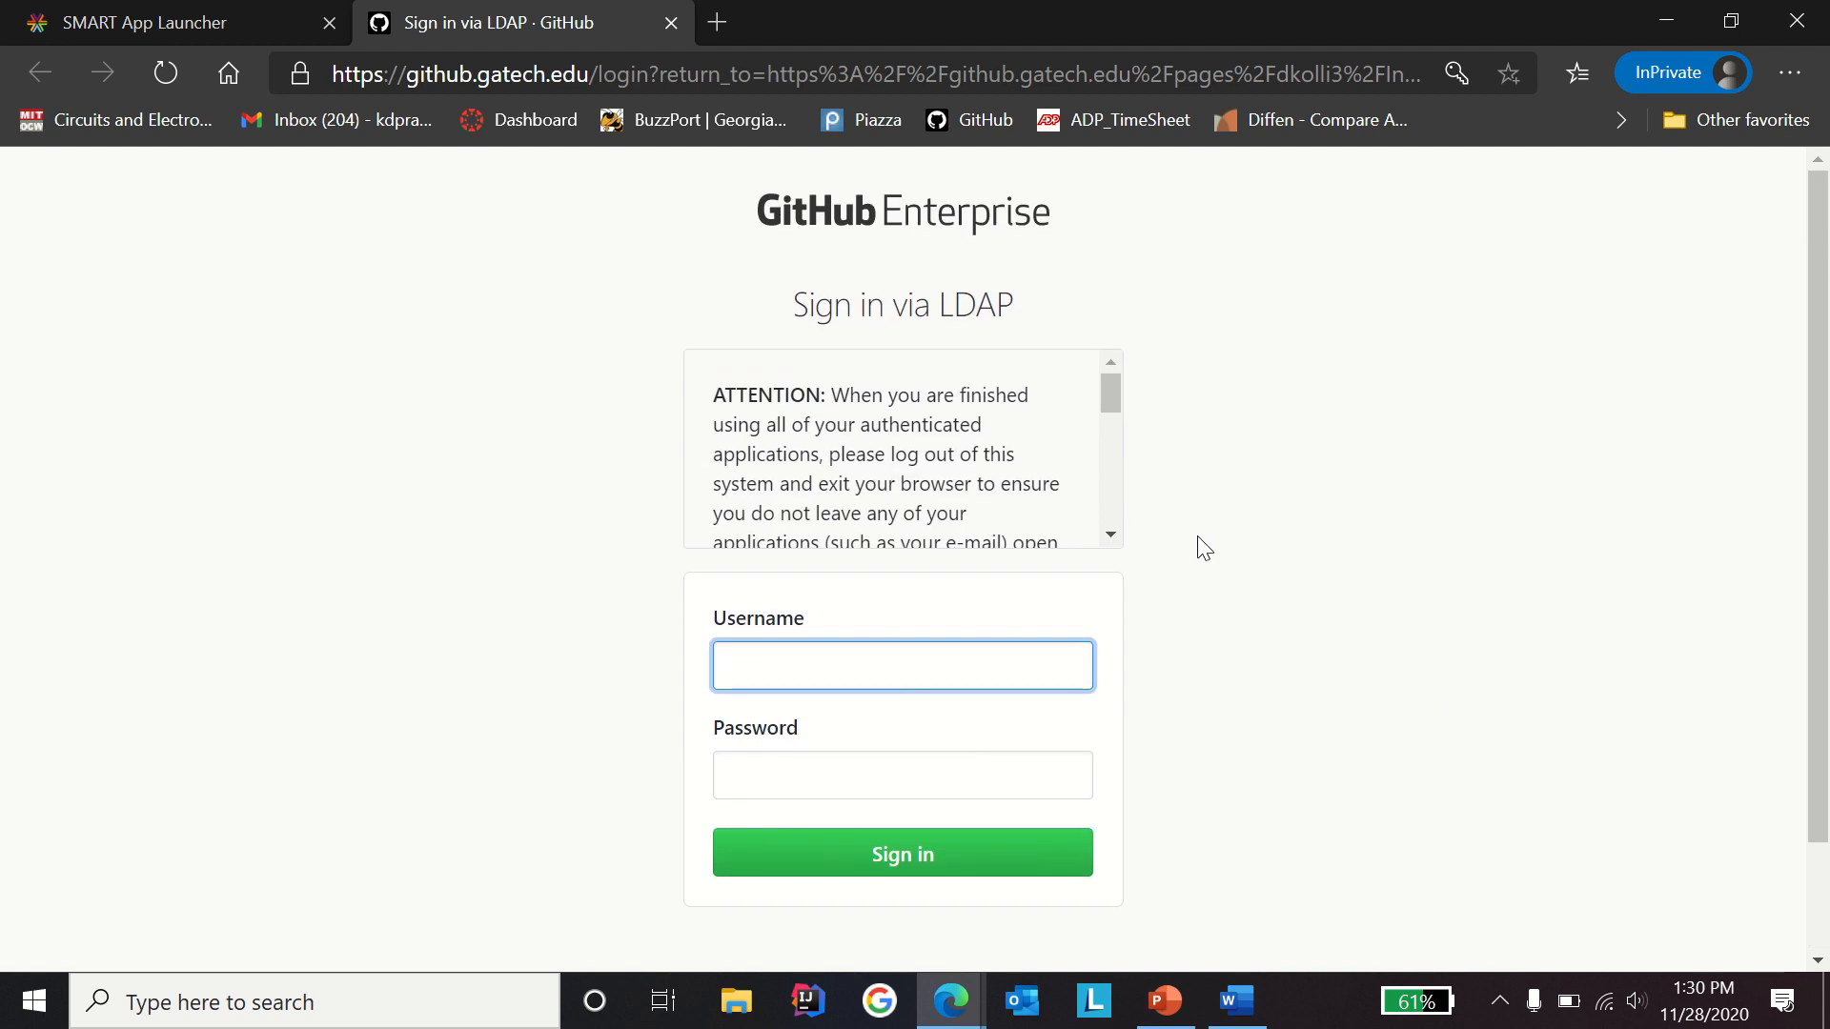
pyautogui.click(901, 665)
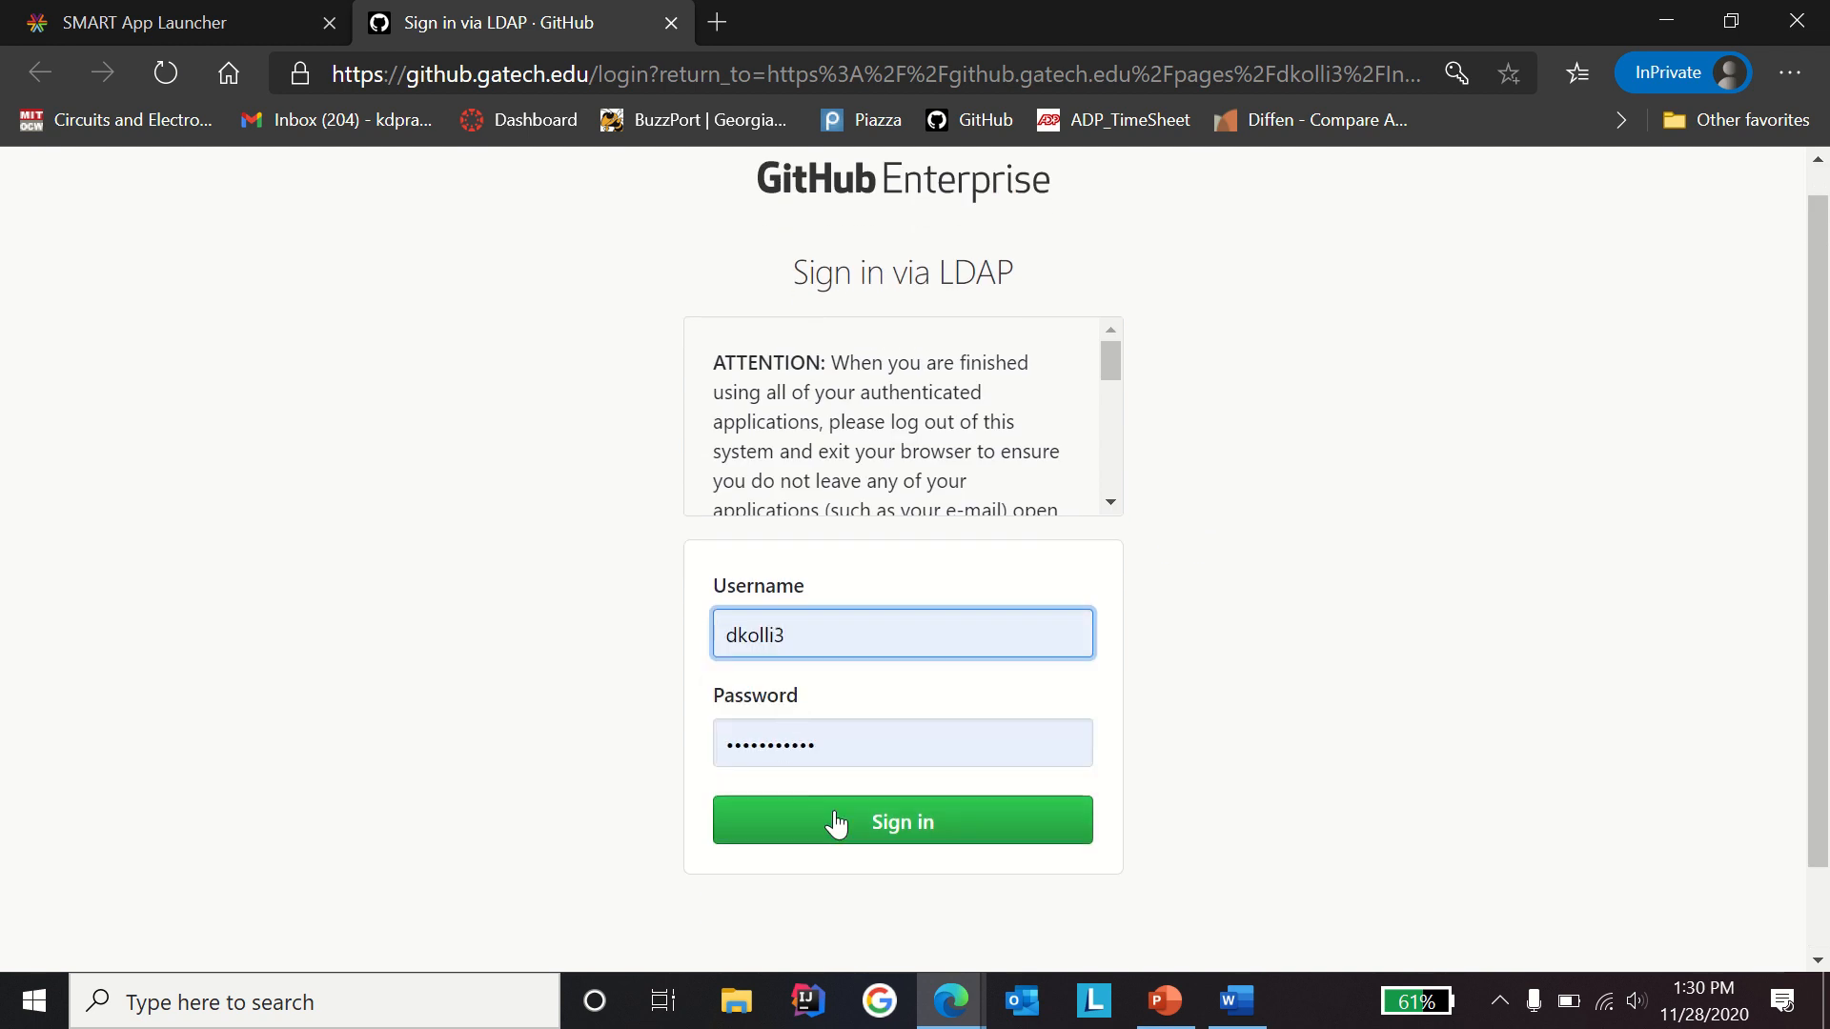
pyautogui.click(901, 820)
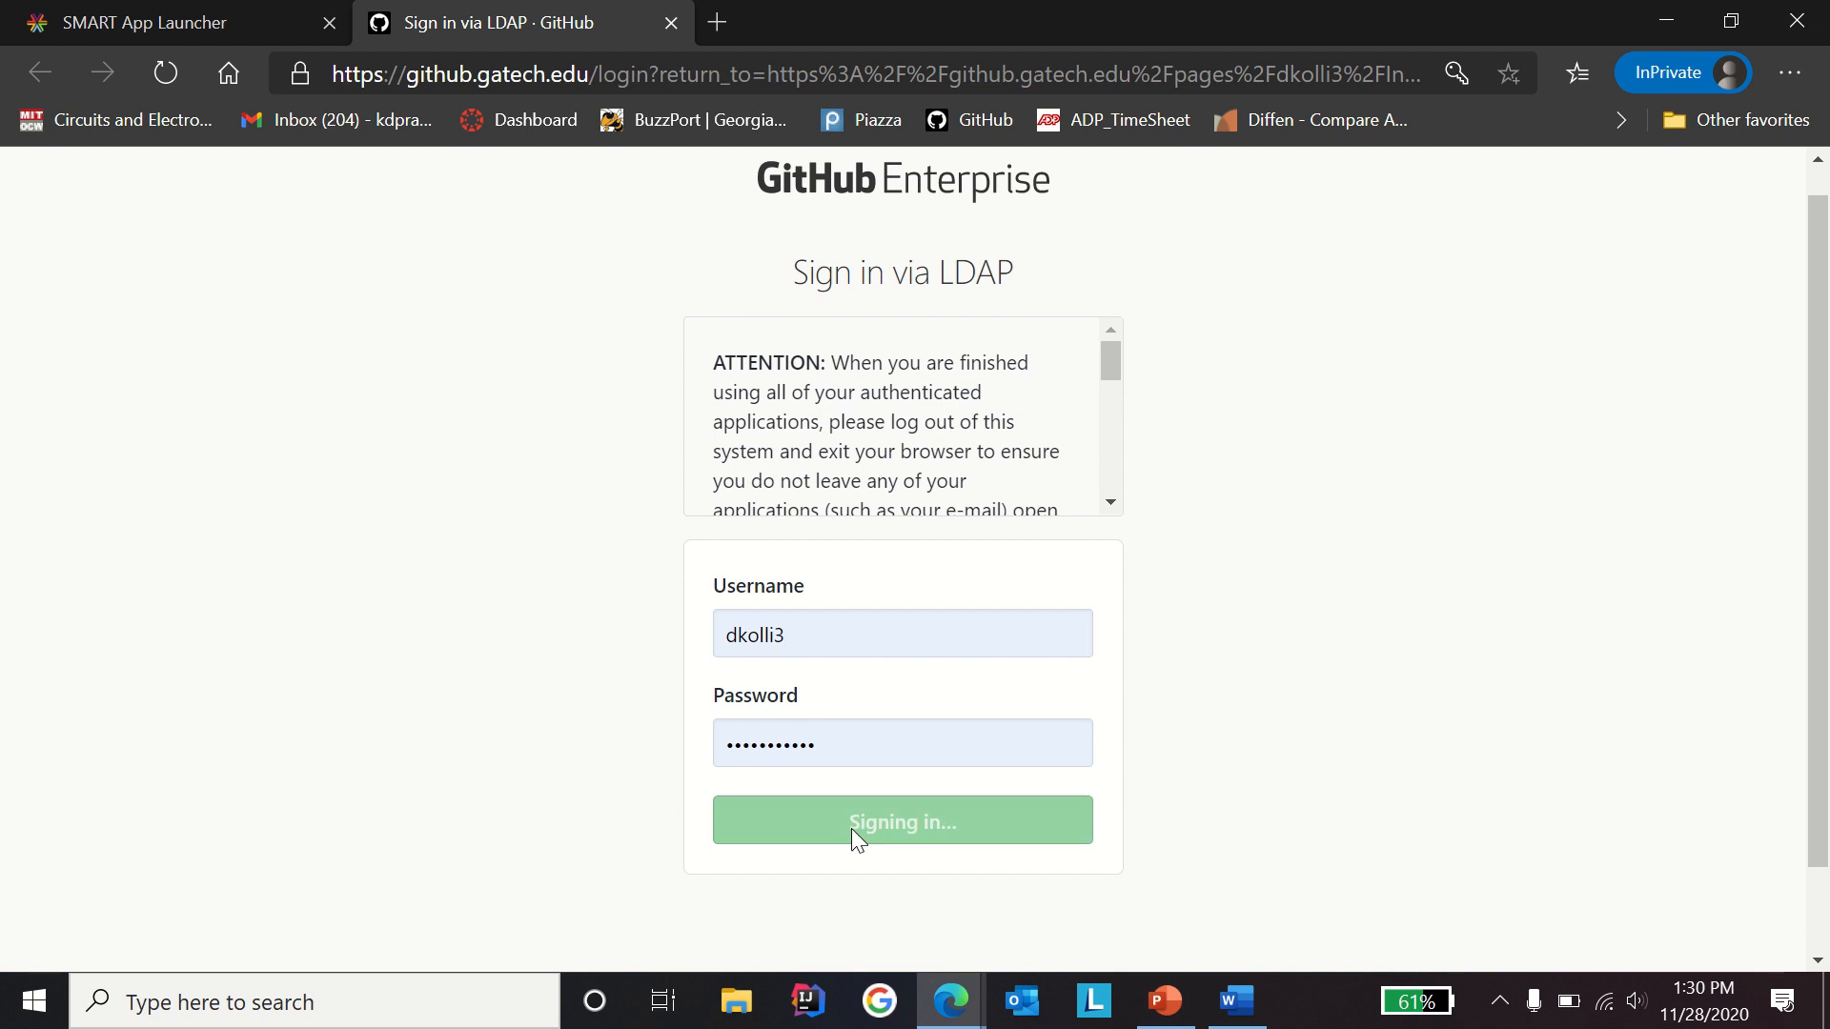
pyautogui.click(903, 821)
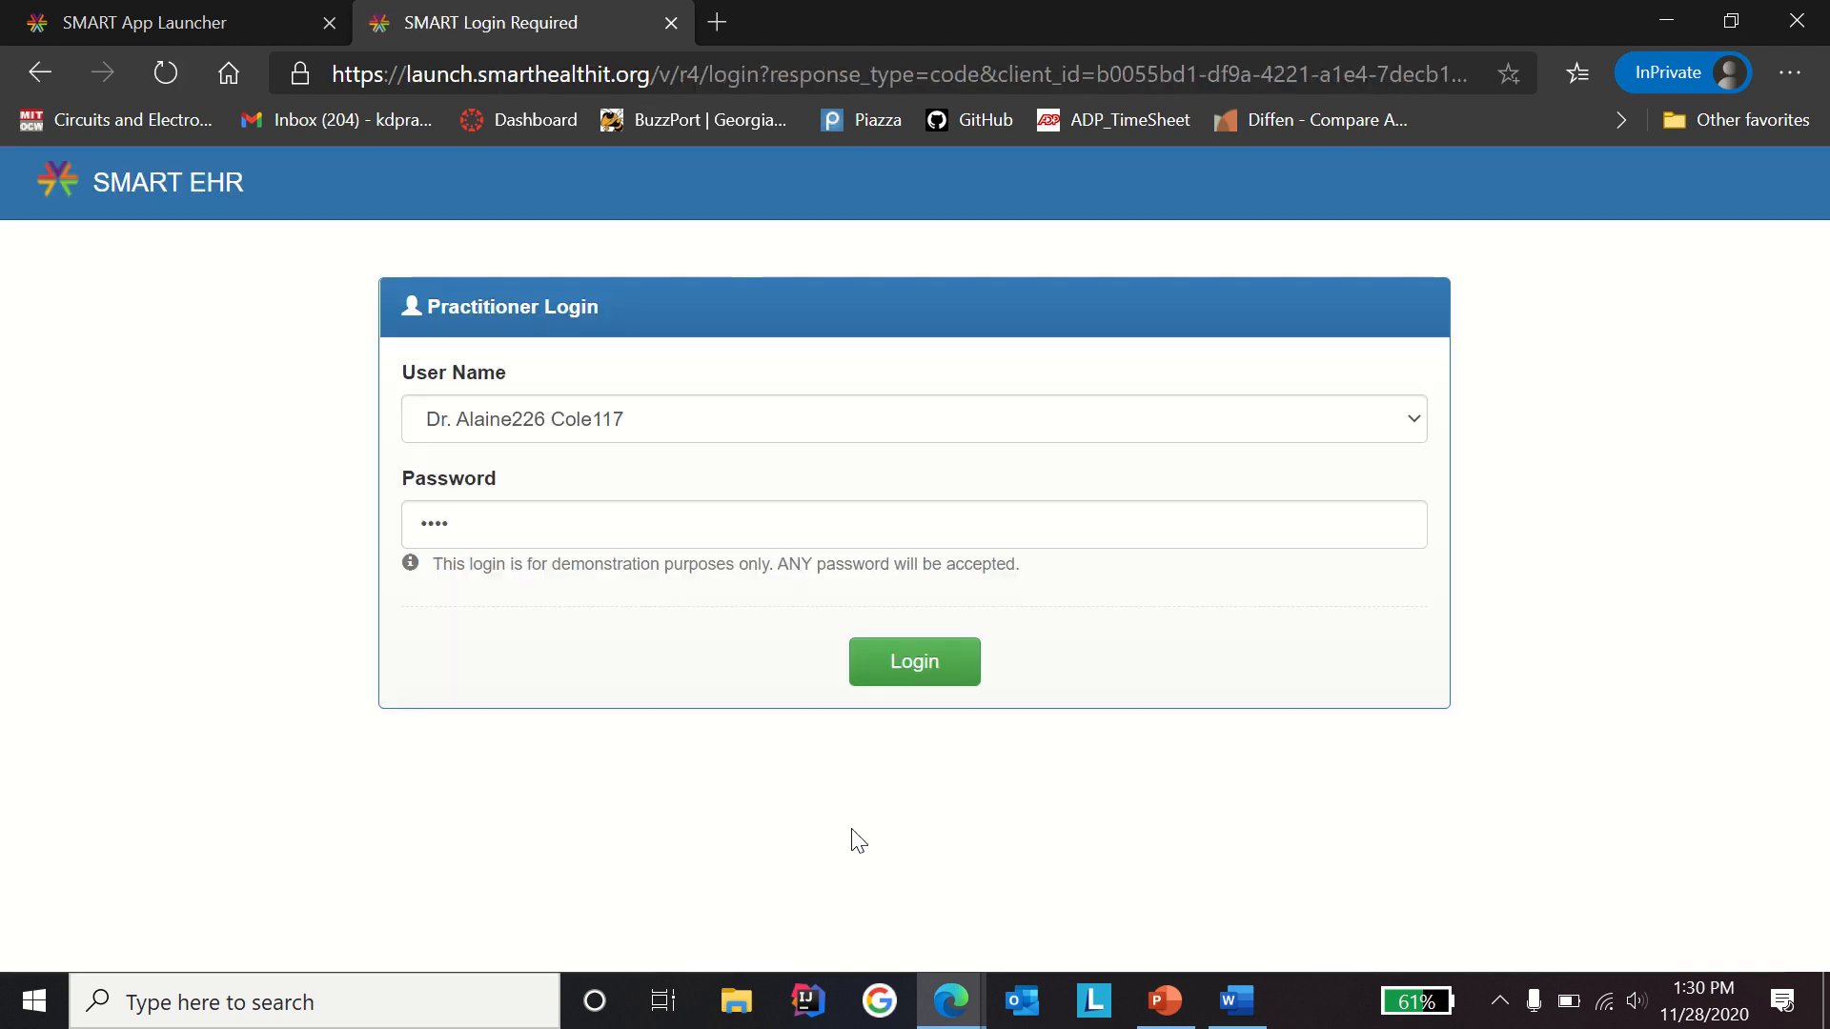
pyautogui.moveTo(566, 670)
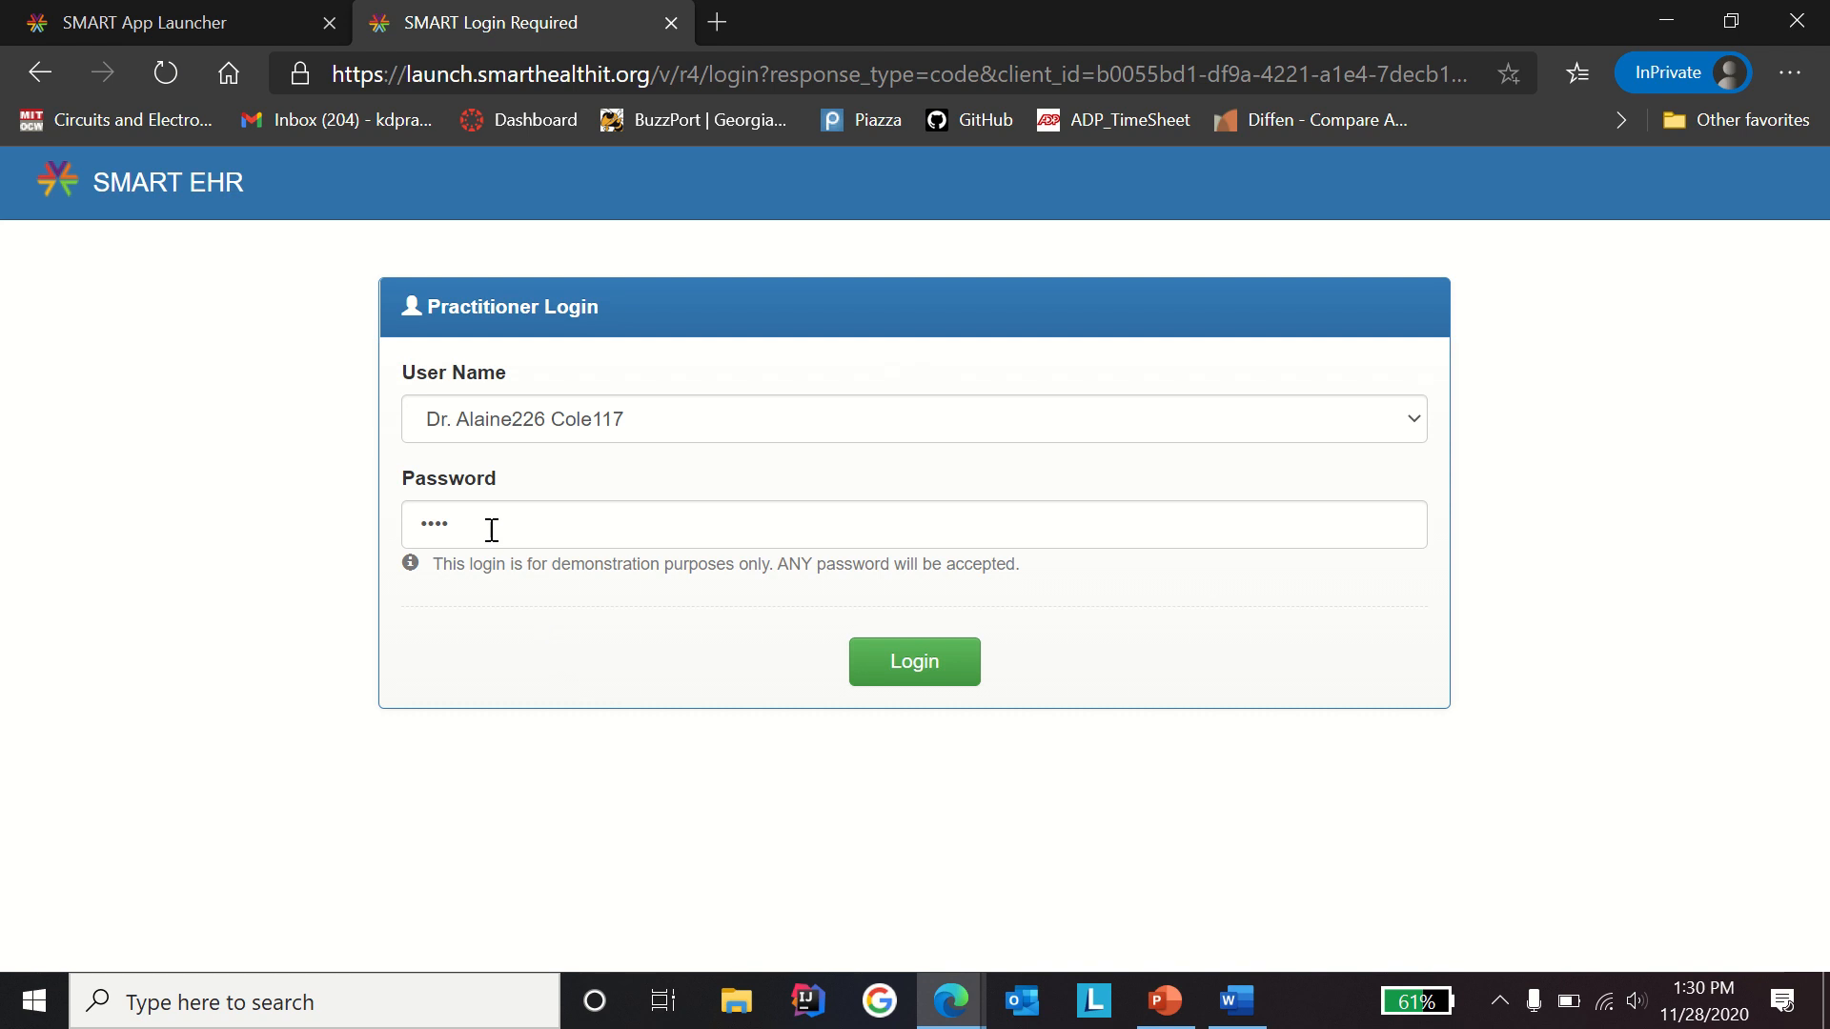
pyautogui.moveTo(888, 661)
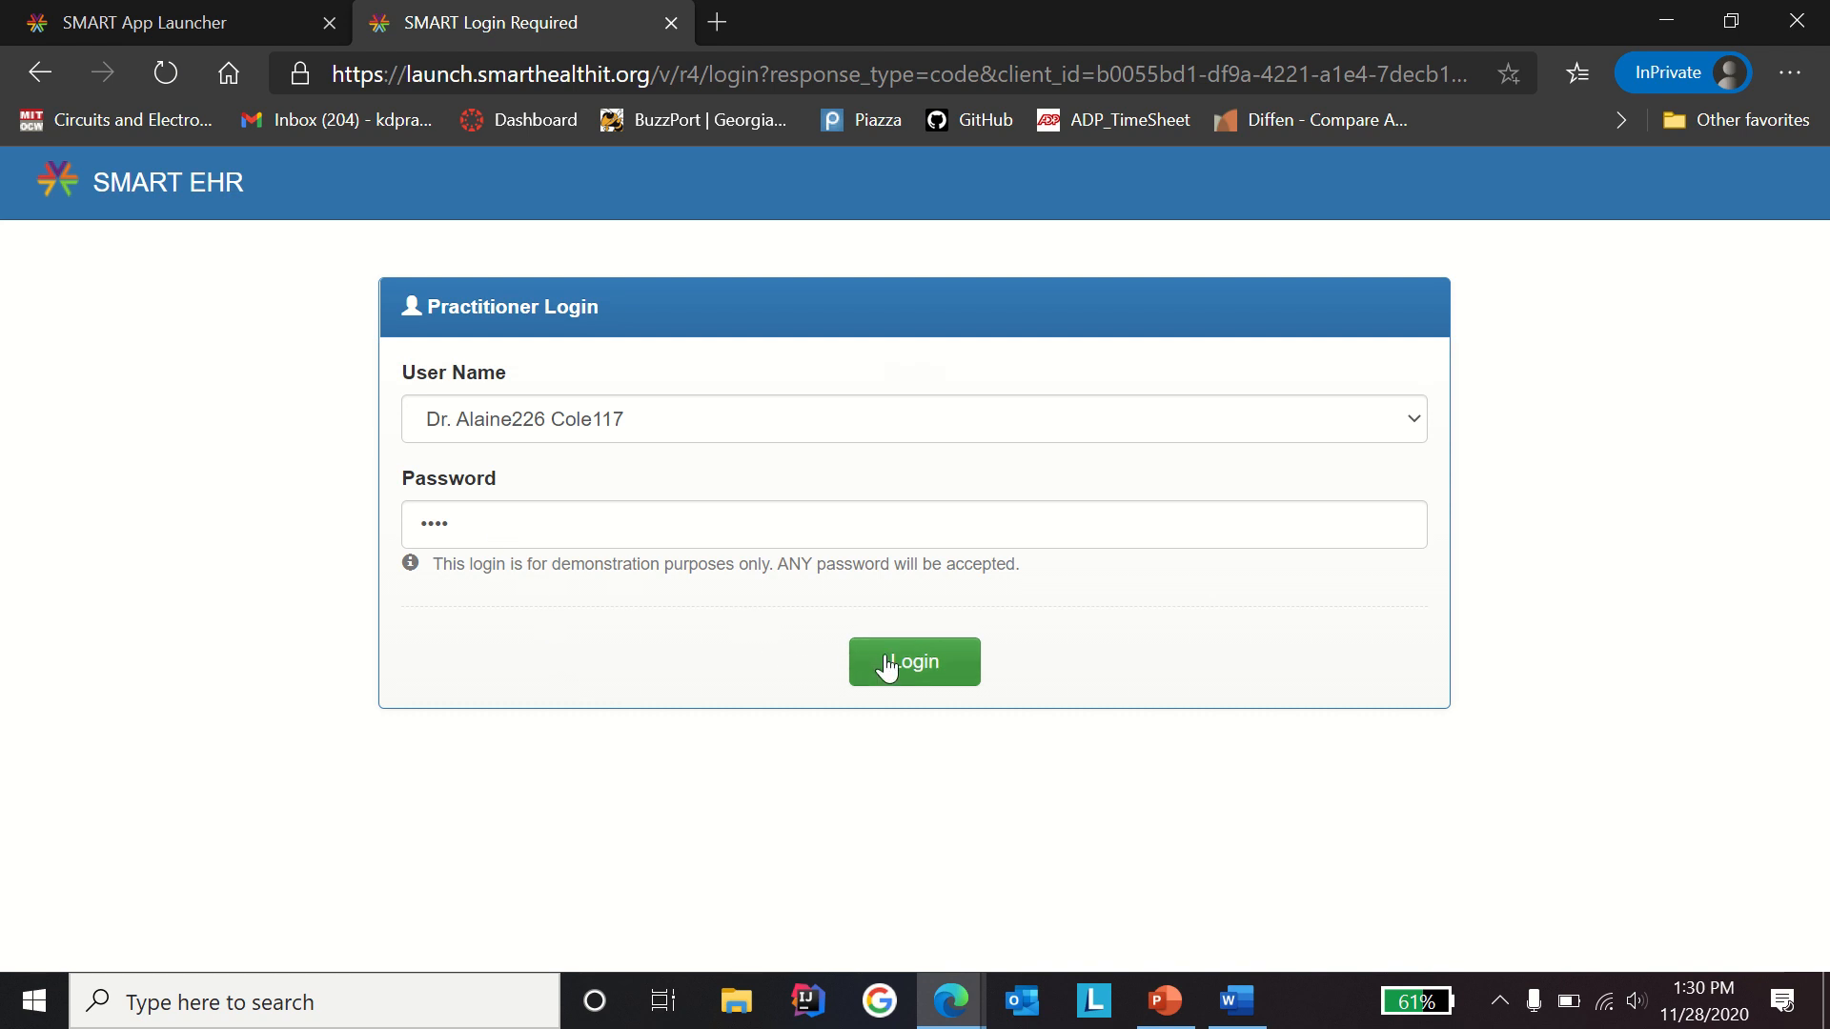
pyautogui.click(914, 662)
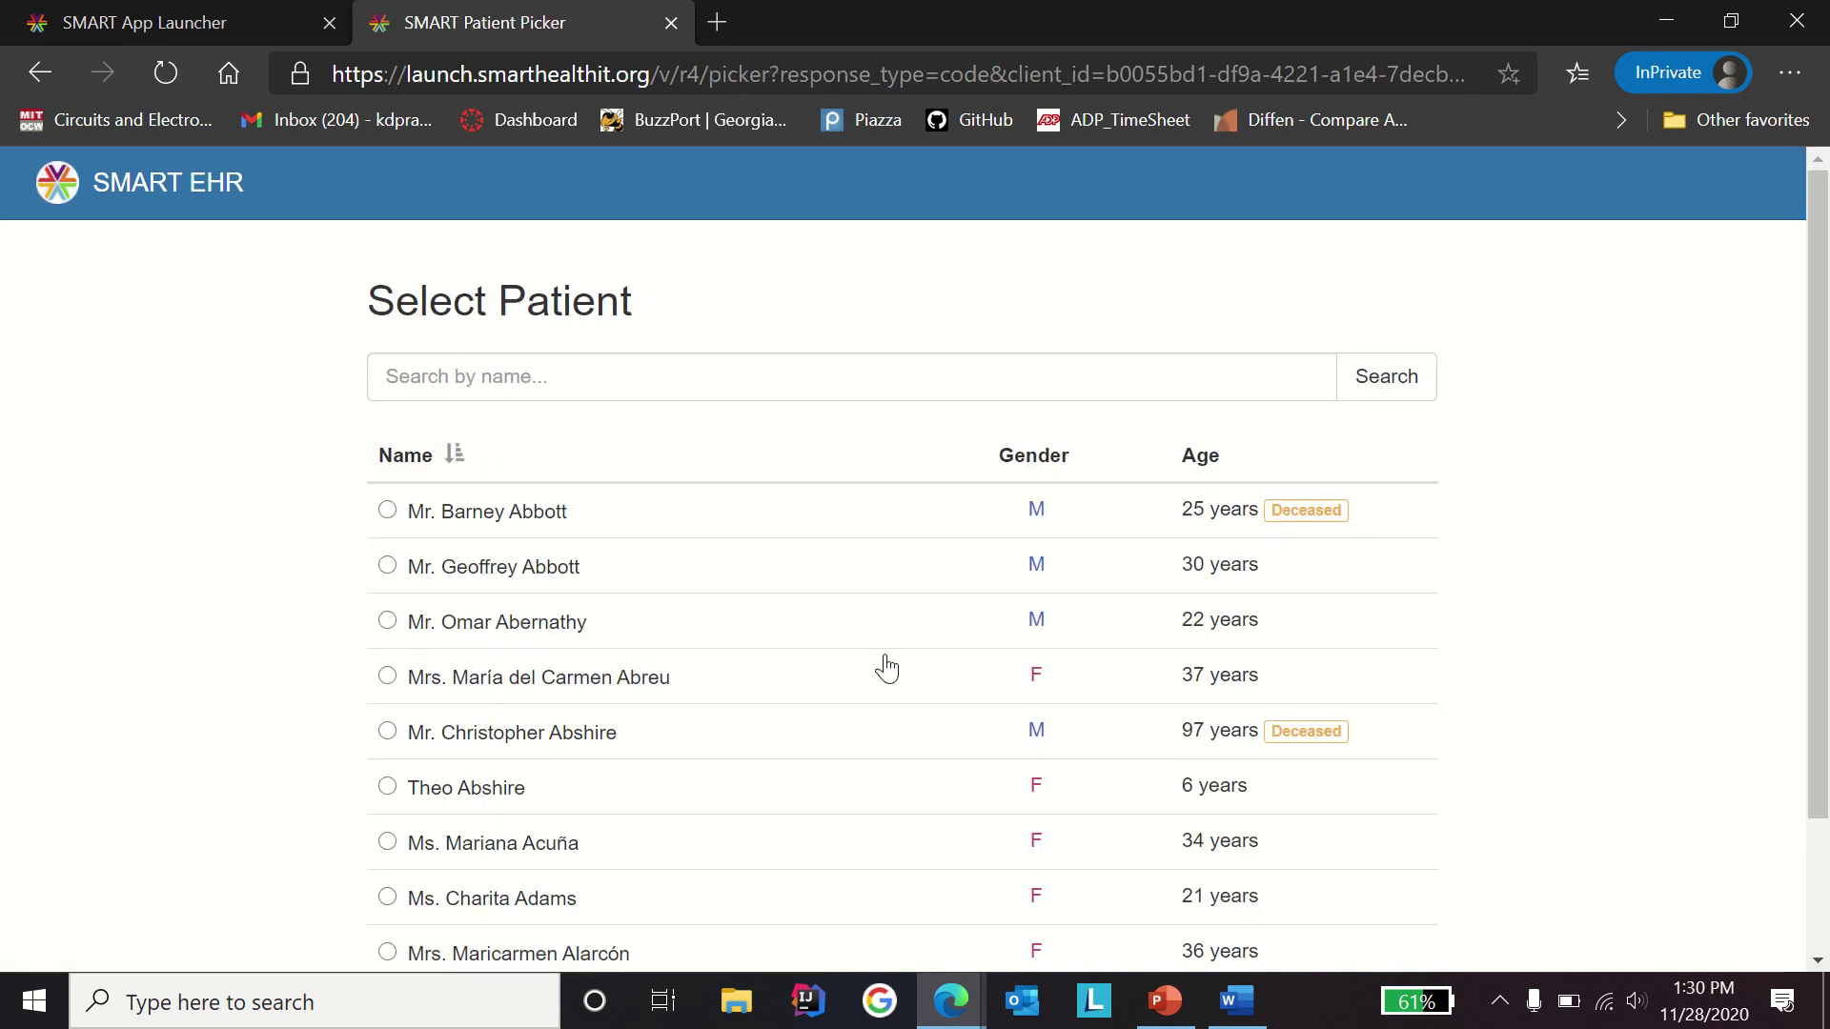
pyautogui.scroll(-3)
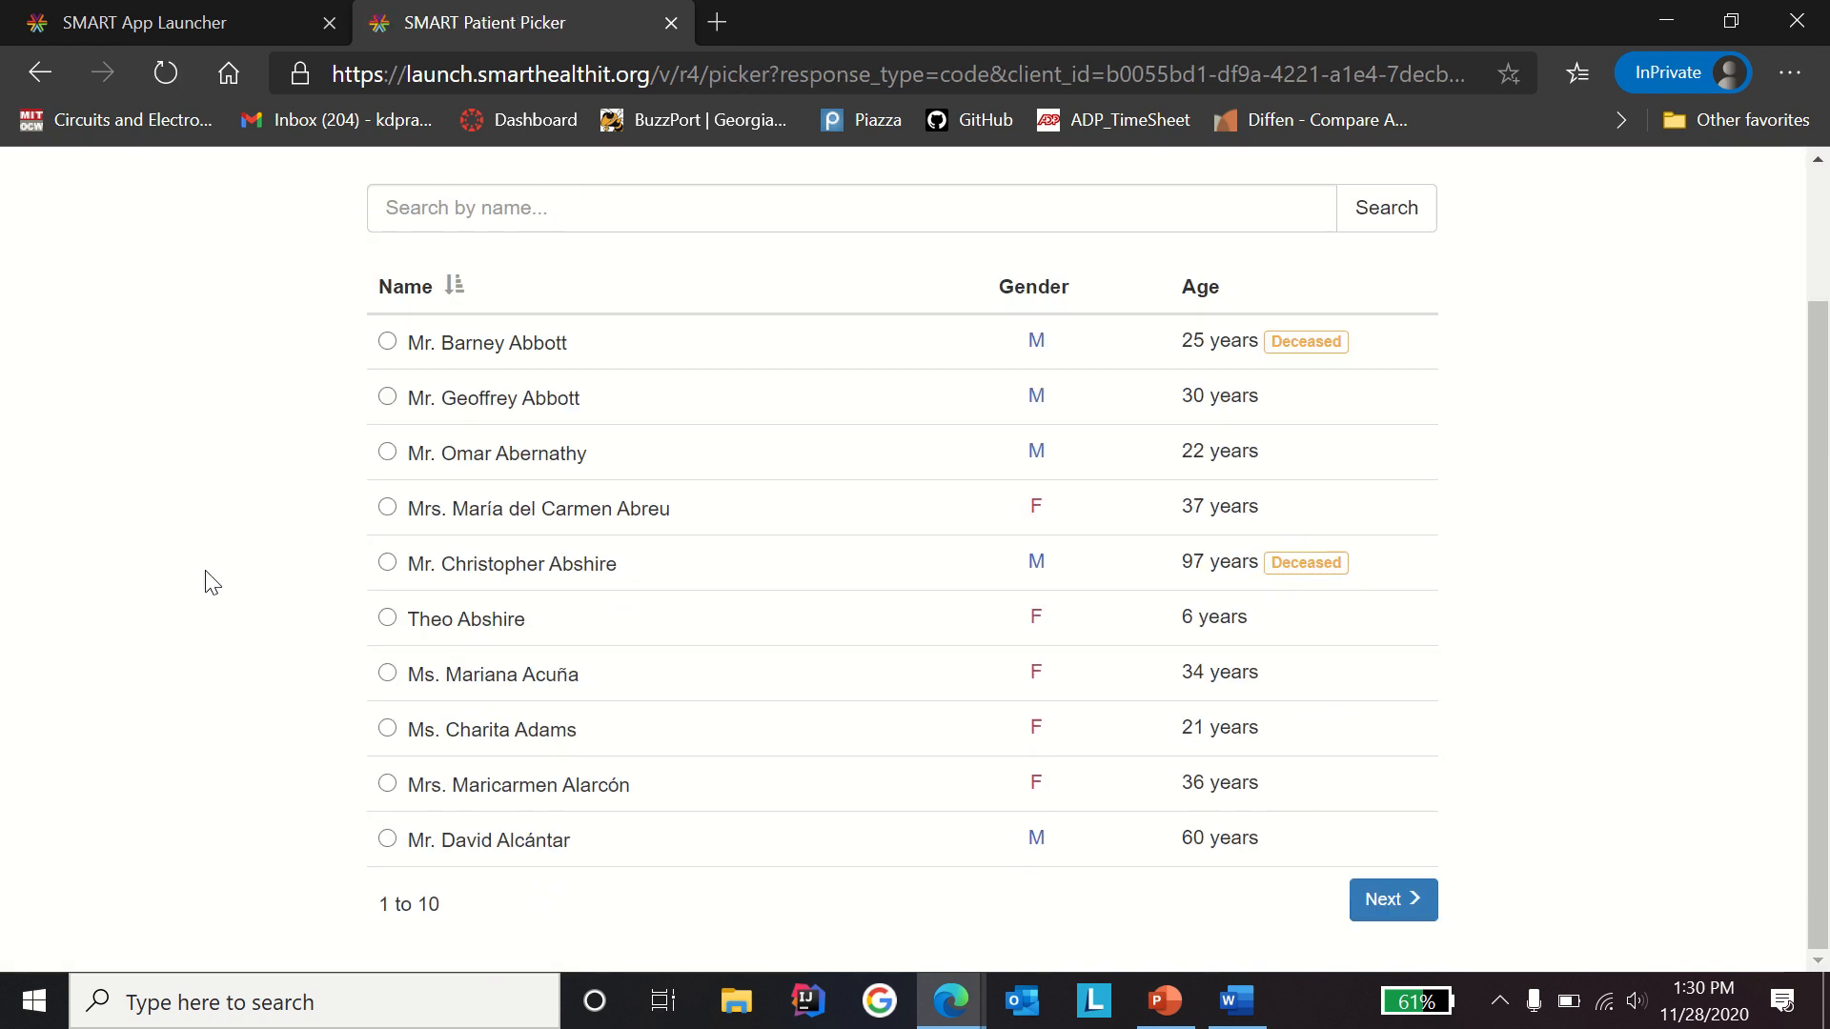
pyautogui.click(388, 398)
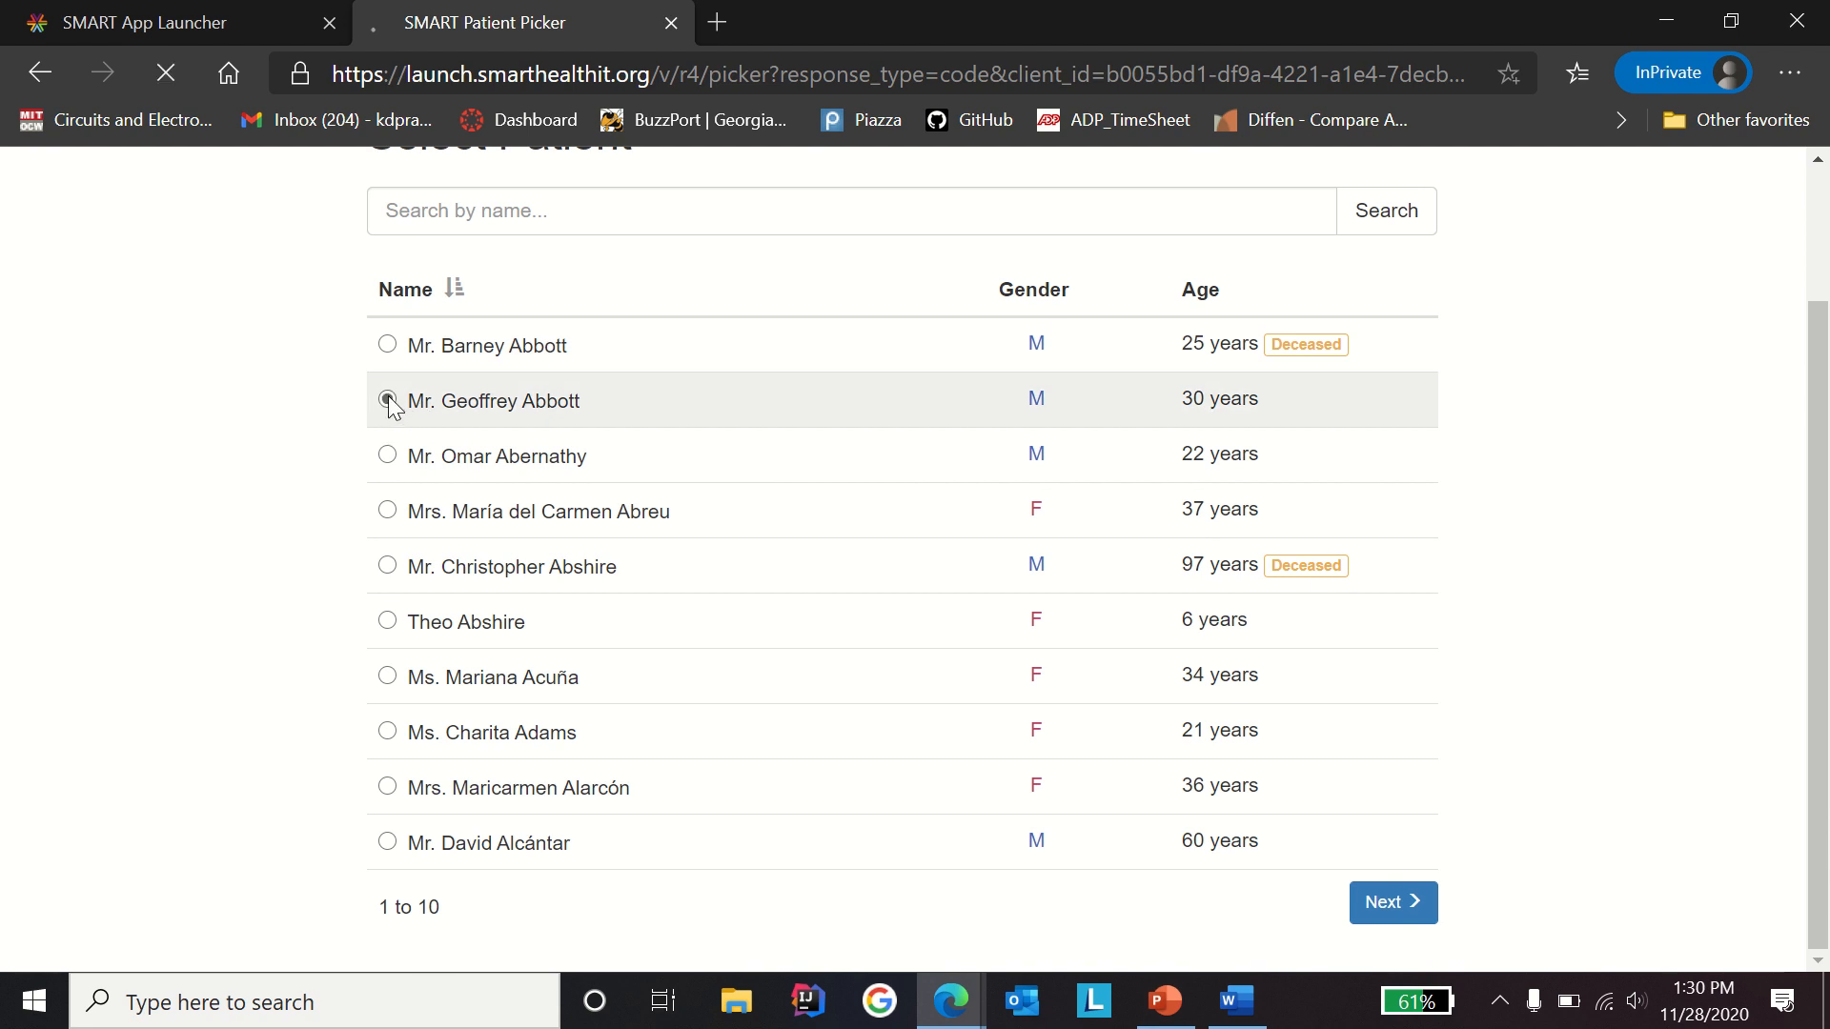
pyautogui.click(388, 400)
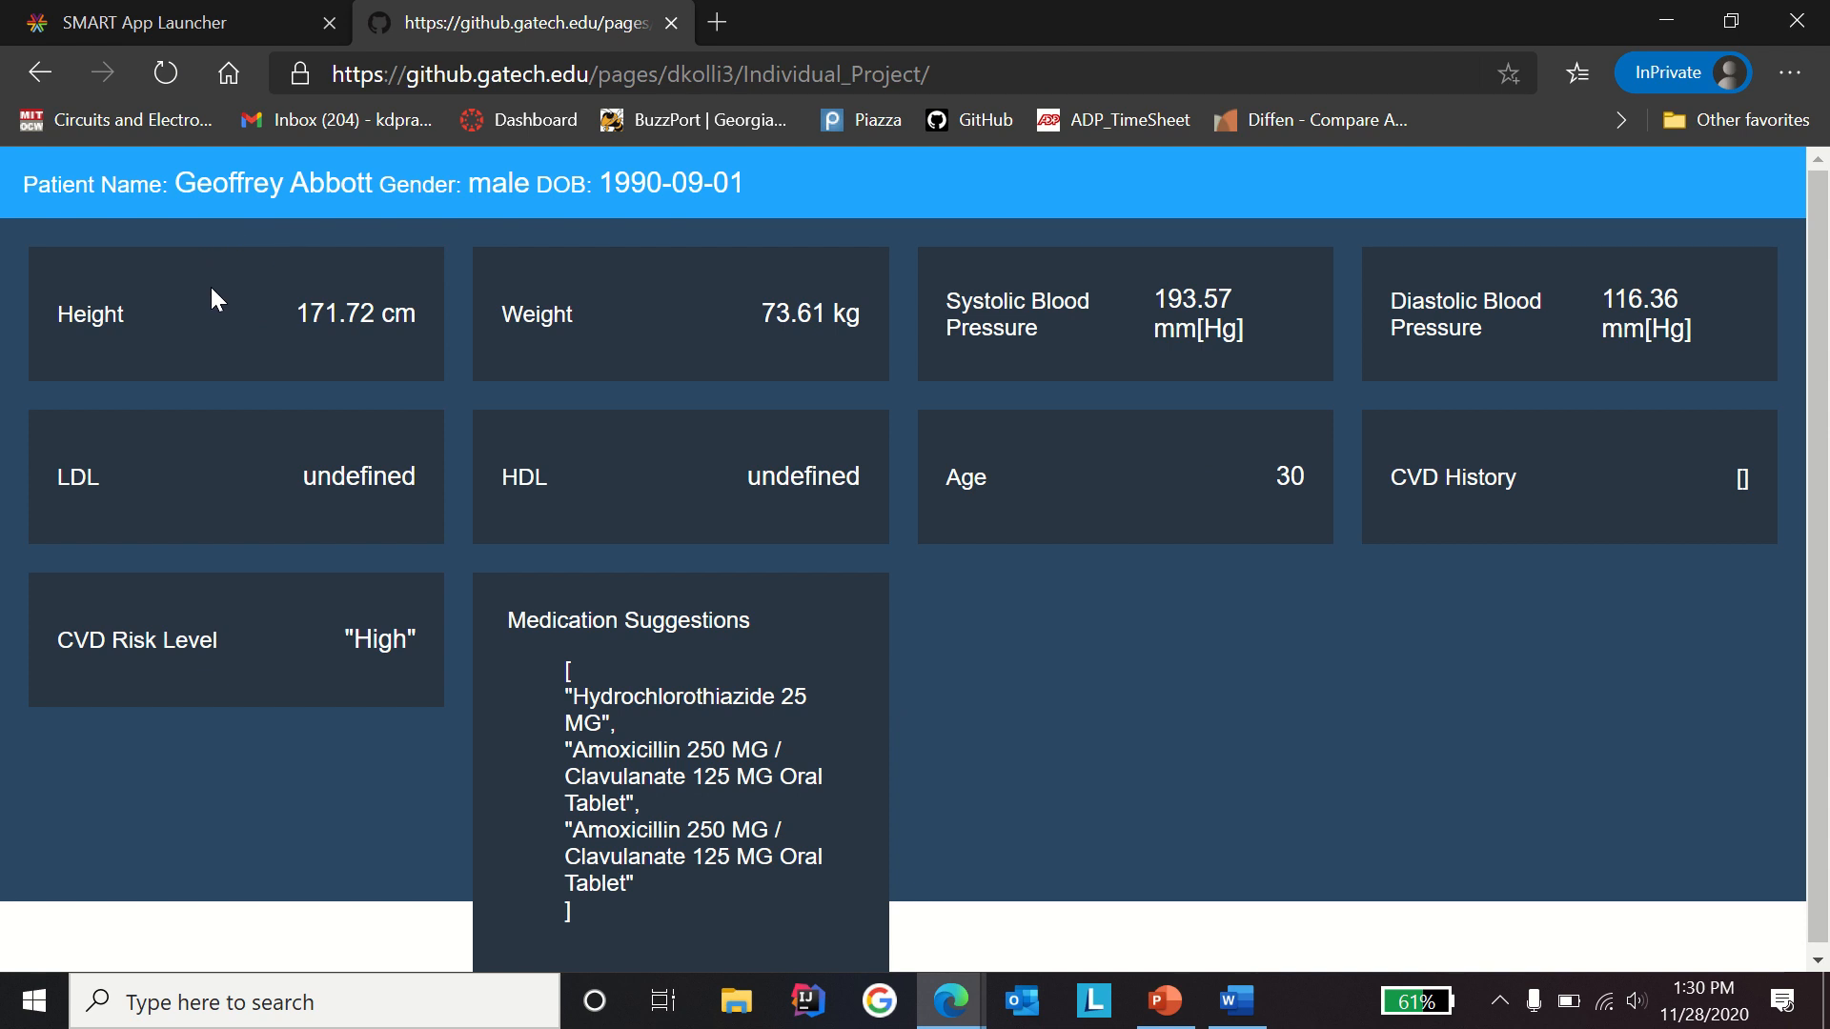
pyautogui.moveTo(1452, 508)
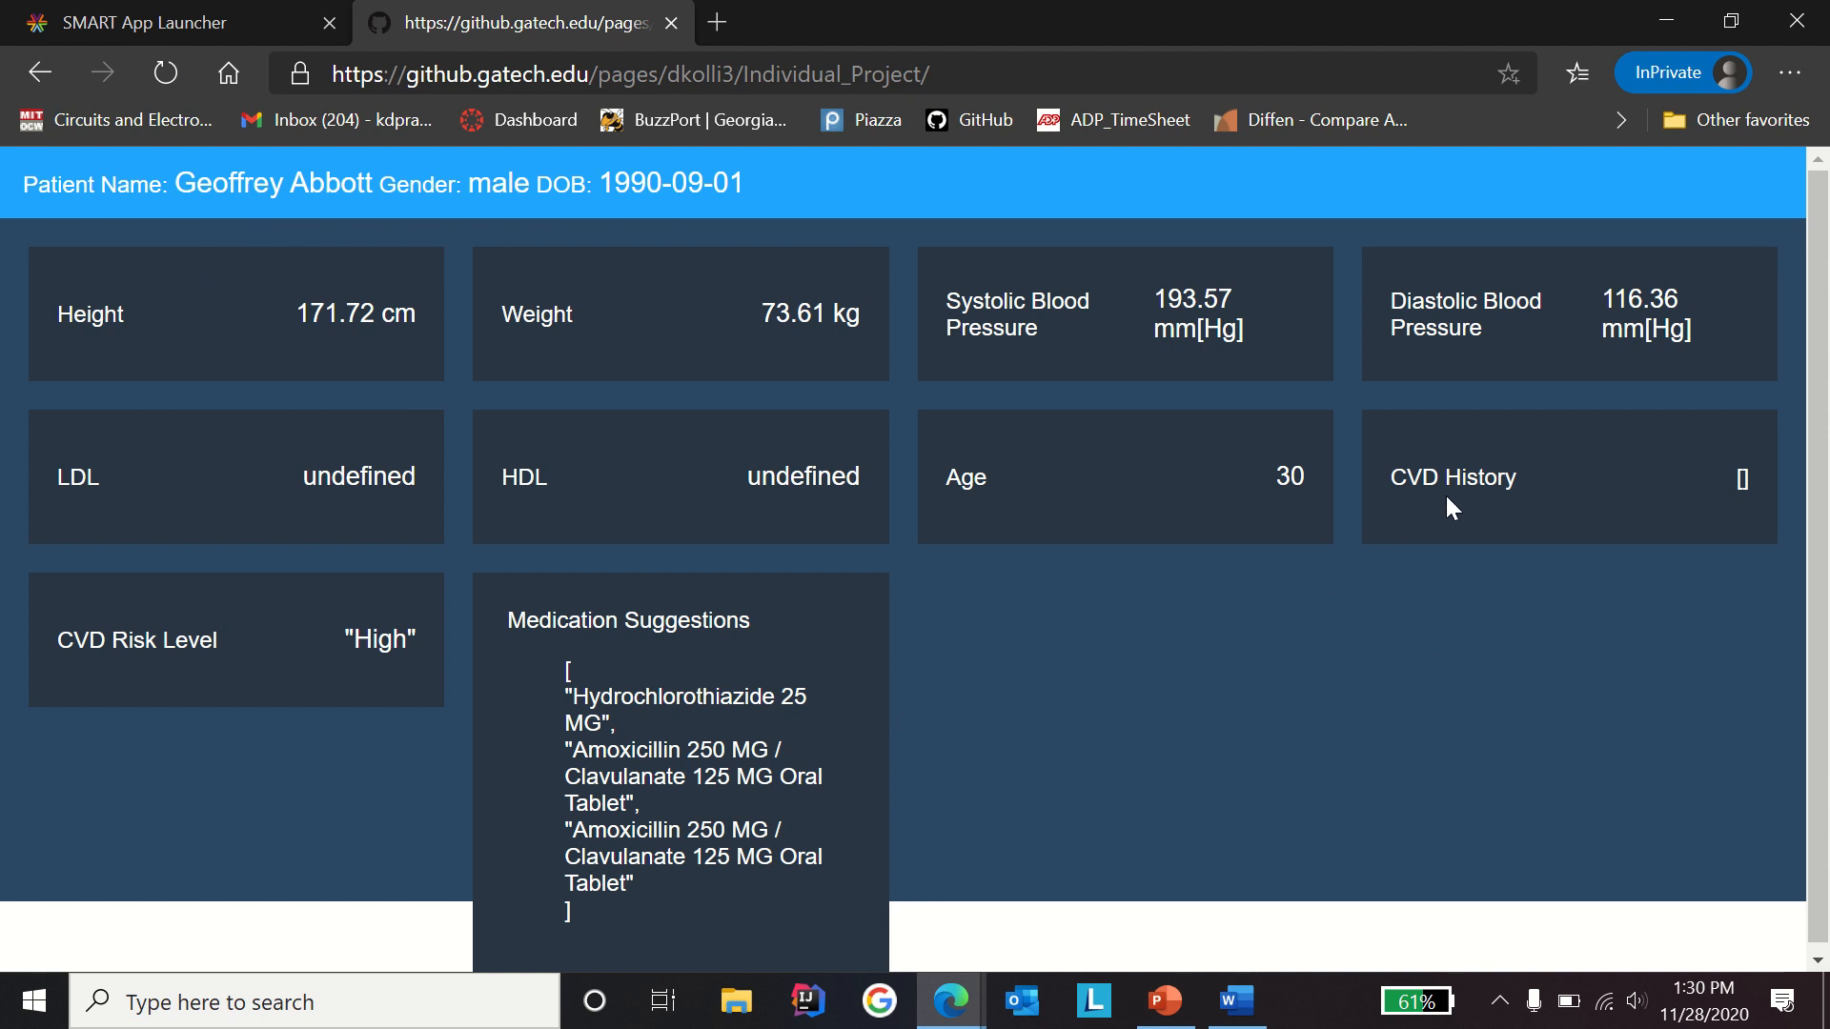
pyautogui.moveTo(1529, 485)
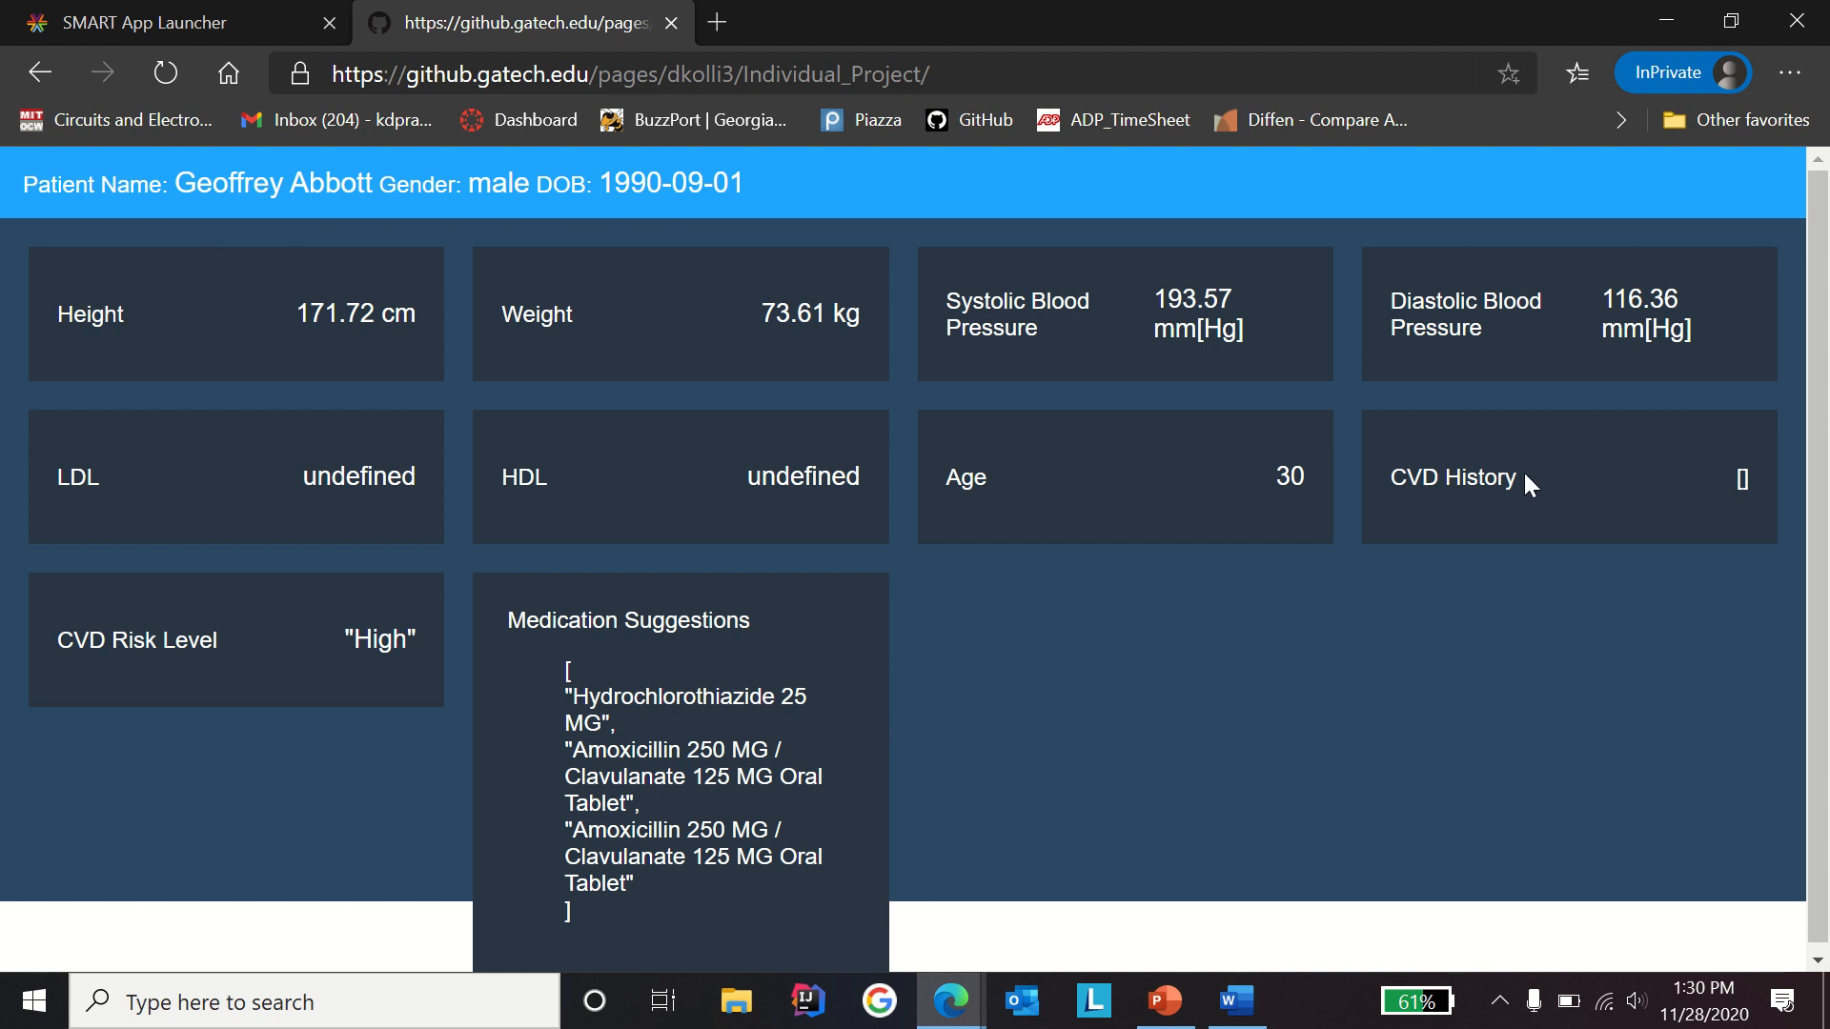
pyautogui.moveTo(1071, 600)
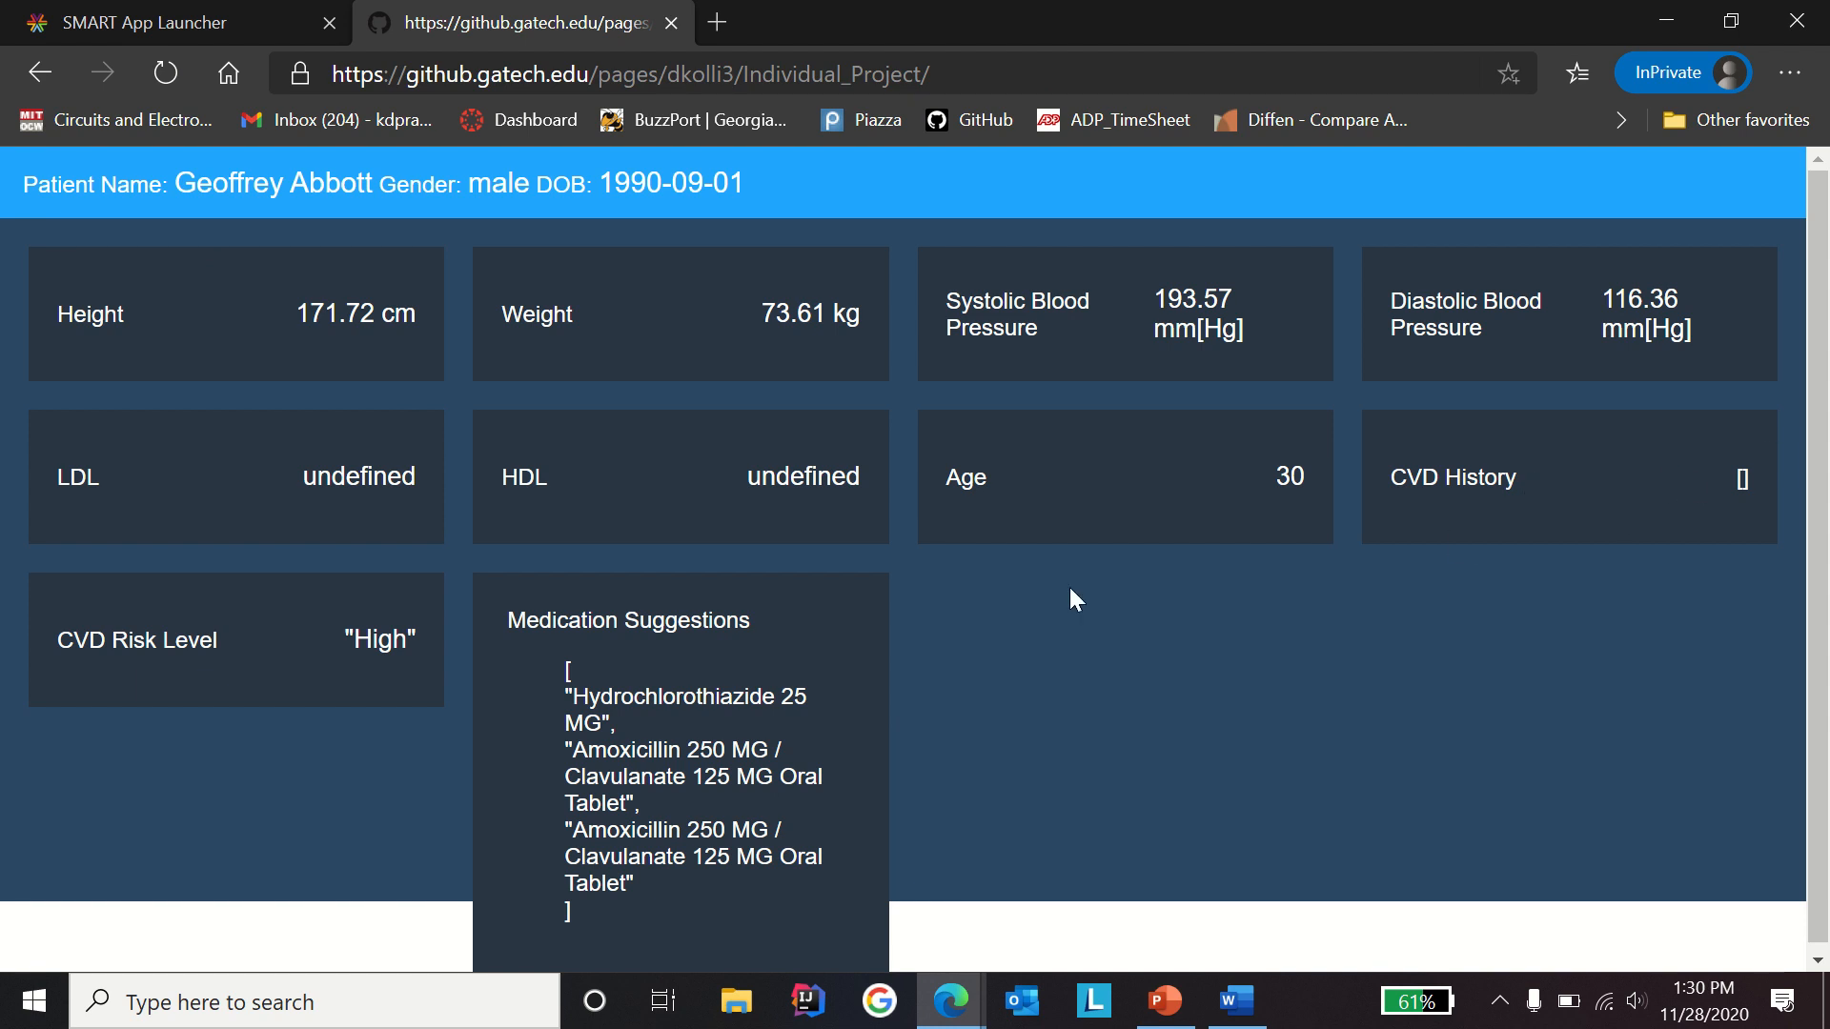
pyautogui.moveTo(224, 678)
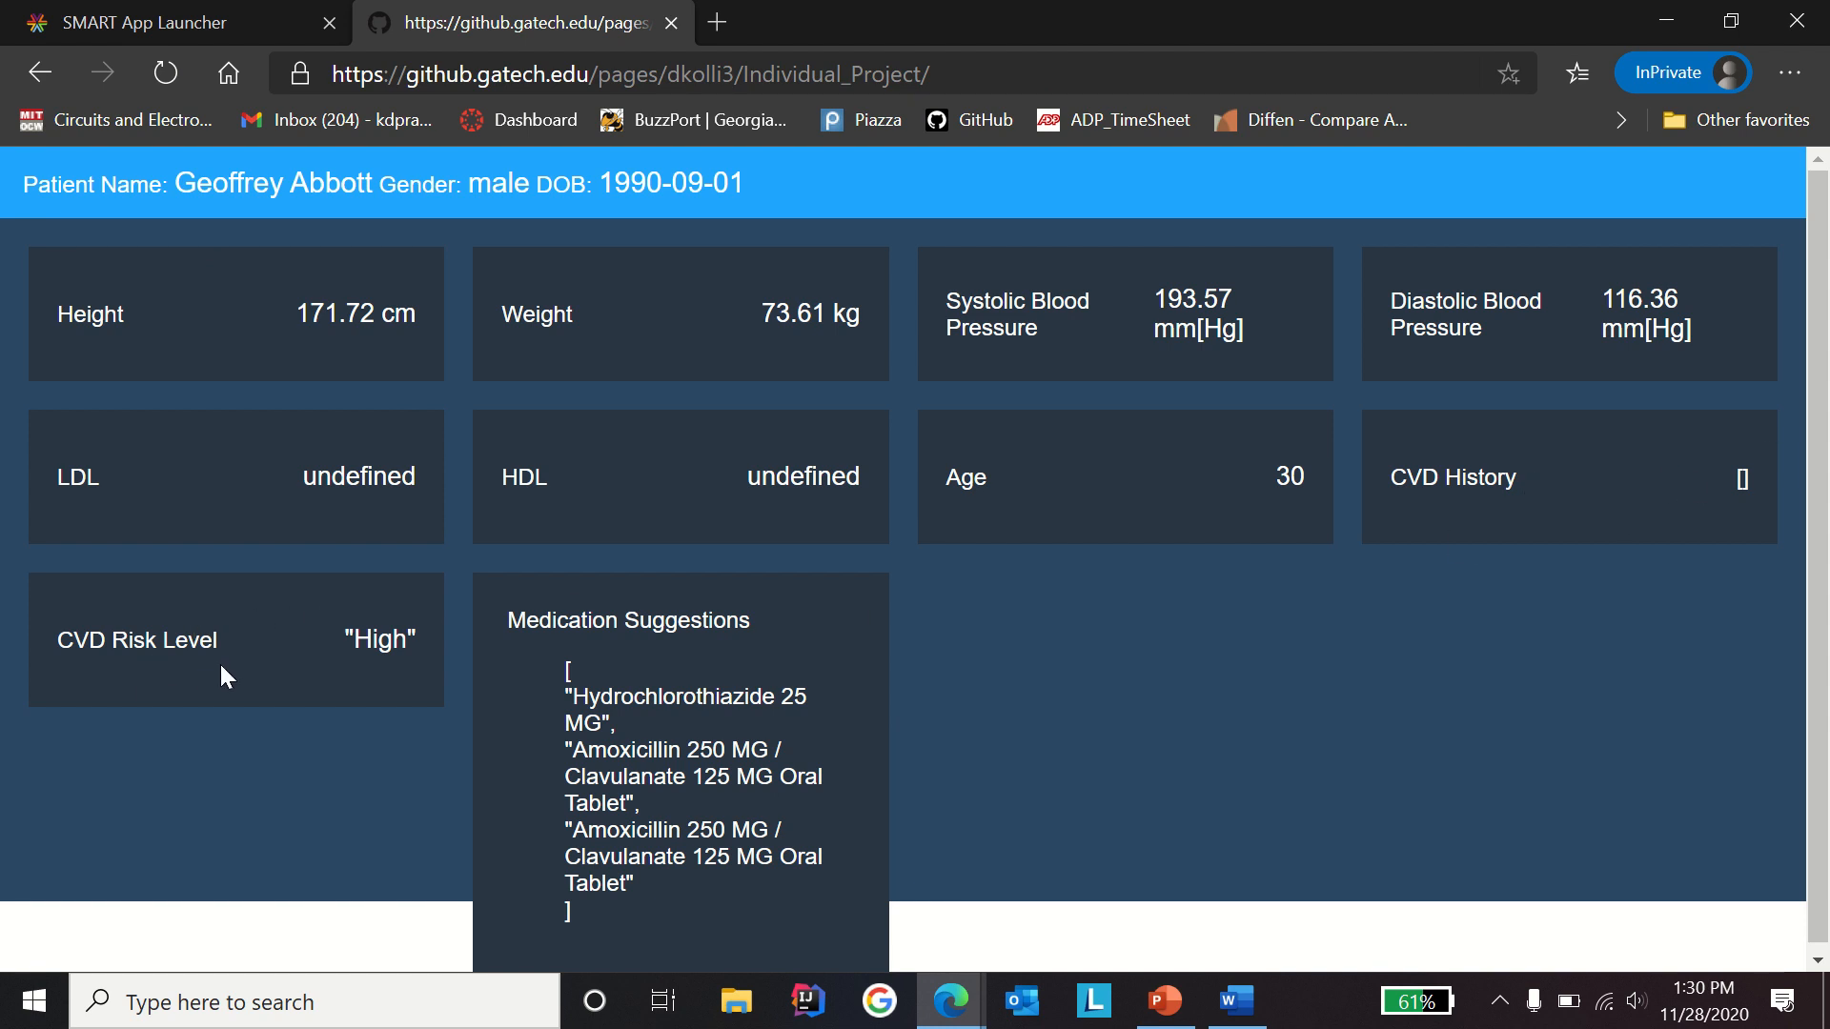
pyautogui.moveTo(441, 659)
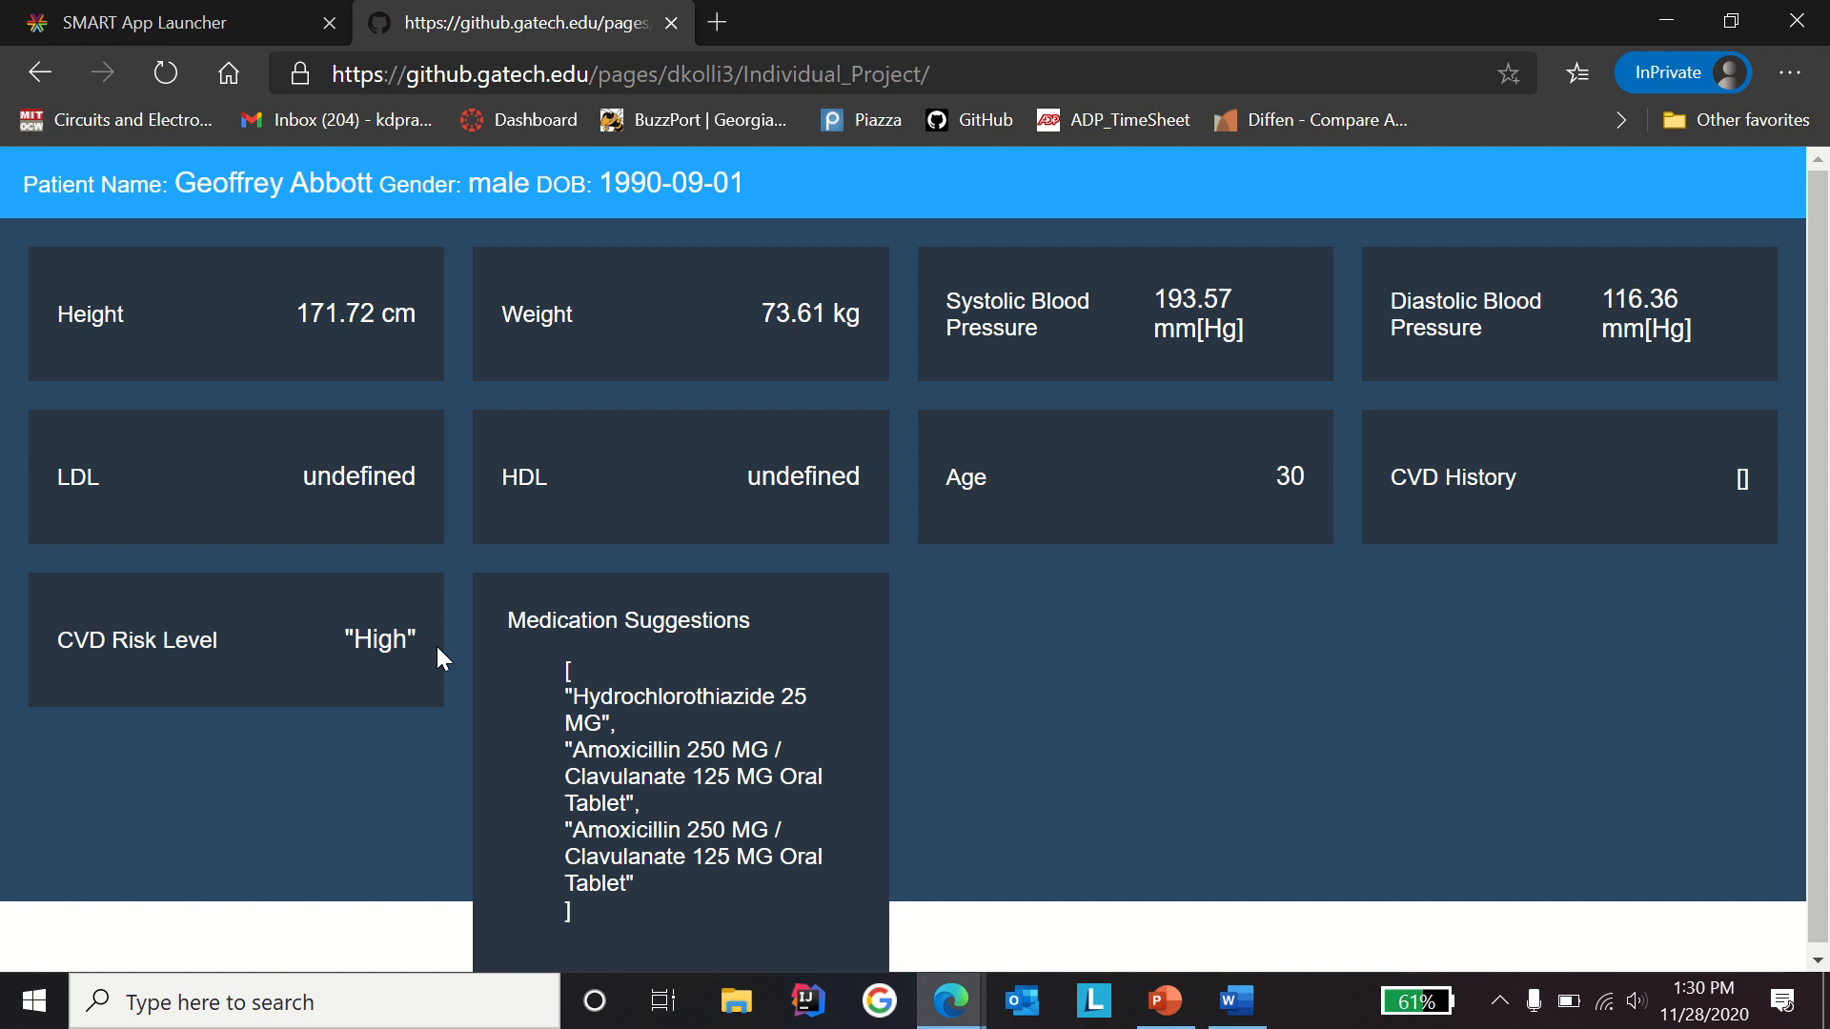
pyautogui.moveTo(574, 698)
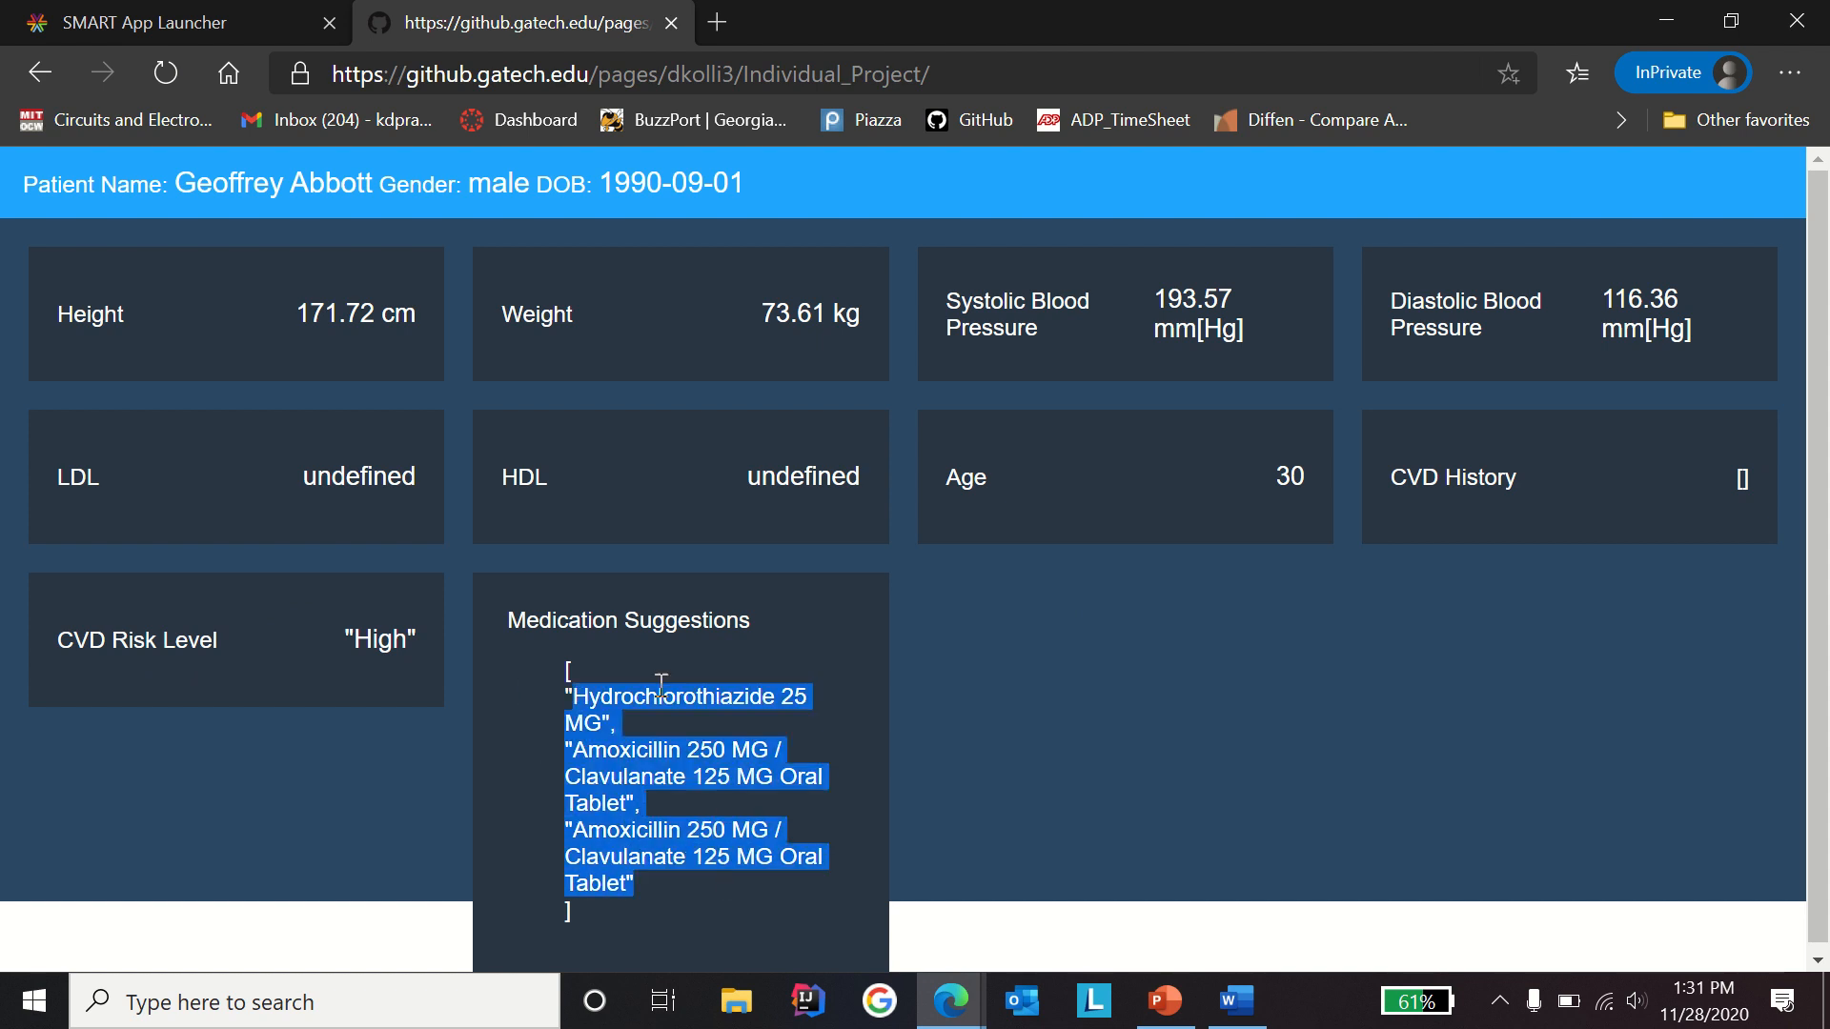
pyautogui.moveTo(1036, 681)
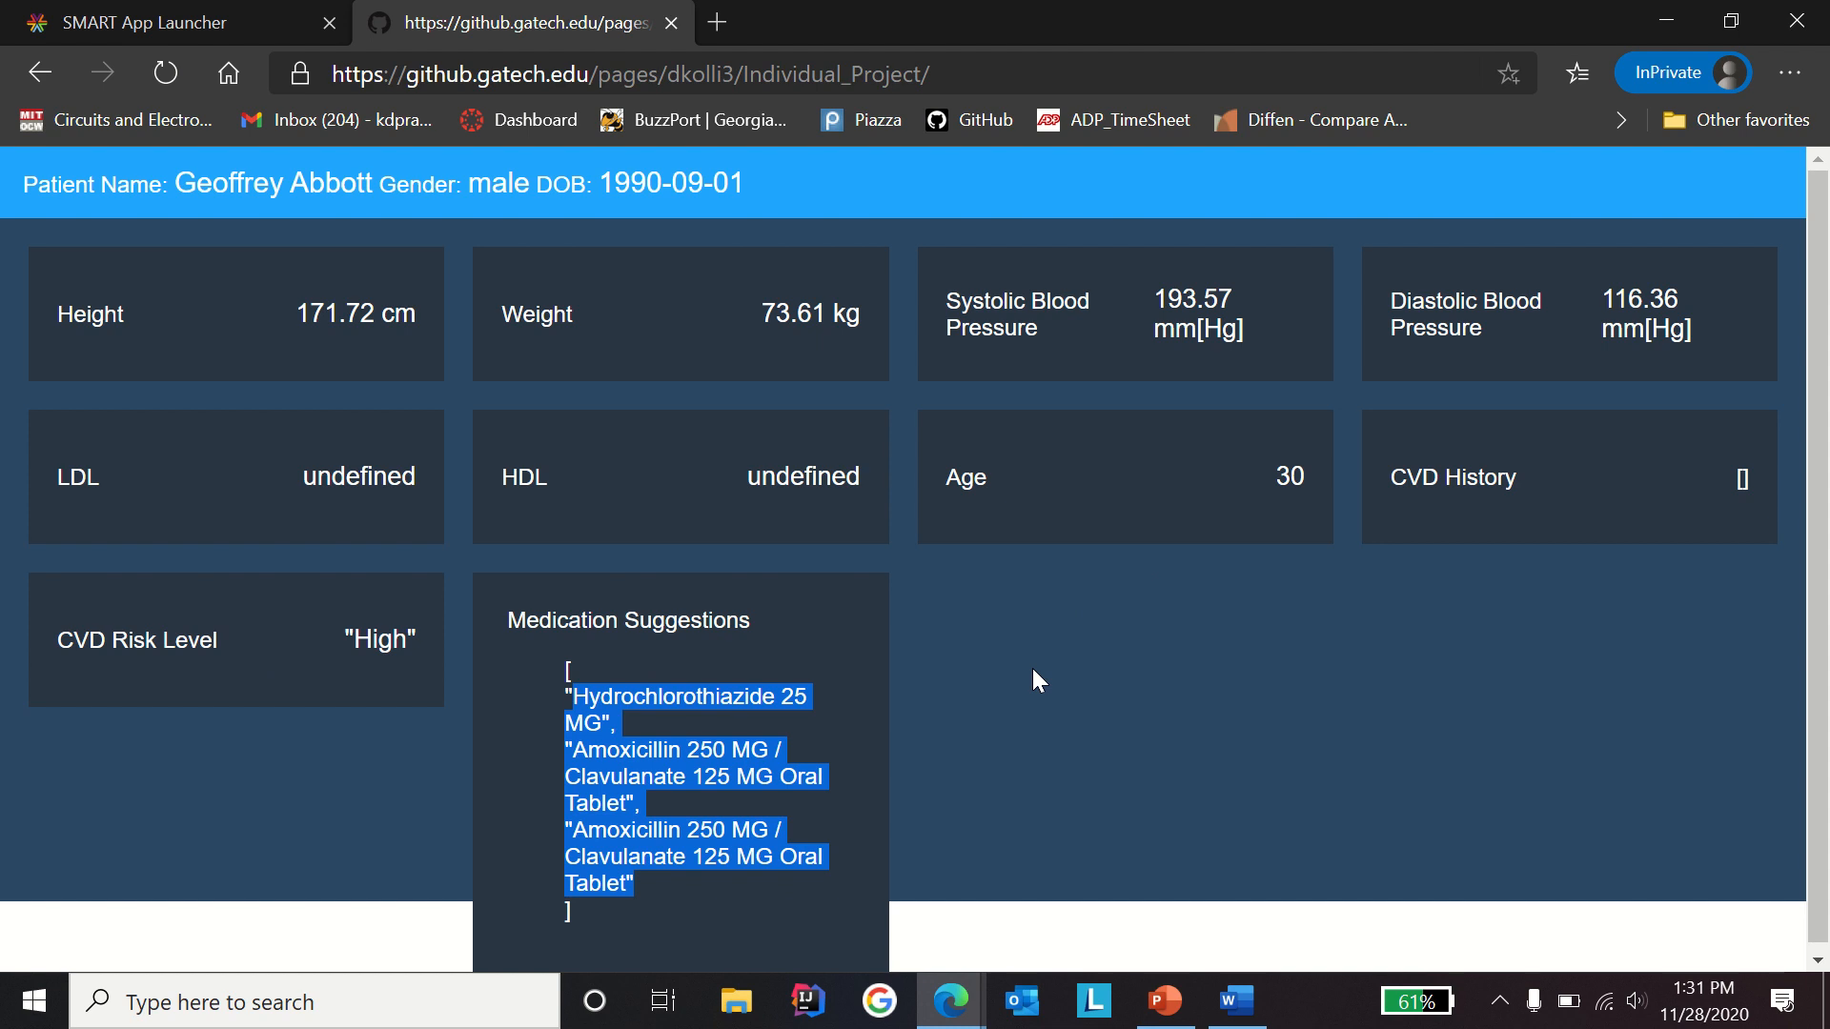